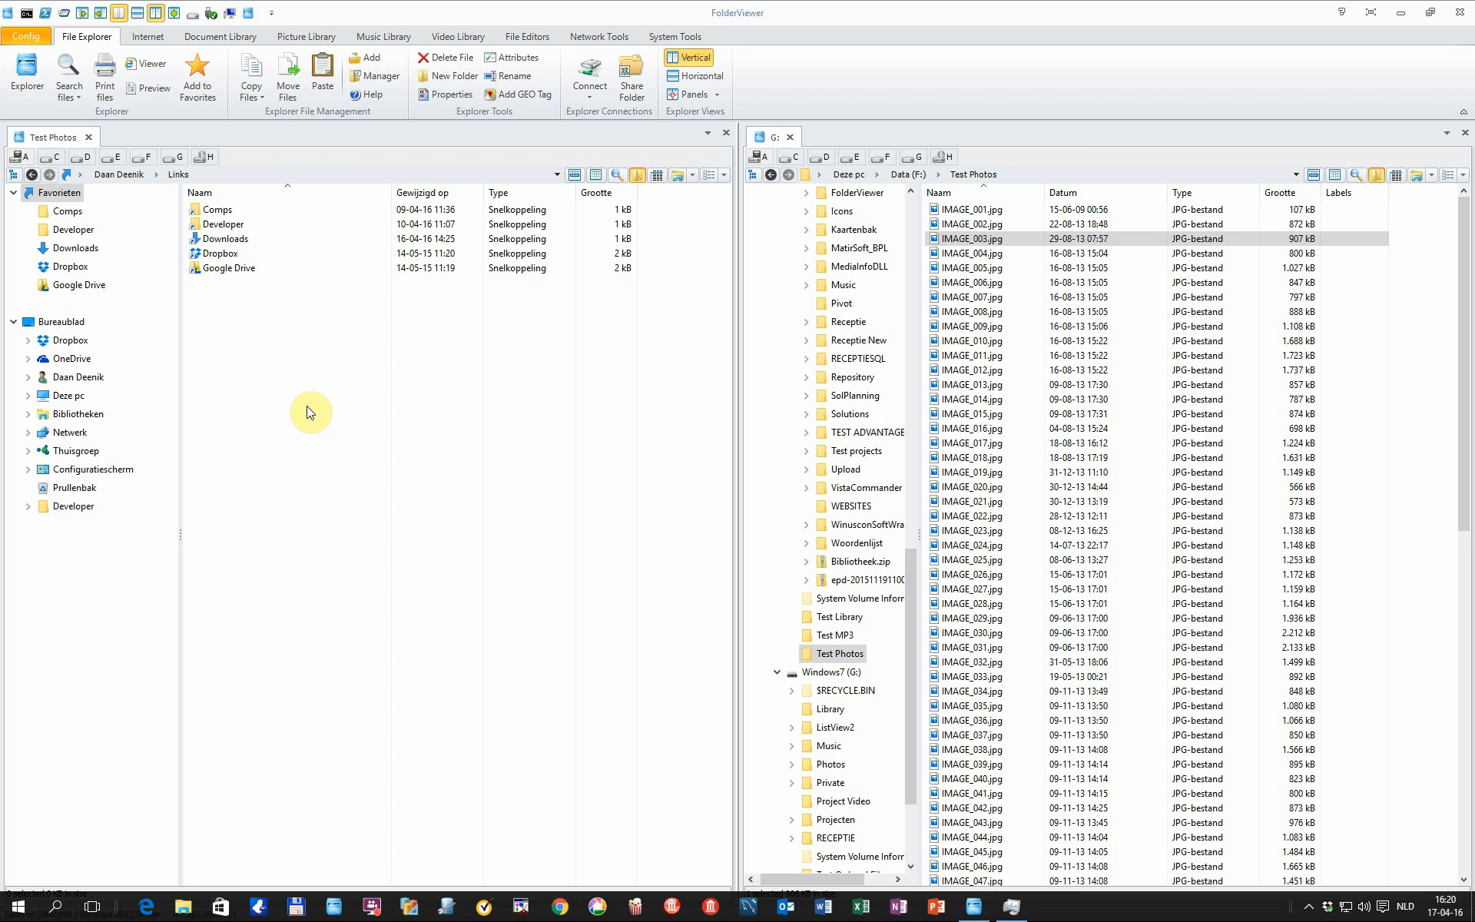
{"action": "mouse_move", "coordinate": [194, 303]}
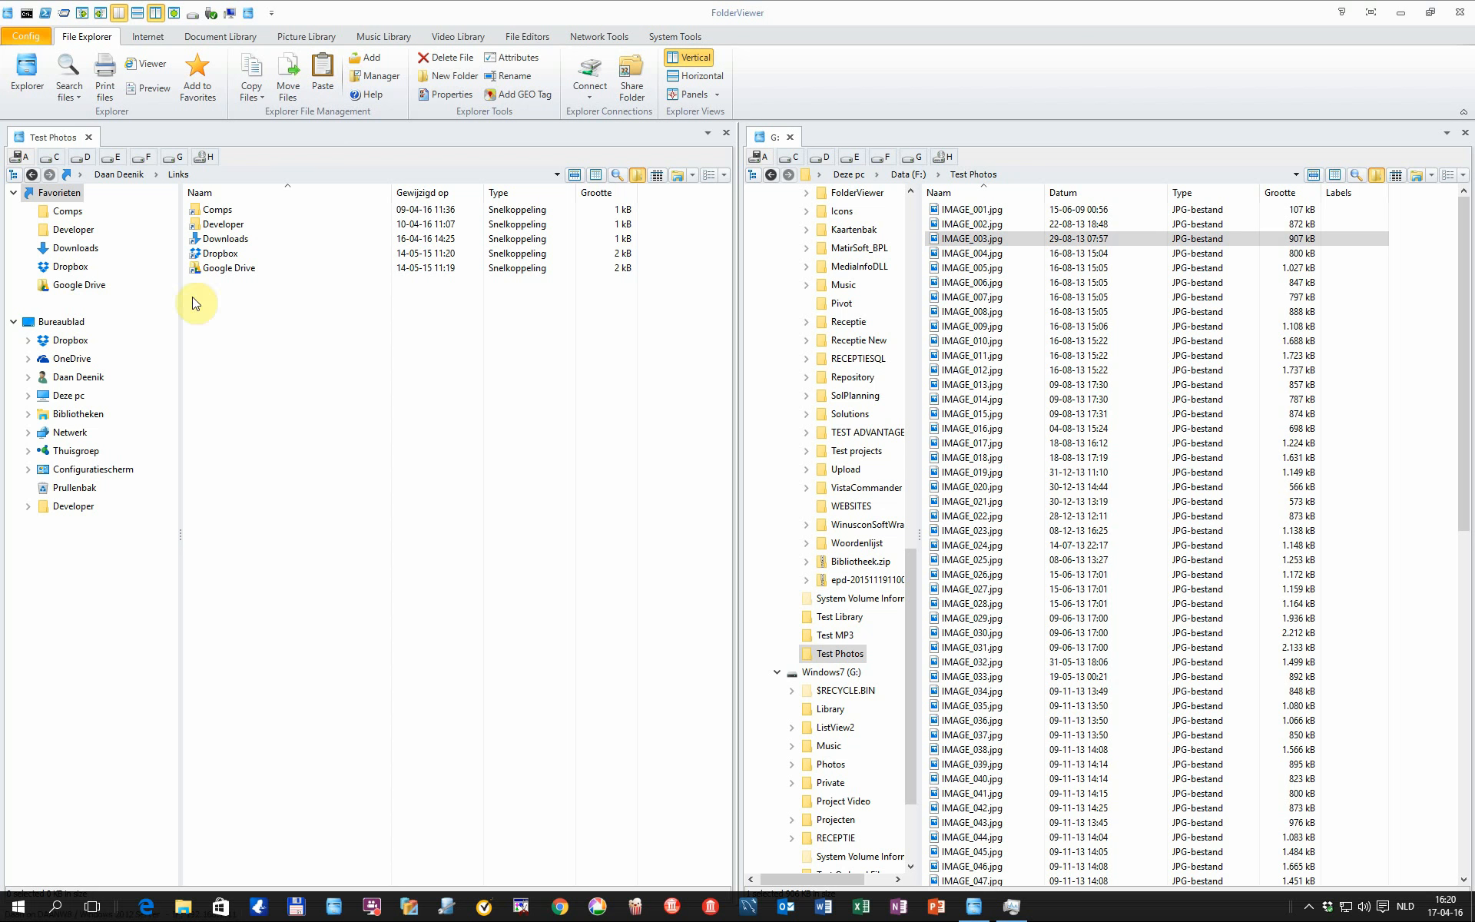
- Open the Search files dropdown on the ribbon to see the search options
{"action": "left_click", "coordinate": [68, 74]}
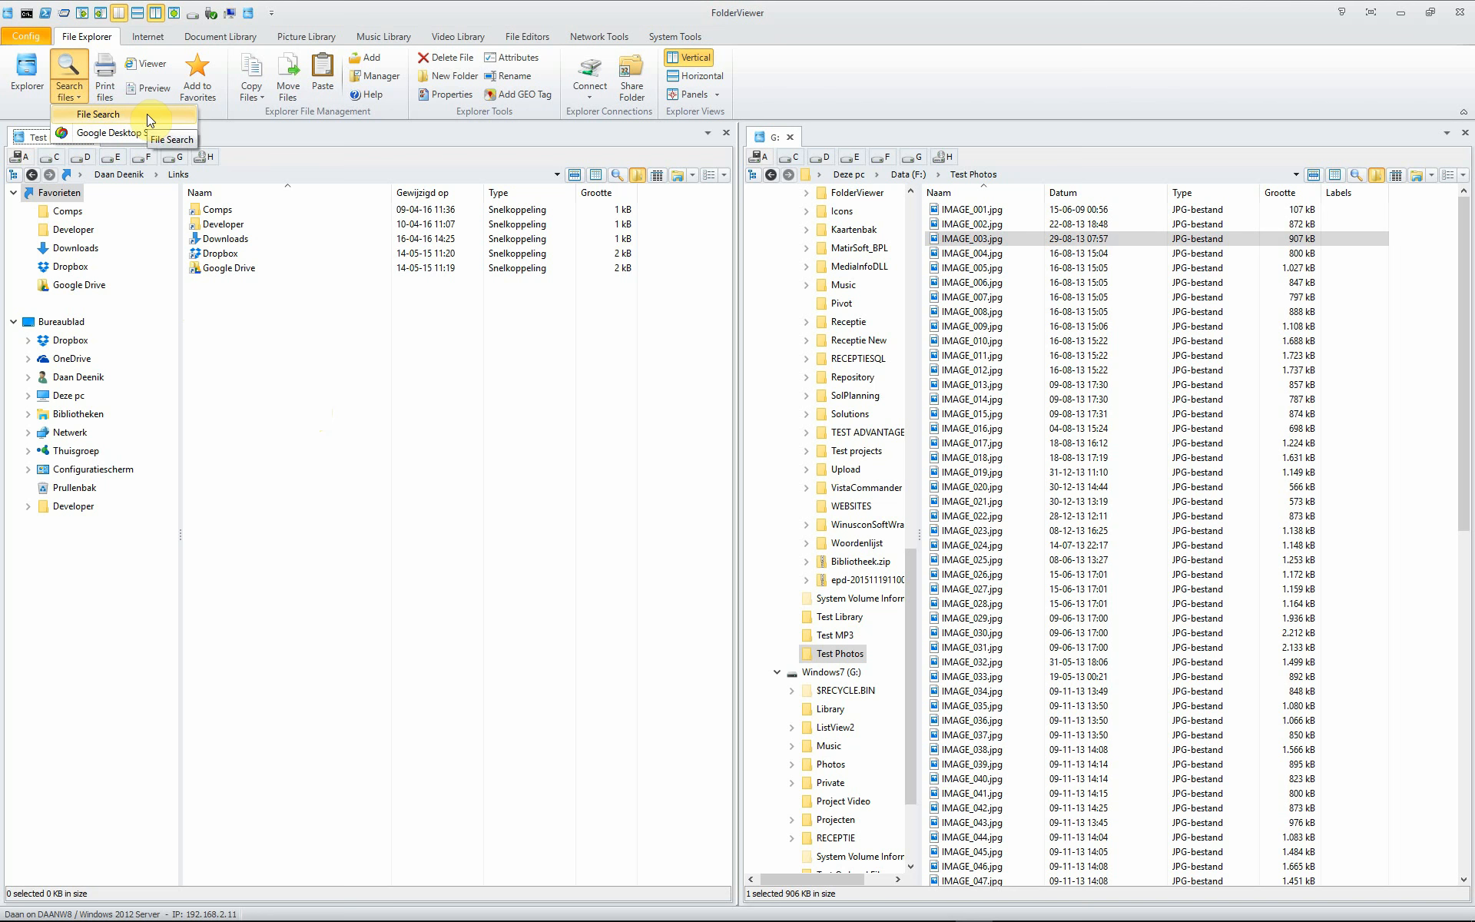
- Start a File Search in Test Photos with pattern *.jpg and try the Dates filter
{"action": "left_click", "coordinate": [93, 113]}
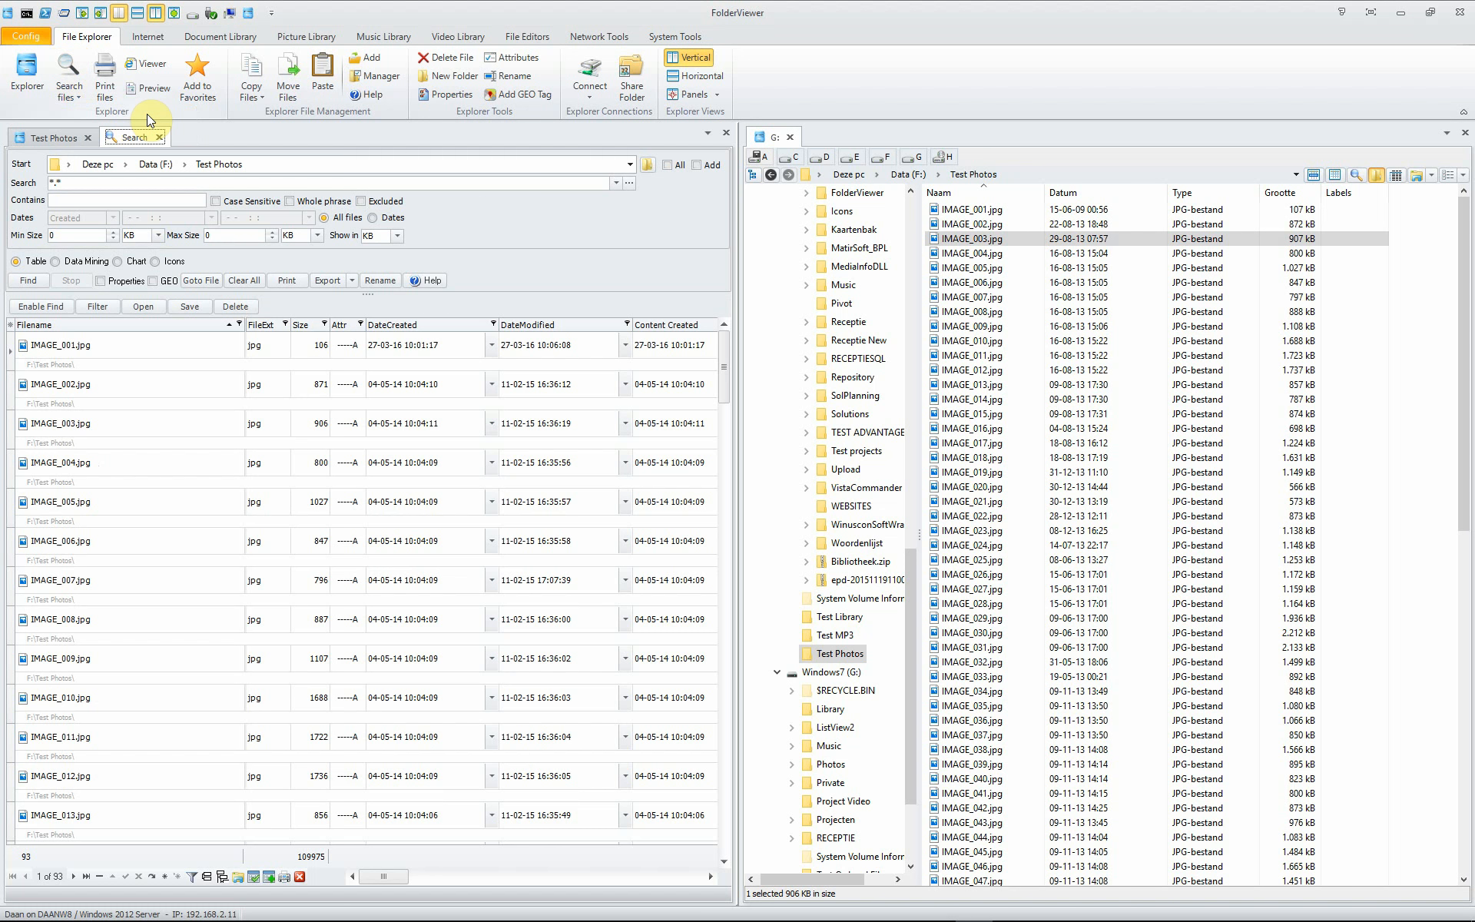
{"action": "mouse_move", "coordinate": [377, 281]}
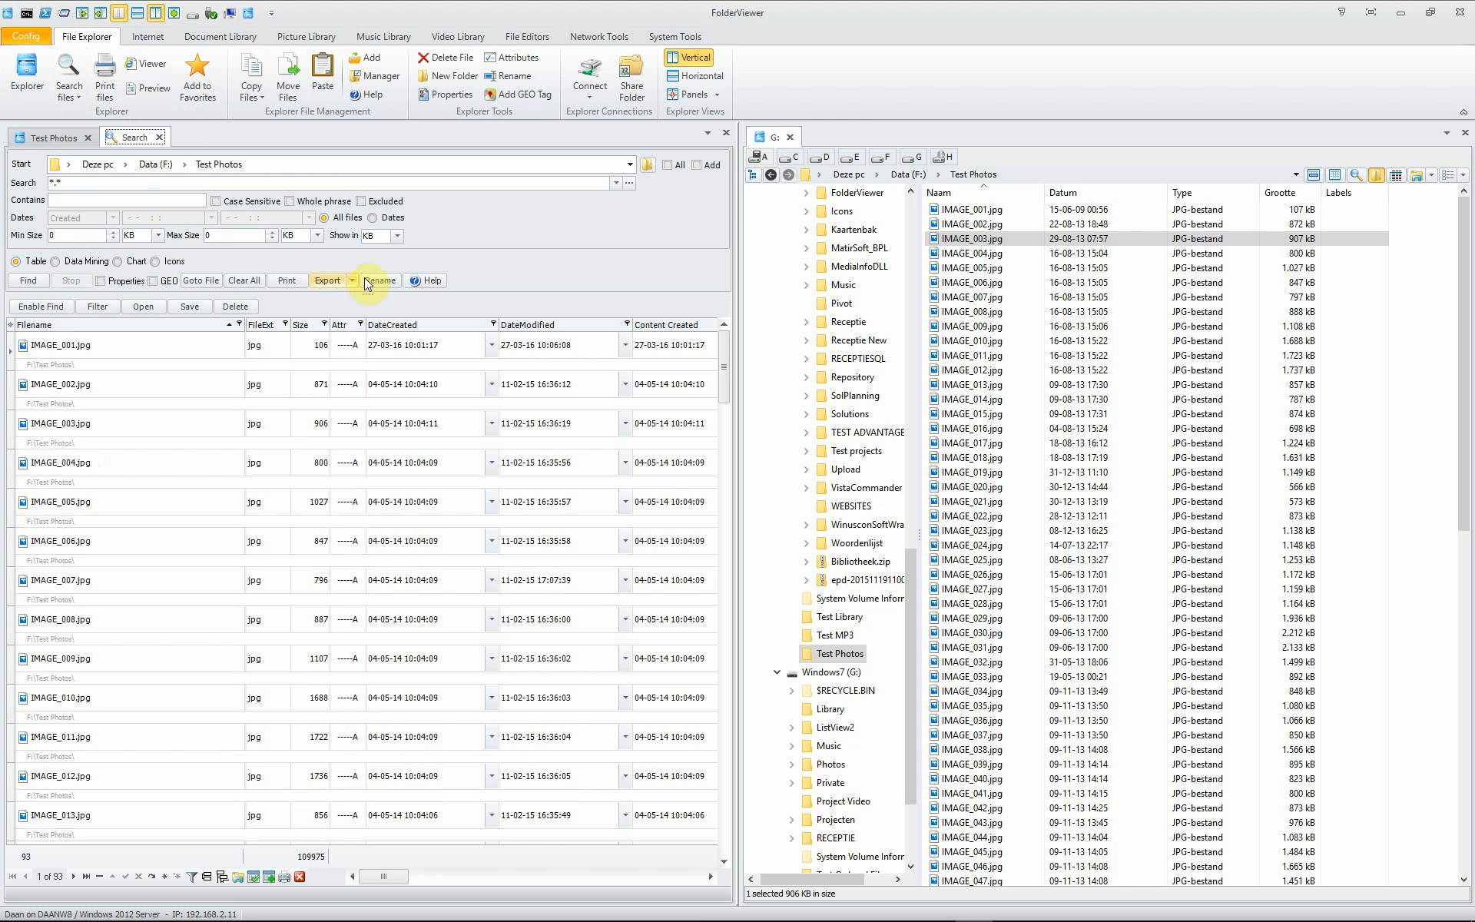
{"action": "mouse_move", "coordinate": [398, 178]}
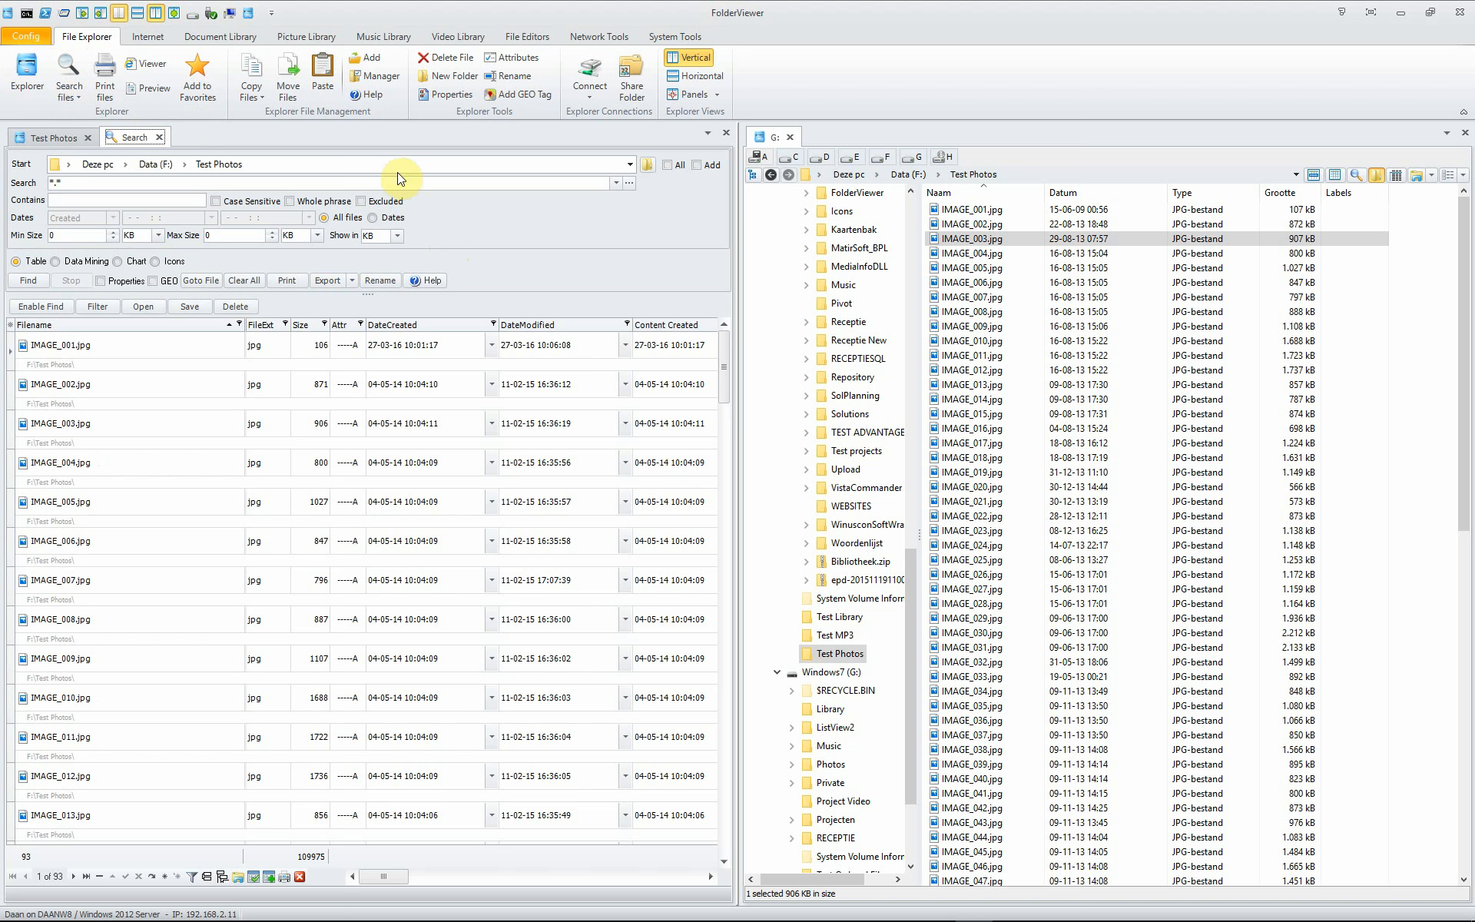
{"action": "mouse_move", "coordinate": [279, 164]}
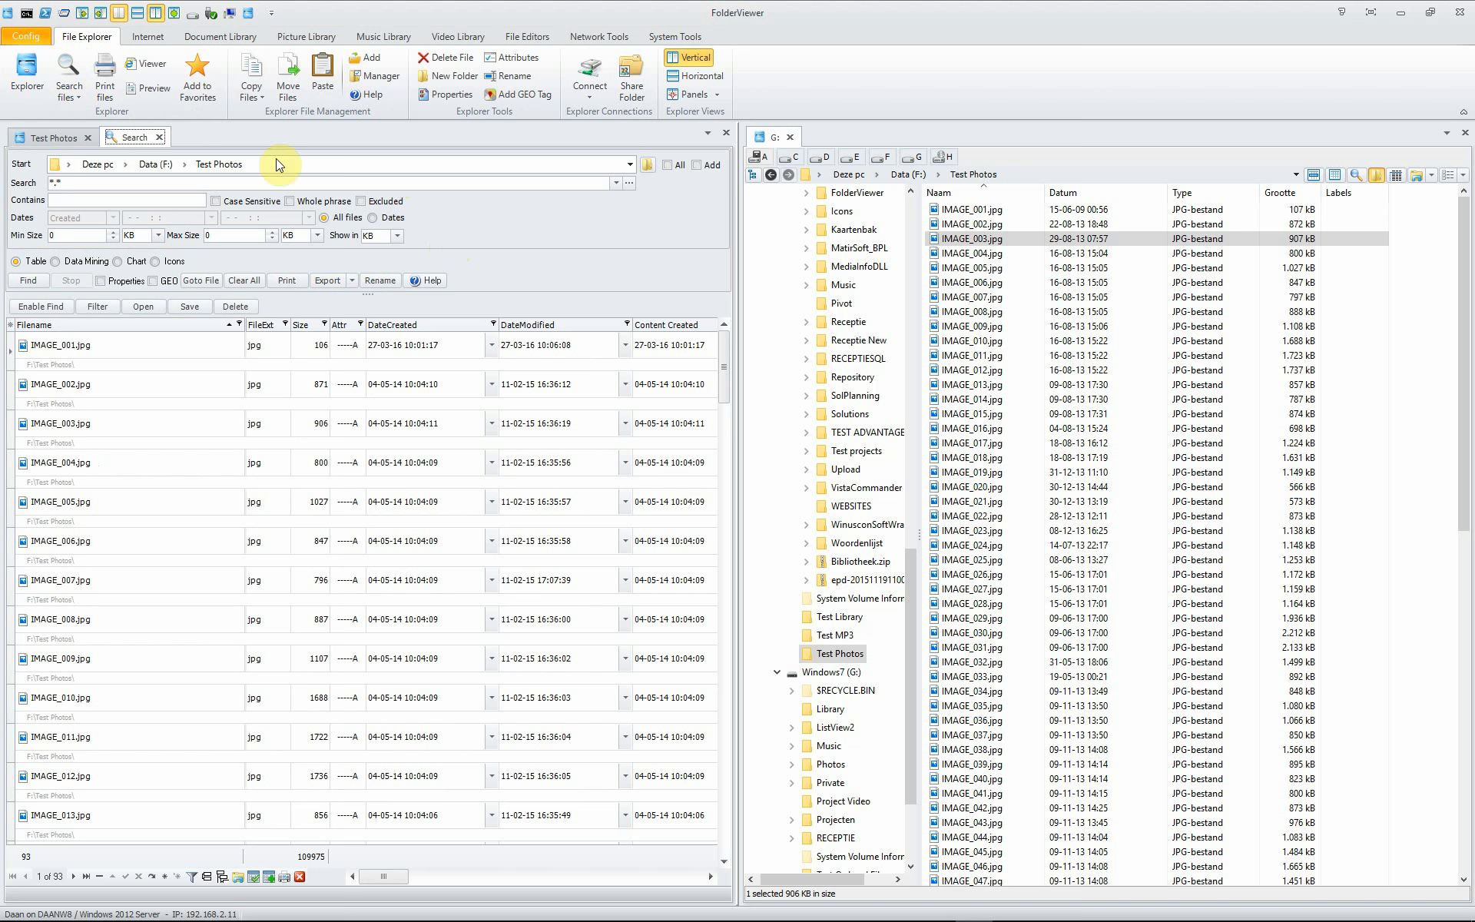
{"action": "mouse_move", "coordinate": [616, 191]}
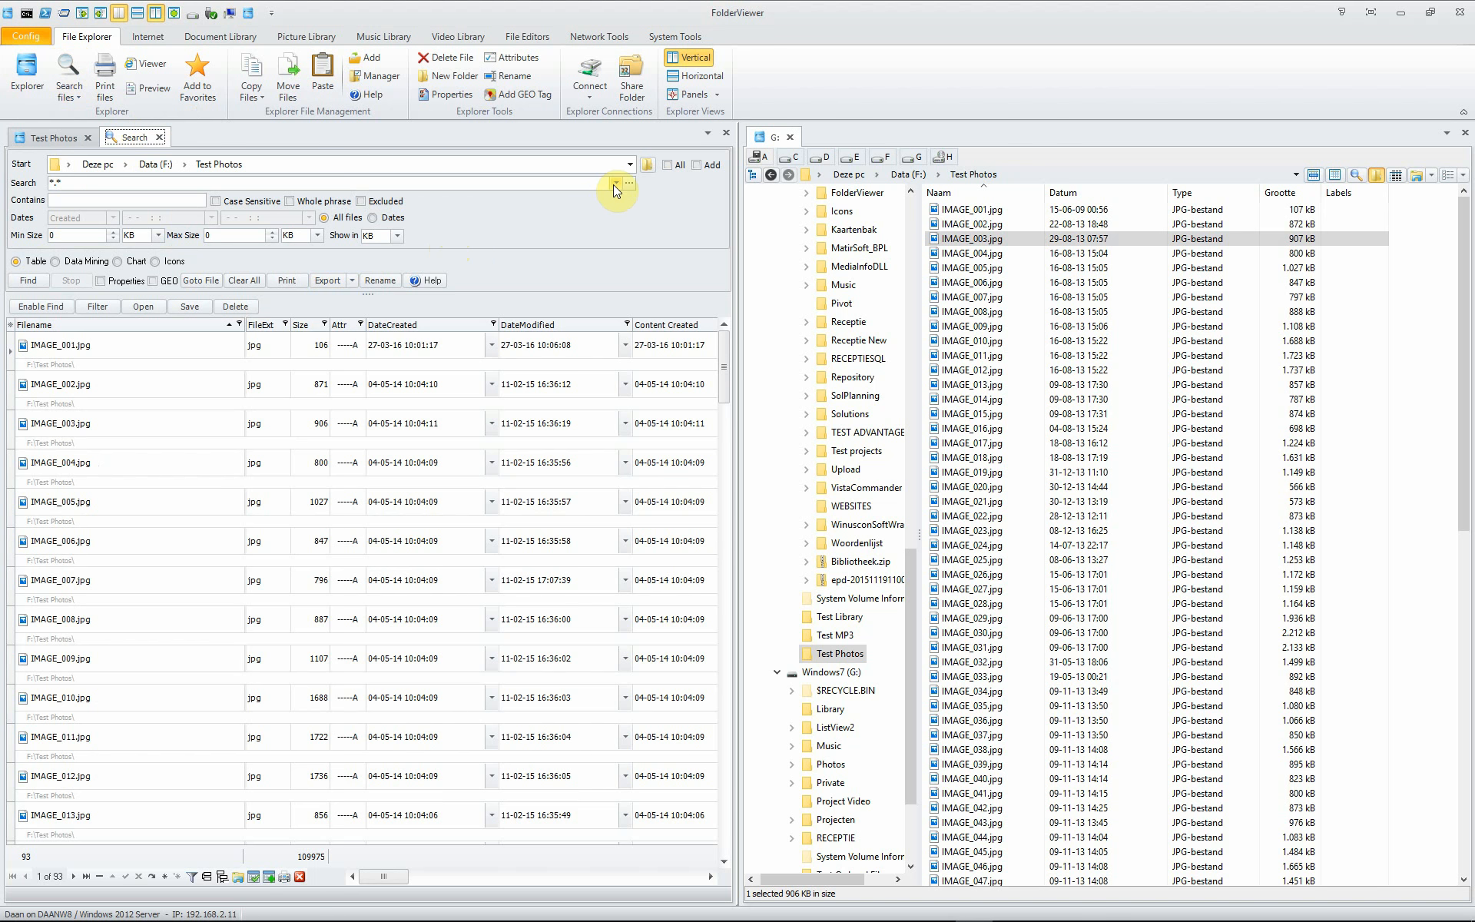
{"action": "left_click", "coordinate": [613, 182]}
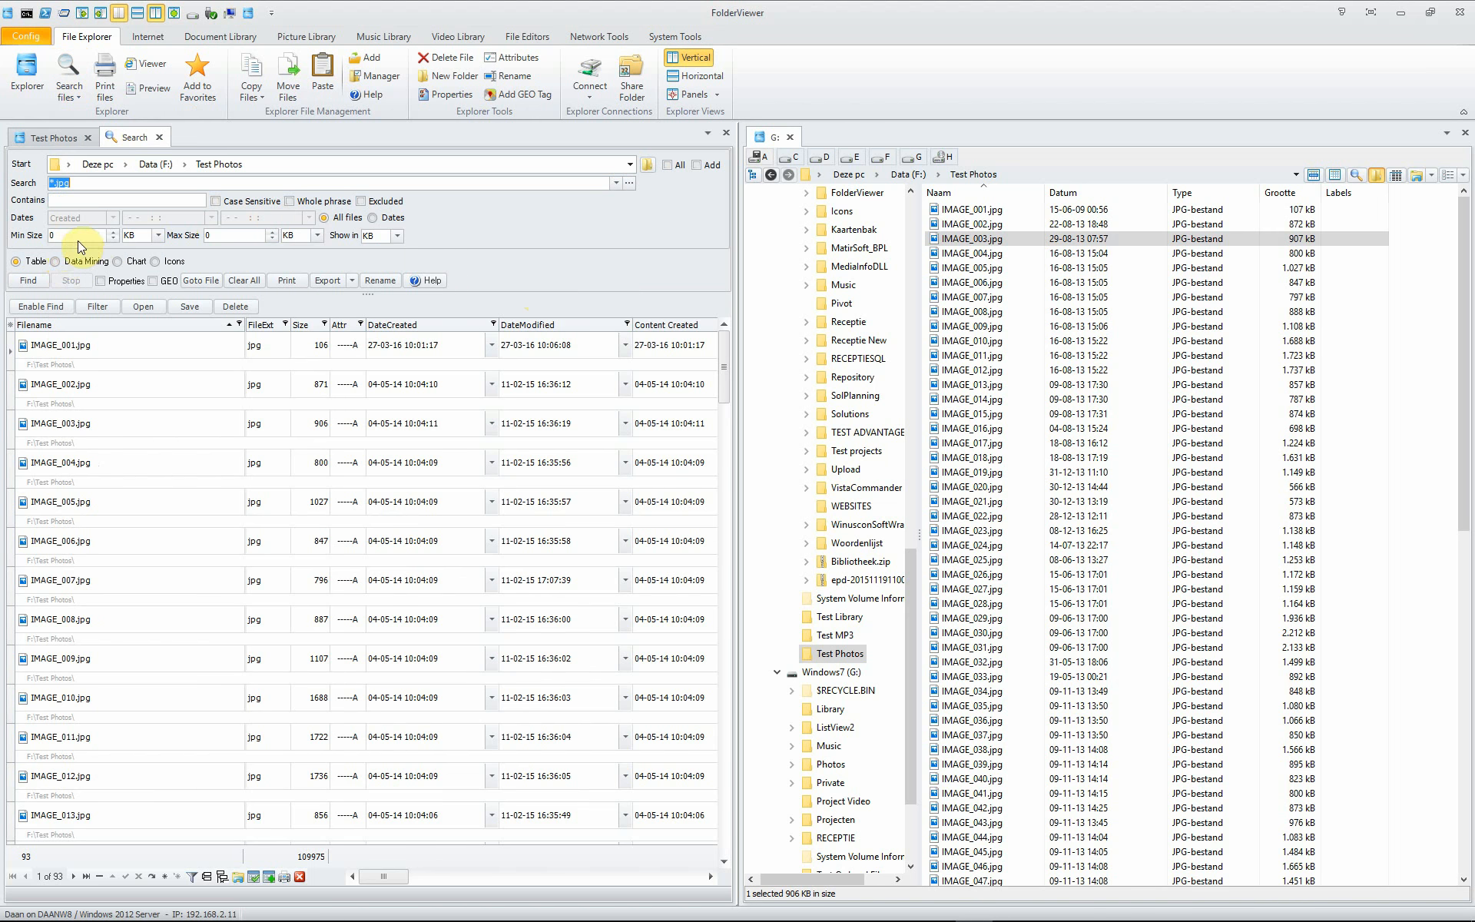
{"action": "mouse_move", "coordinate": [376, 224]}
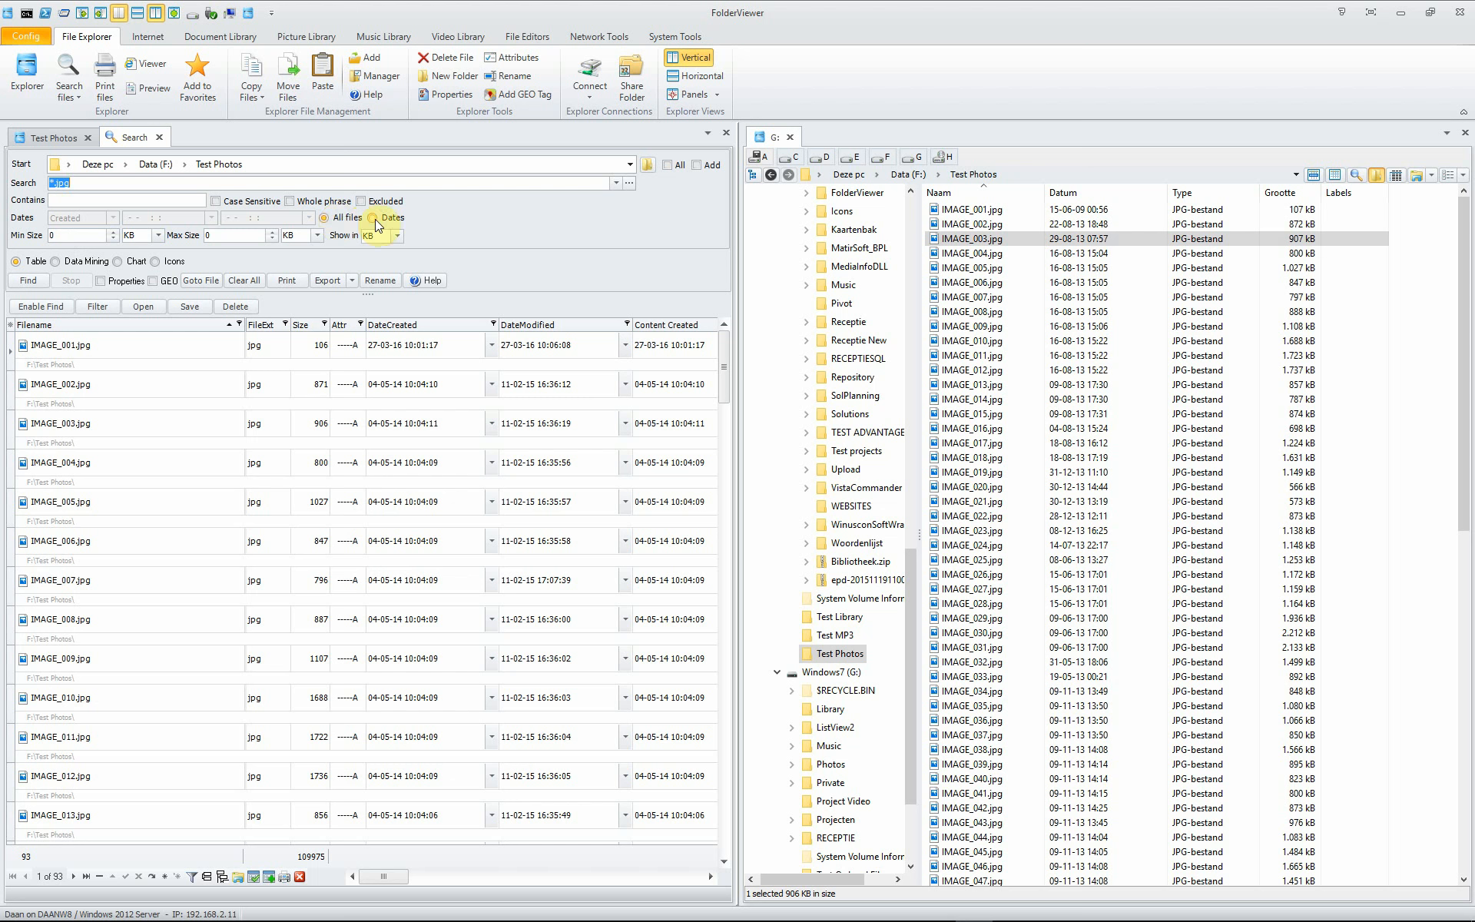
{"action": "left_click", "coordinate": [112, 218]}
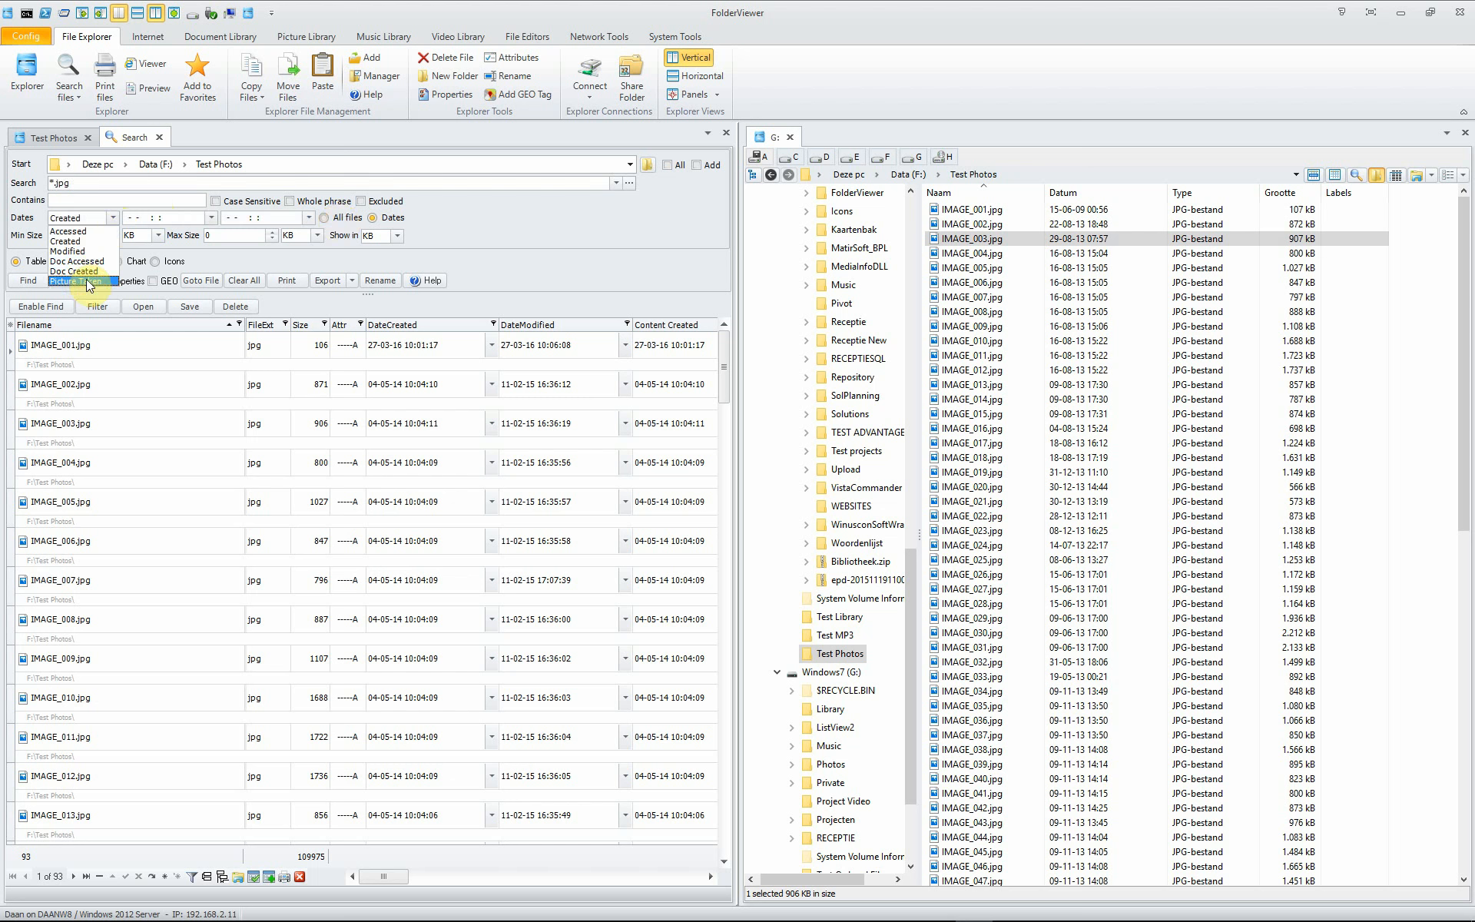
{"action": "left_click", "coordinate": [335, 218]}
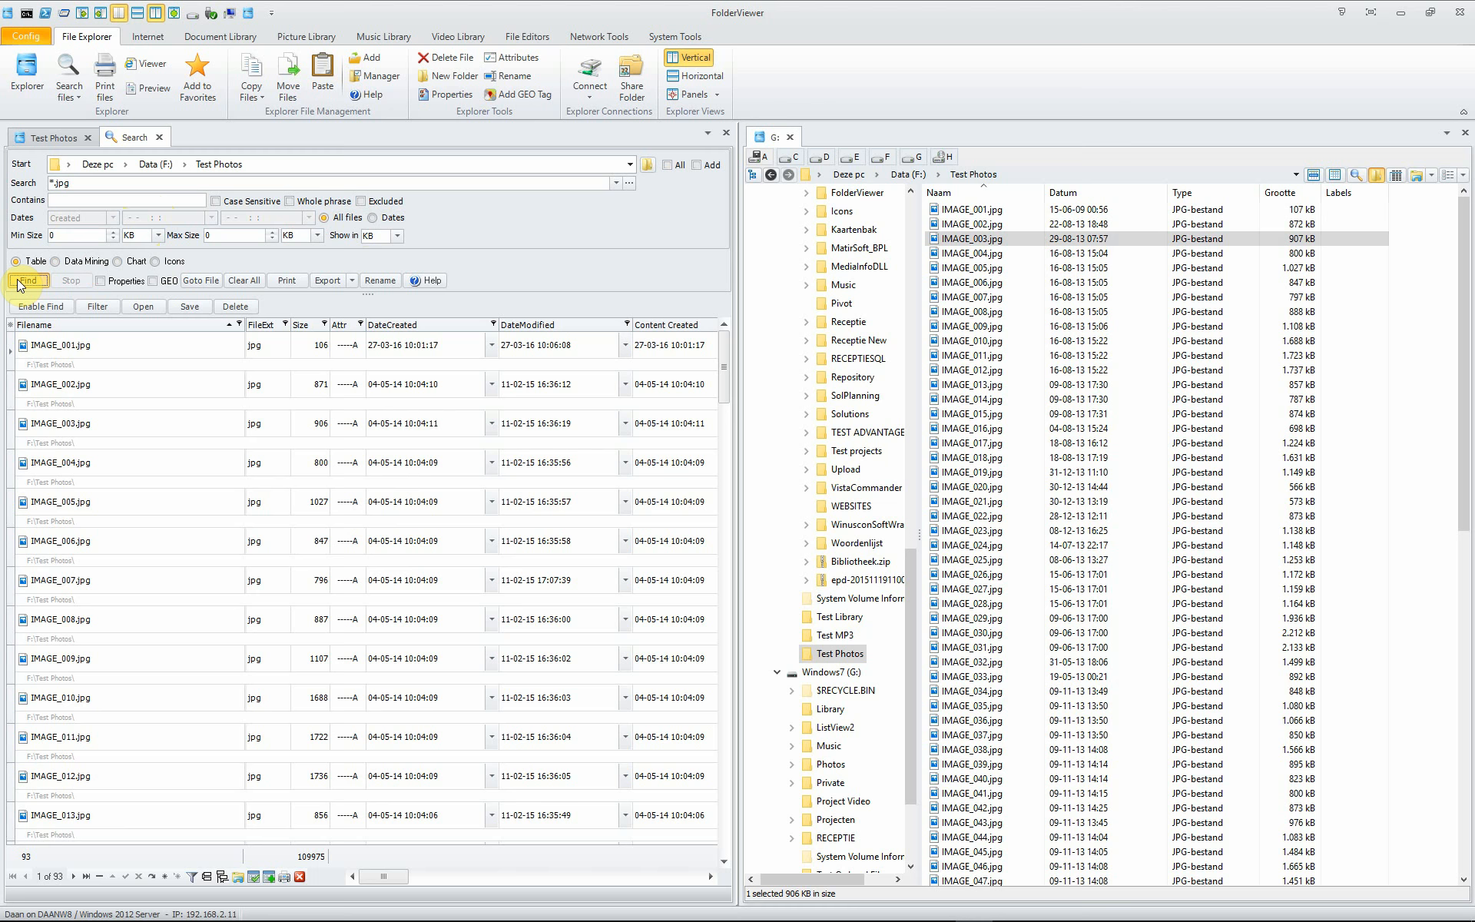
- Run the *.jpg search, finding 93 photos, and go to IMAGE_008.jpg in the listing
{"action": "left_click", "coordinate": [28, 281]}
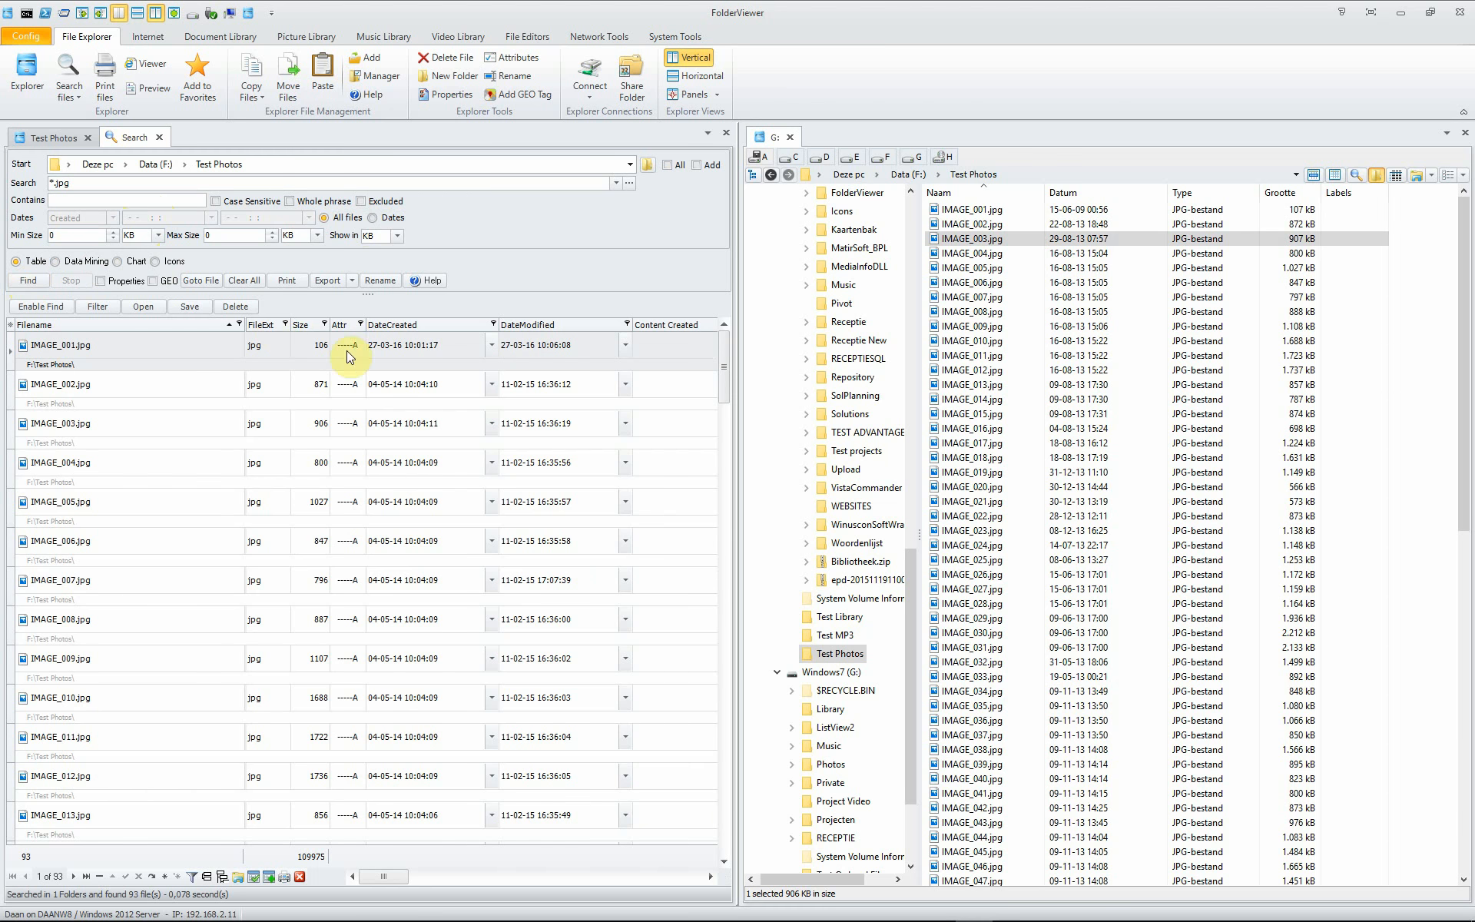
{"action": "mouse_move", "coordinate": [724, 365]}
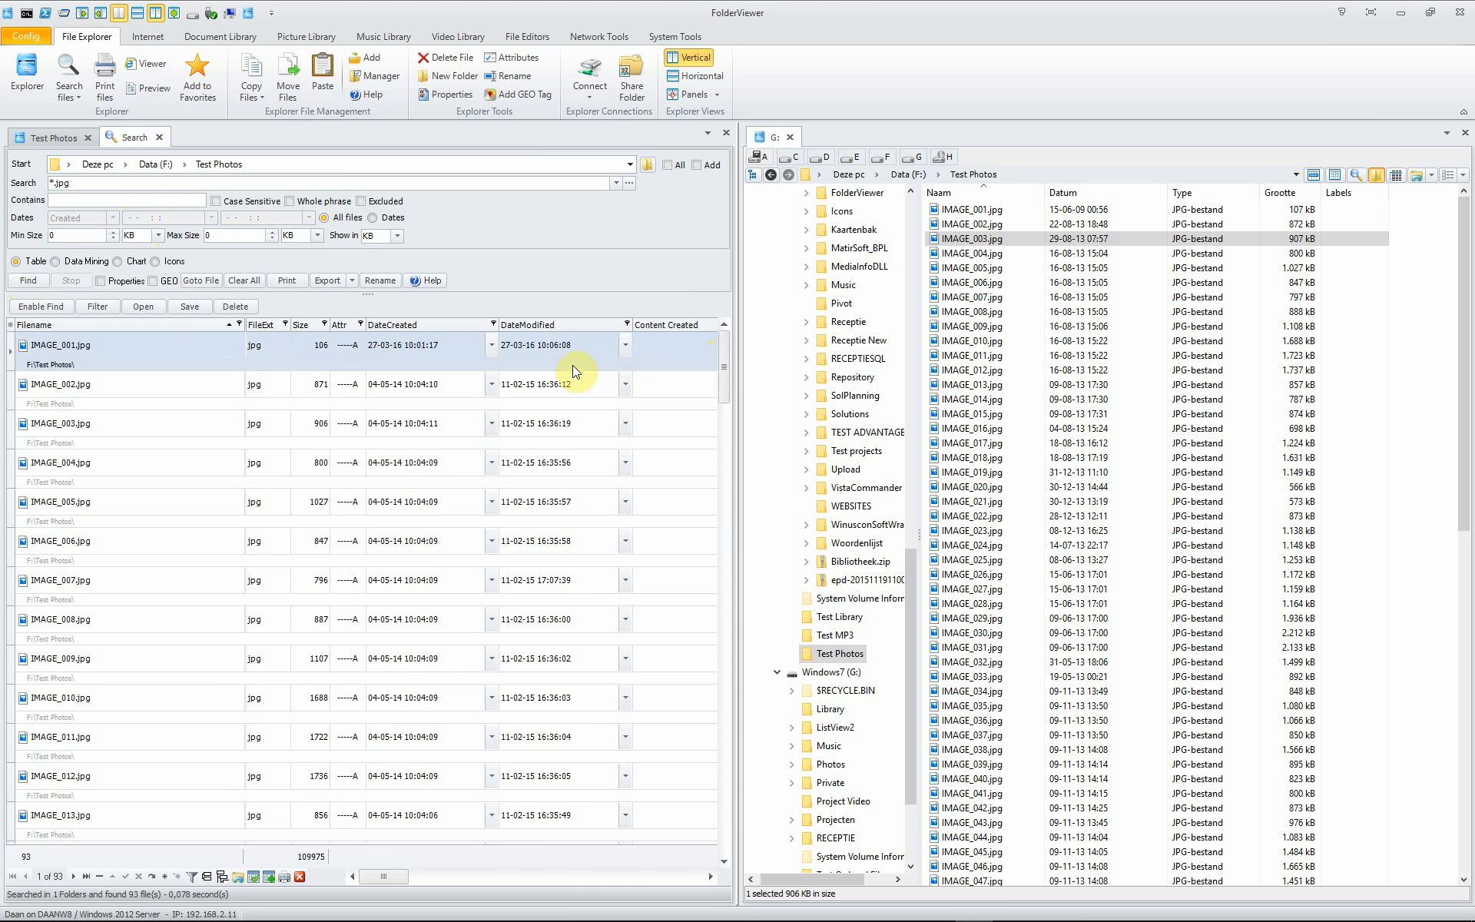
{"action": "right_click", "coordinate": [80, 344]}
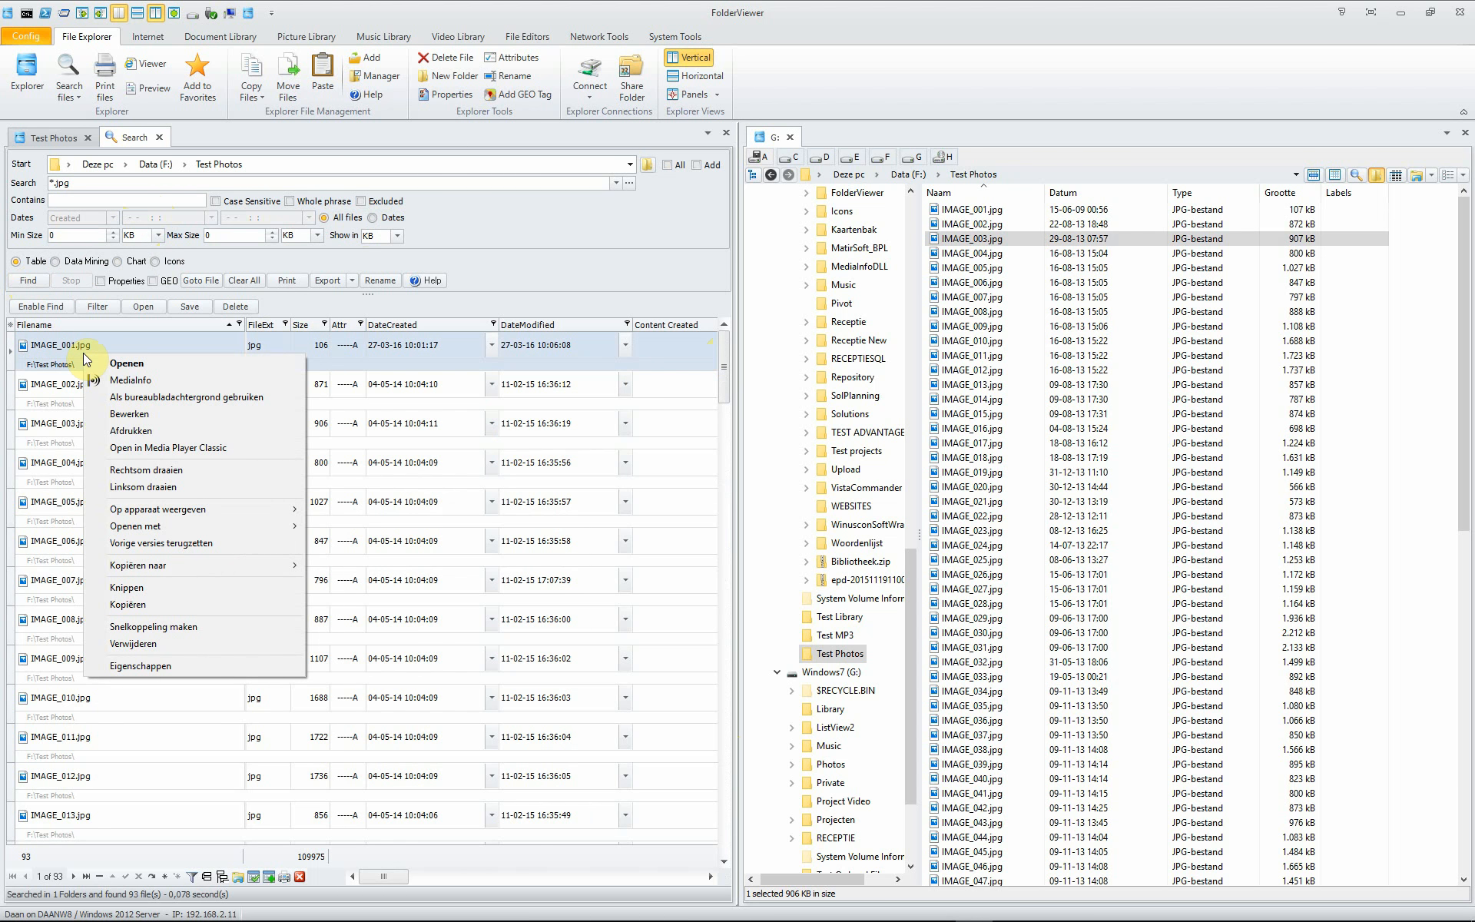
{"action": "mouse_move", "coordinate": [195, 368]}
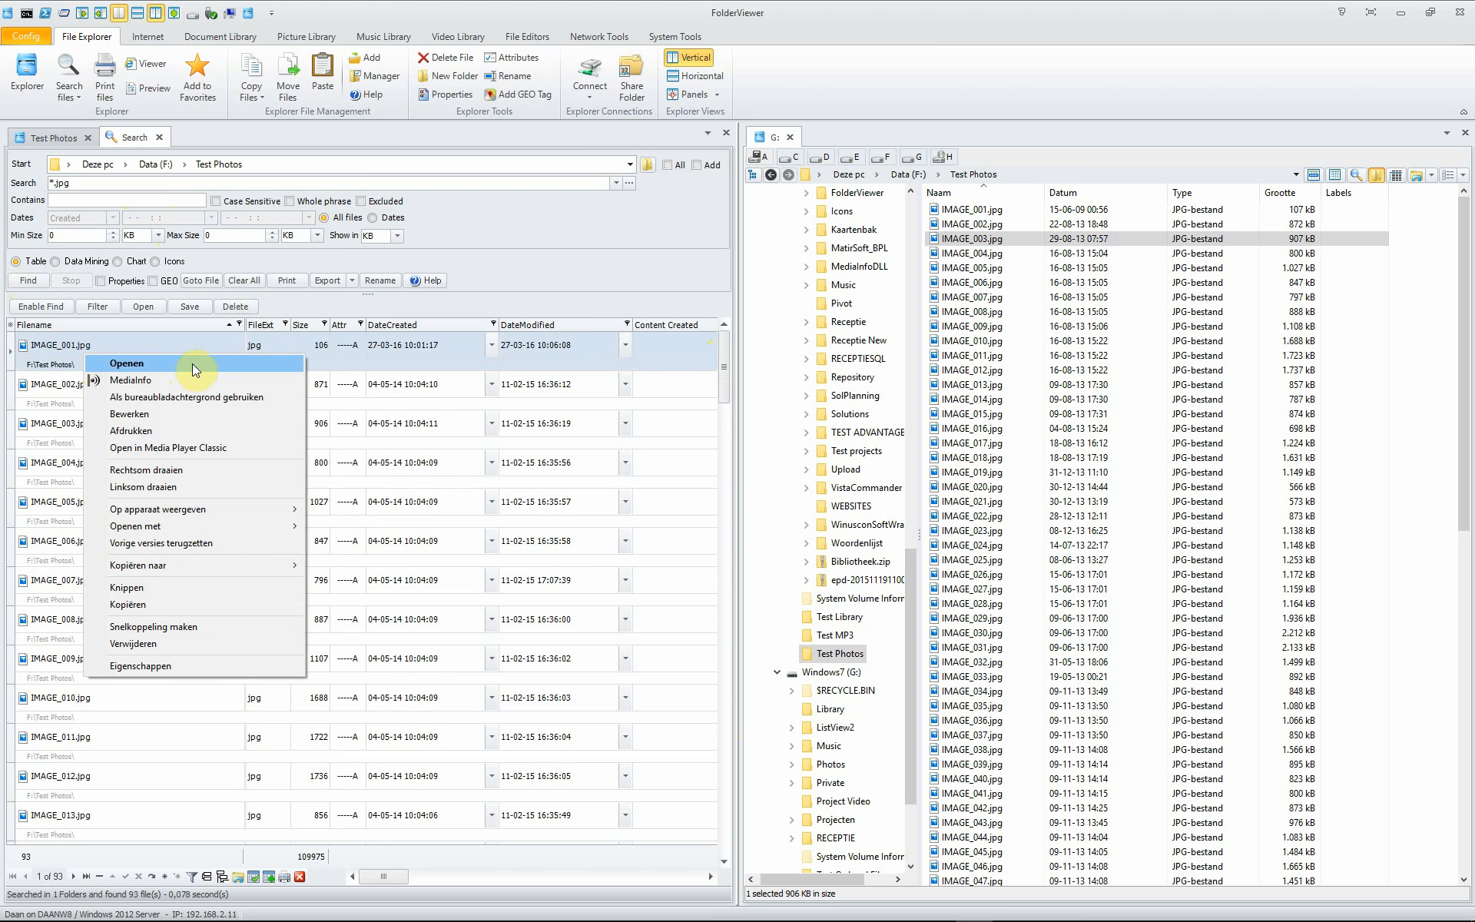
{"action": "mouse_move", "coordinate": [181, 666]}
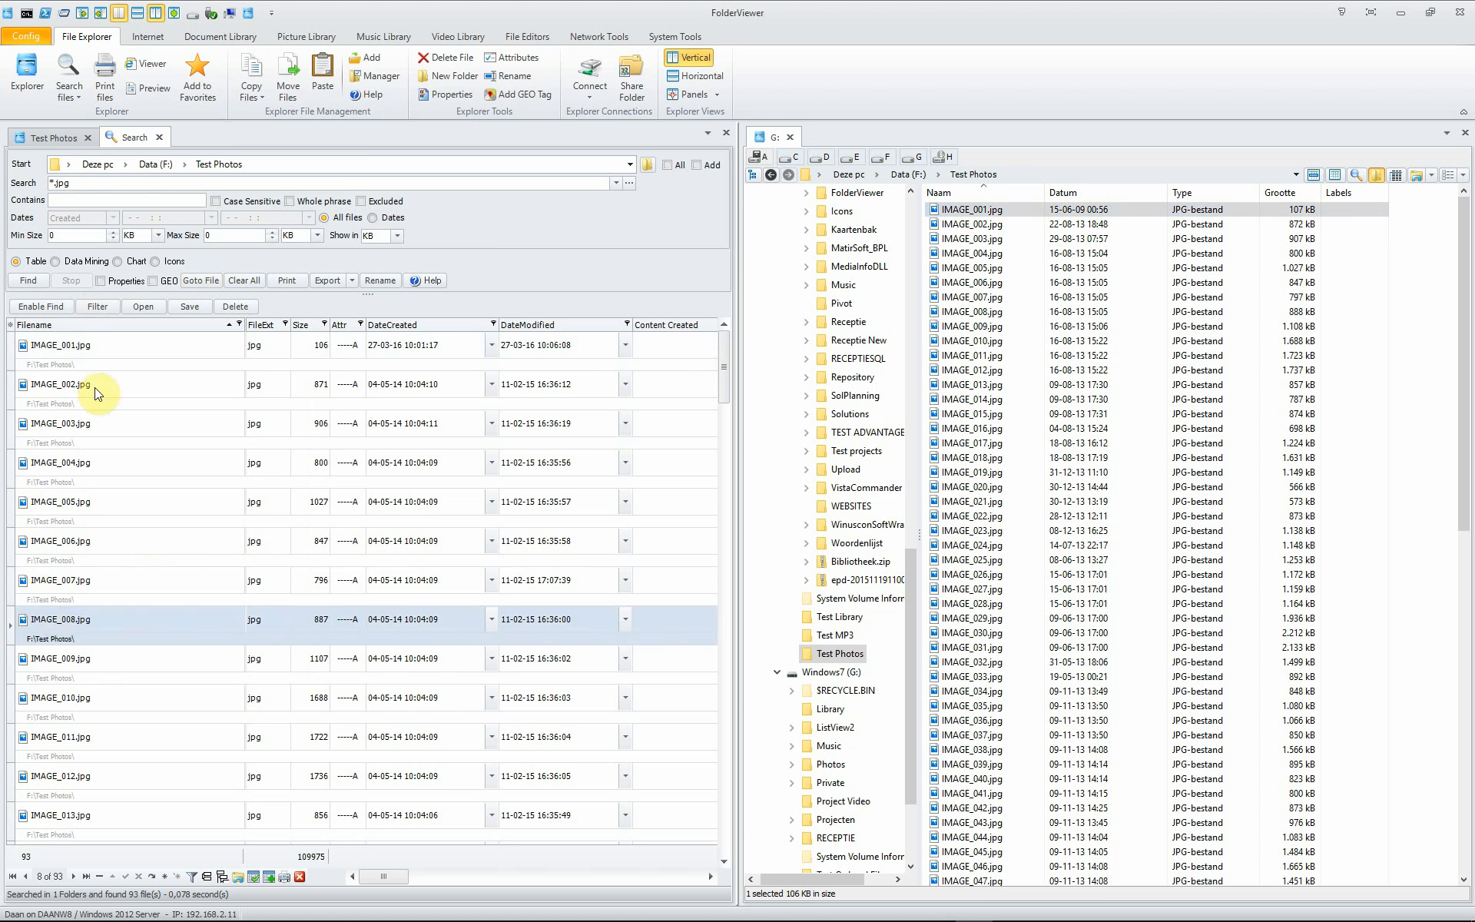
{"action": "left_click", "coordinate": [200, 280]}
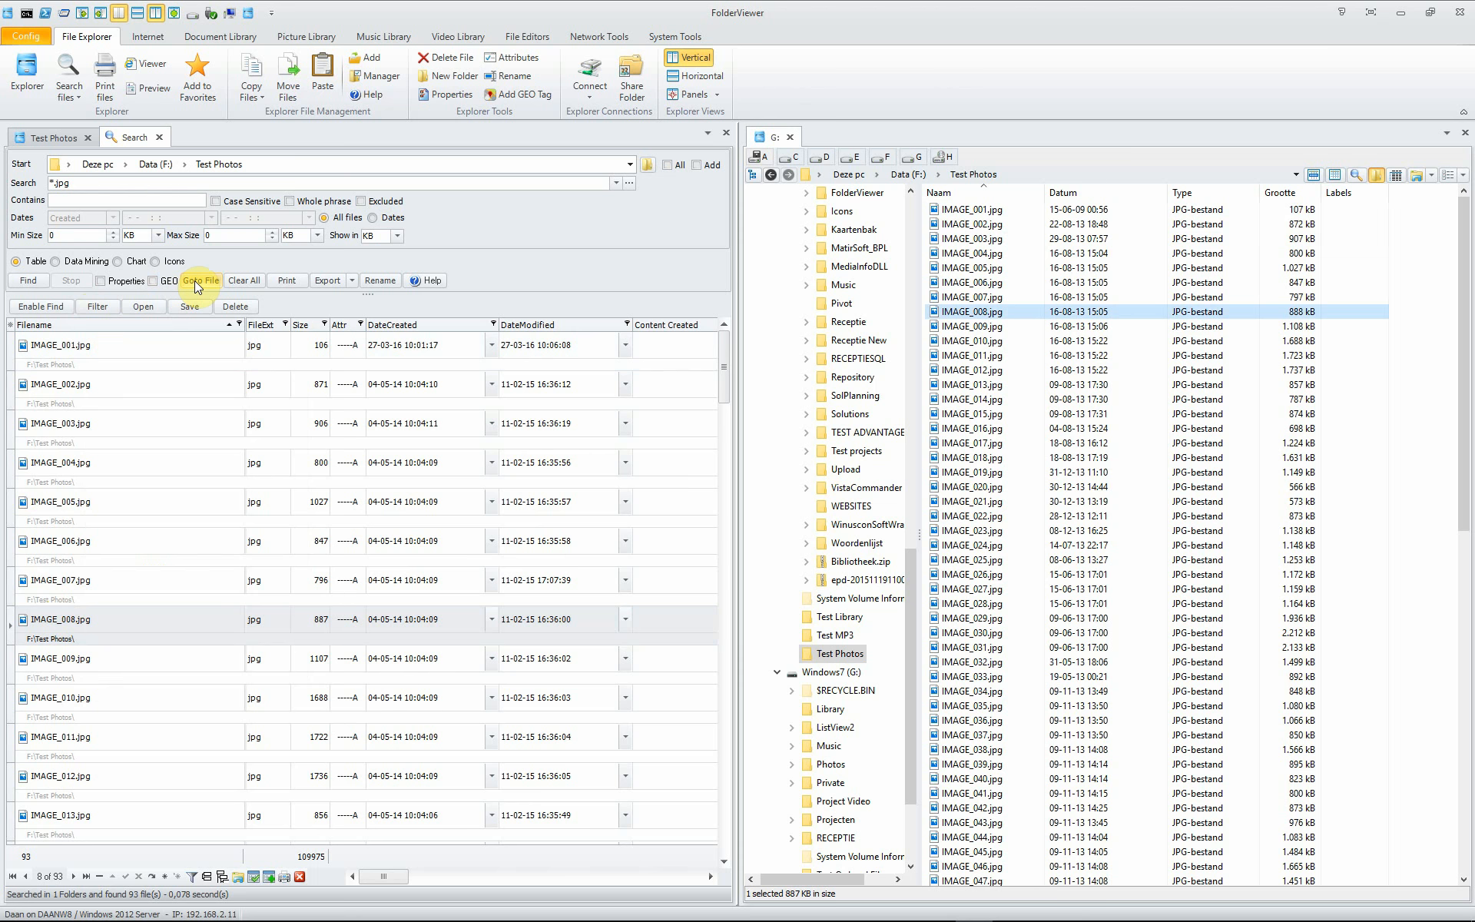
{"action": "mouse_move", "coordinate": [289, 280]}
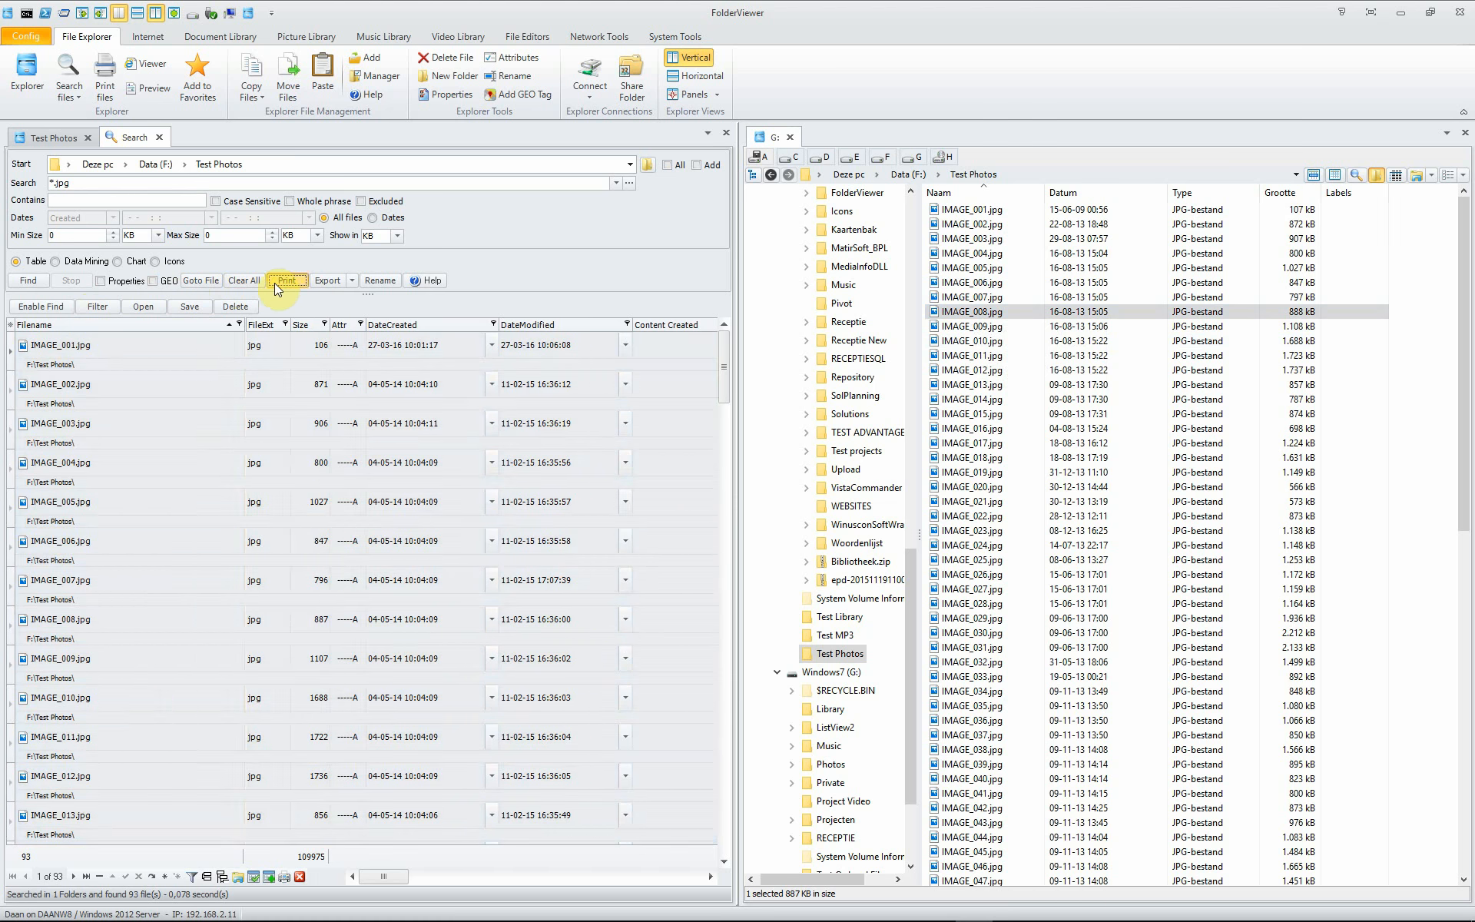
{"action": "left_click", "coordinate": [287, 280]}
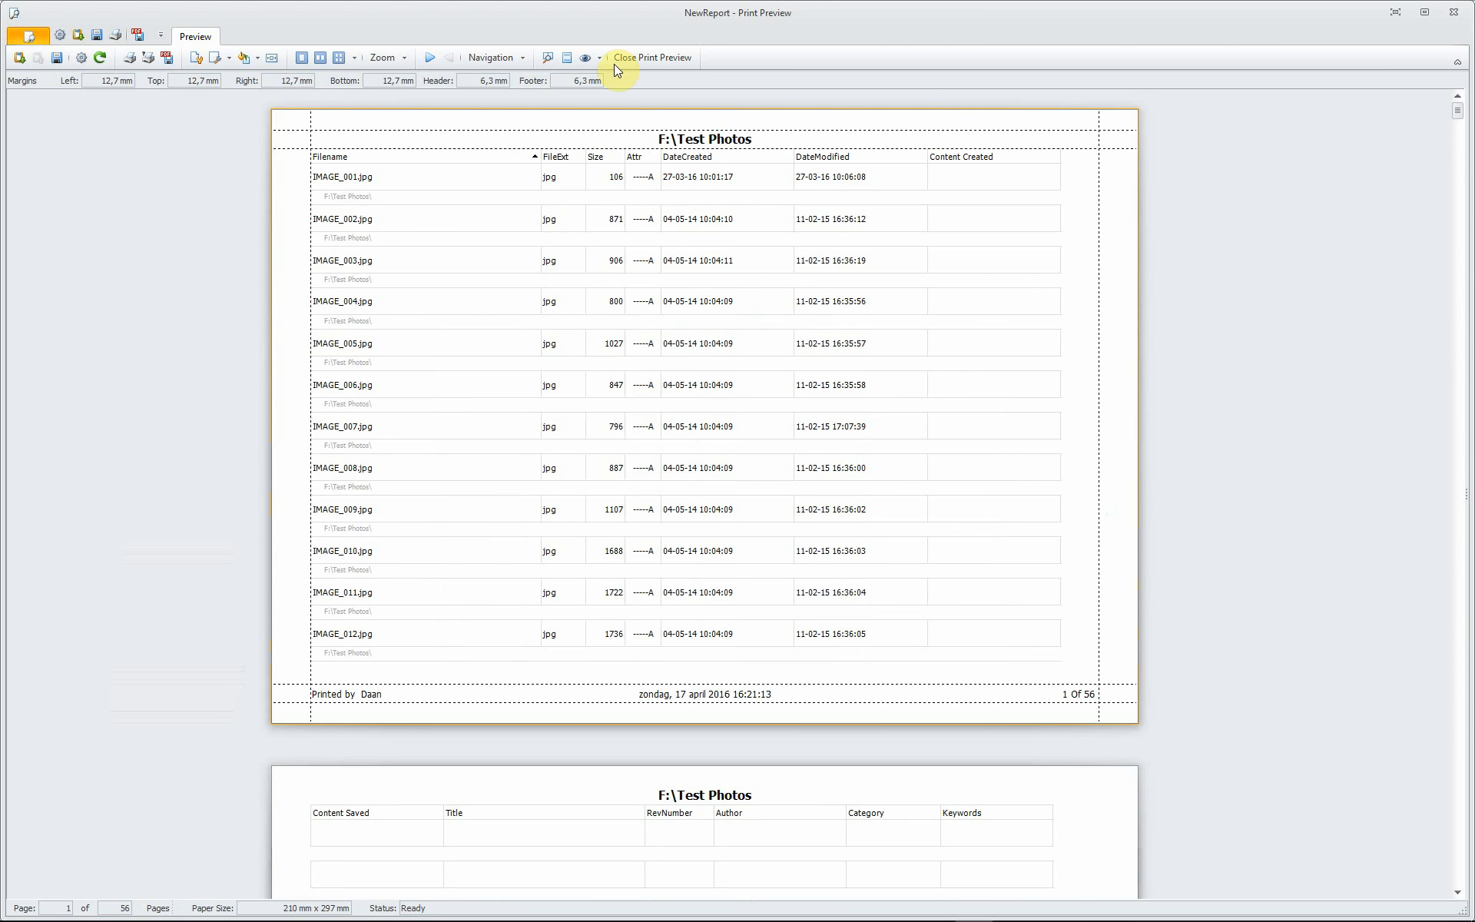
{"action": "left_click", "coordinate": [651, 58]}
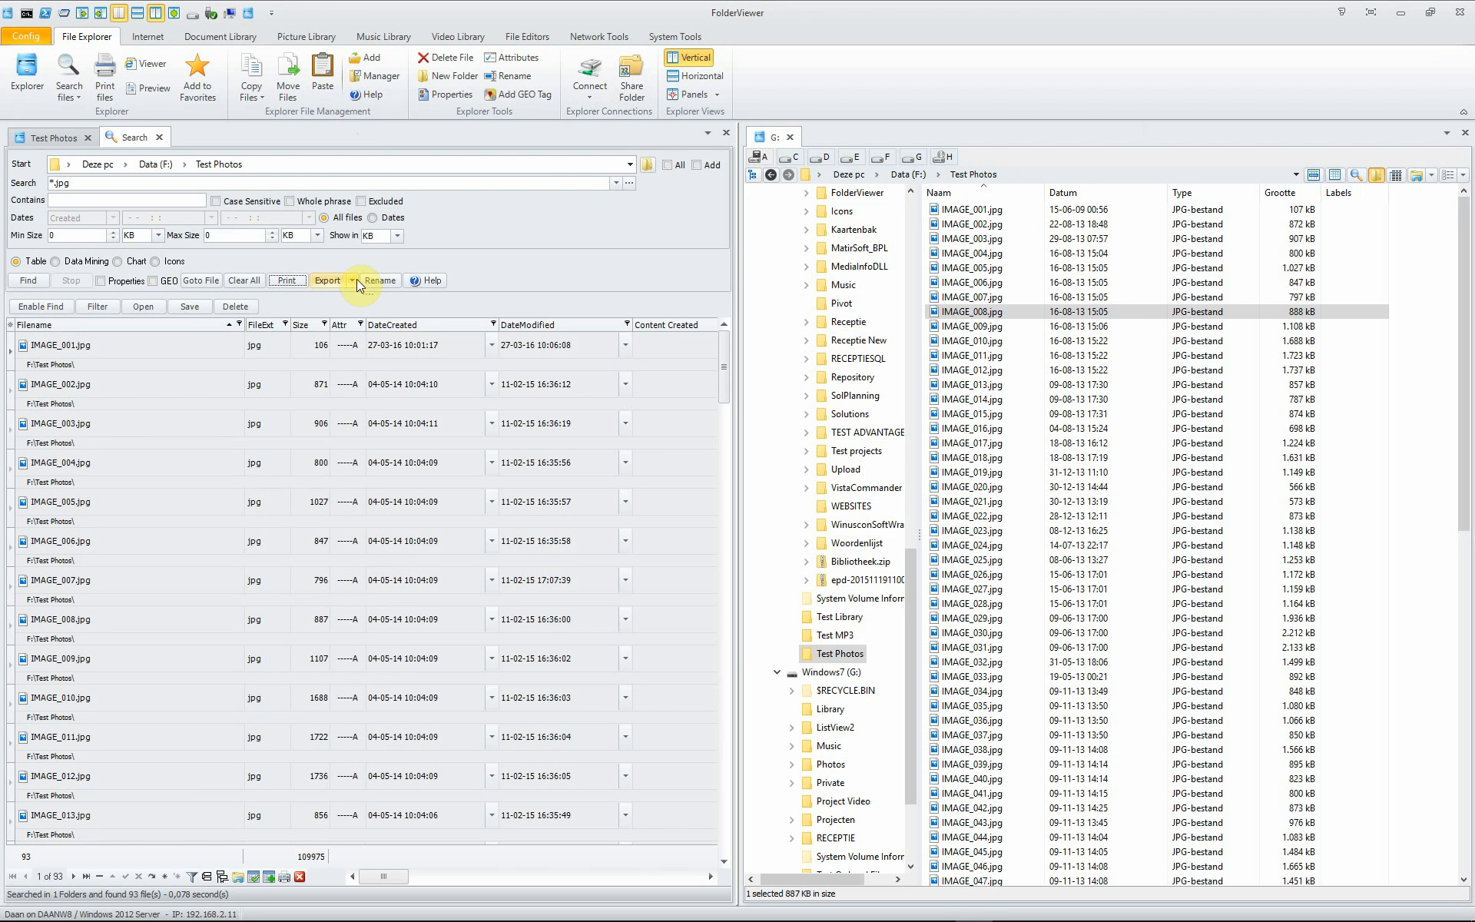
{"action": "left_click", "coordinate": [353, 281]}
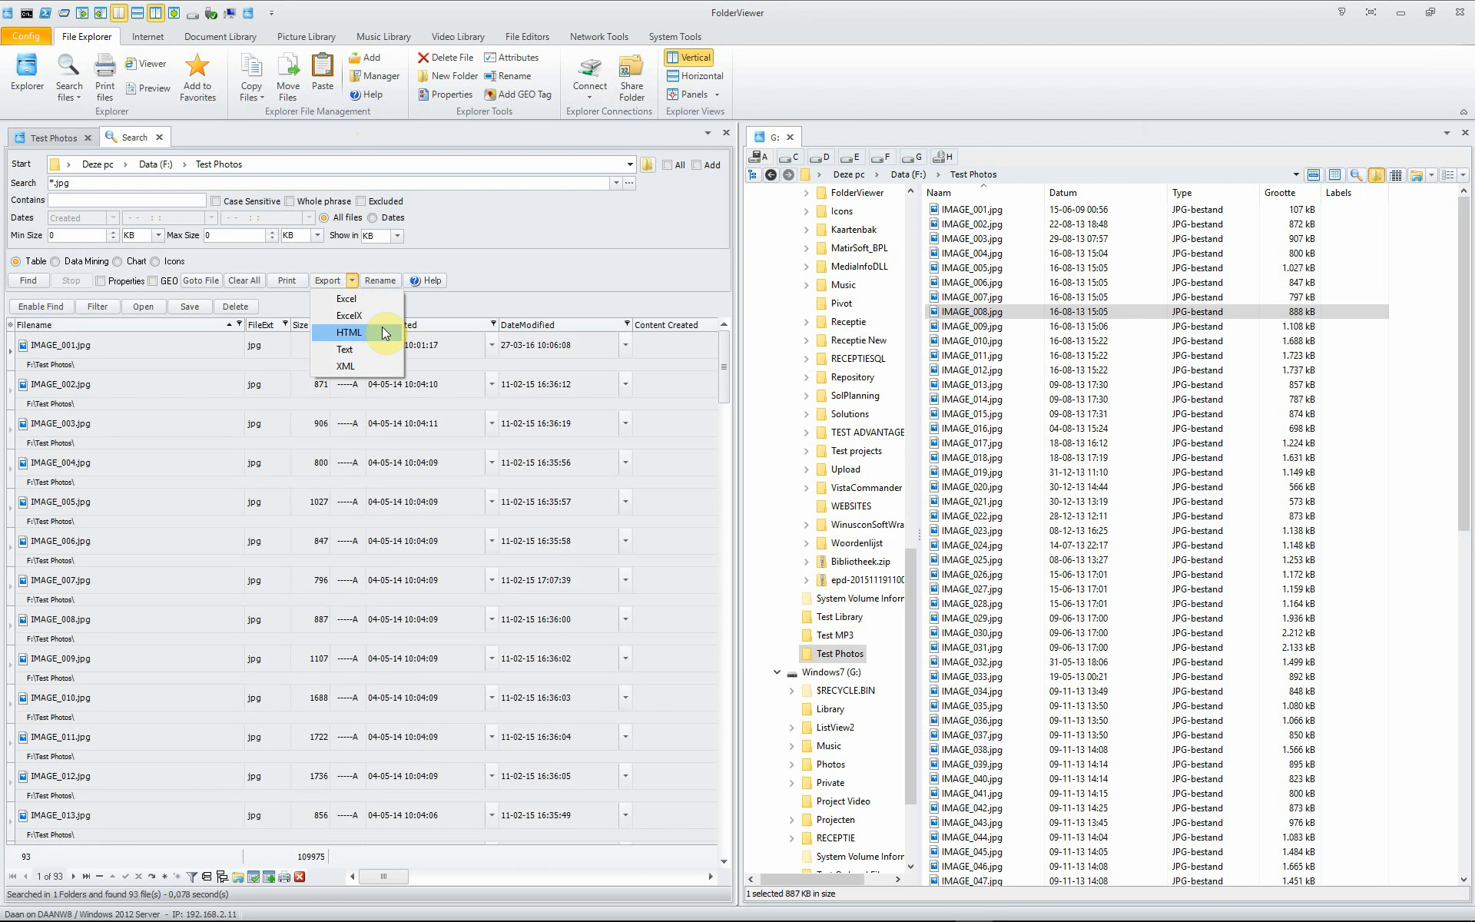
{"action": "mouse_move", "coordinate": [372, 366]}
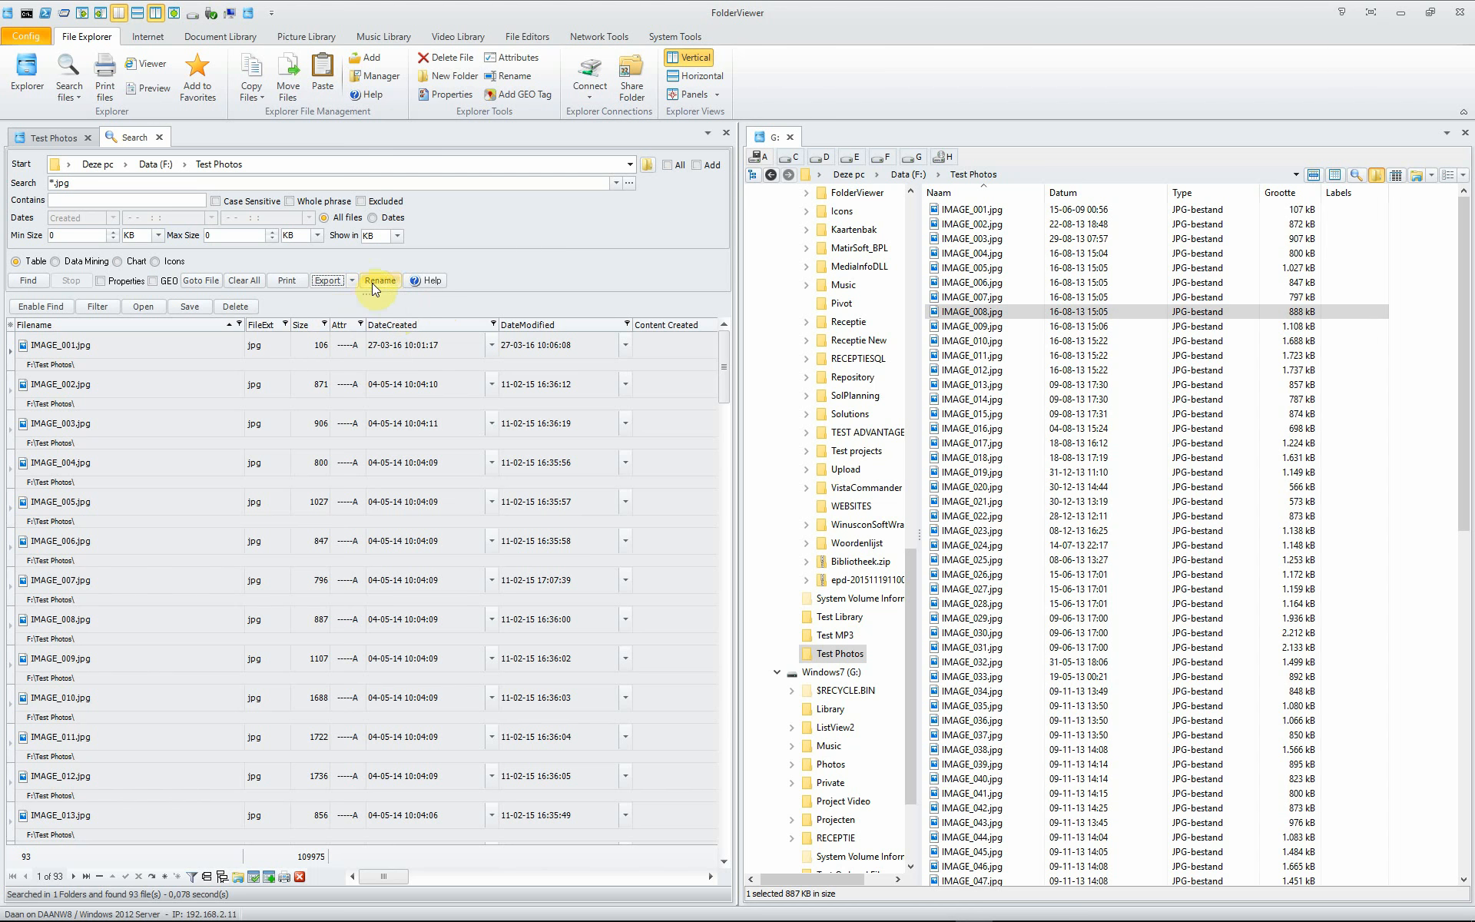
{"action": "left_click", "coordinate": [380, 281]}
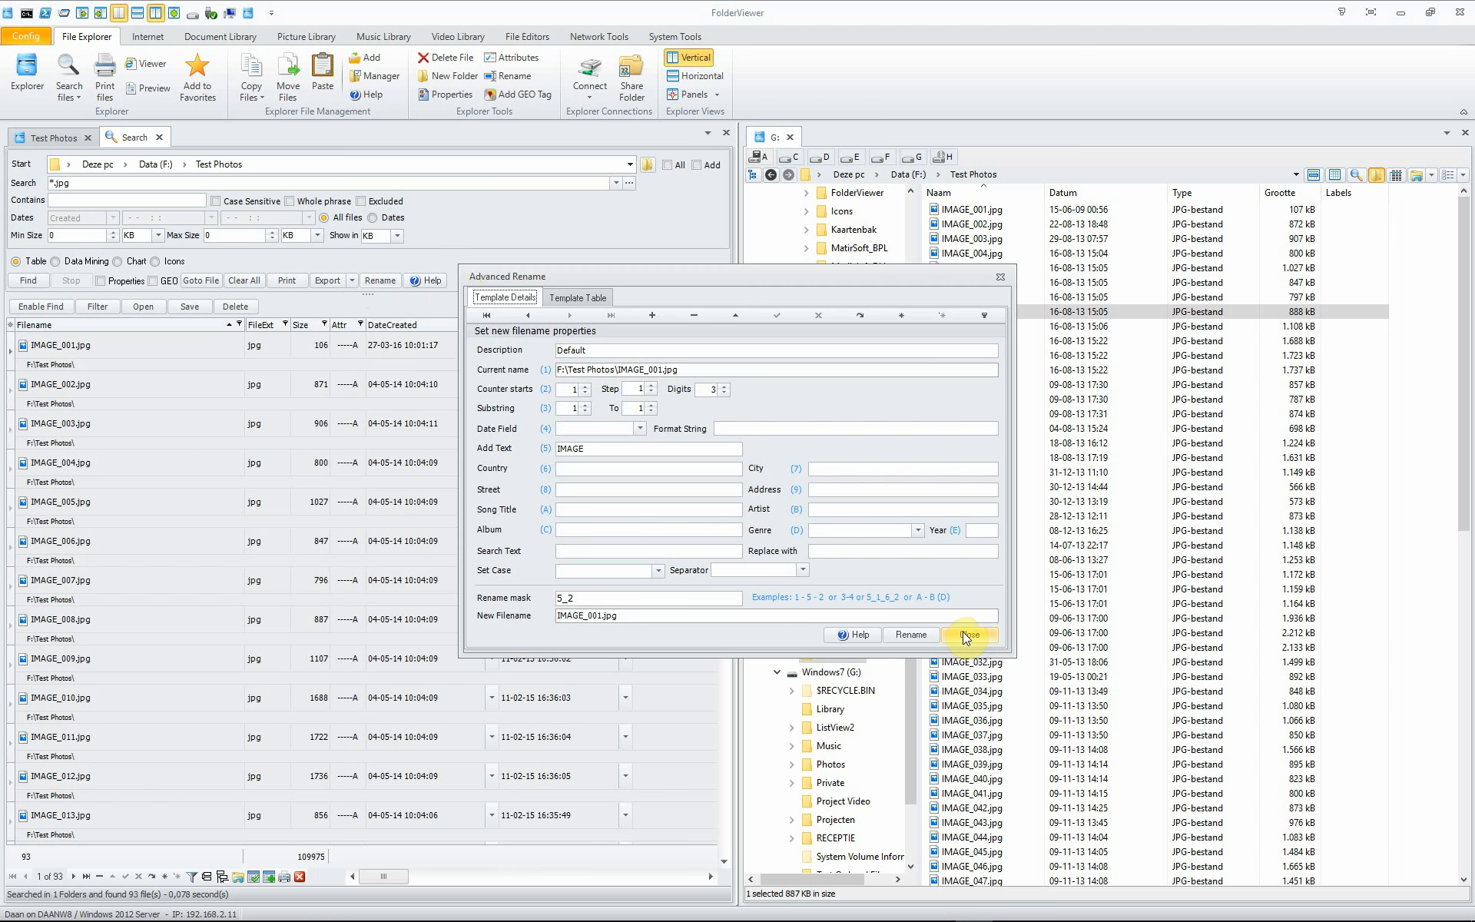
{"action": "left_click", "coordinate": [969, 634]}
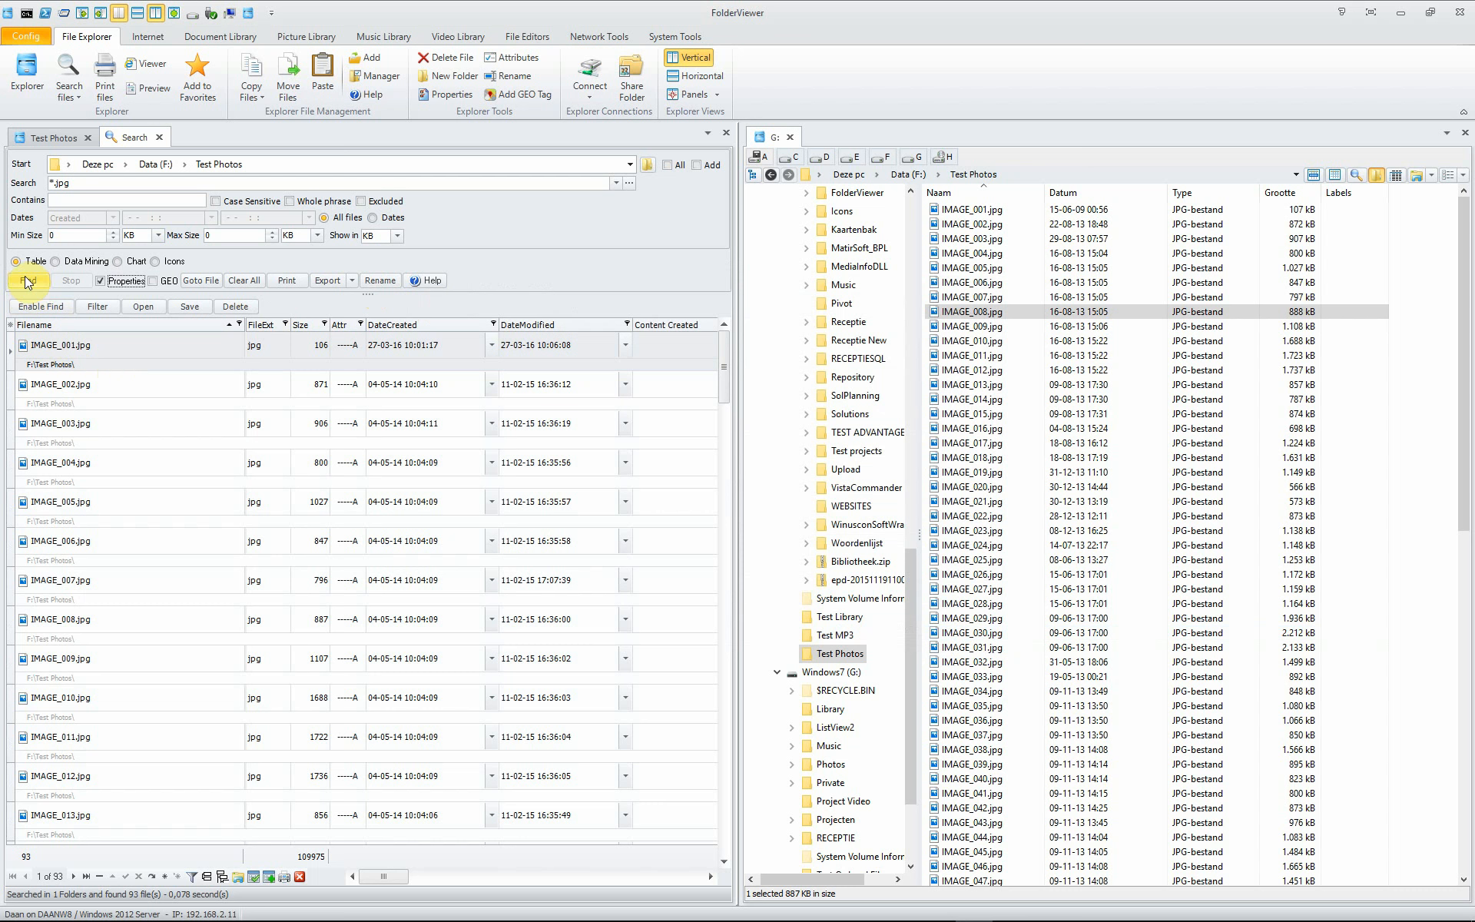
{"action": "mouse_move", "coordinate": [121, 280]}
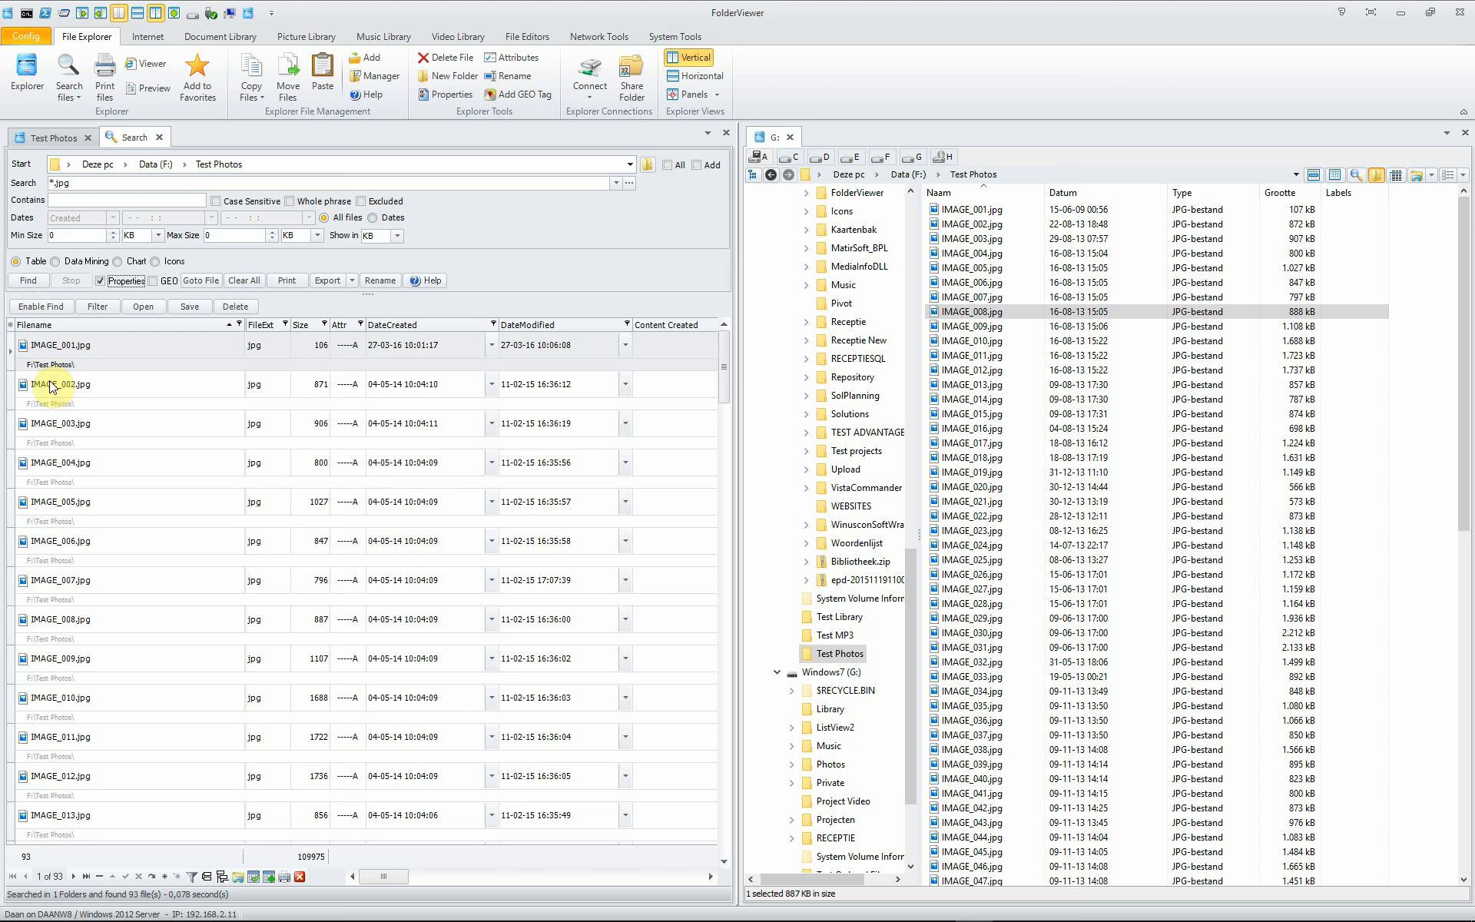
{"action": "mouse_move", "coordinate": [29, 281]}
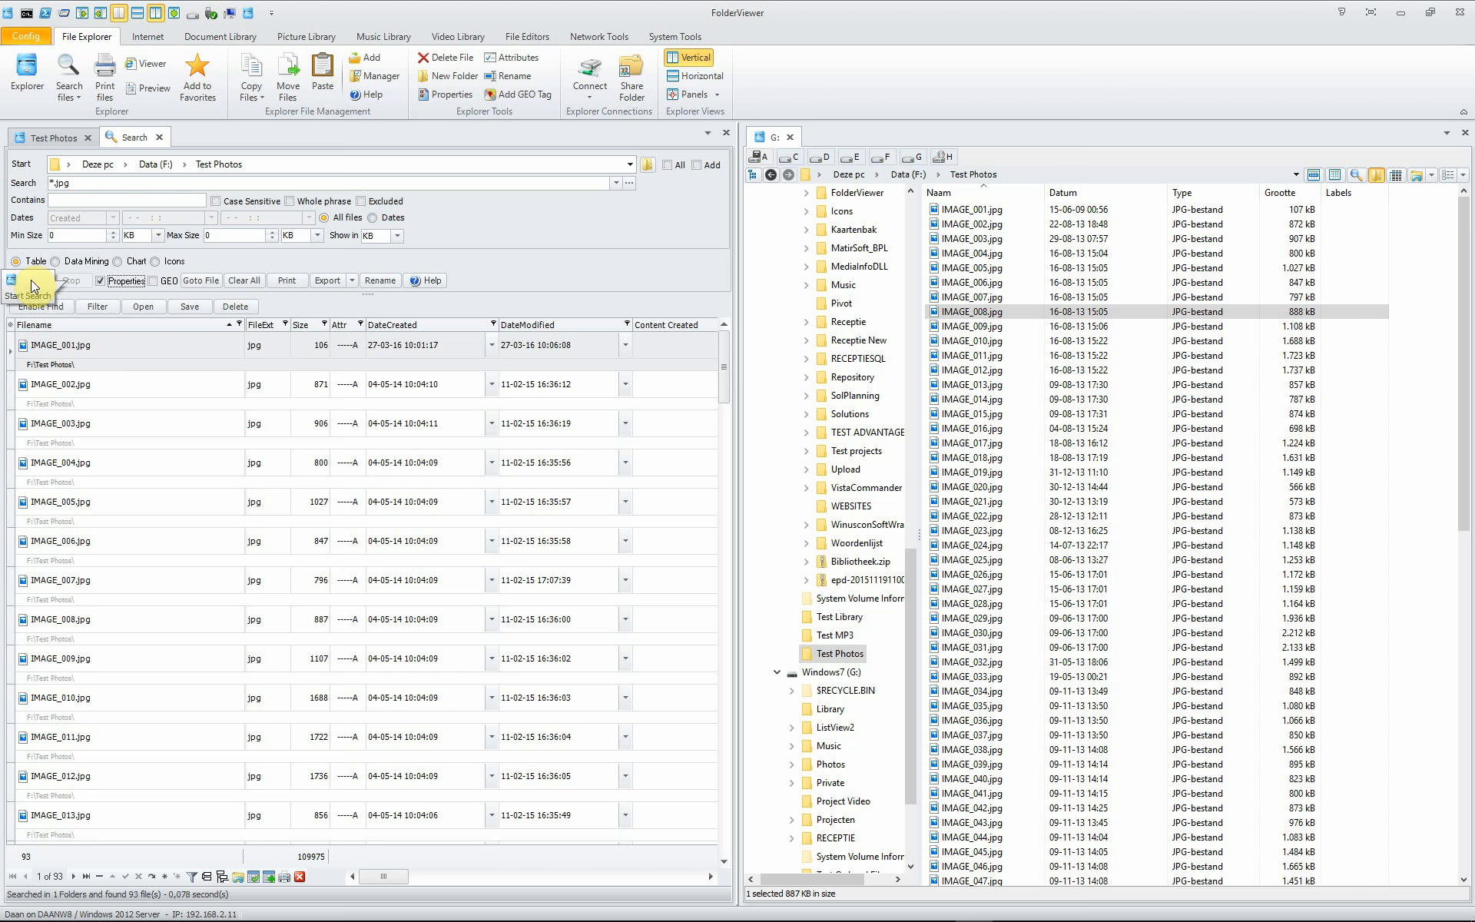
- Rerun the *.jpg search and scroll right through exposure, aperture, flash and metering columns
{"action": "left_click", "coordinate": [29, 280]}
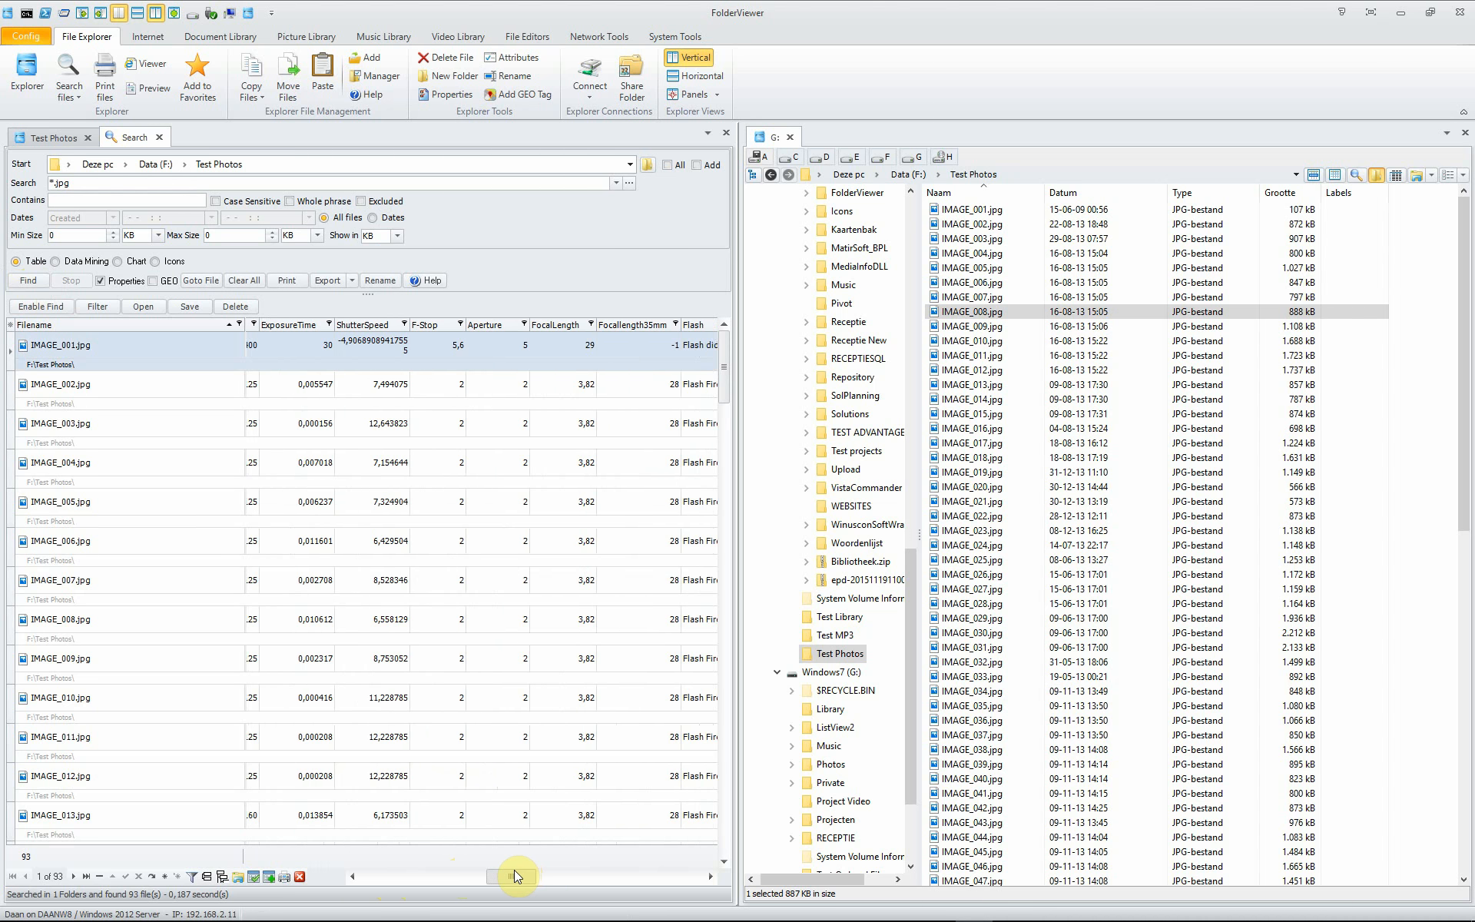
{"action": "scroll", "scroll_direction": "right", "scroll_amount": 3}
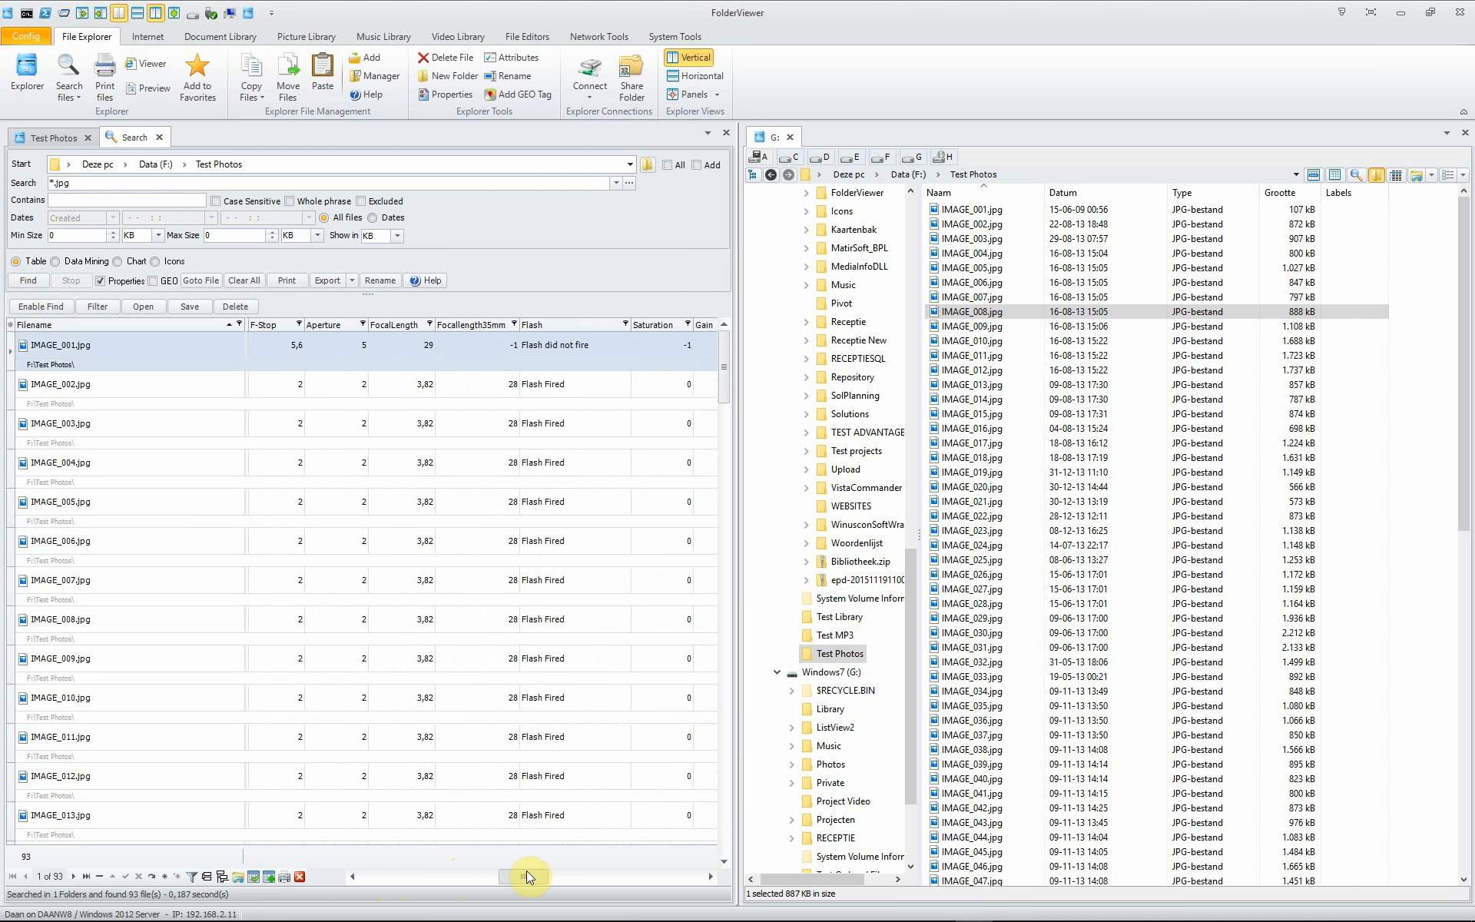
{"action": "scroll", "scroll_direction": "right", "scroll_amount": 3}
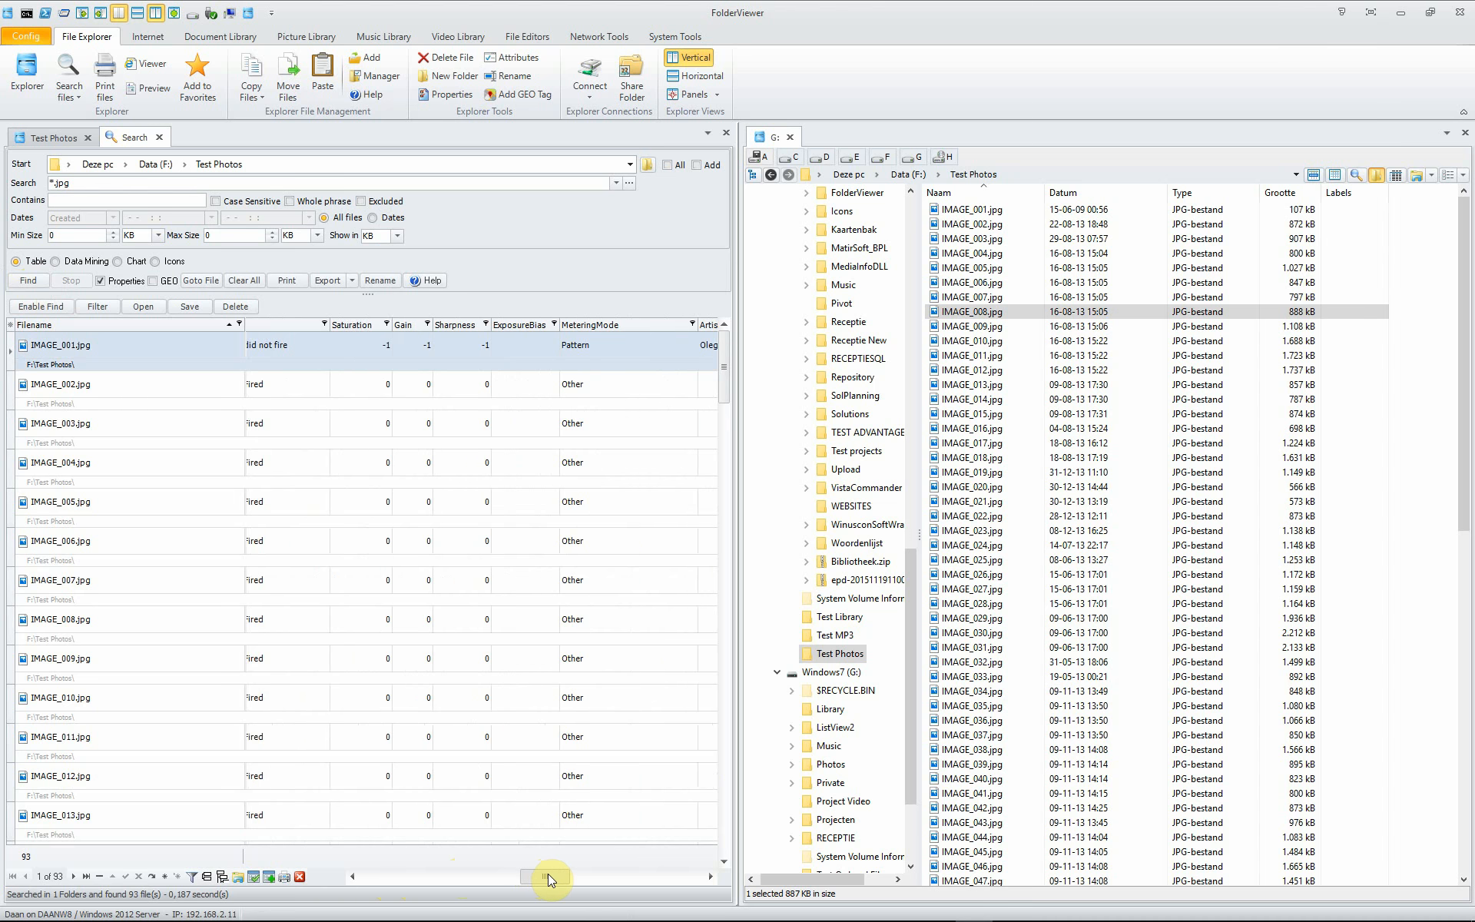
{"action": "scroll", "scroll_direction": "right", "scroll_amount": 3}
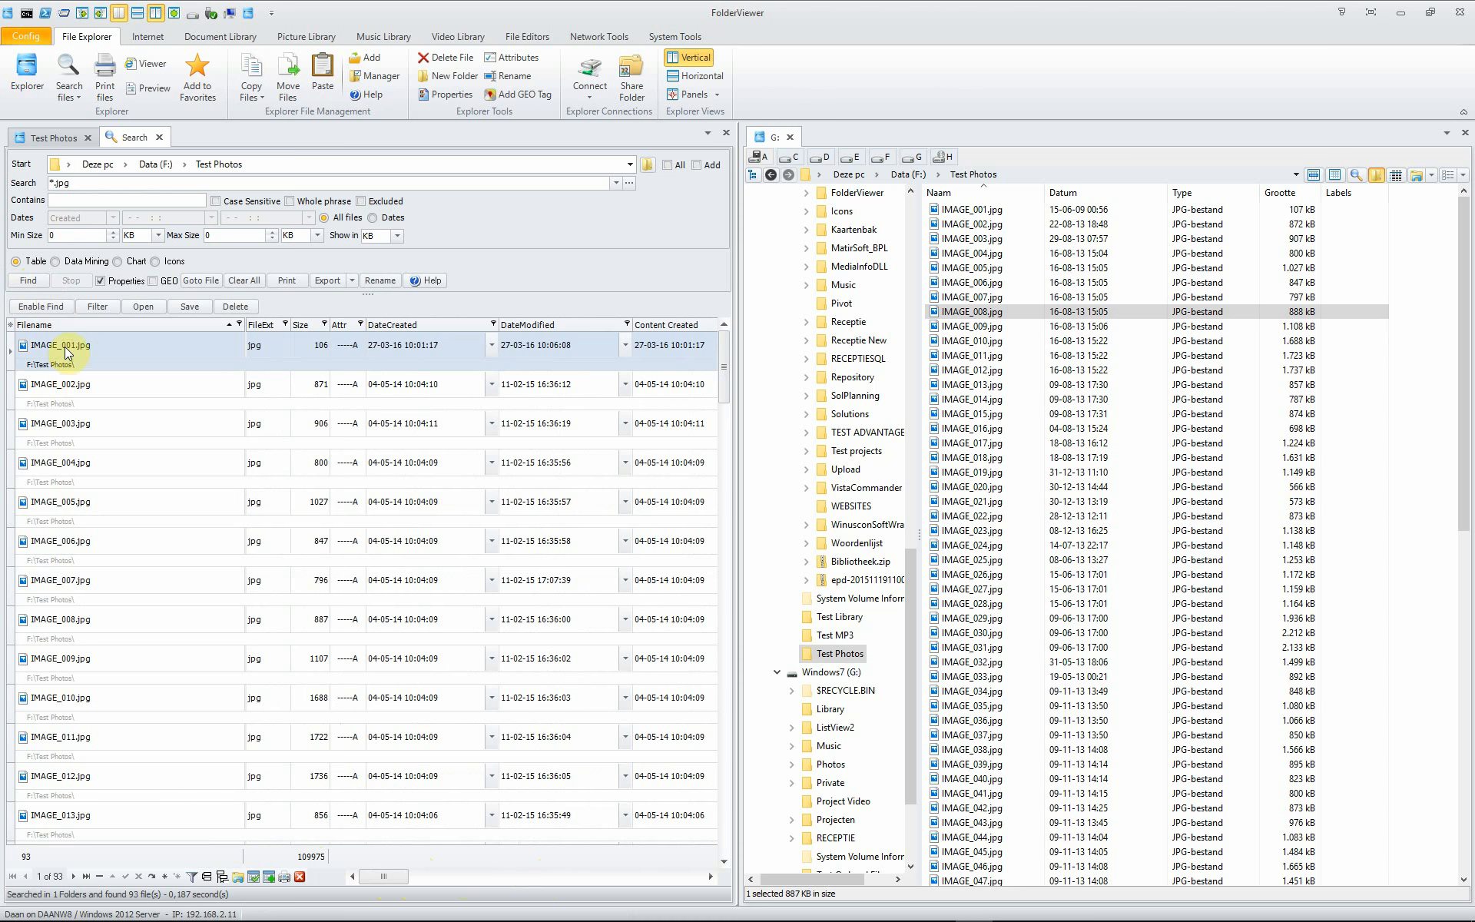
- Load the saved 'ISO versus F-Stop.ini' layout in the Data Mining pivot view
{"action": "left_click", "coordinate": [64, 261]}
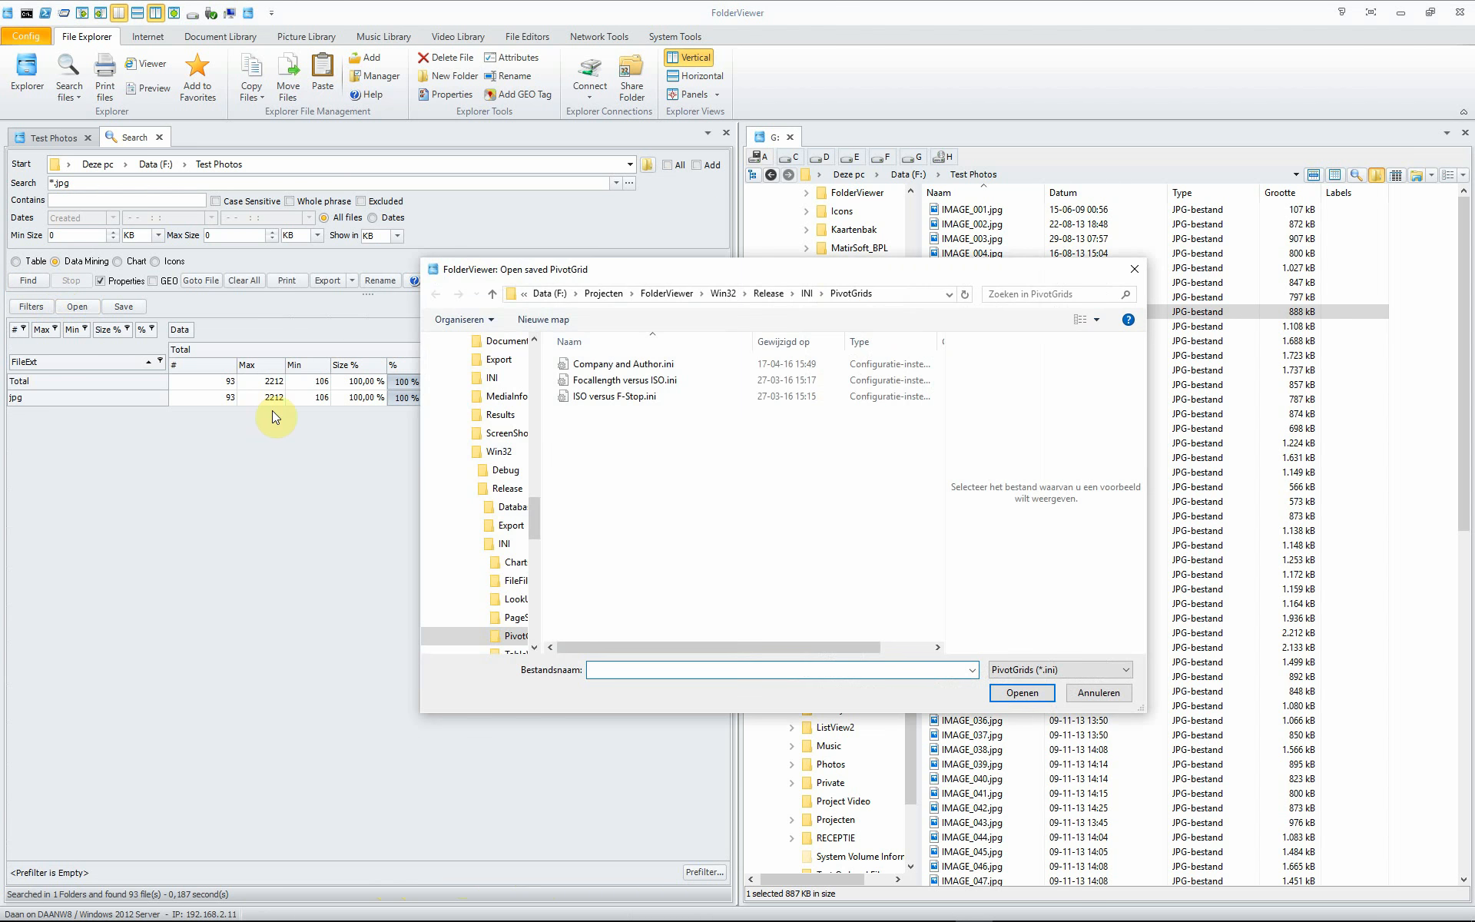
{"action": "left_click", "coordinate": [618, 397]}
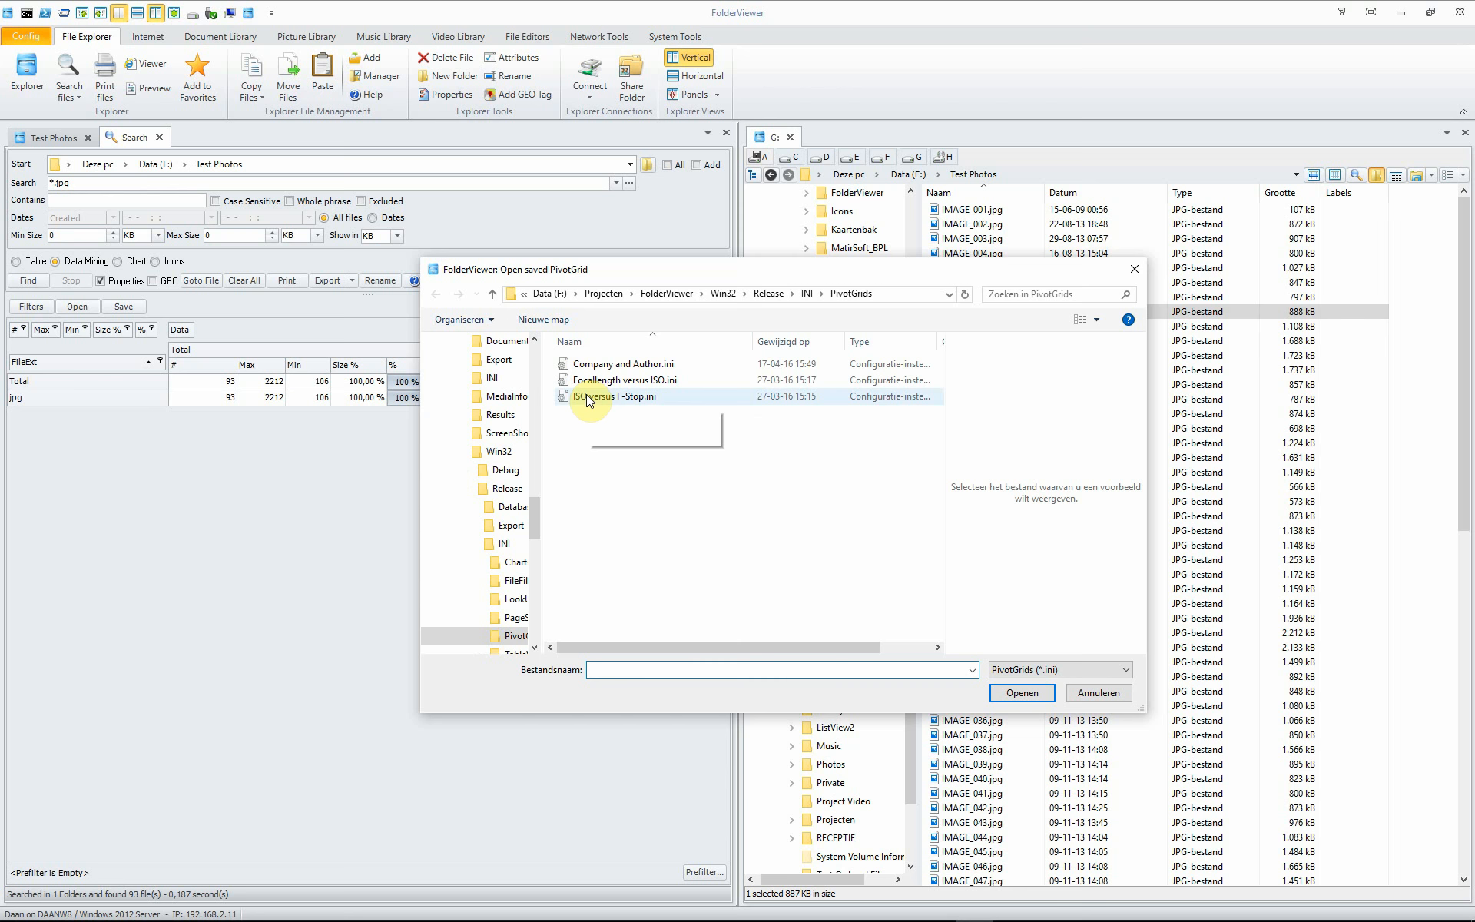
{"action": "mouse_move", "coordinate": [611, 394]}
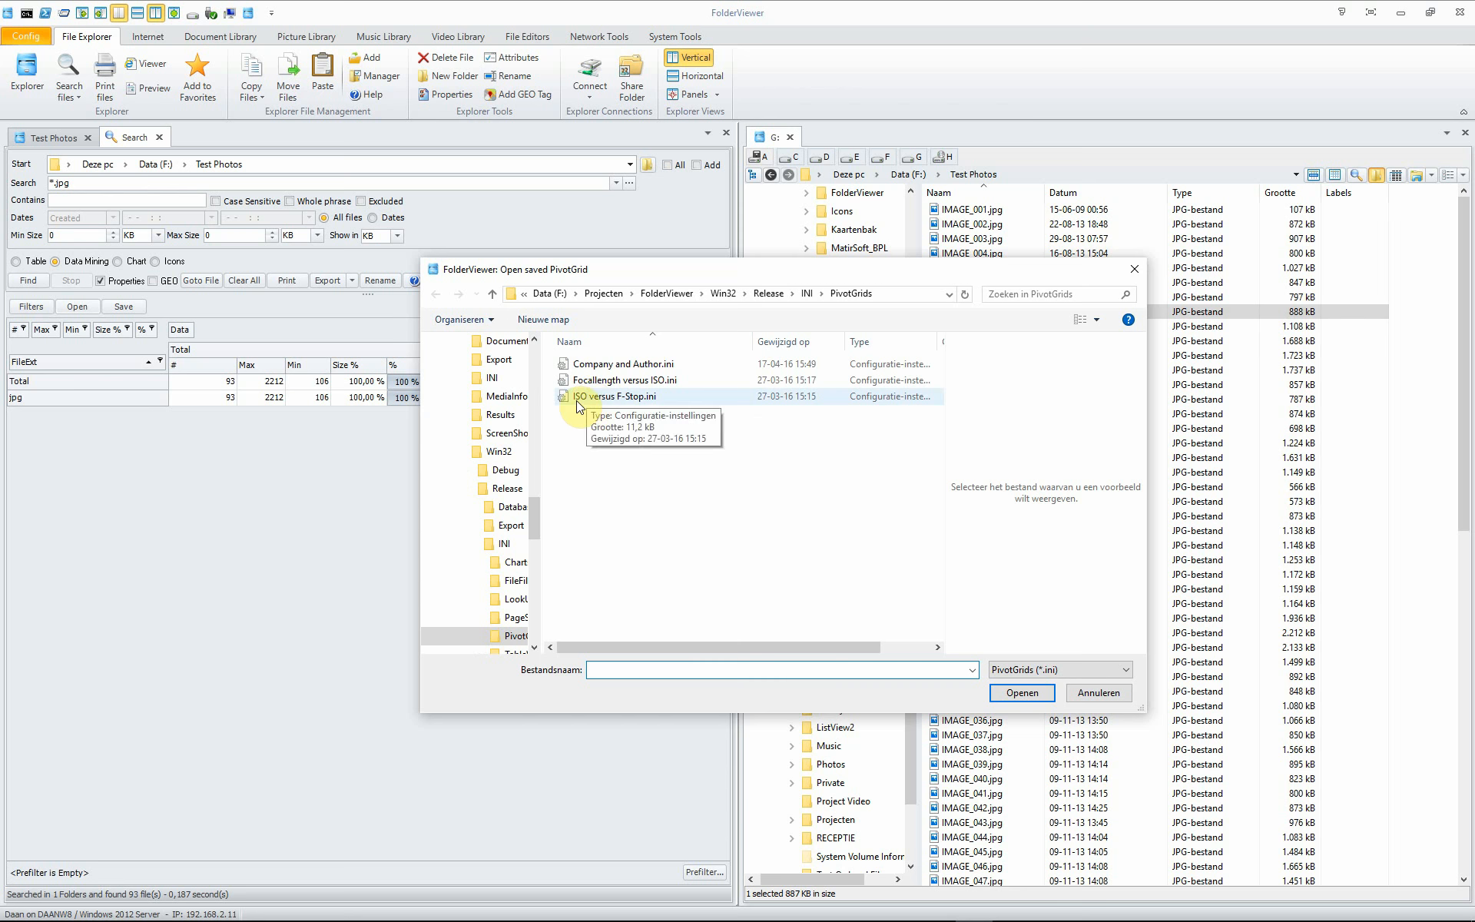
{"action": "left_click", "coordinate": [616, 397]}
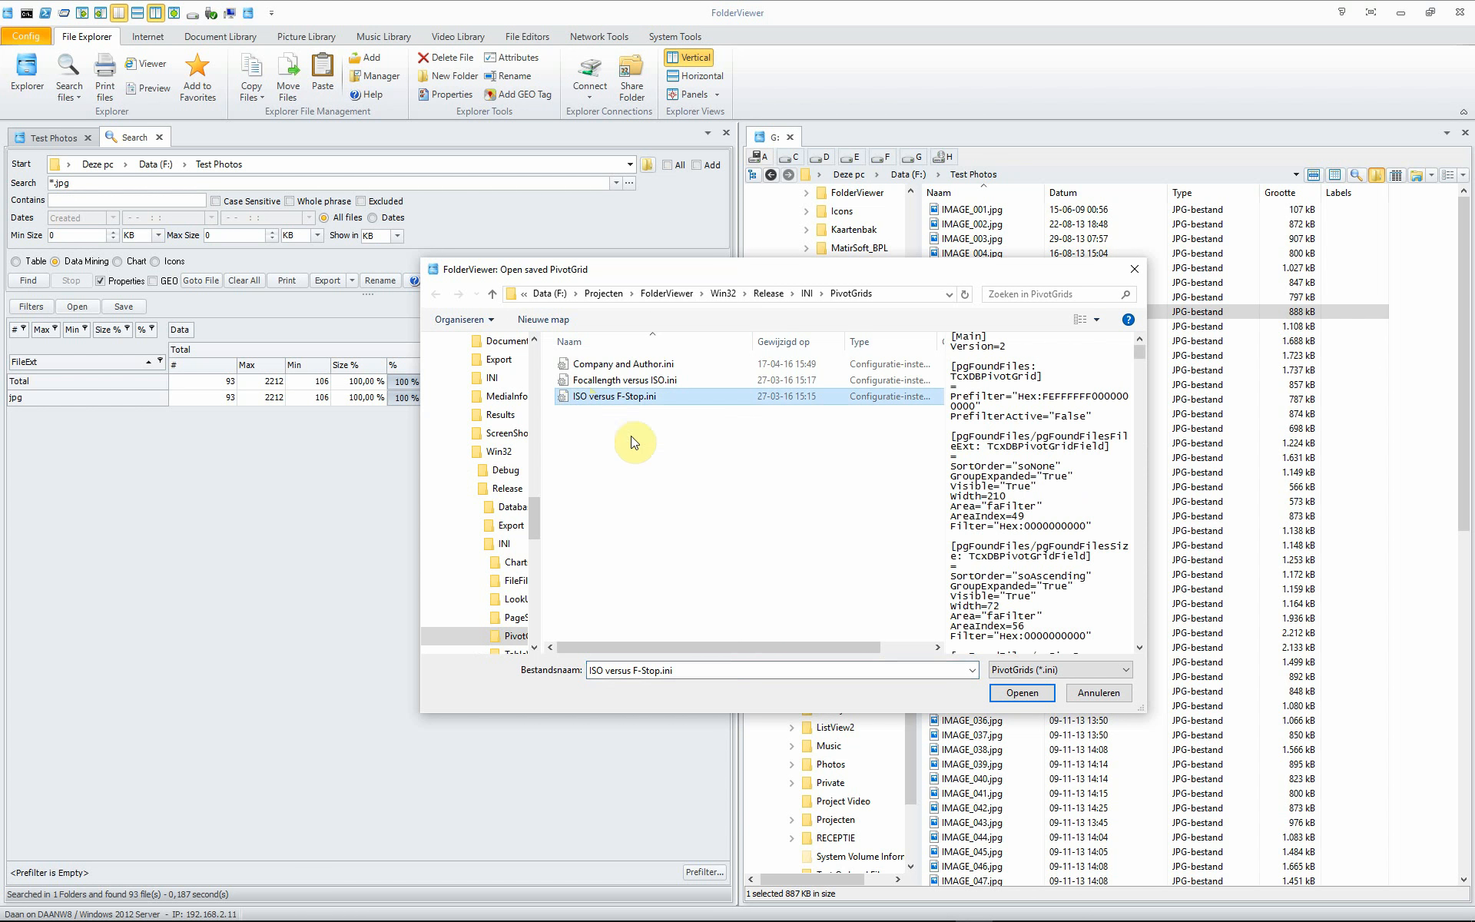
{"action": "left_click", "coordinate": [1020, 693]}
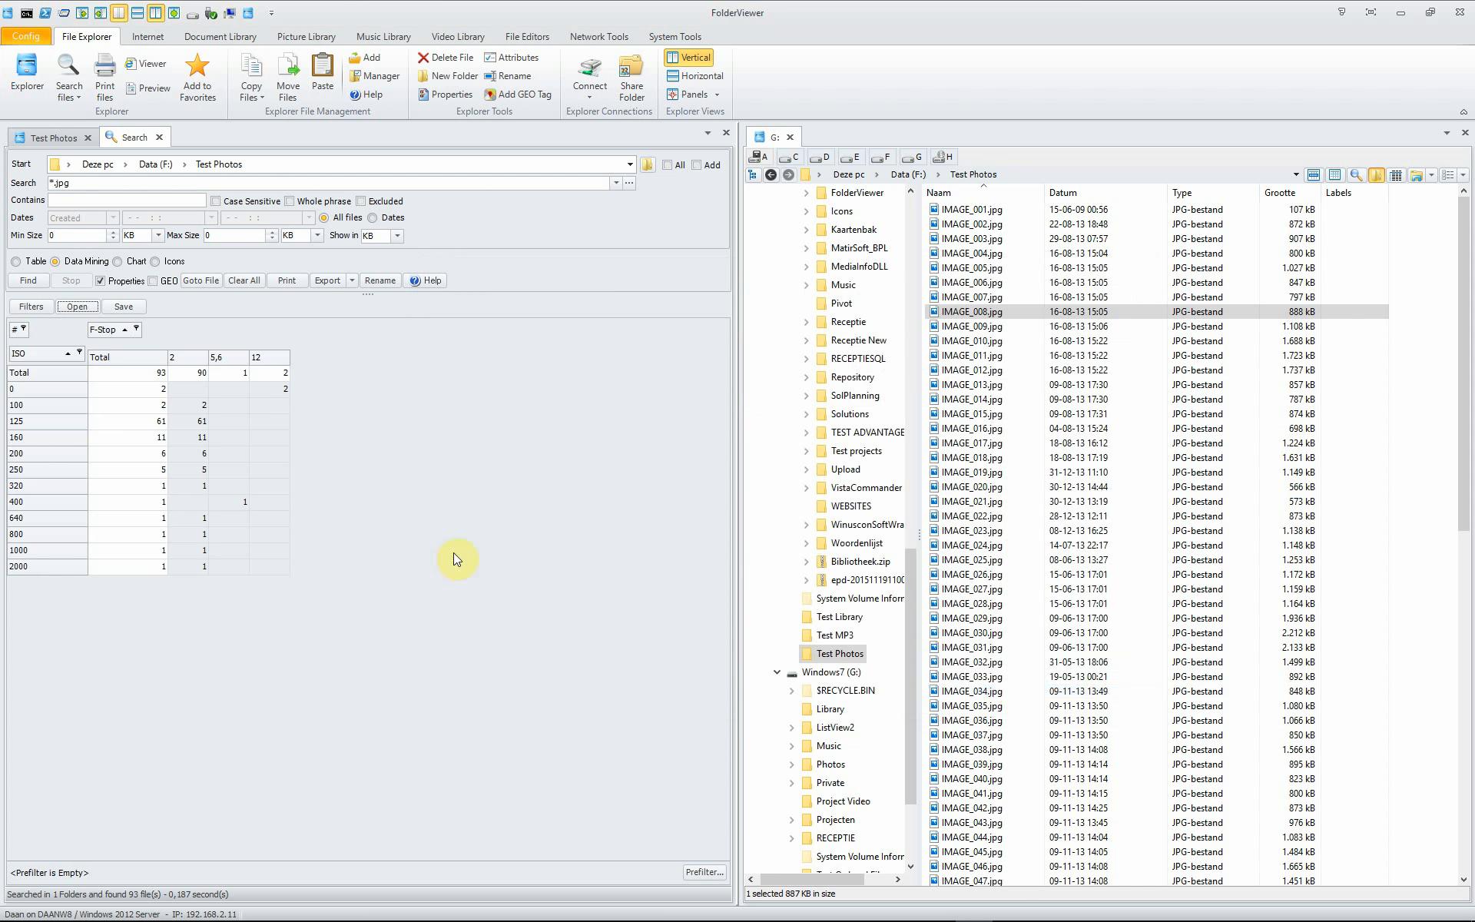
{"action": "mouse_move", "coordinate": [28, 517]}
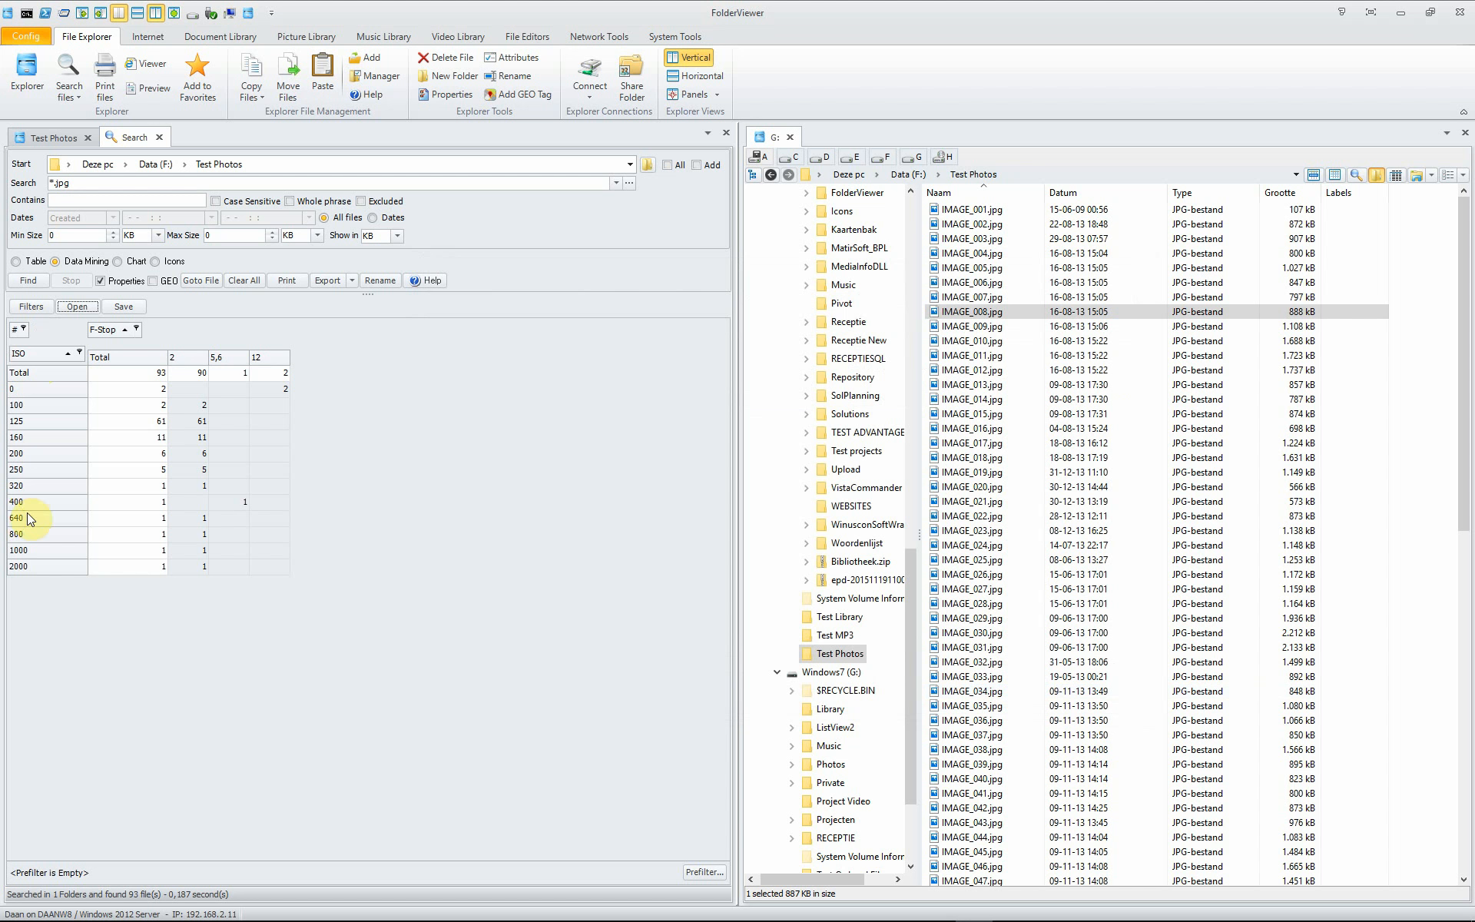
{"action": "mouse_move", "coordinate": [175, 365]}
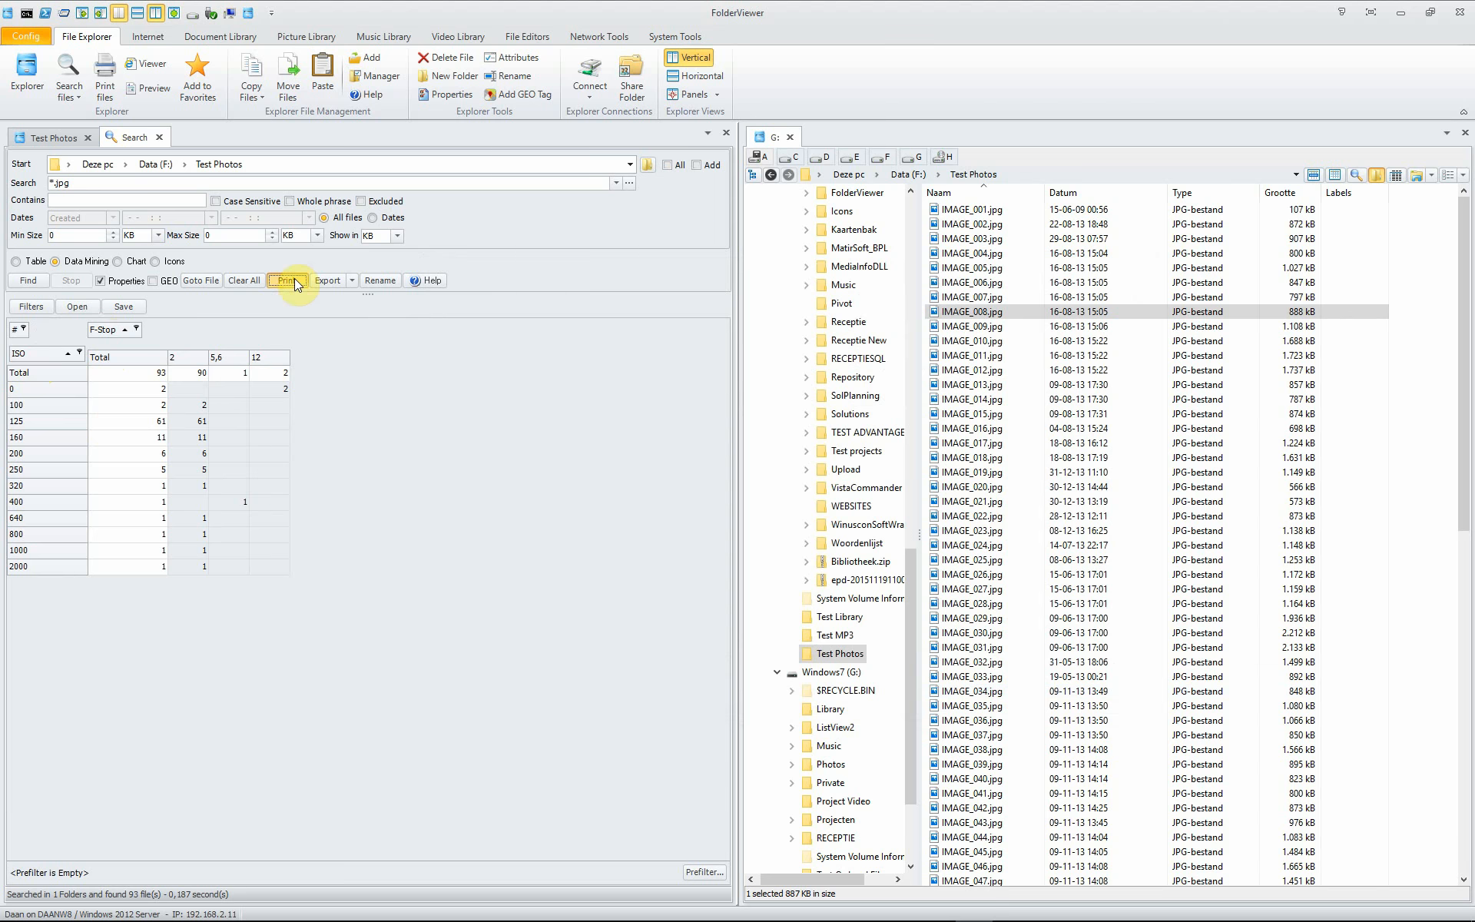
- Preview the ISO versus F-Stop pivot printout, close it, and show the pivot field list
{"action": "left_click", "coordinate": [286, 281]}
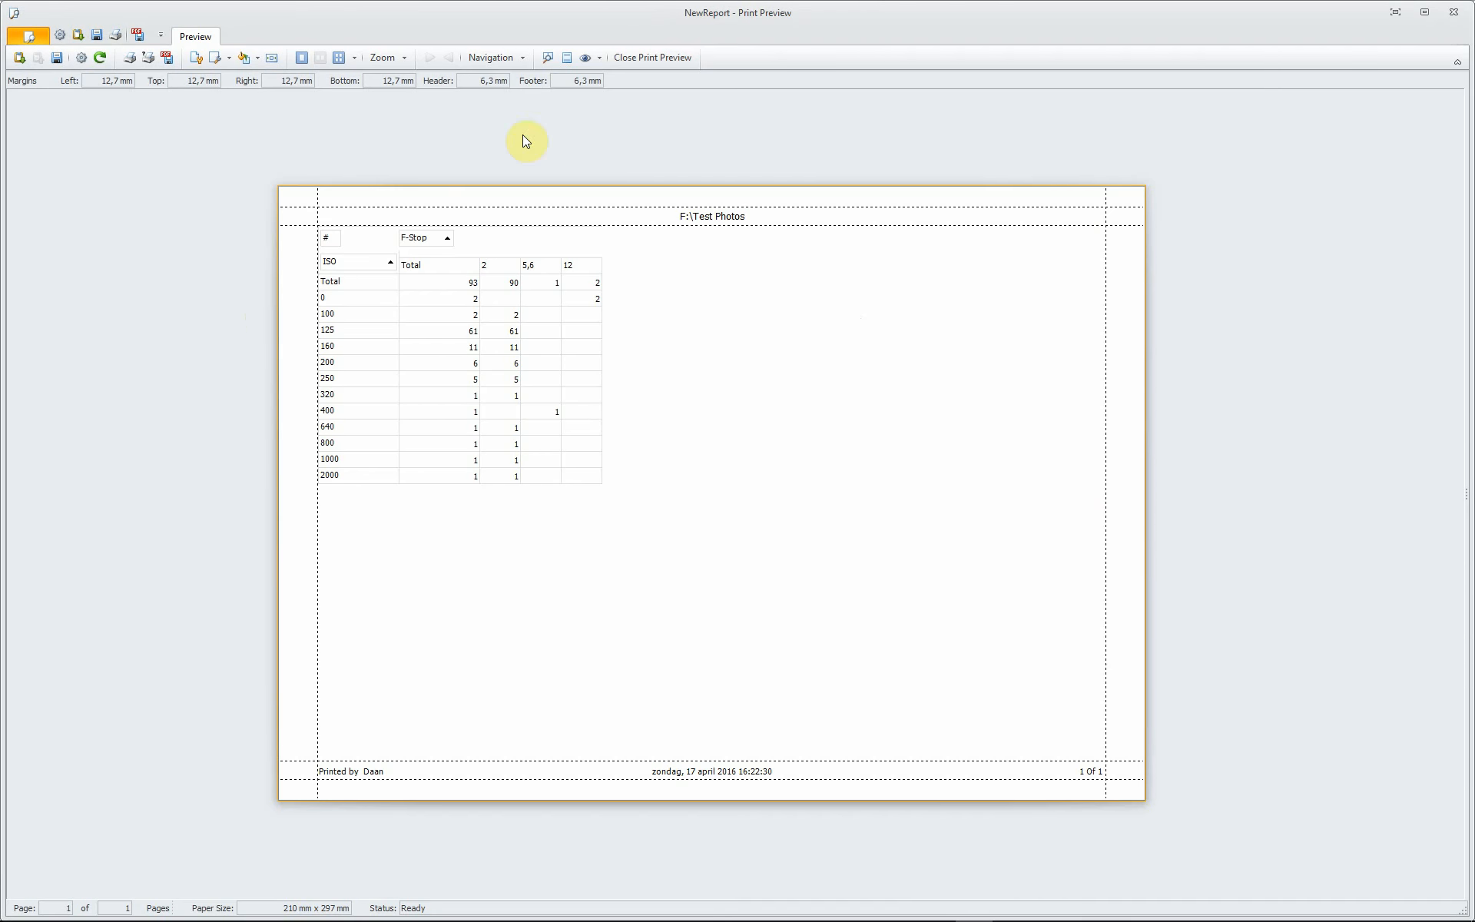
{"action": "left_click", "coordinate": [652, 58]}
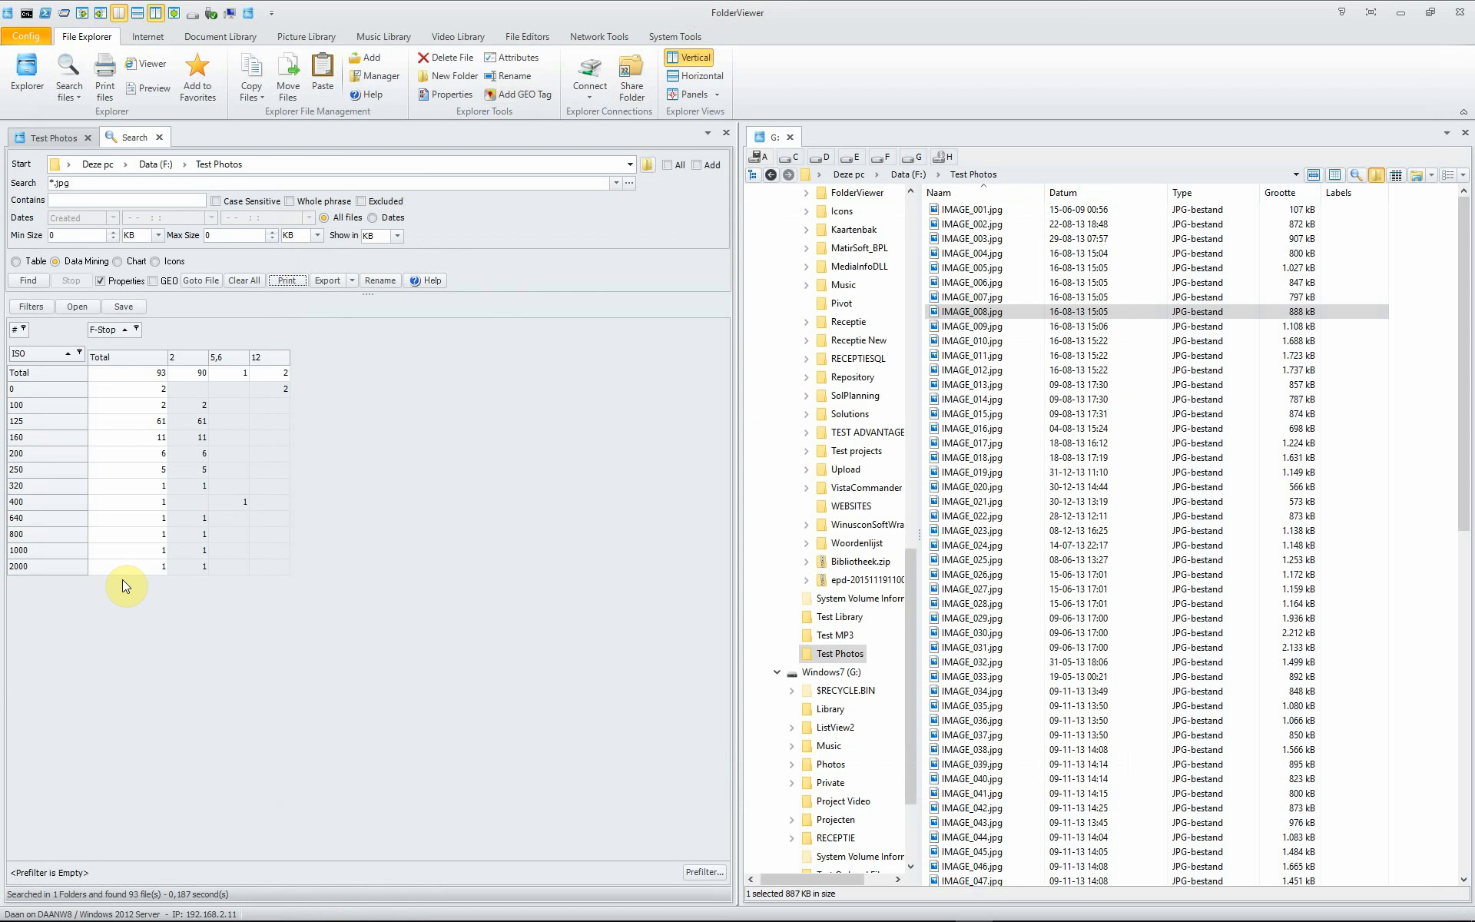
{"action": "mouse_move", "coordinate": [169, 582]}
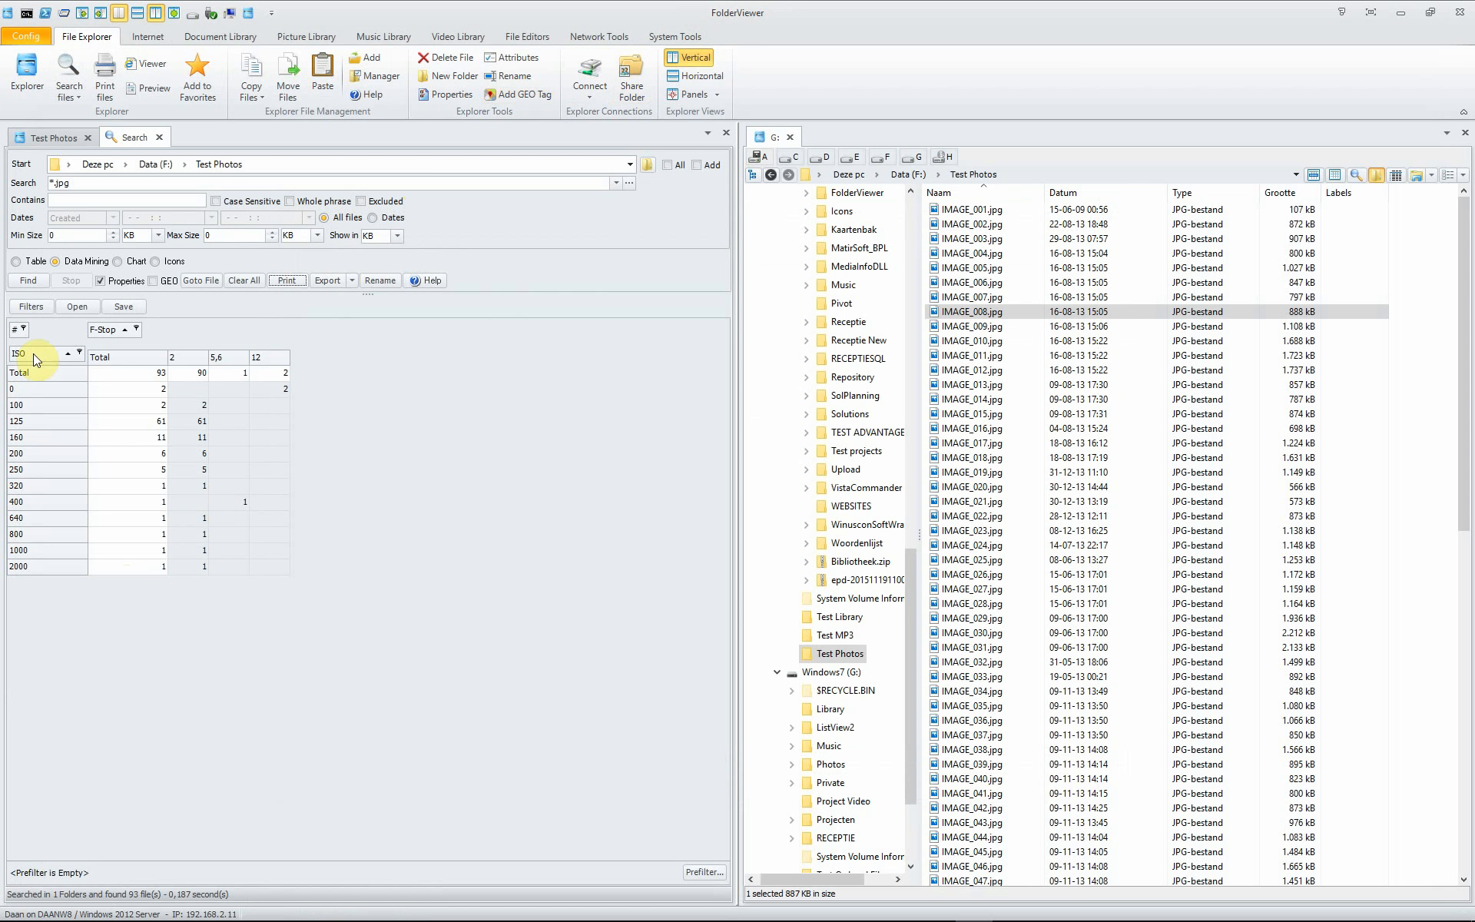
{"action": "left_click", "coordinate": [29, 306]}
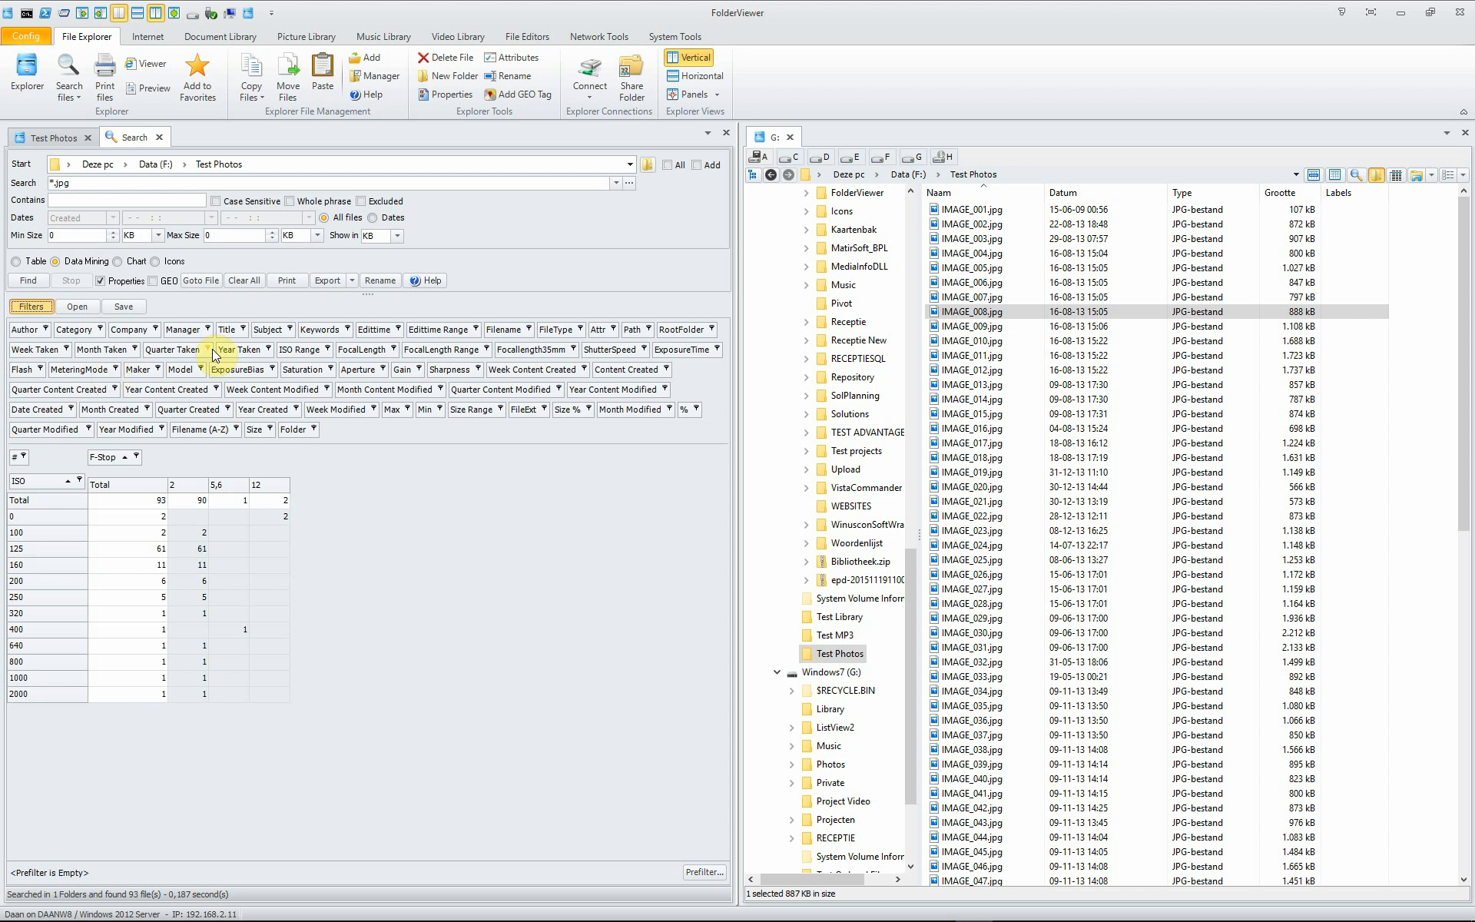
{"action": "mouse_move", "coordinate": [361, 349]}
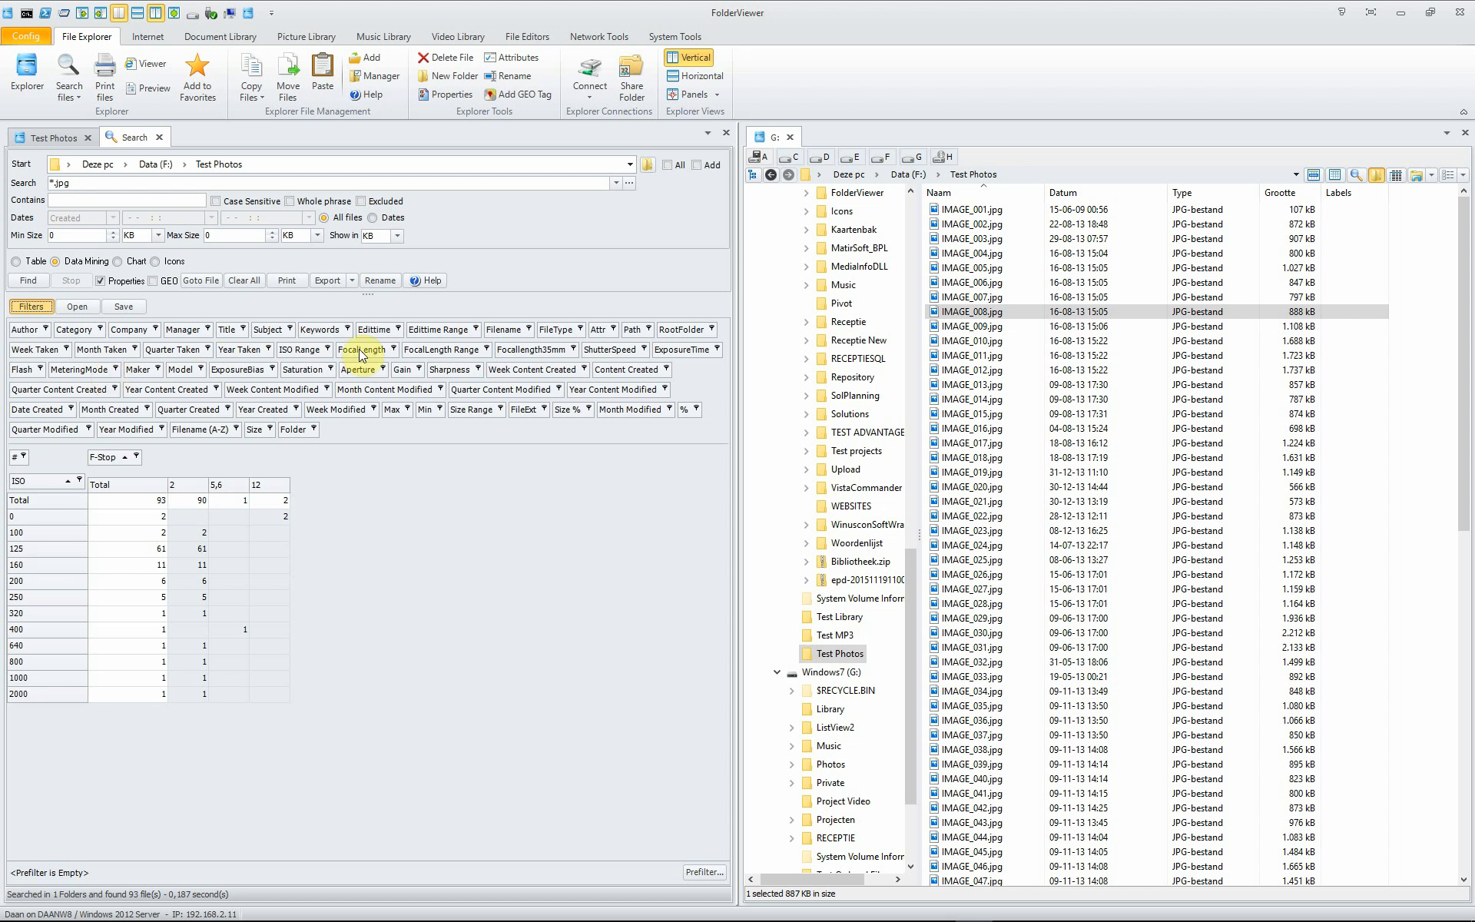
{"action": "mouse_move", "coordinate": [512, 356]}
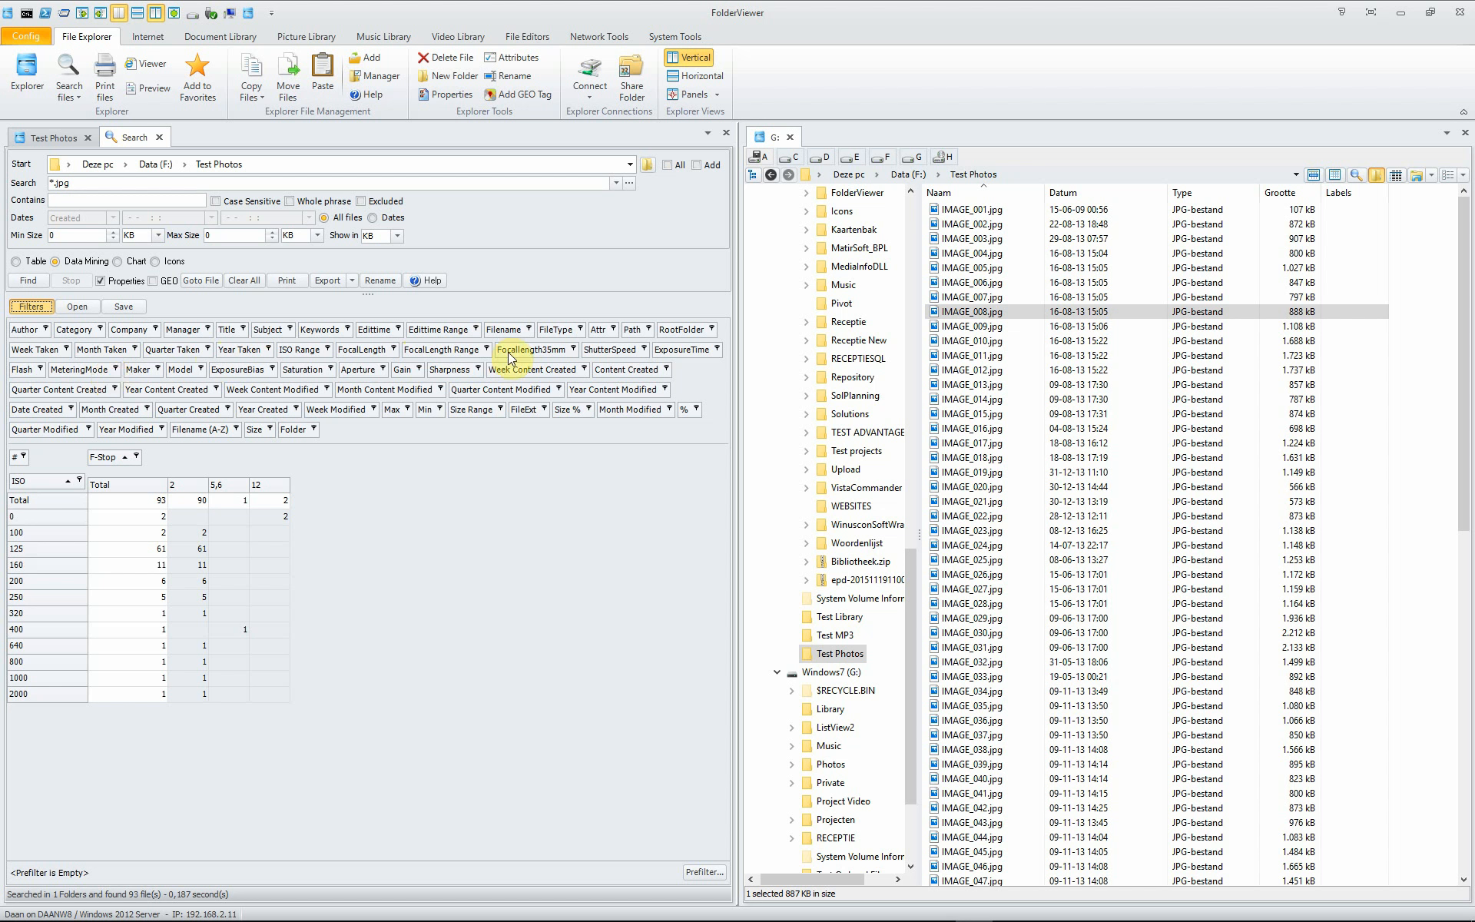
{"action": "mouse_move", "coordinate": [548, 357]}
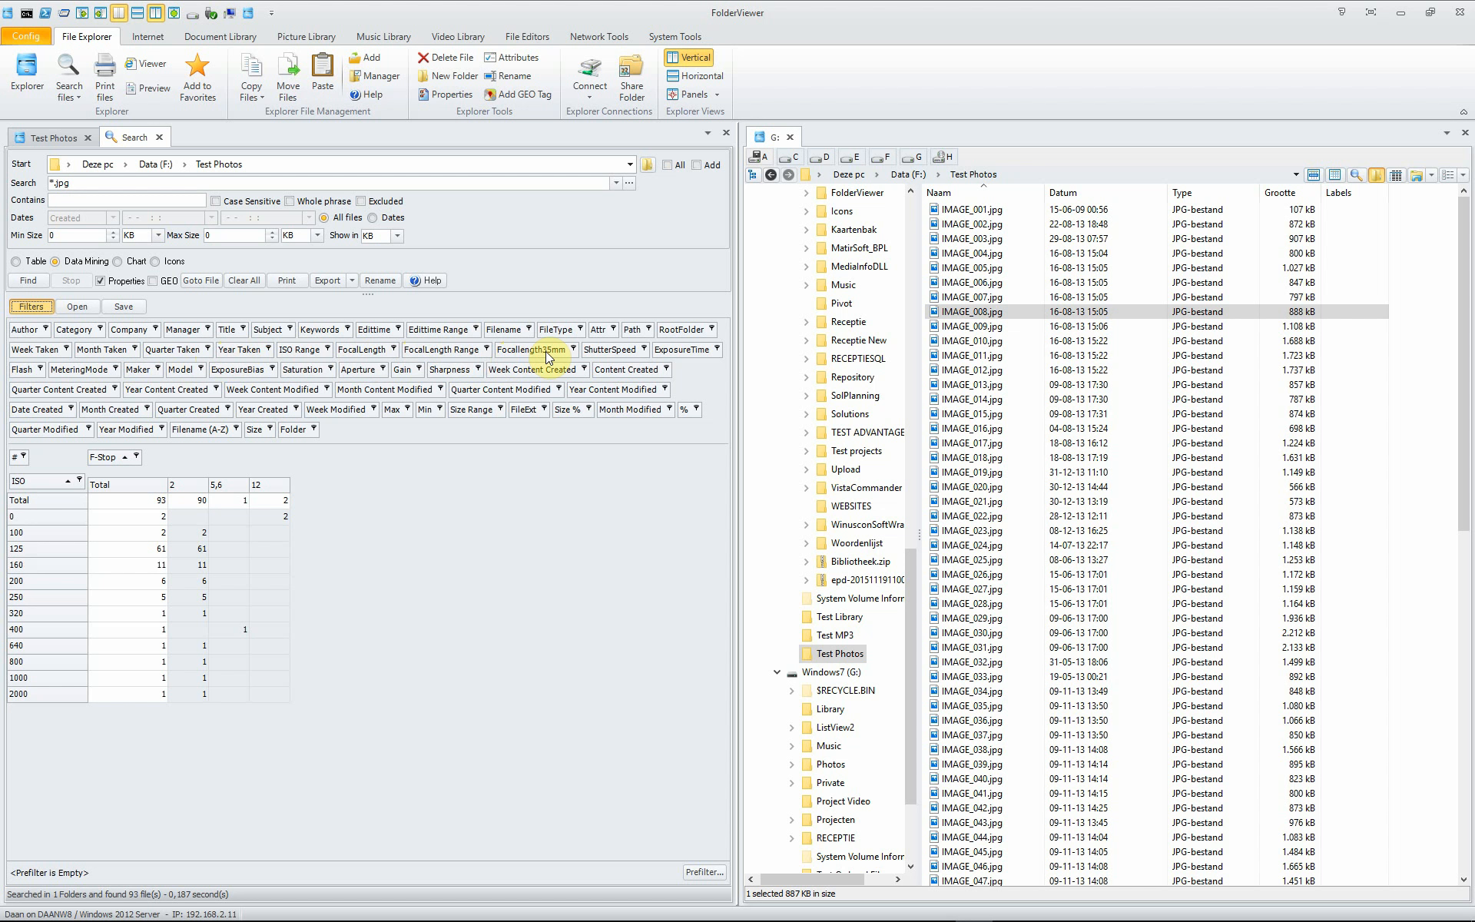
{"action": "mouse_move", "coordinate": [435, 499]}
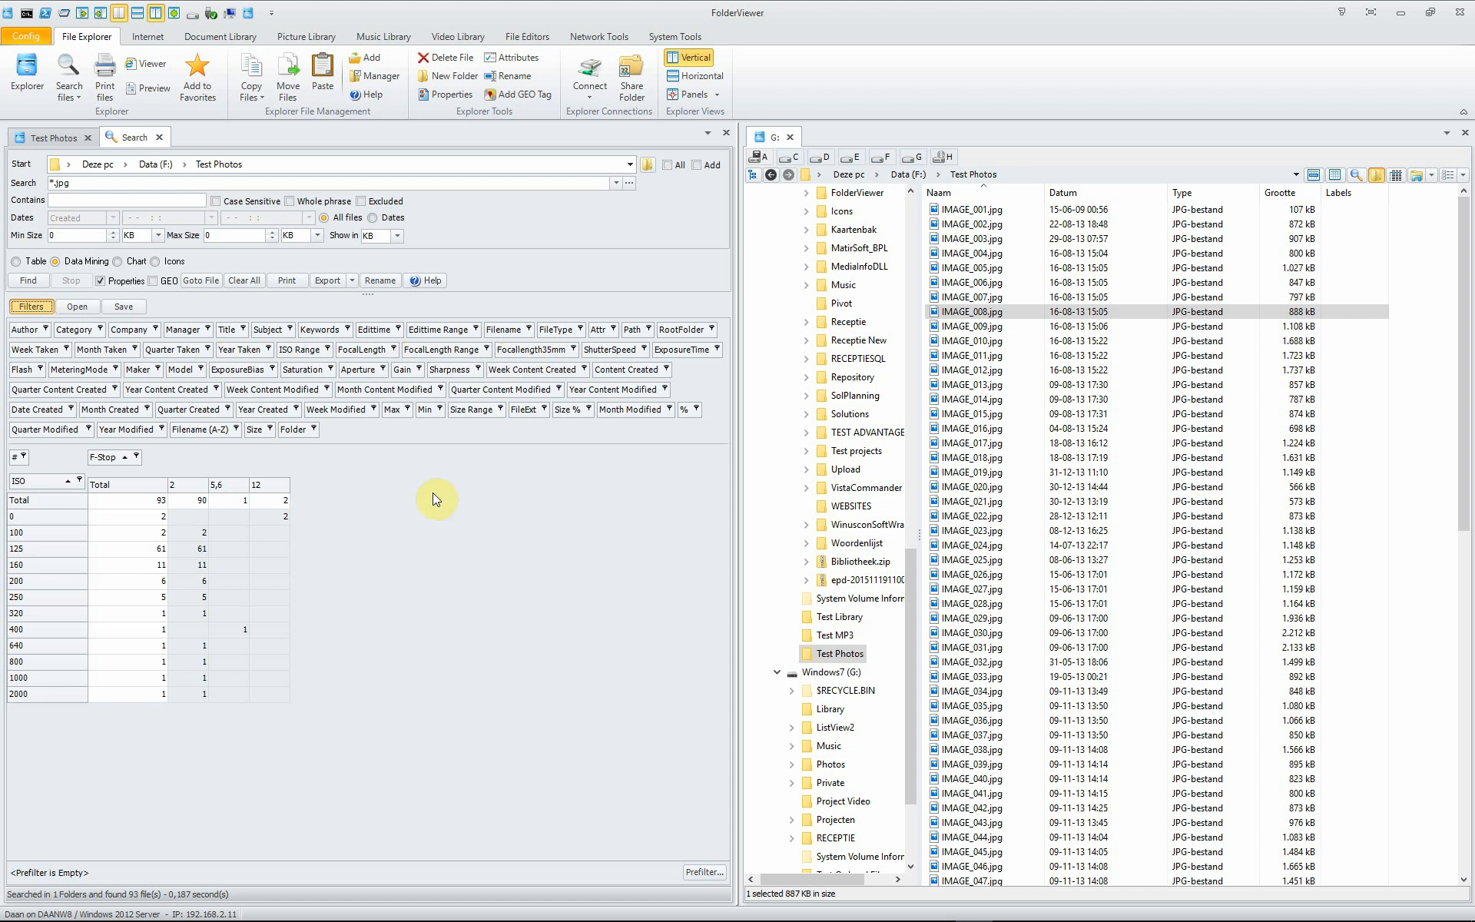
{"action": "mouse_move", "coordinate": [324, 487]}
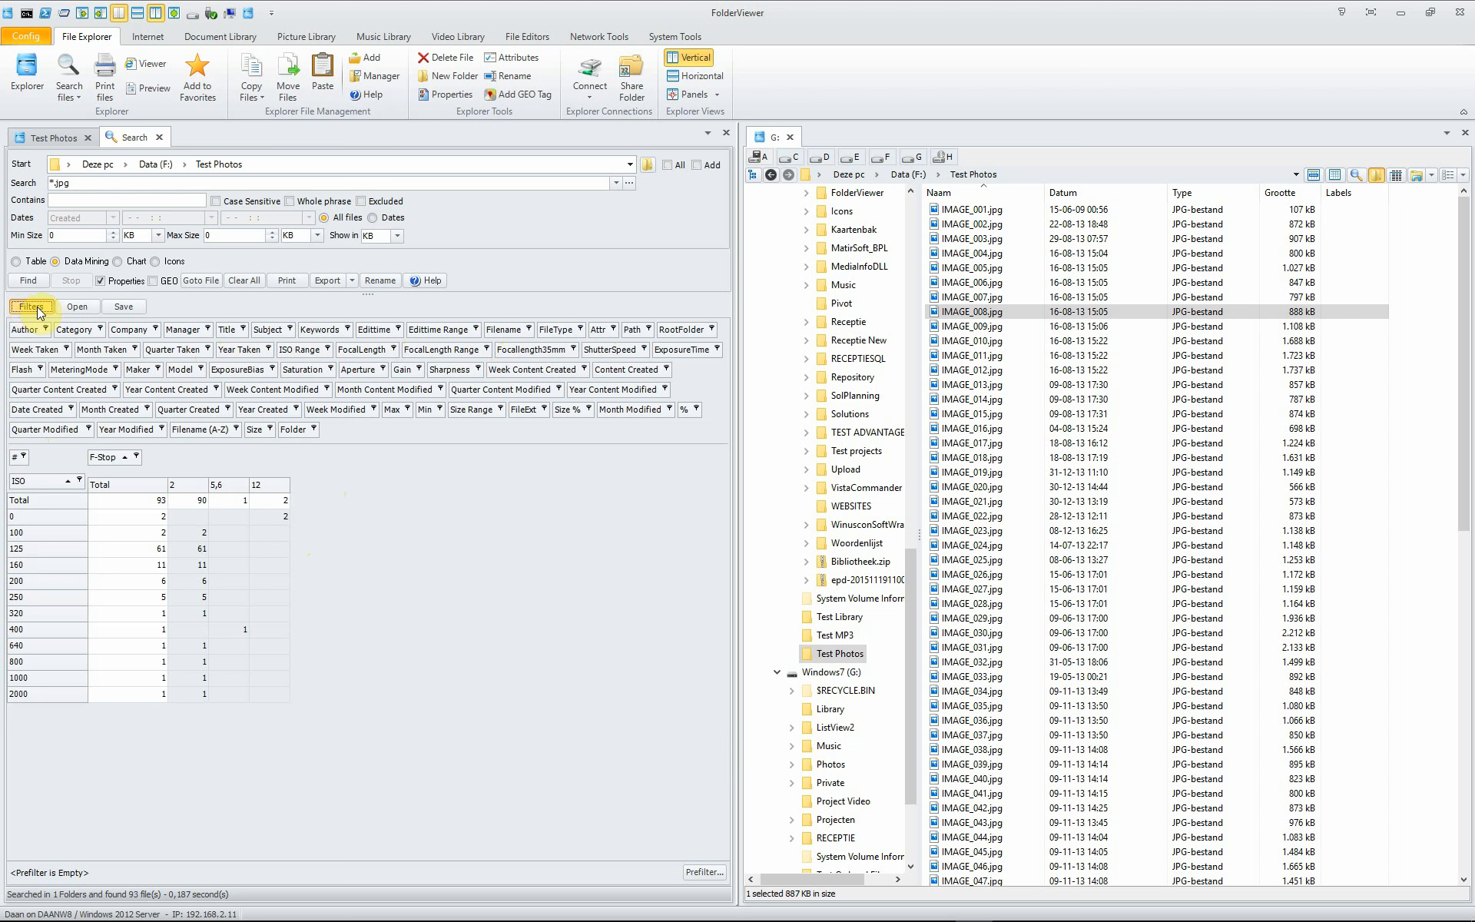
- Cancel the Save PivotGrid dialog without saving the current layout
{"action": "left_click", "coordinate": [121, 306]}
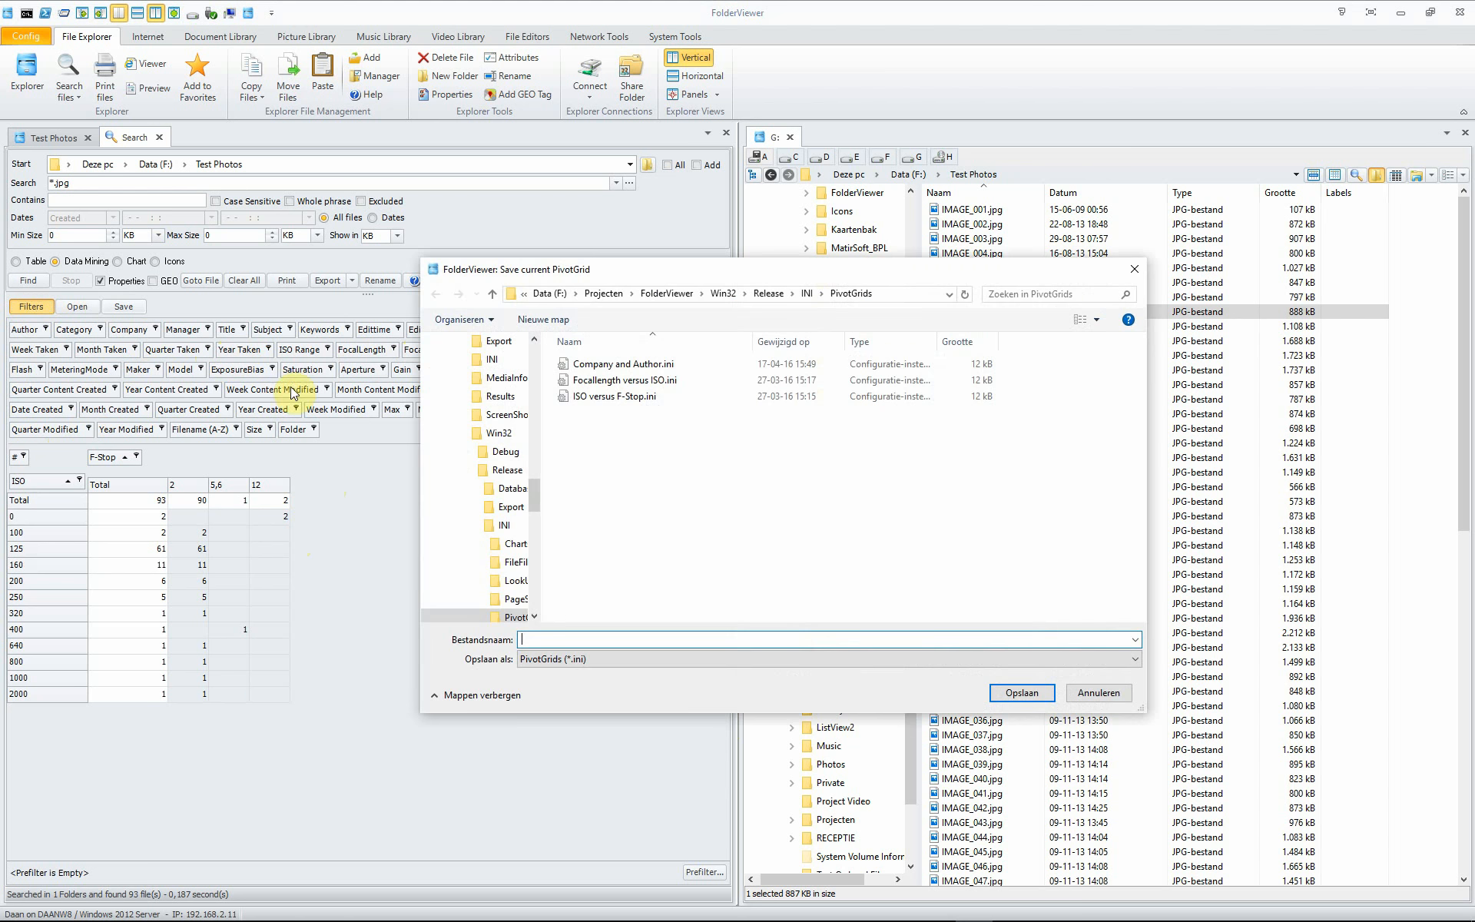
{"action": "left_click", "coordinate": [1097, 692]}
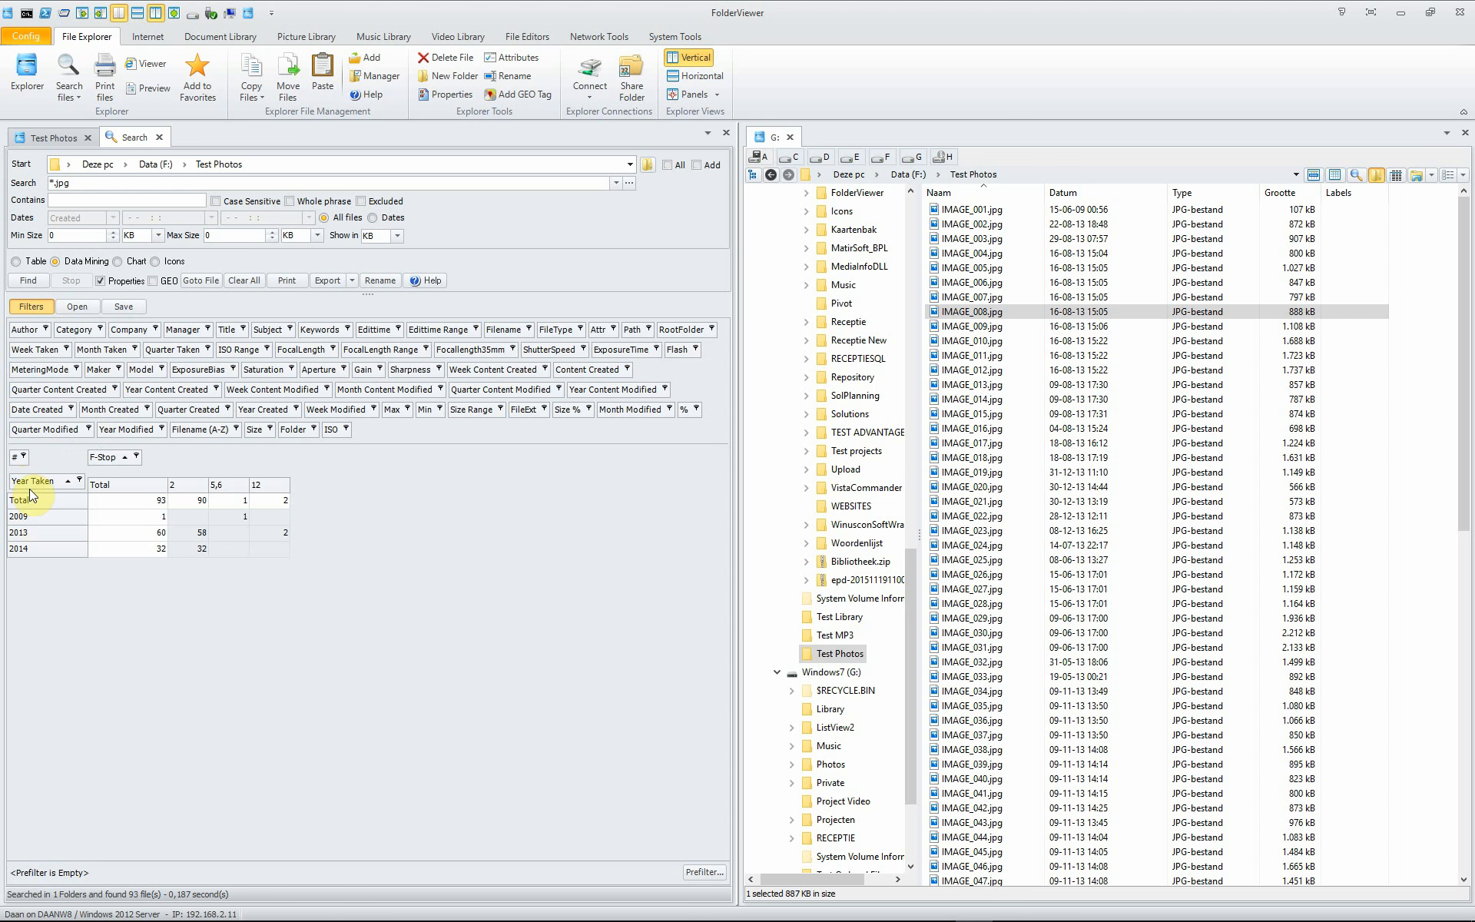
{"action": "mouse_move", "coordinate": [54, 537]}
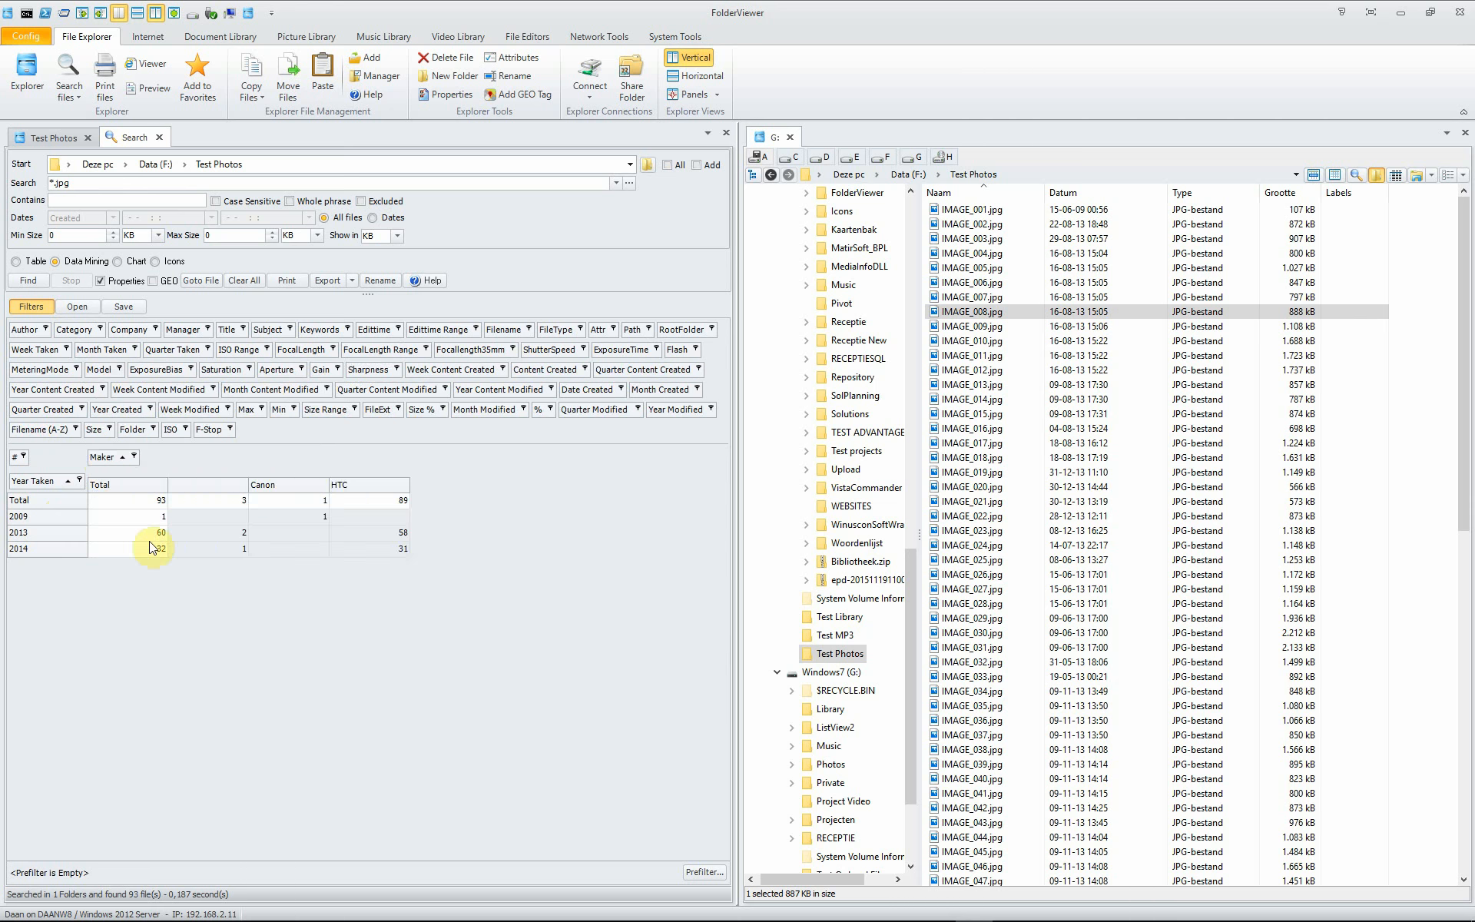
{"action": "mouse_move", "coordinate": [273, 485]}
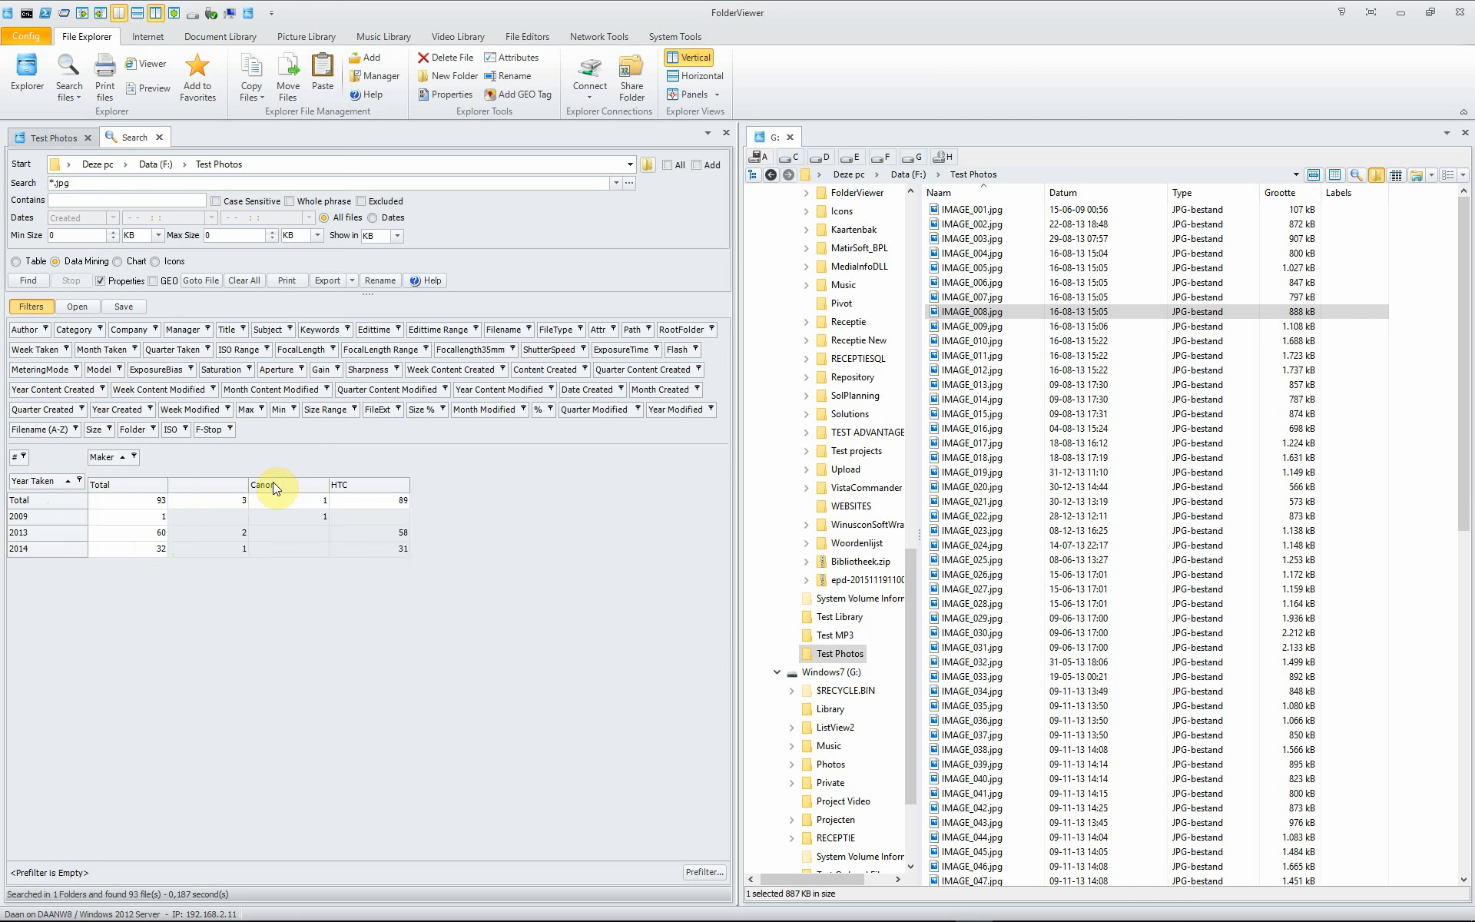
{"action": "mouse_move", "coordinate": [205, 495]}
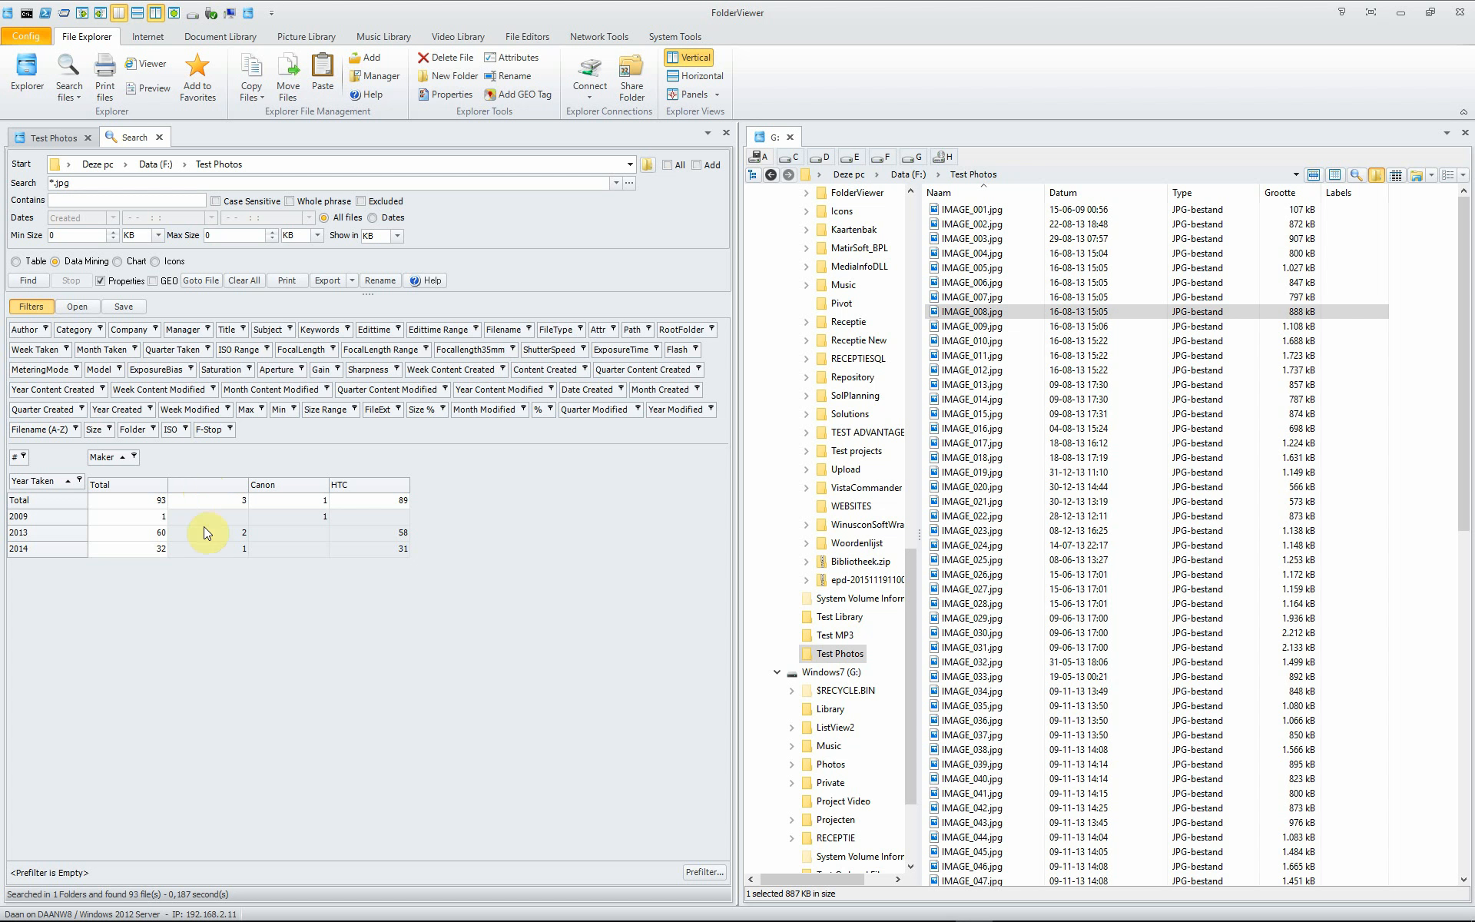
{"action": "mouse_move", "coordinate": [193, 545]}
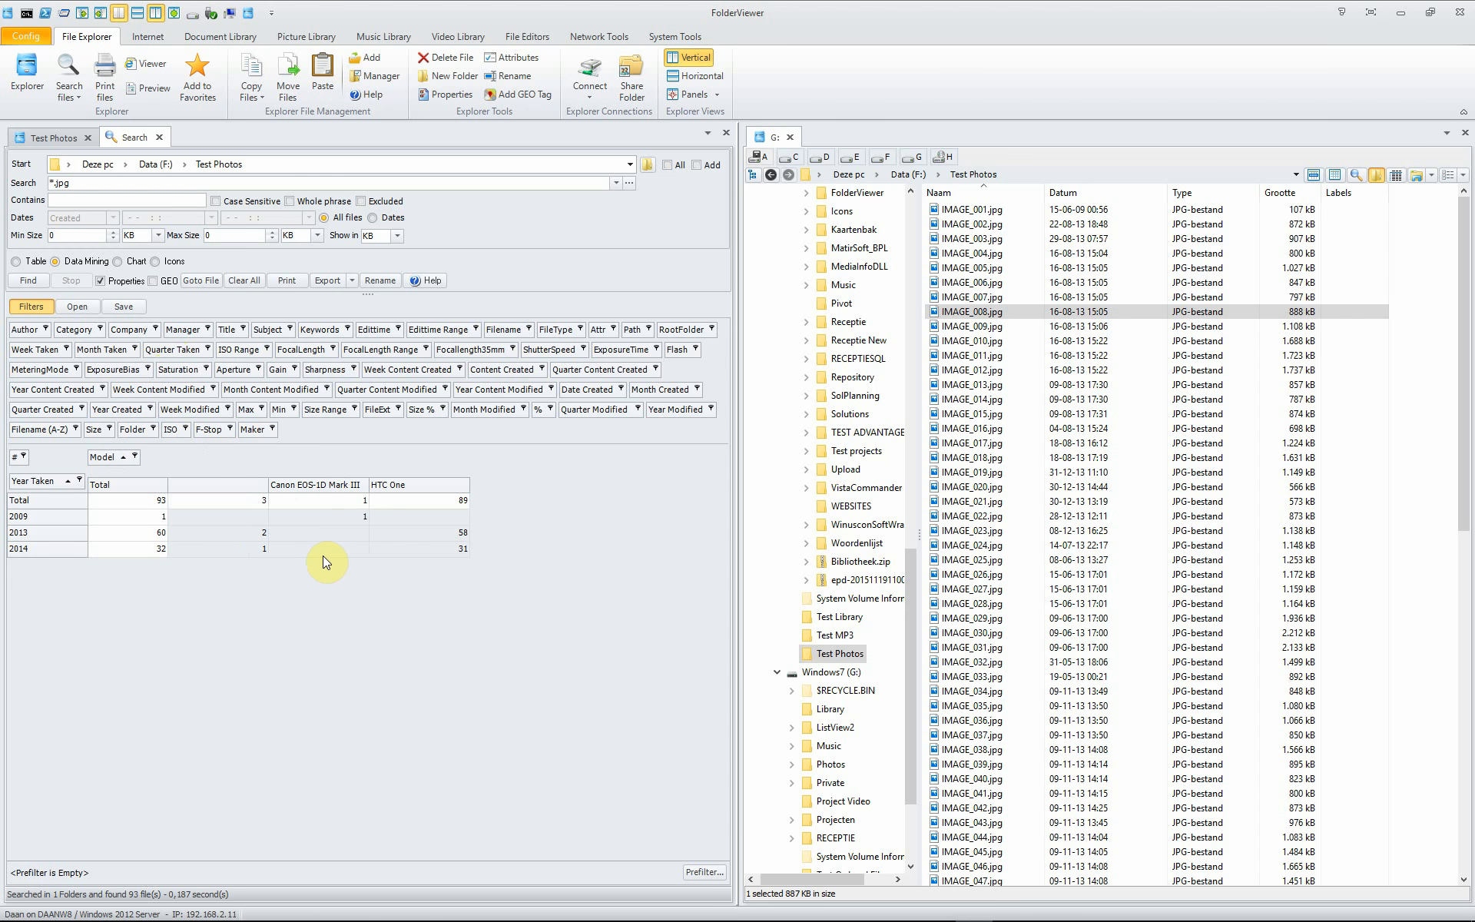
{"action": "mouse_move", "coordinate": [320, 494]}
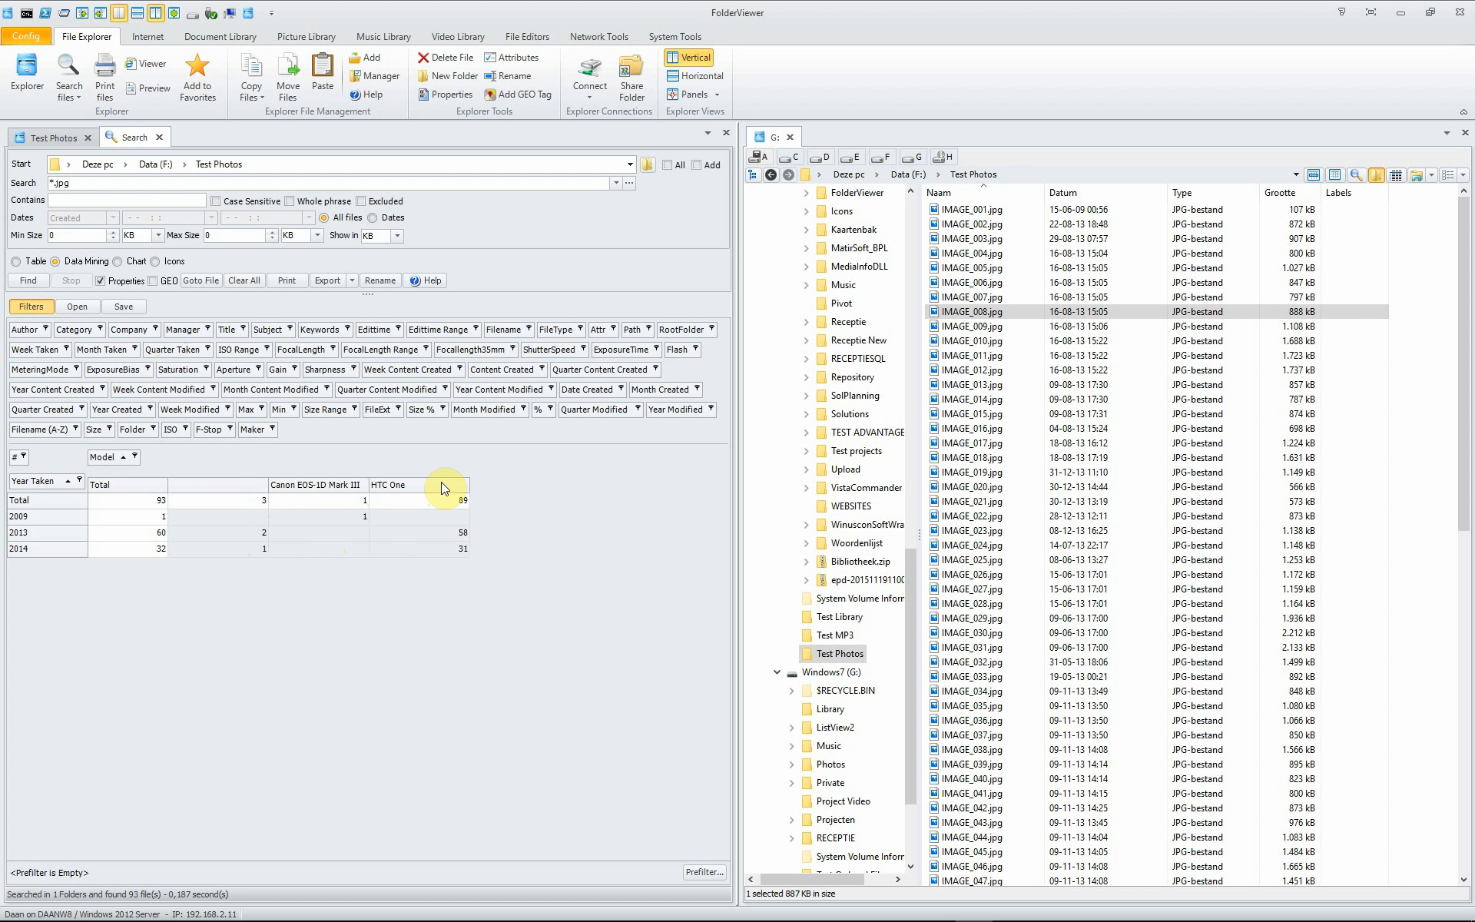
{"action": "mouse_move", "coordinate": [127, 541]}
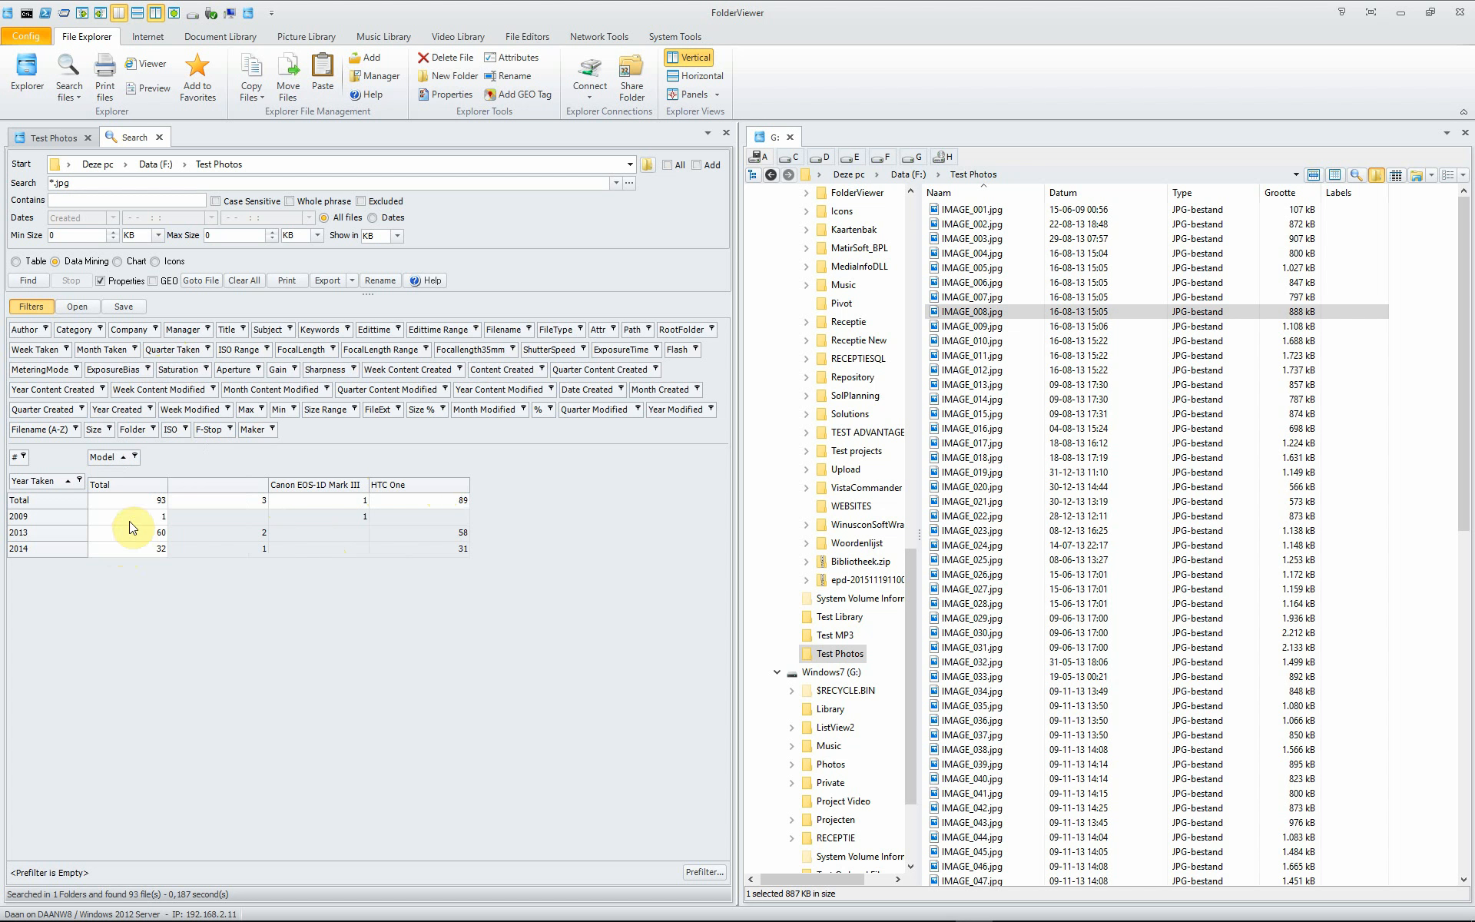
{"action": "mouse_move", "coordinate": [122, 306]}
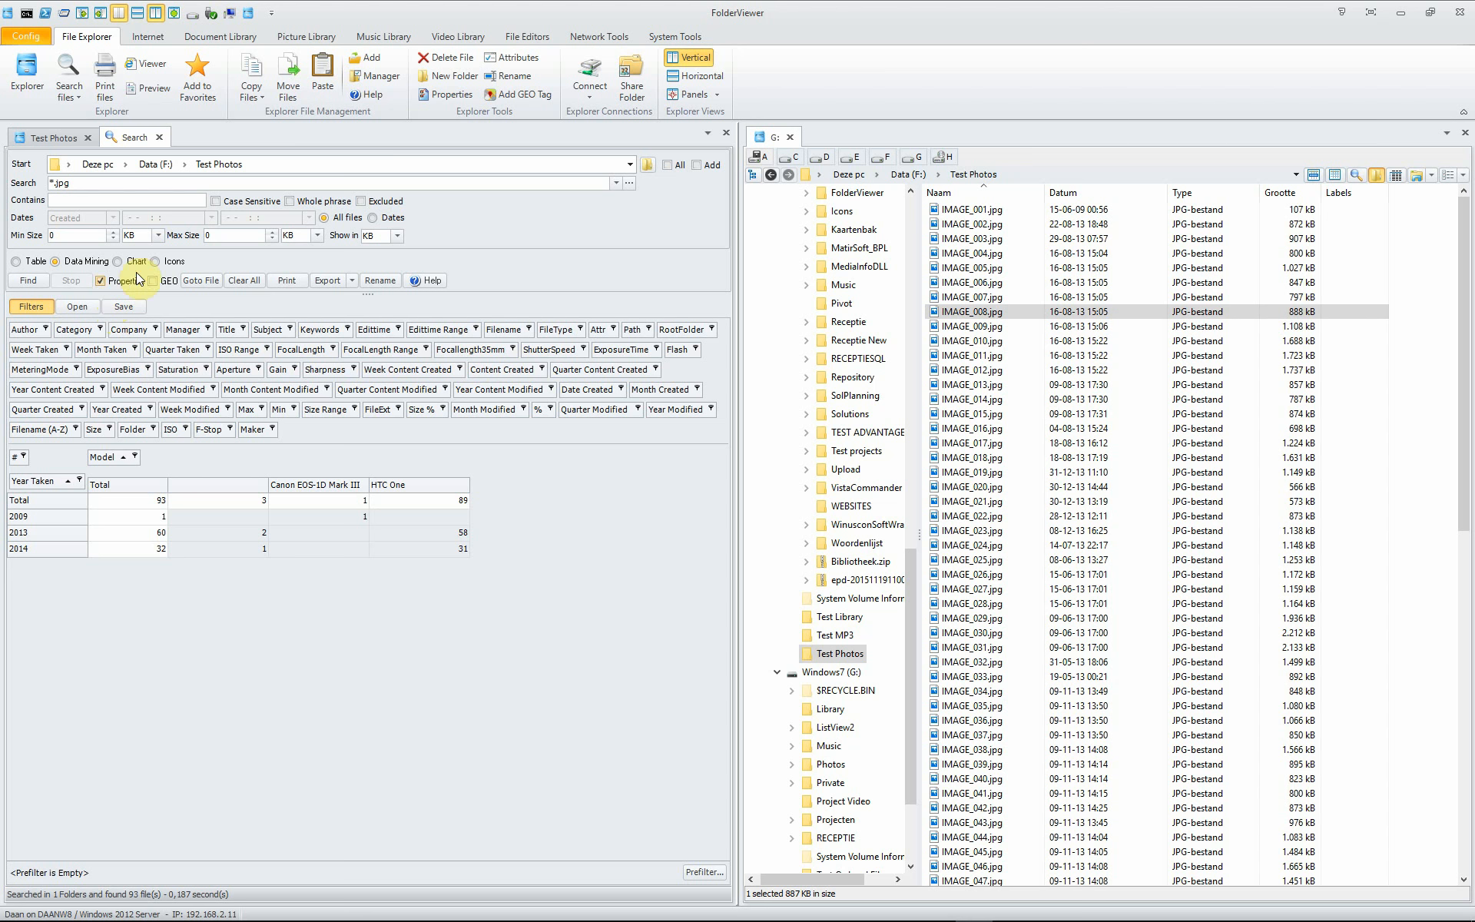
- Show the 93 results as thumbnails and open IMAGE_065.jpg (Statue of Liberty) in ImageViewer
{"action": "left_click", "coordinate": [158, 261]}
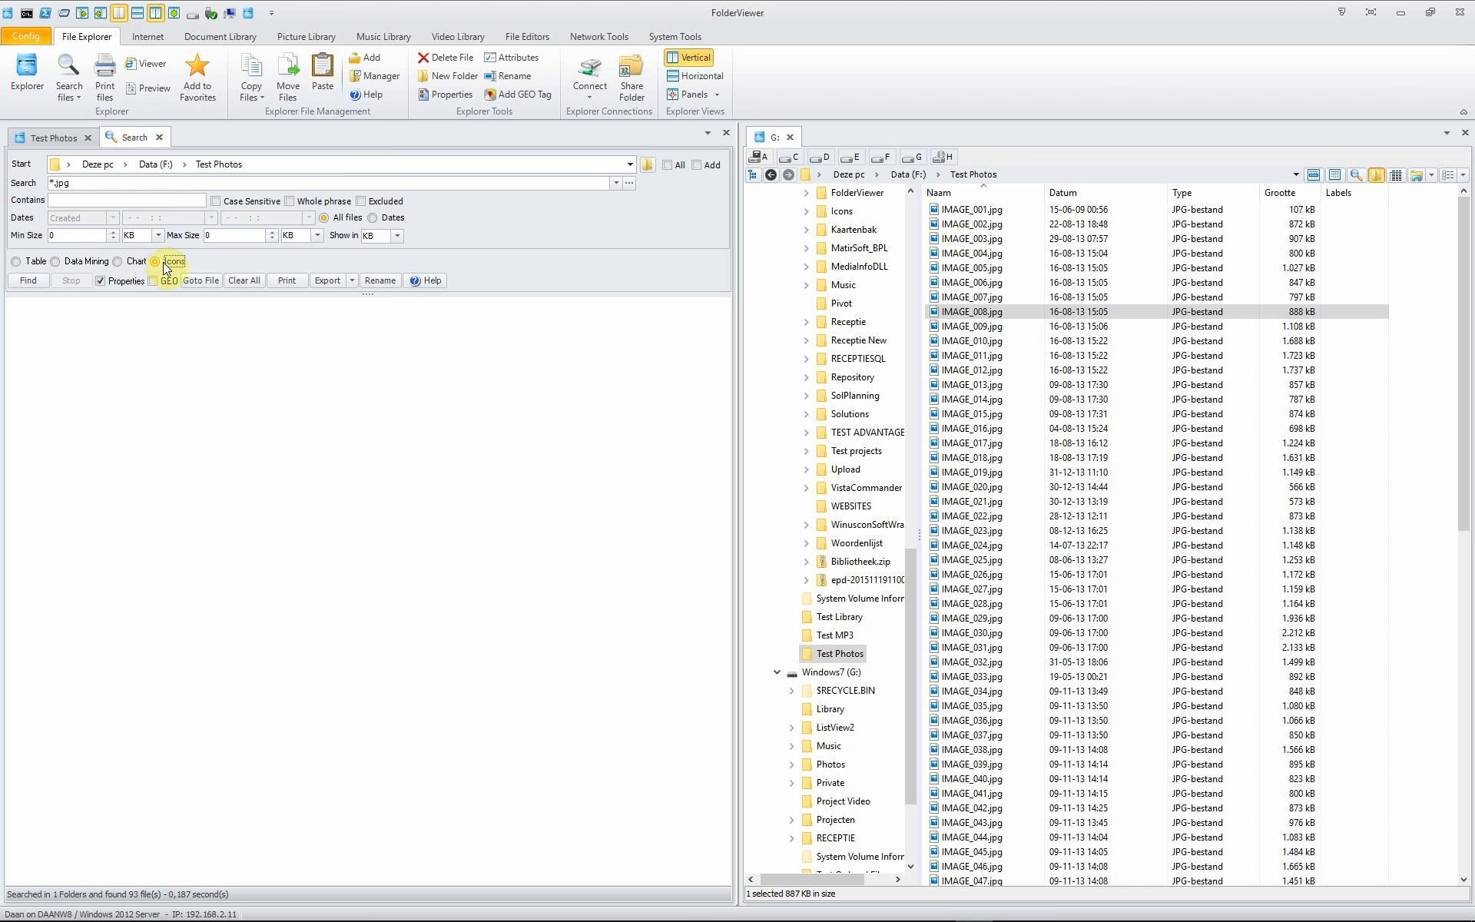
{"action": "mouse_move", "coordinate": [28, 280]}
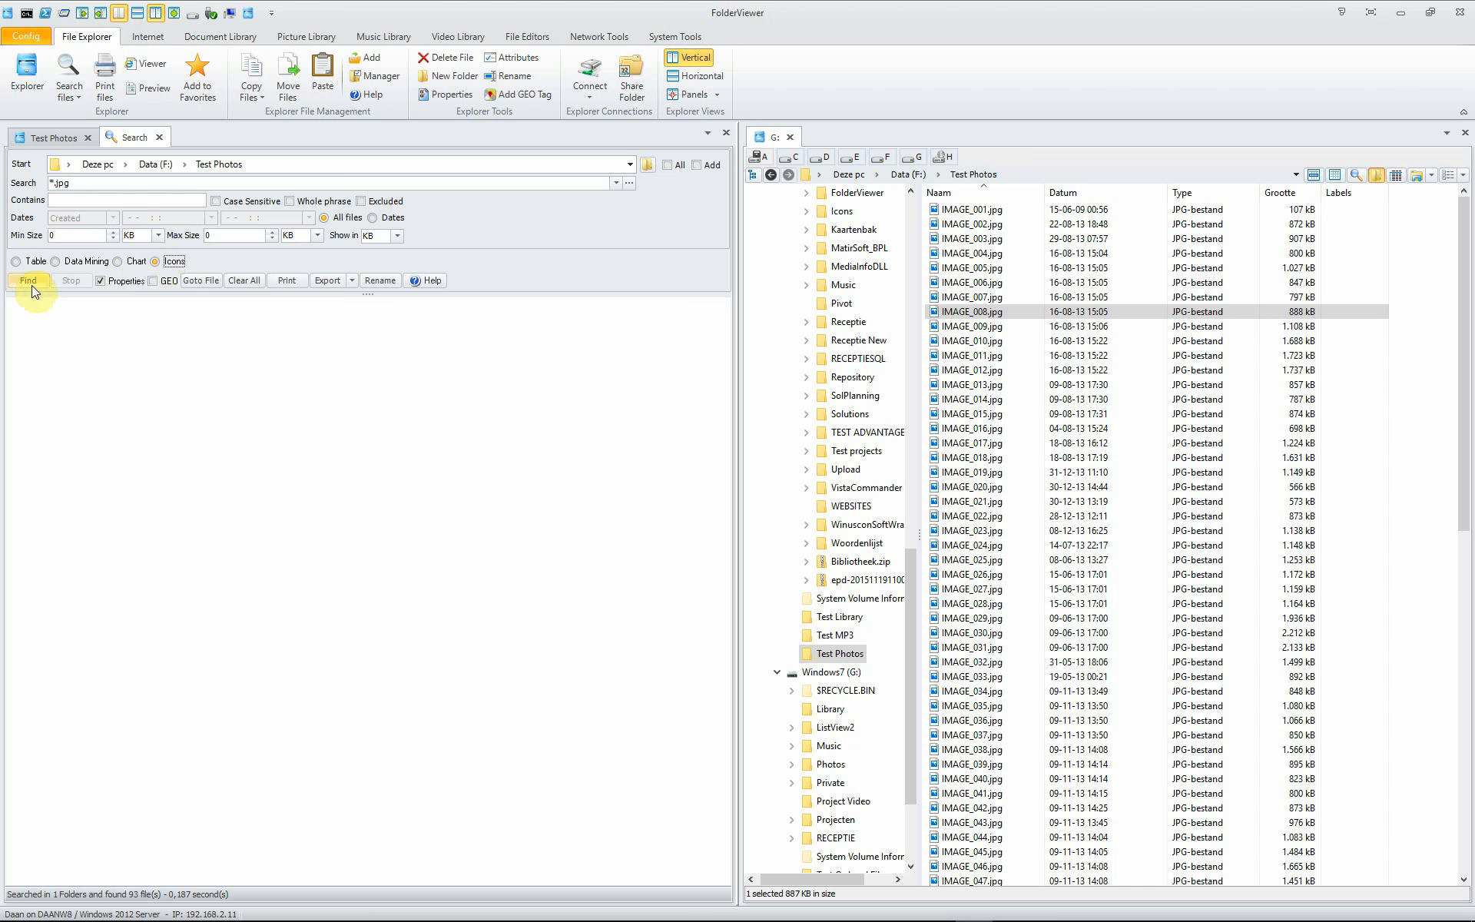
{"action": "left_click", "coordinate": [28, 280]}
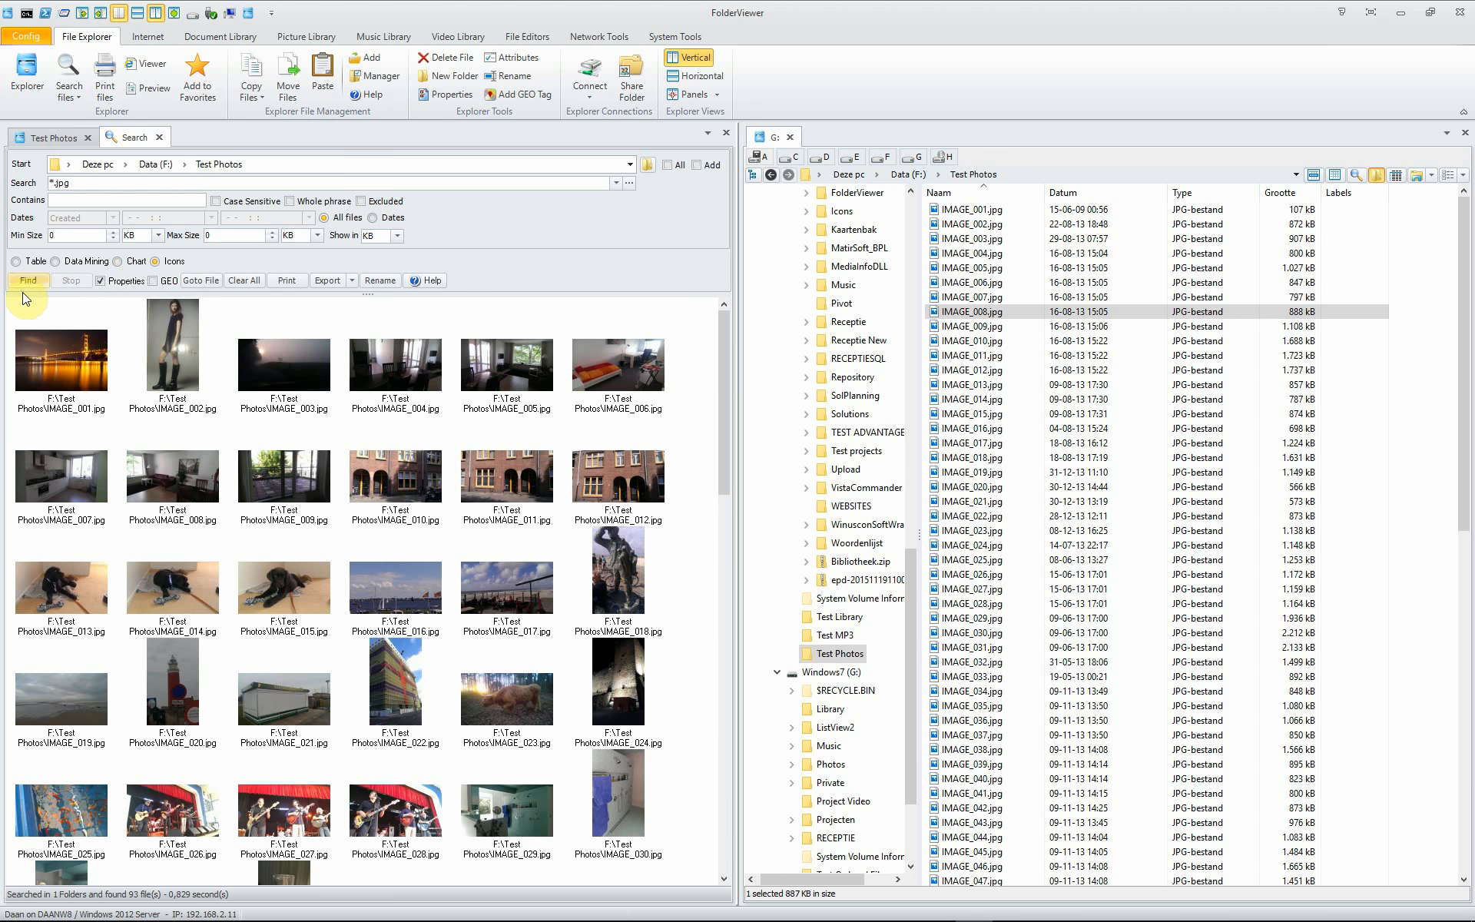
{"action": "scroll", "scroll_direction": "down", "scroll_amount": 3}
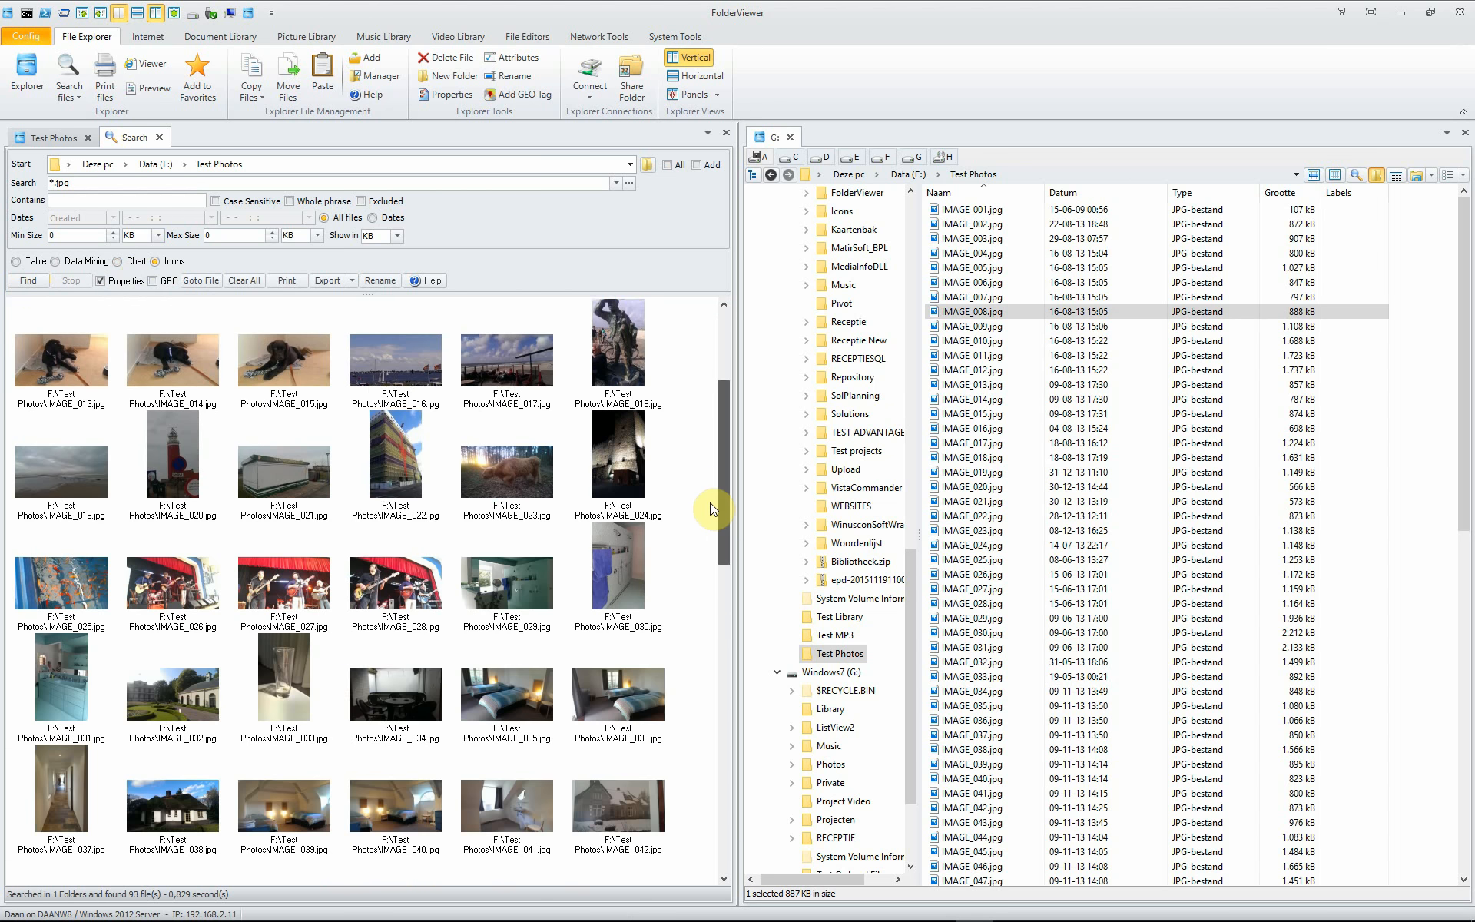
{"action": "scroll", "scroll_direction": "down", "scroll_amount": 3}
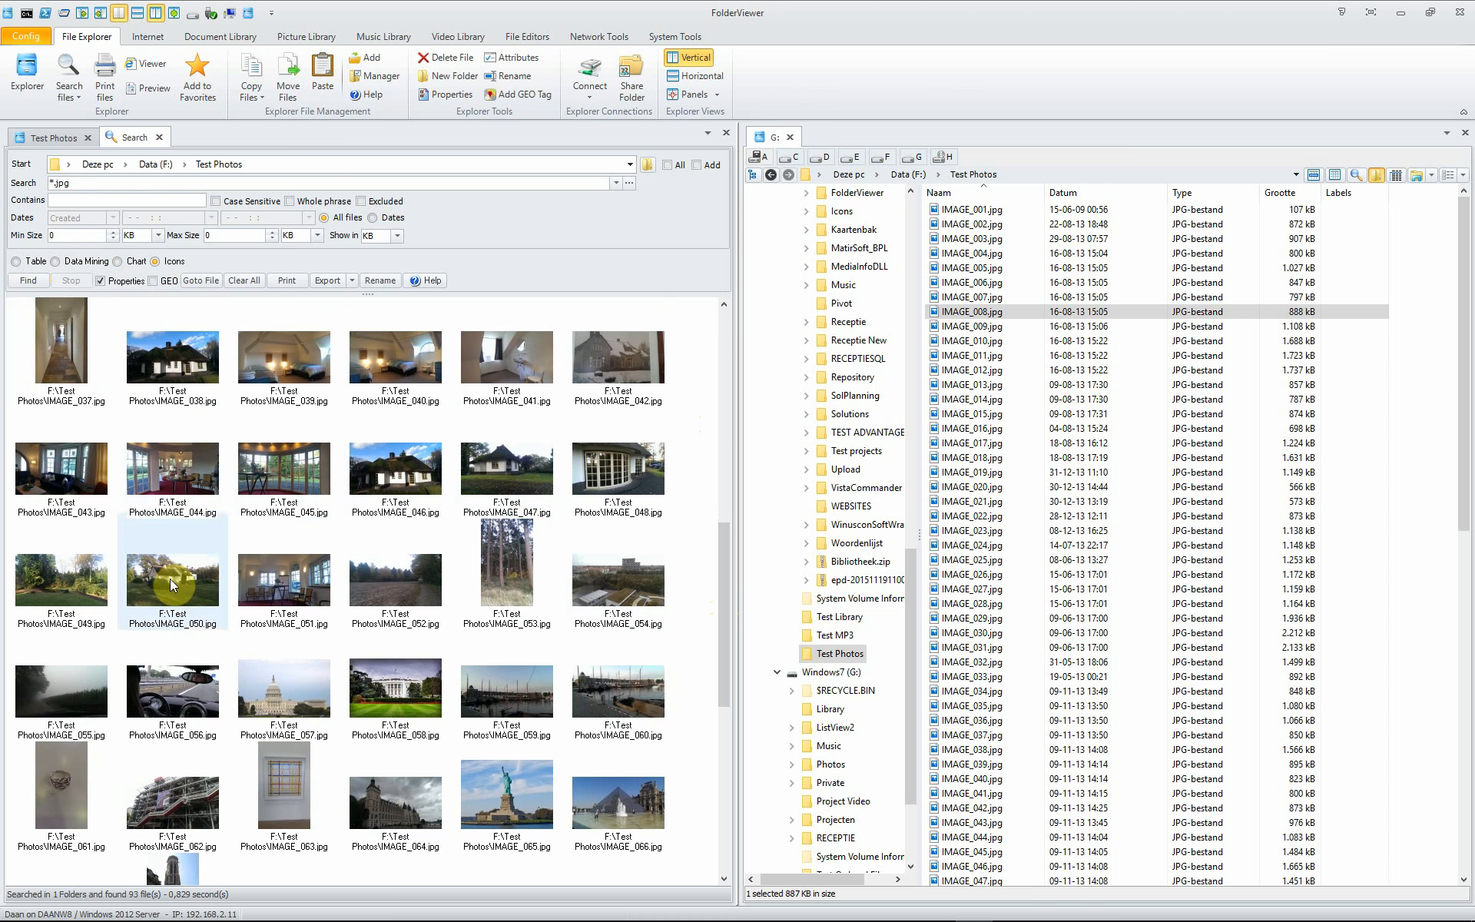
{"action": "left_click", "coordinate": [506, 792]}
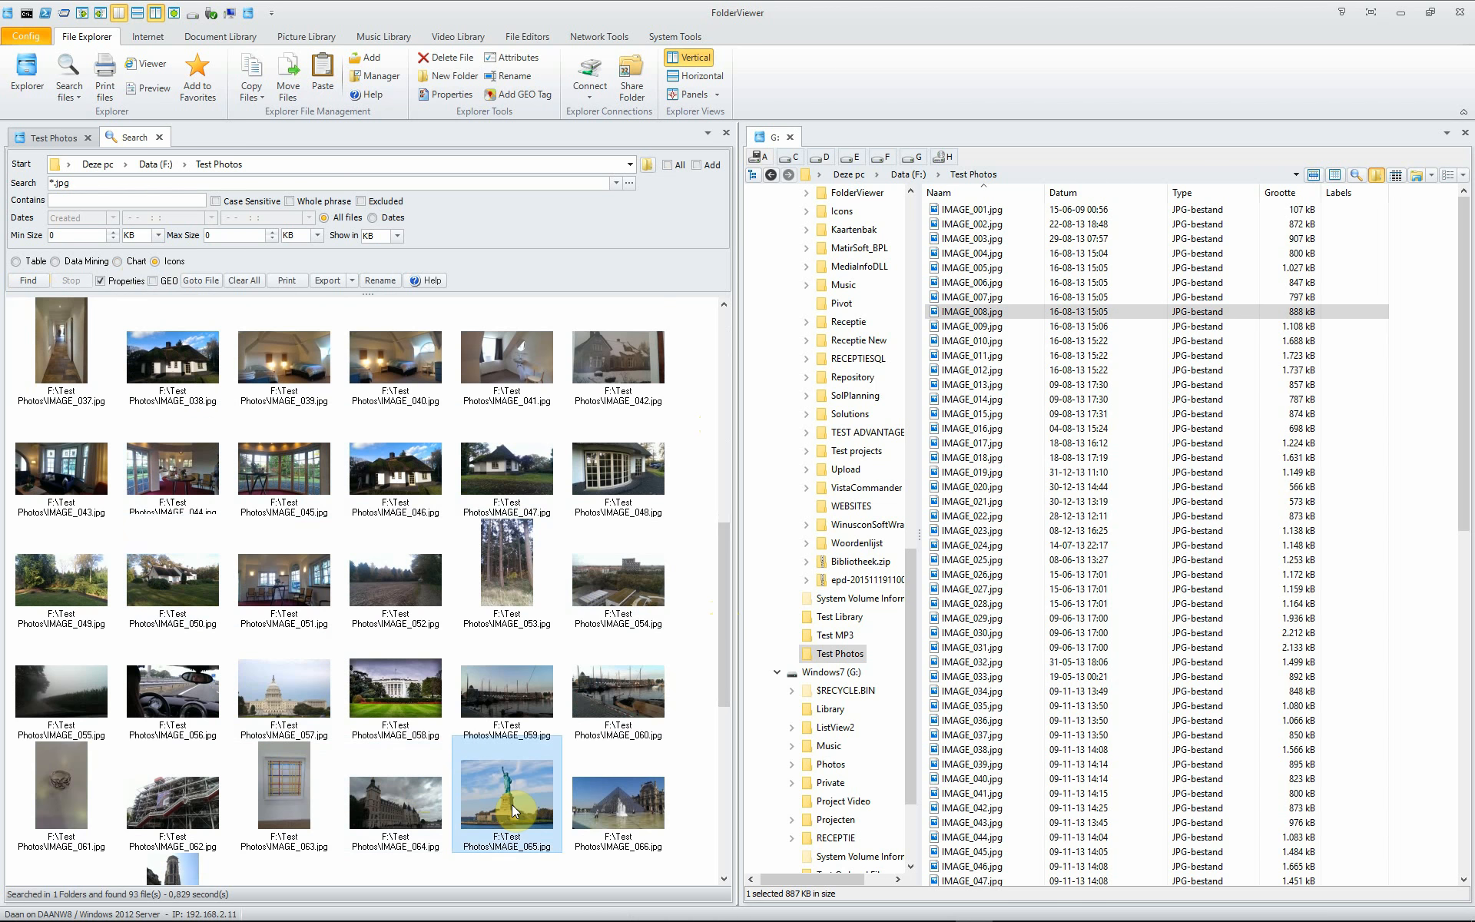
{"action": "double_click", "coordinate": [506, 792]}
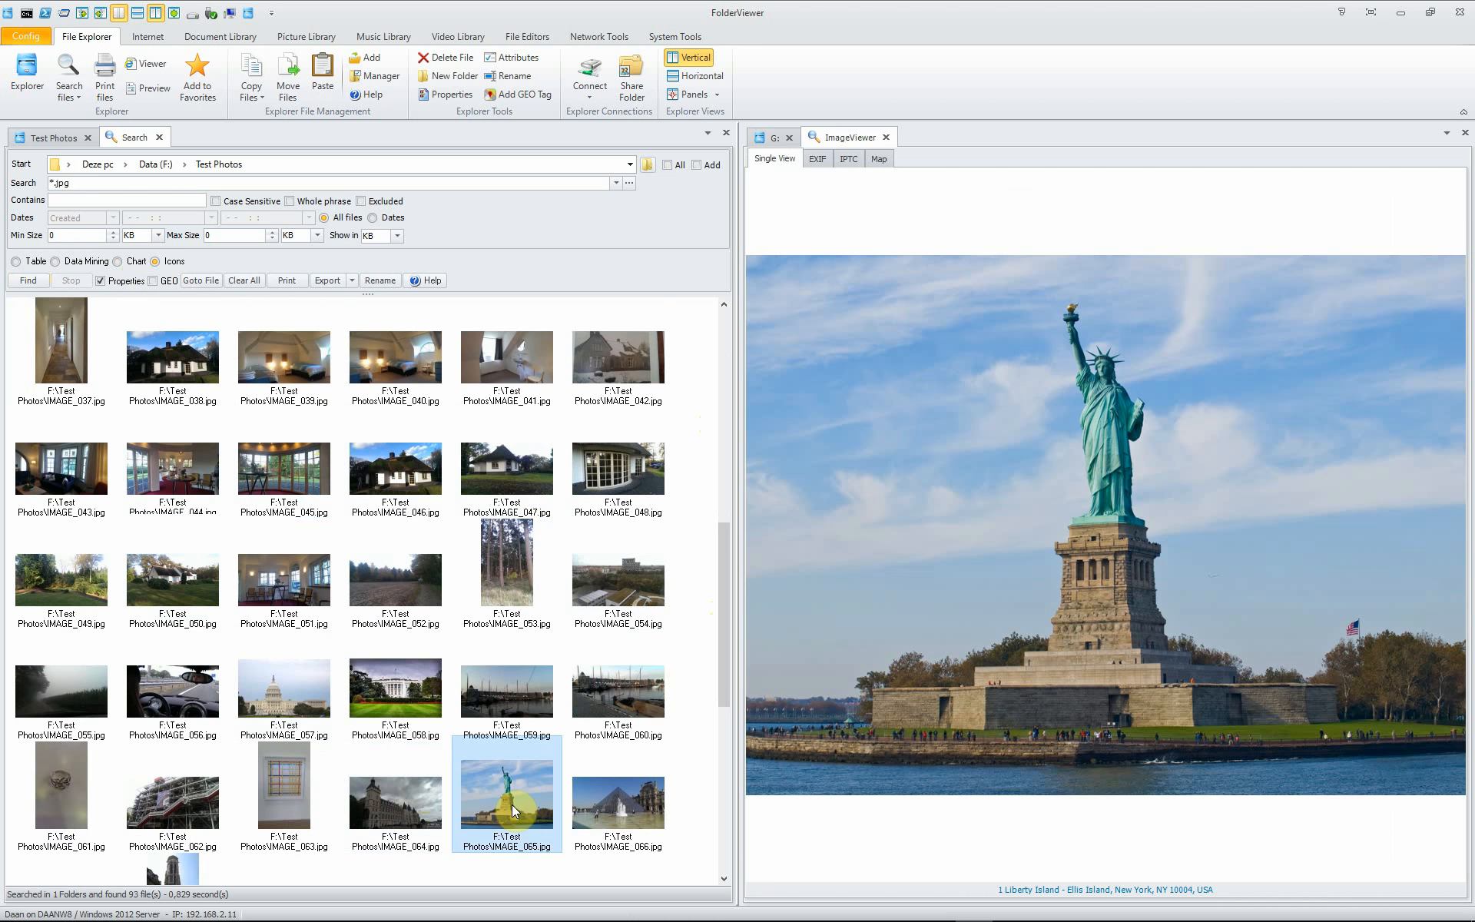
- Open IMAGE_065.jpg in the Windows Photos app, then close it
{"action": "right_click", "coordinate": [506, 791]}
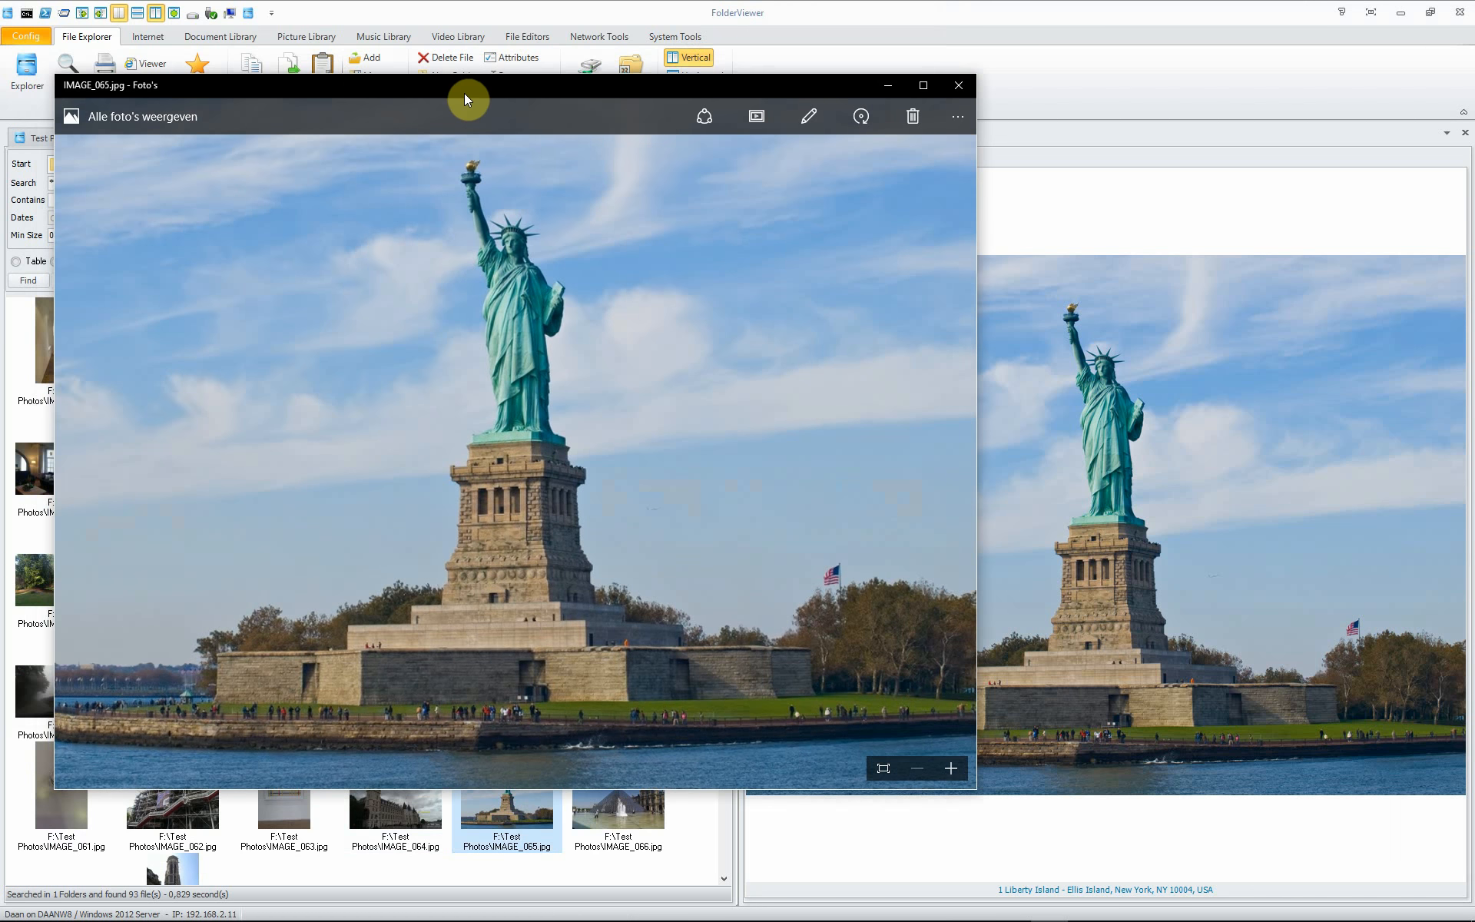
{"action": "left_click", "coordinate": [958, 85]}
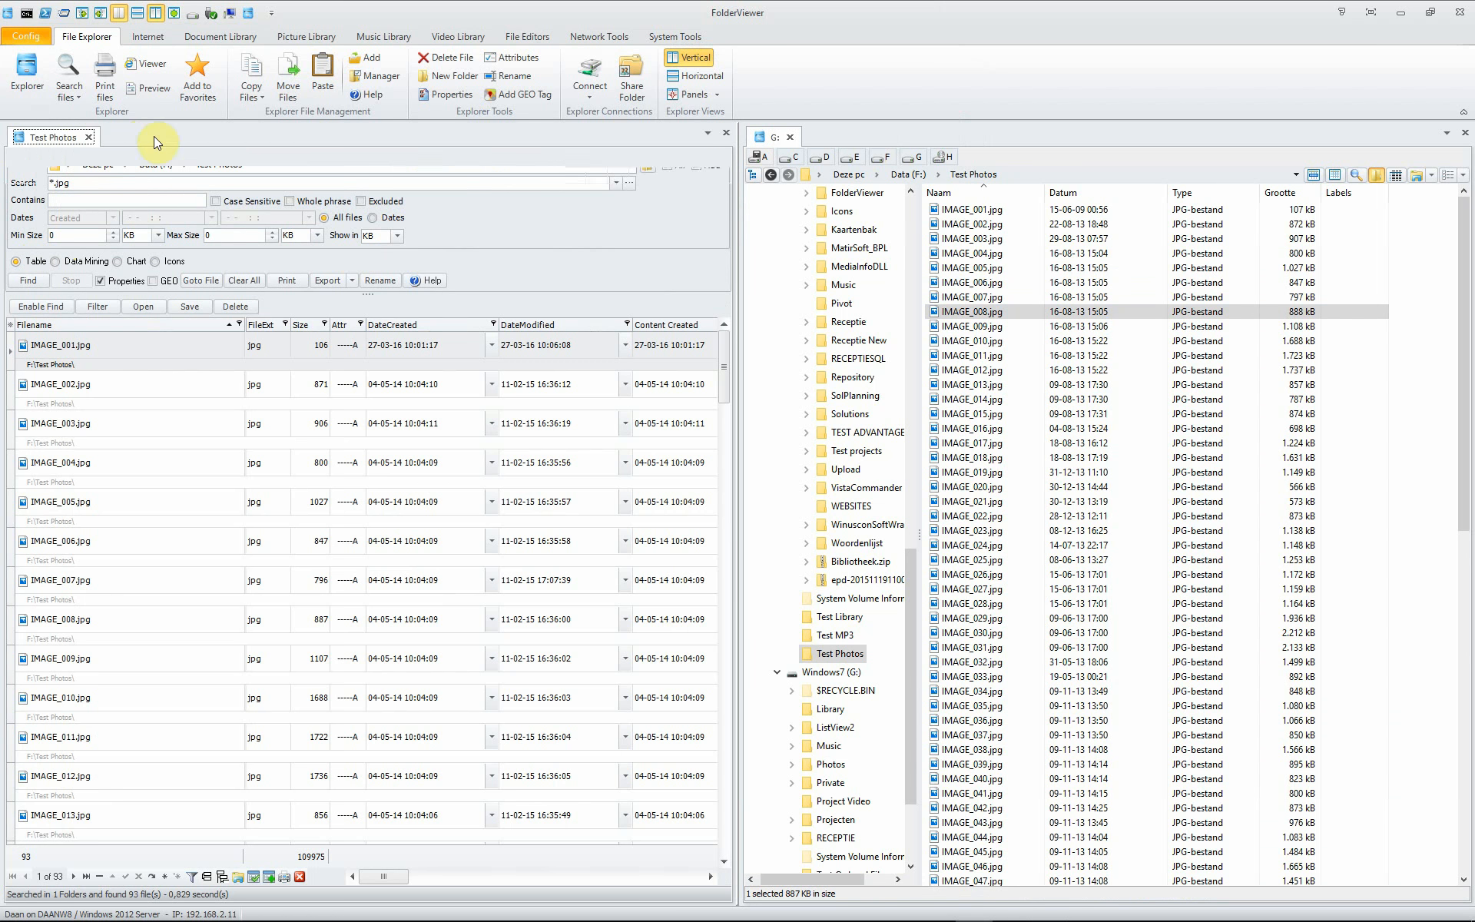
- Open a new File Search tab and Clear All of its previous results
{"action": "left_click", "coordinate": [67, 75]}
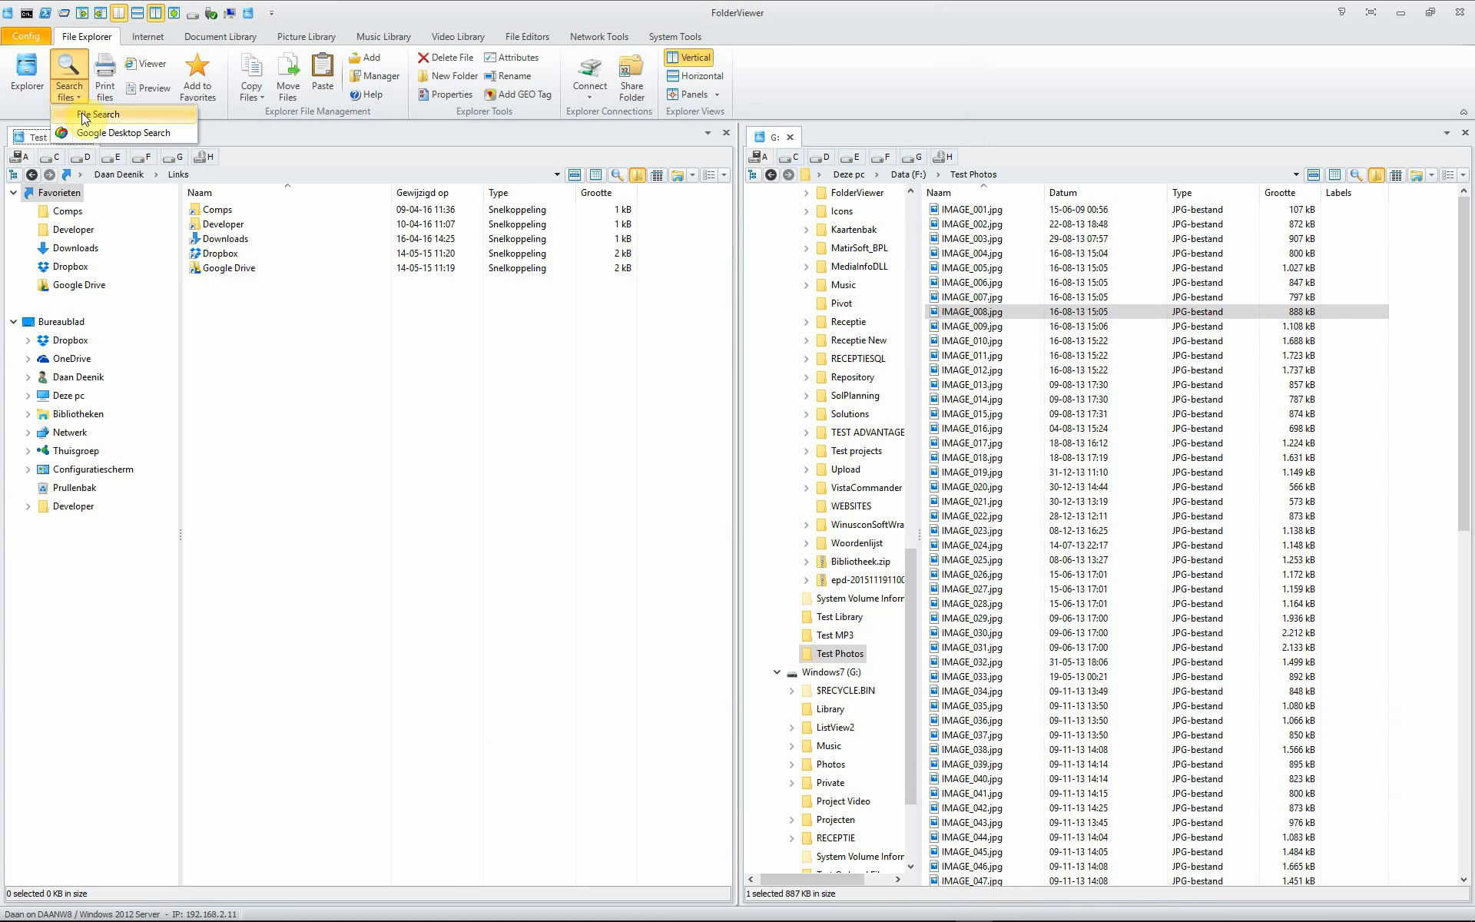
{"action": "left_click", "coordinate": [96, 114]}
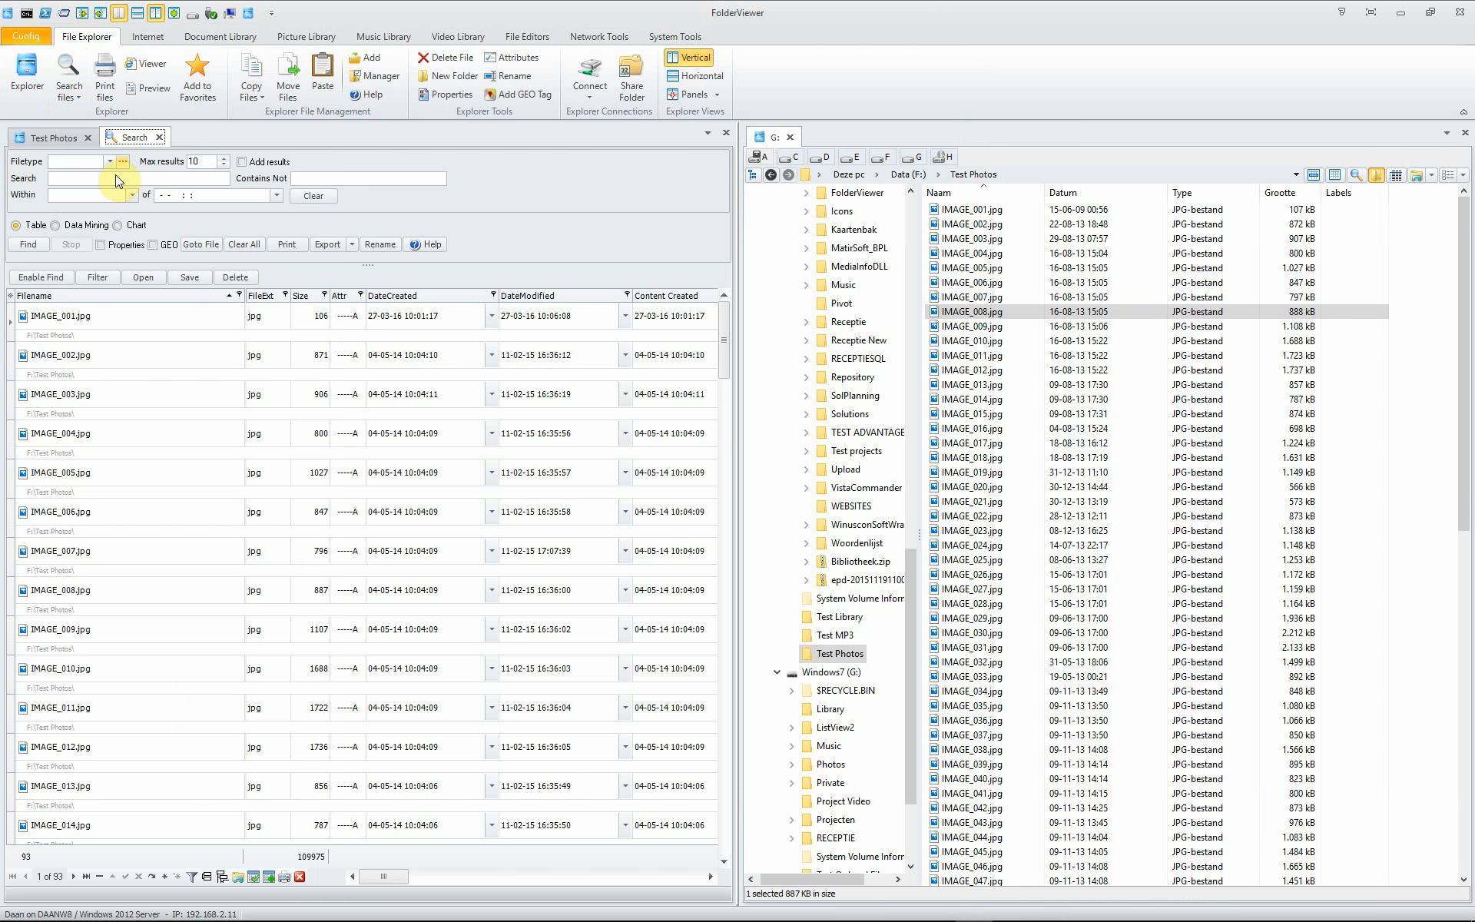
{"action": "mouse_move", "coordinate": [243, 249]}
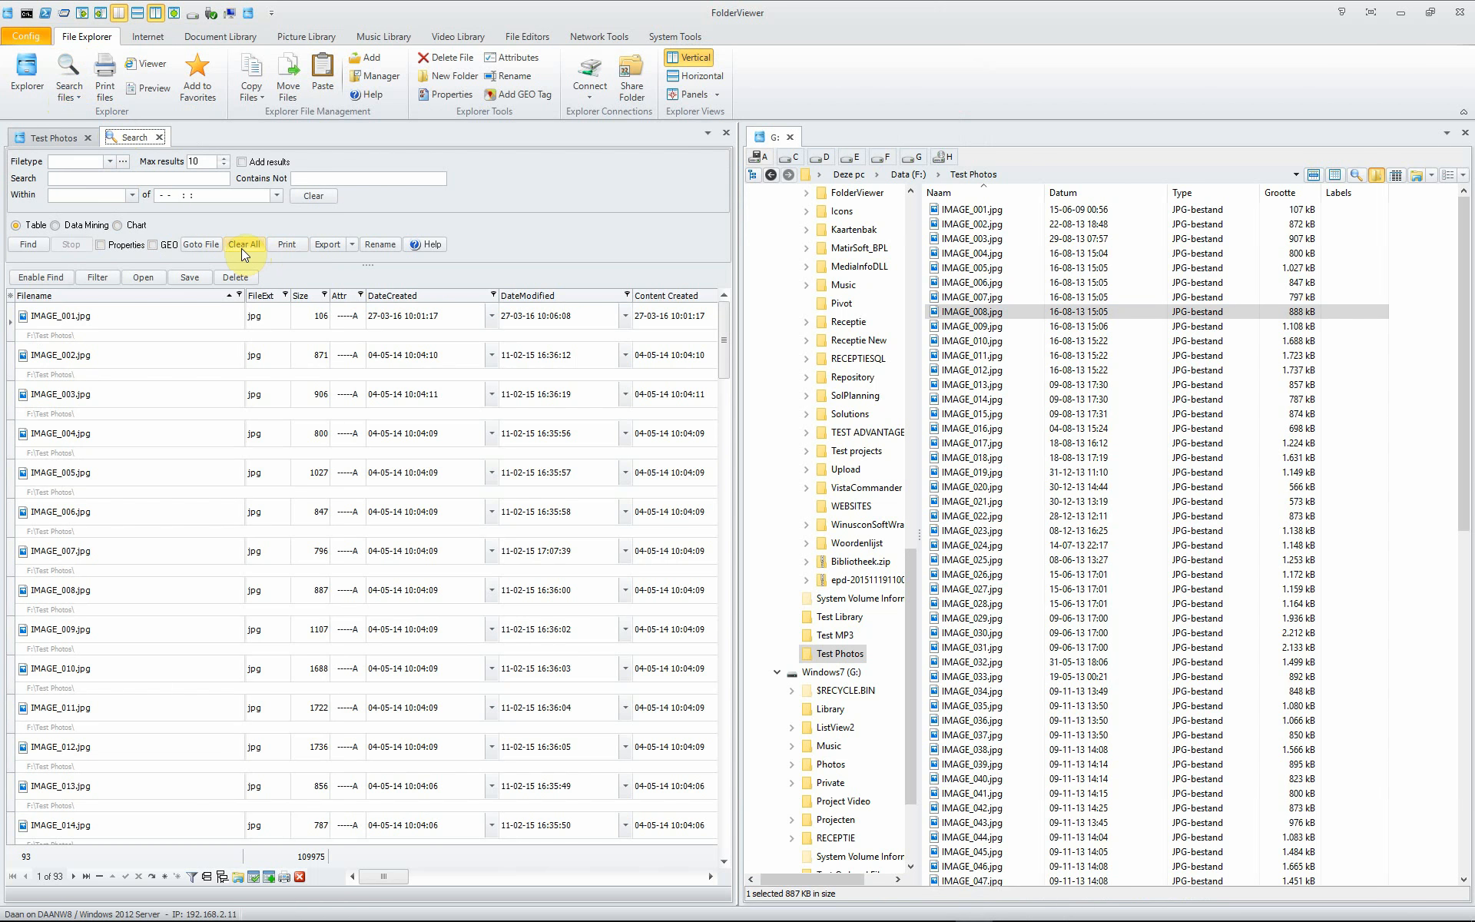
{"action": "left_click", "coordinate": [243, 245]}
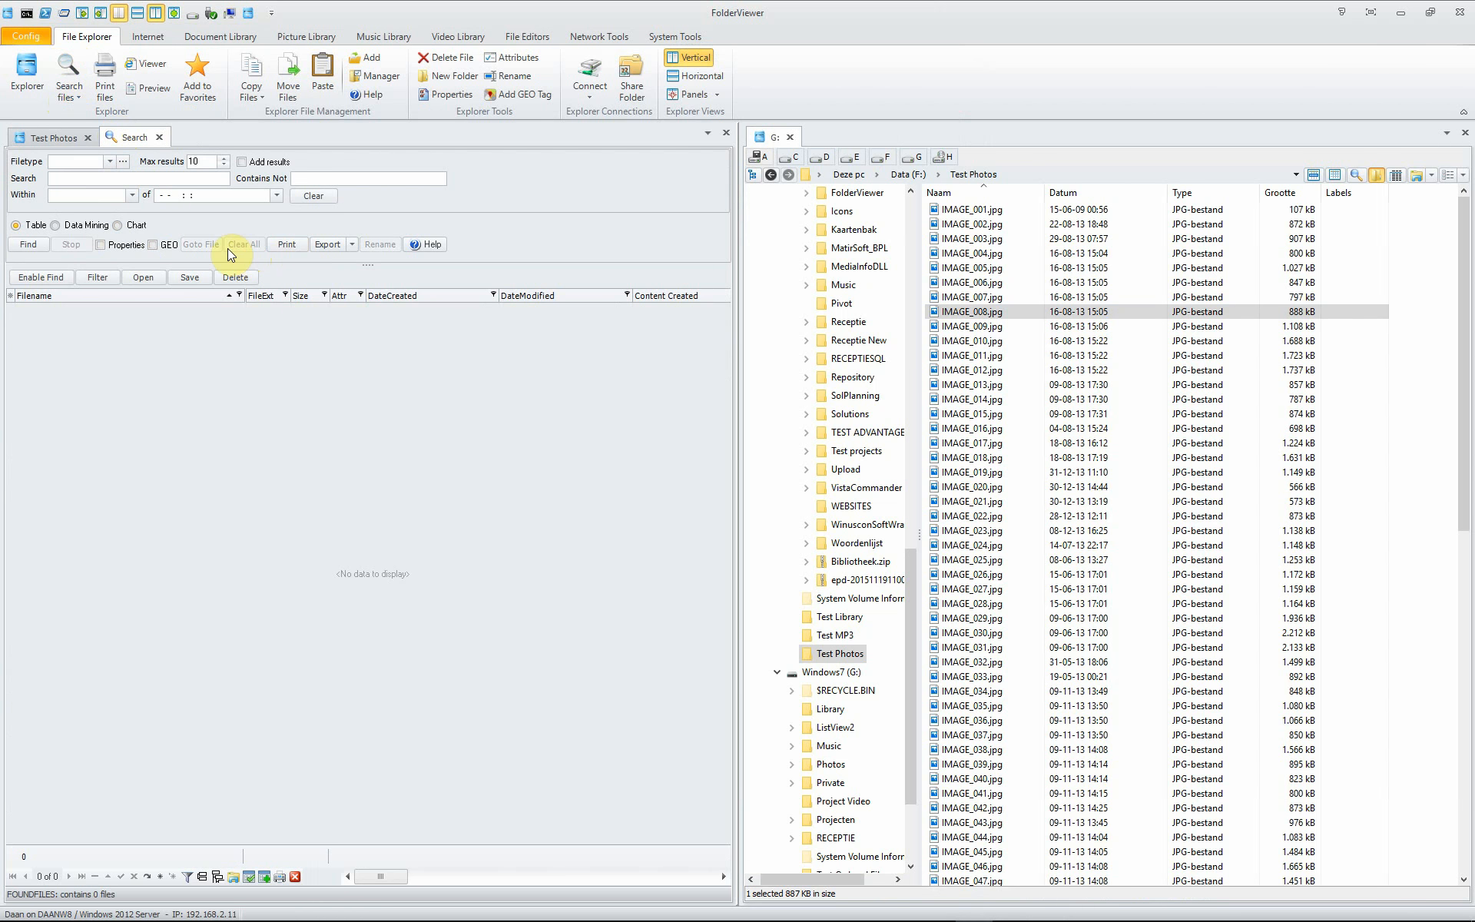
{"action": "mouse_move", "coordinate": [110, 356]}
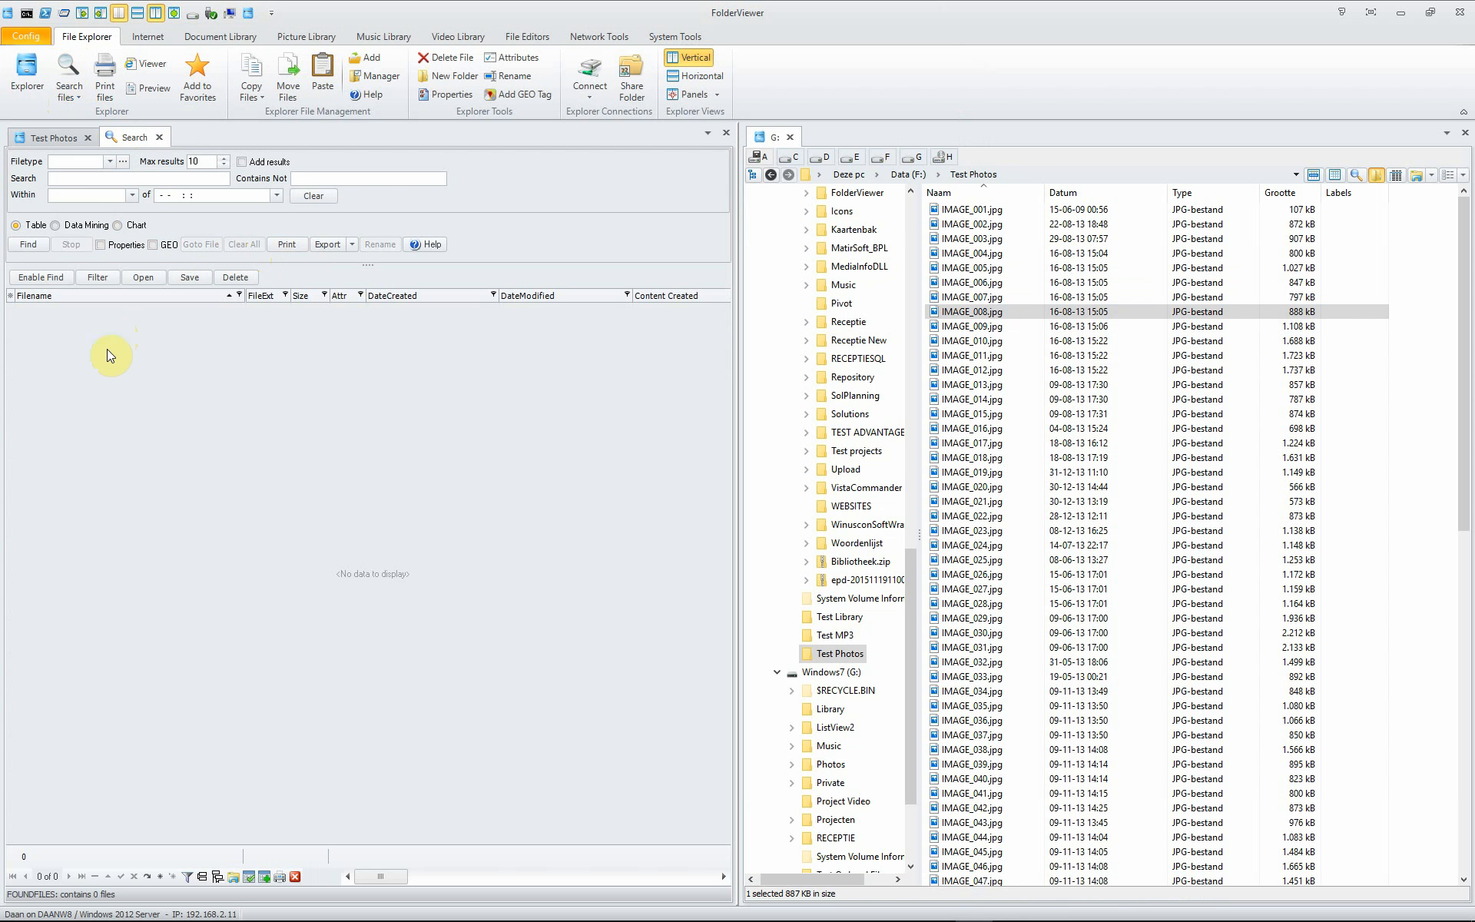
{"action": "mouse_move", "coordinate": [105, 327]}
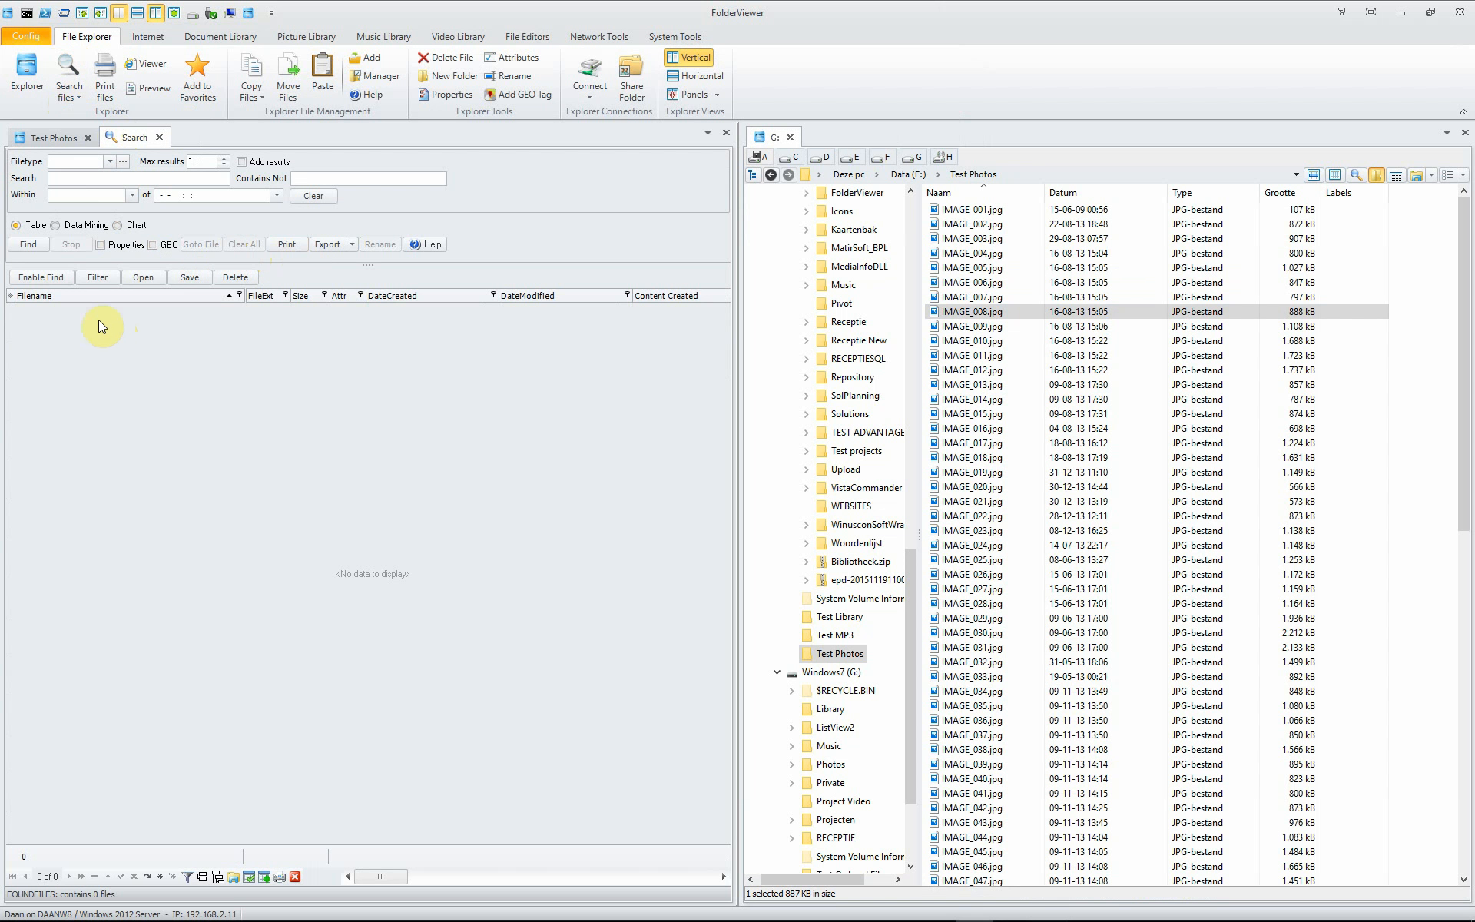
{"action": "mouse_move", "coordinate": [110, 172]}
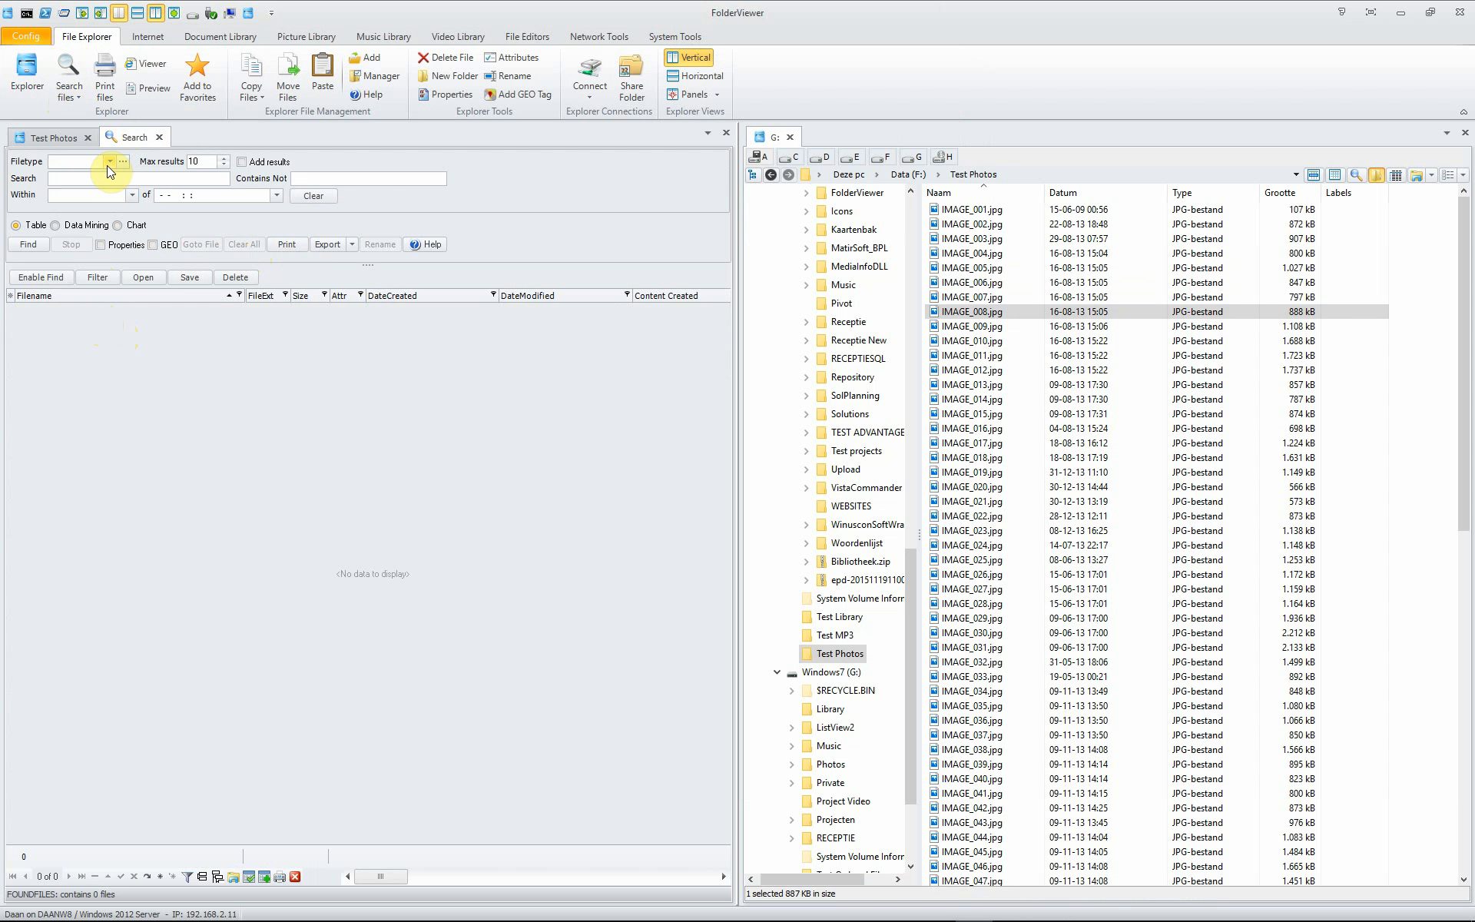
- Search docx files for 'pro' and select Protocol Partner en verwantengroepen.docx among the results
{"action": "left_click", "coordinate": [110, 163]}
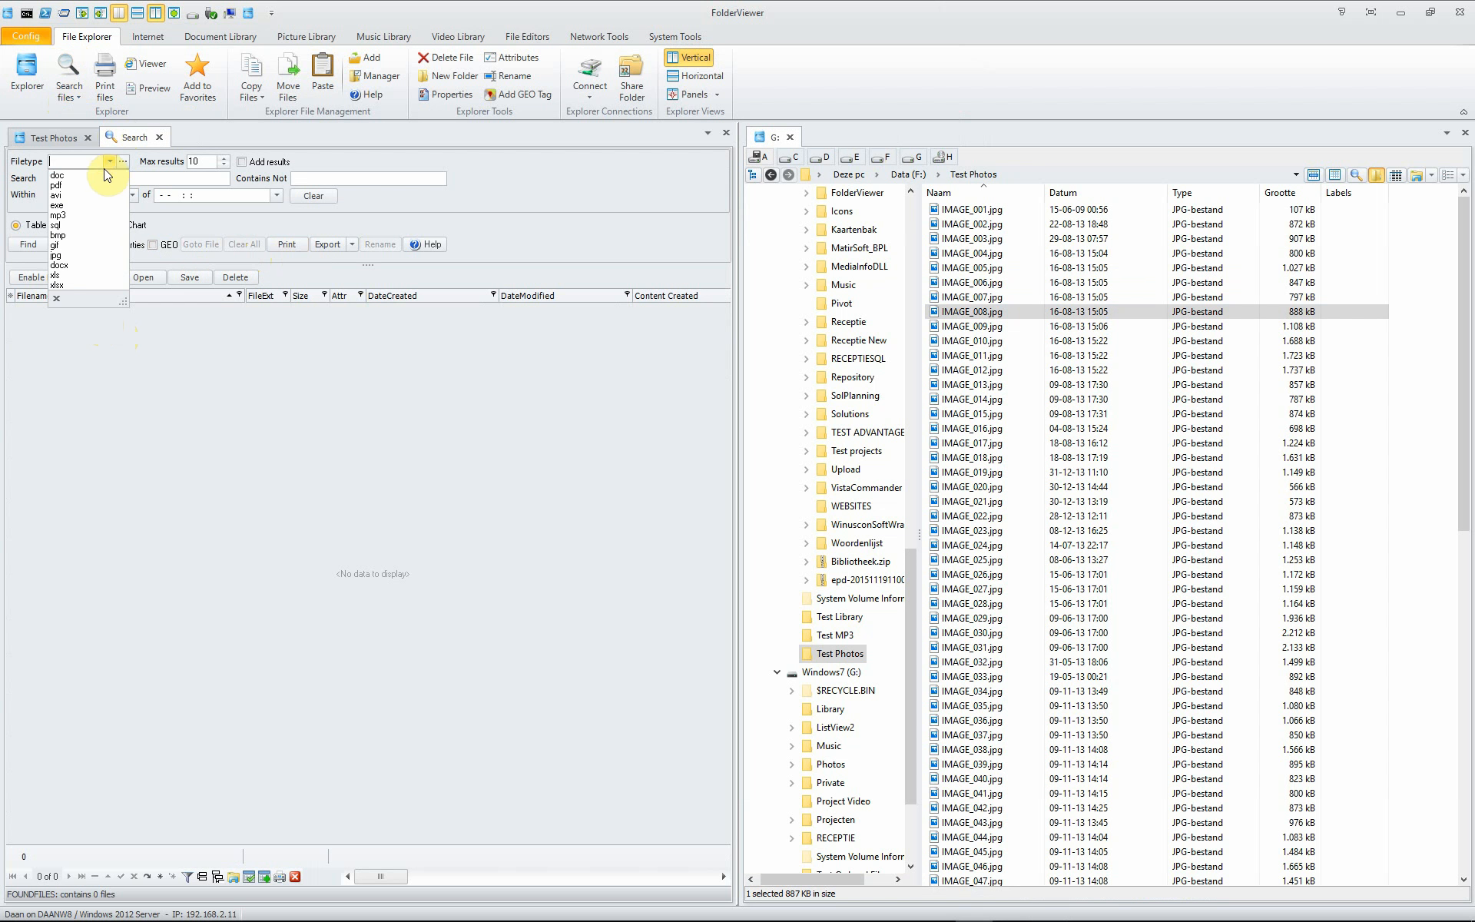
{"action": "left_click", "coordinate": [60, 265]}
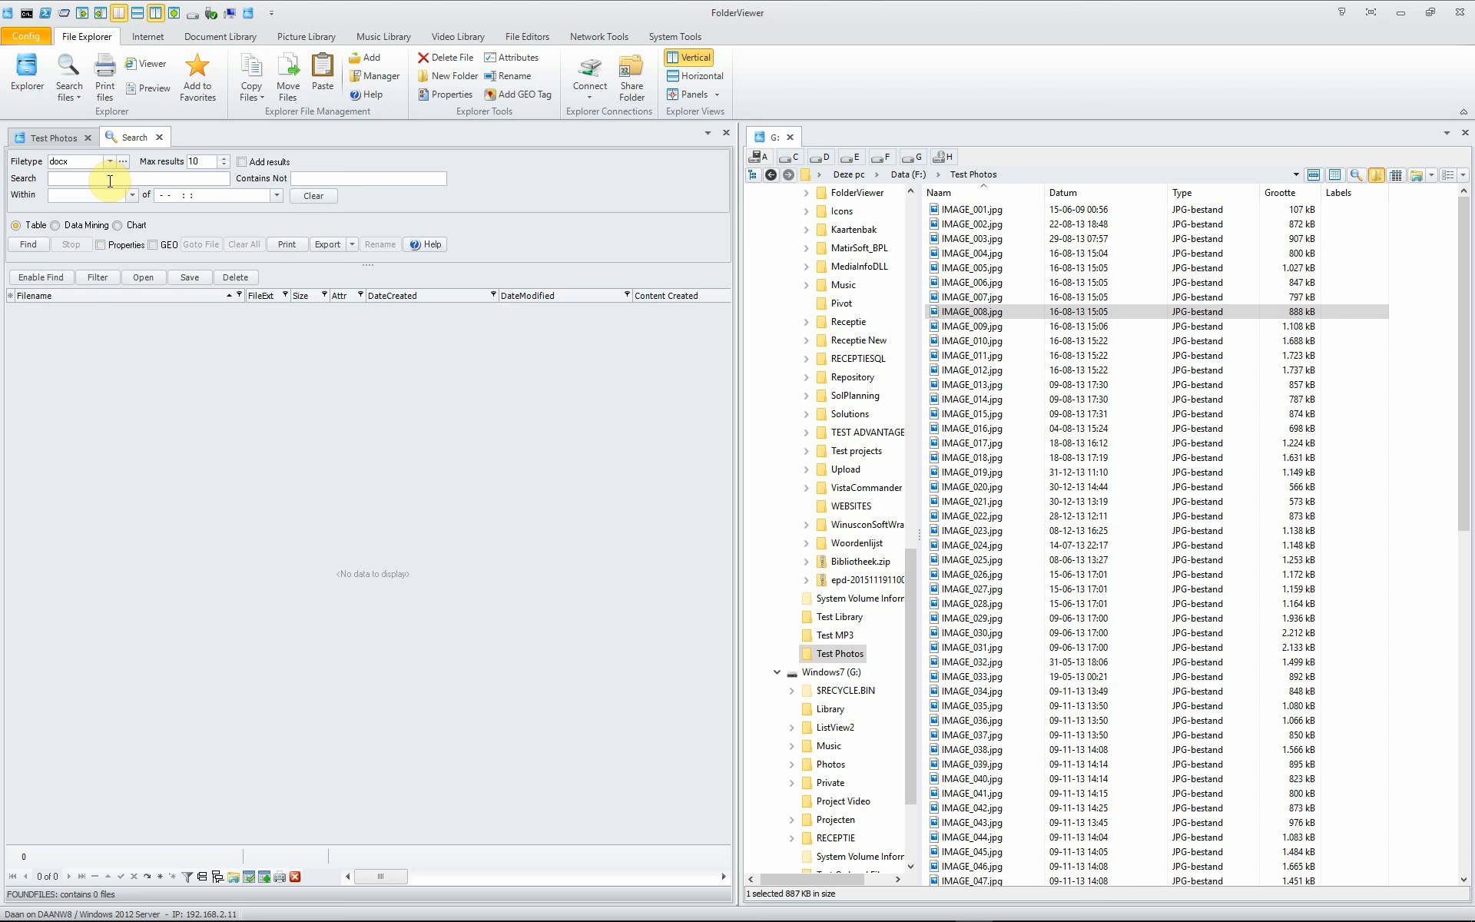
{"action": "type", "text": "protocol"}
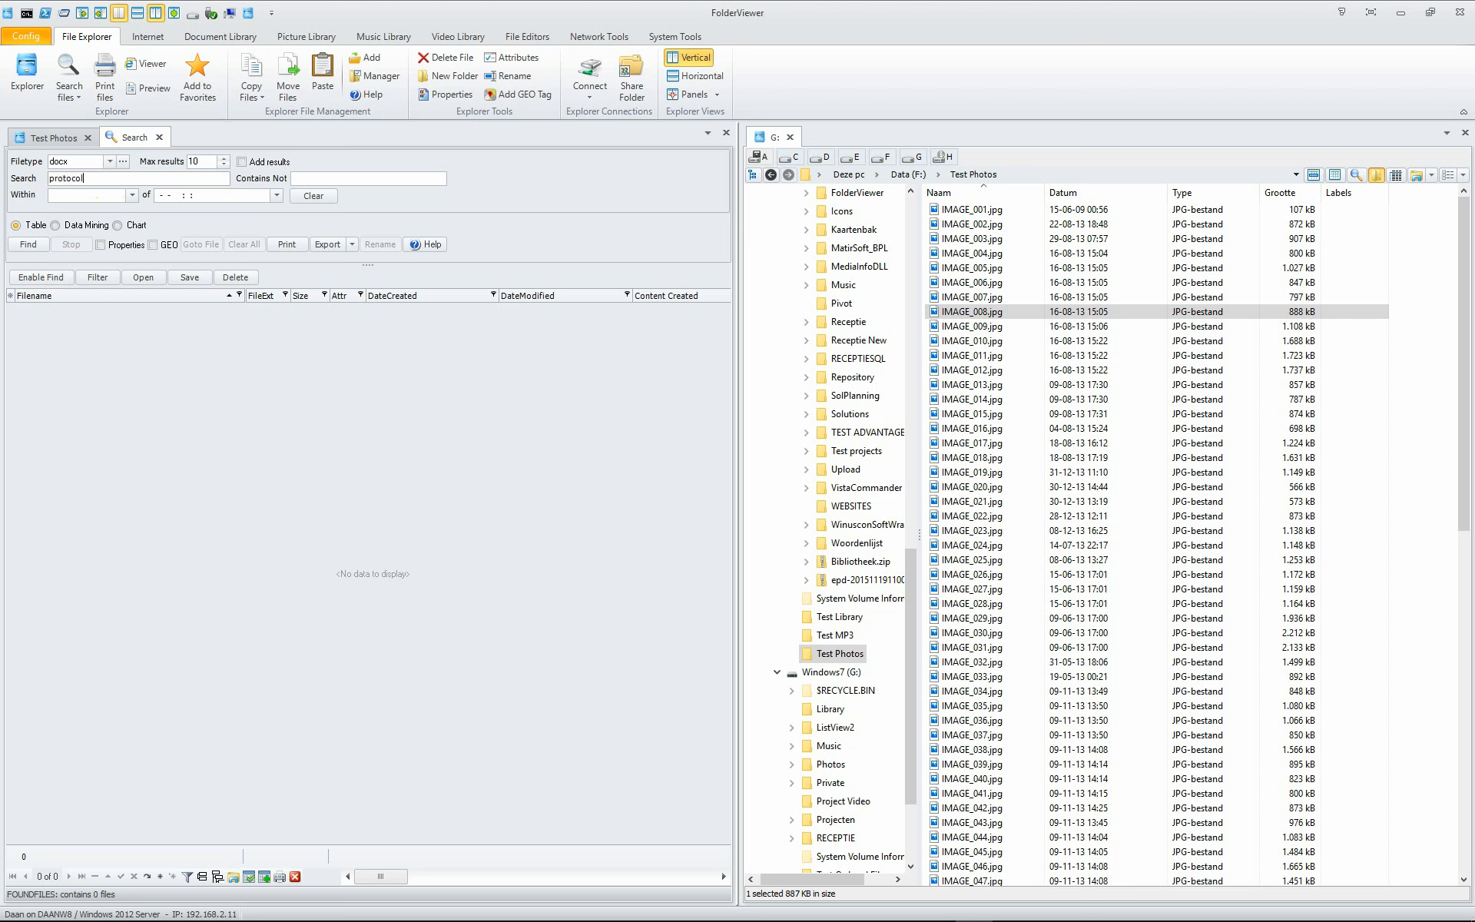
{"action": "left_click", "coordinate": [28, 243]}
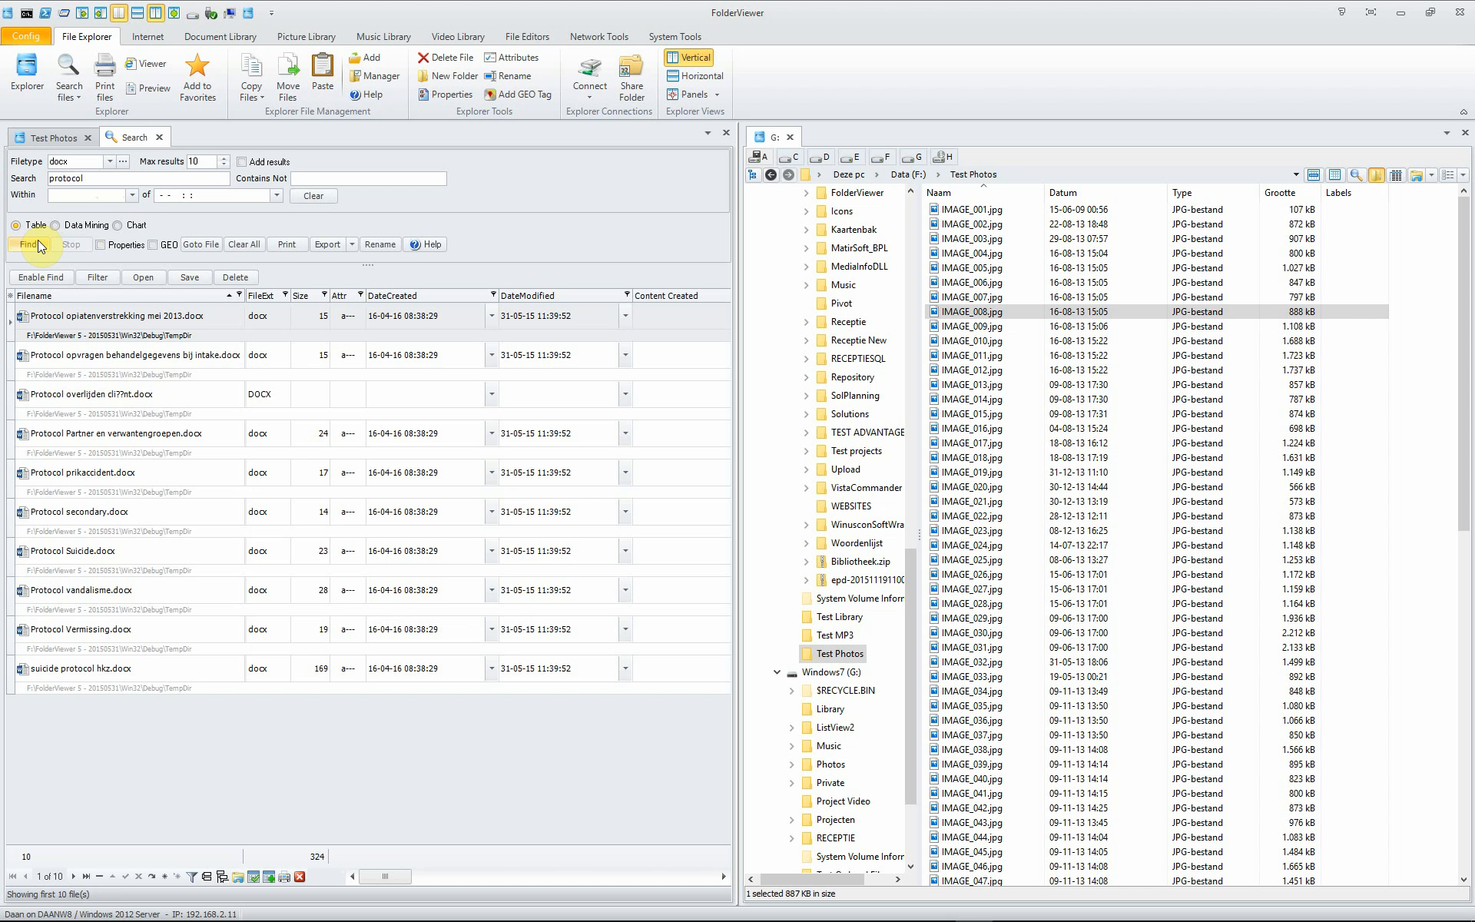
{"action": "mouse_move", "coordinate": [85, 399]}
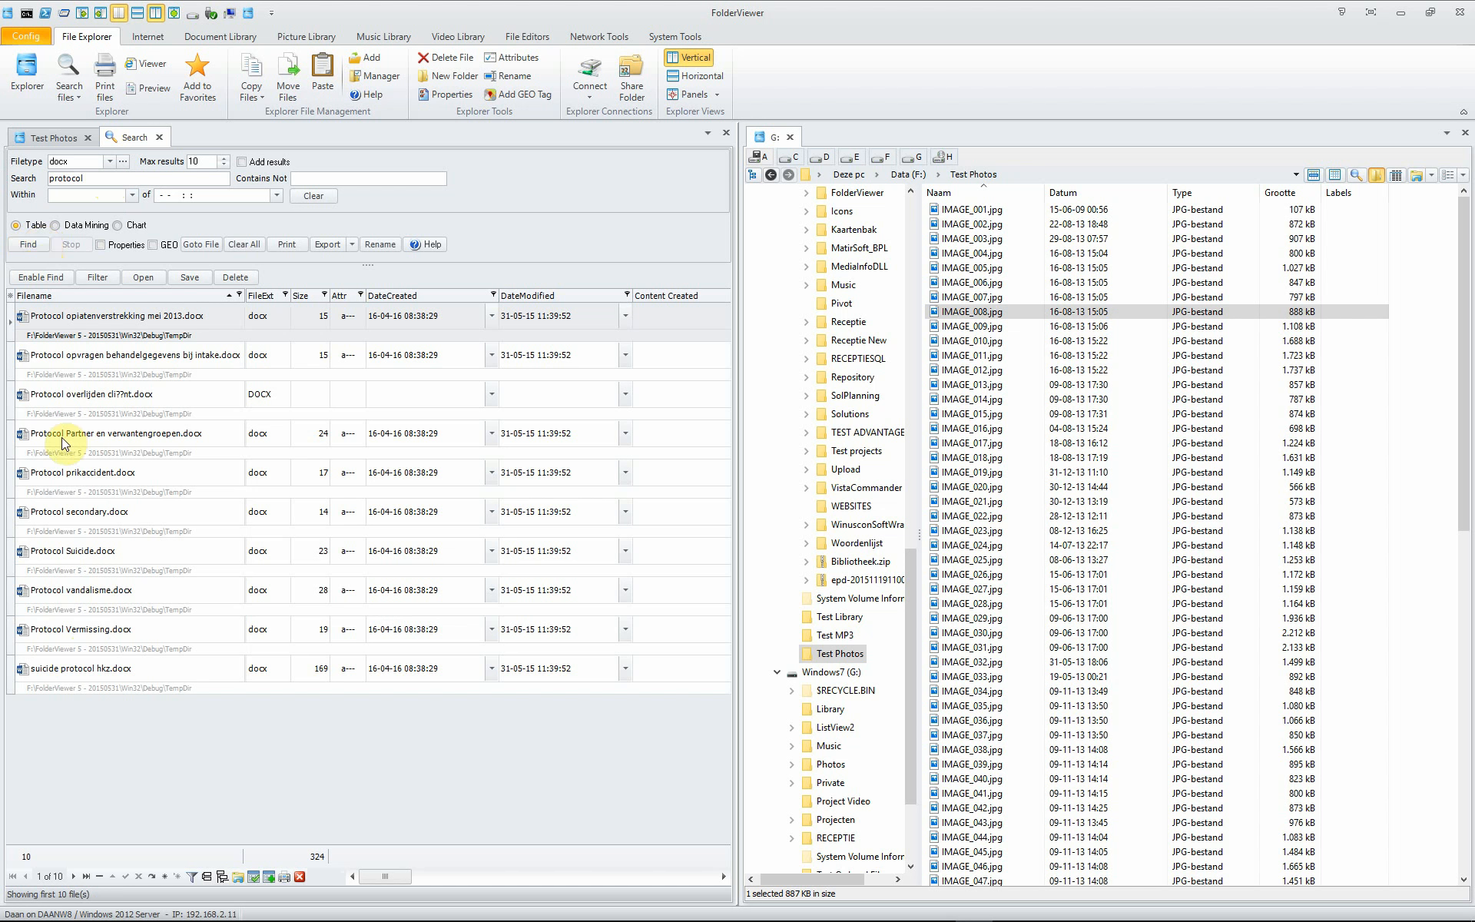
{"action": "left_click", "coordinate": [142, 434]}
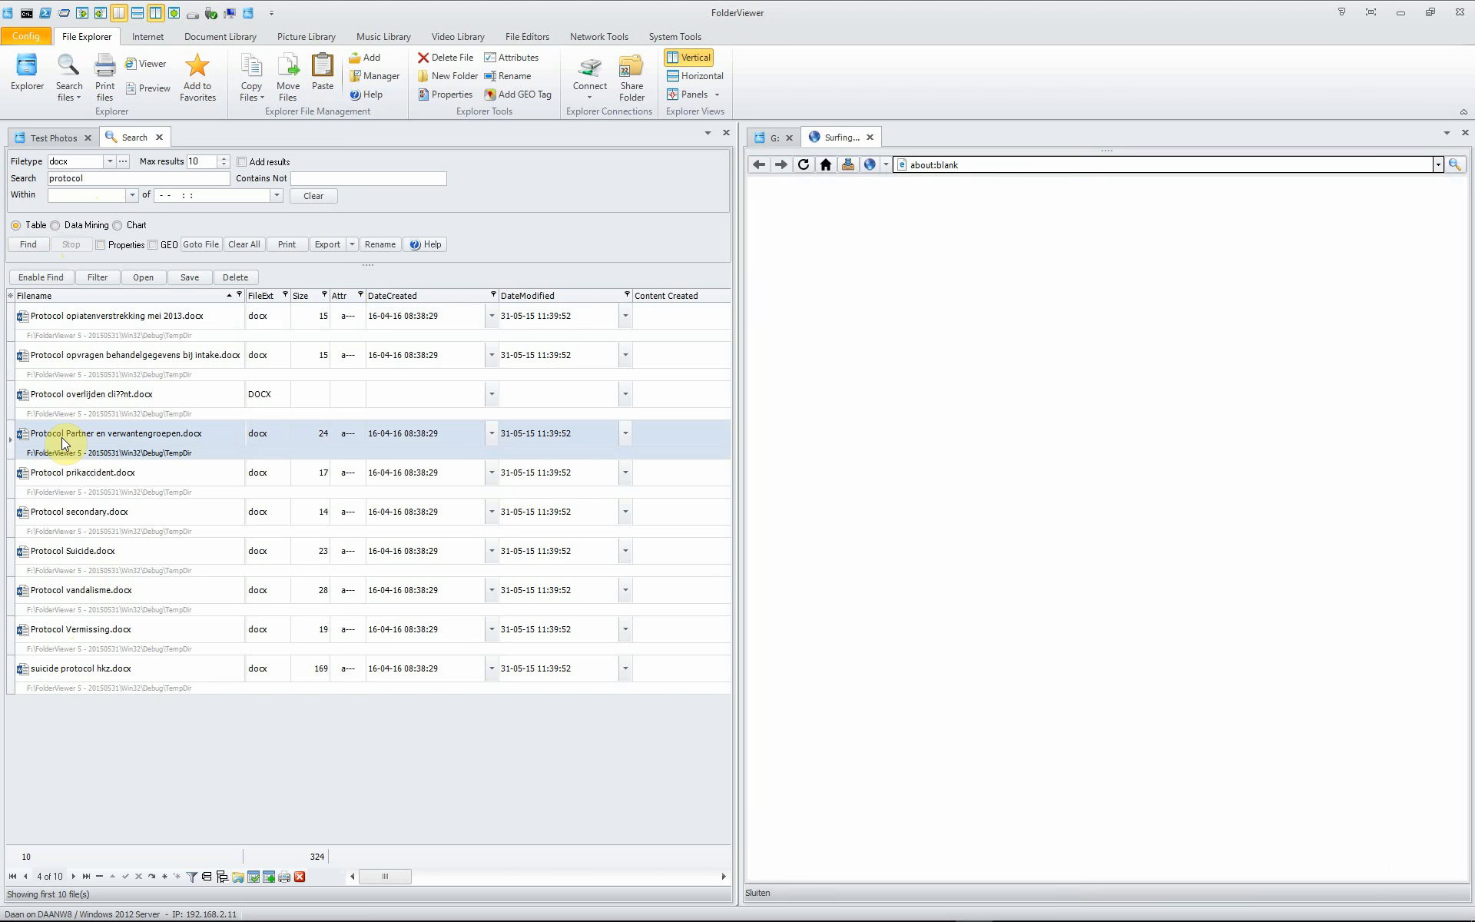
- Preview Protocol Partner en verwantengroepen.docx and select the word Verwantengroepen to copy
{"action": "double_click", "coordinate": [118, 433]}
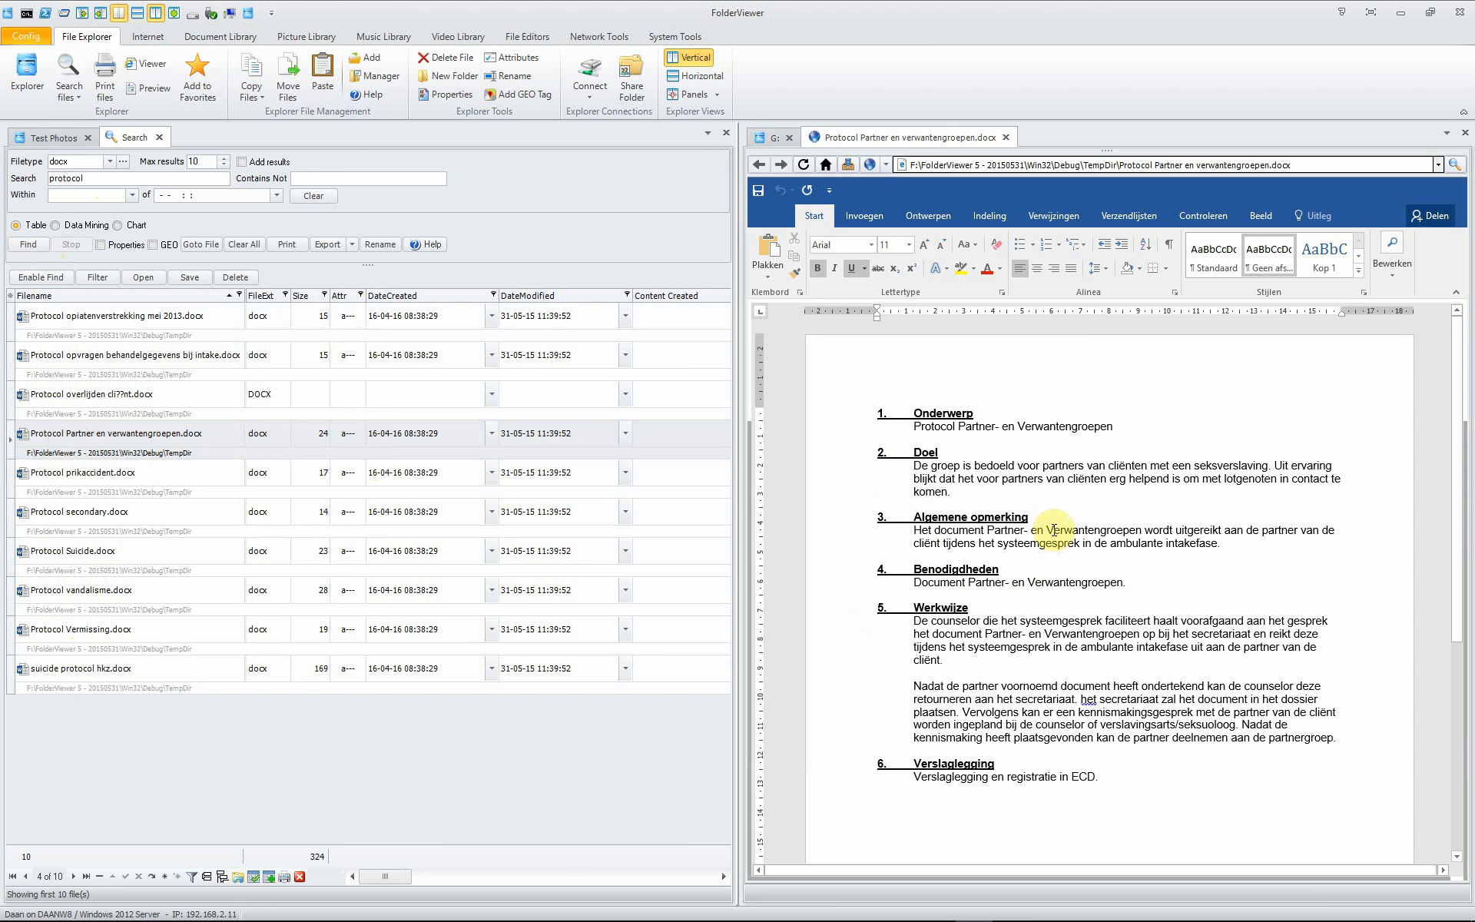
{"action": "double_click", "coordinate": [1052, 529]}
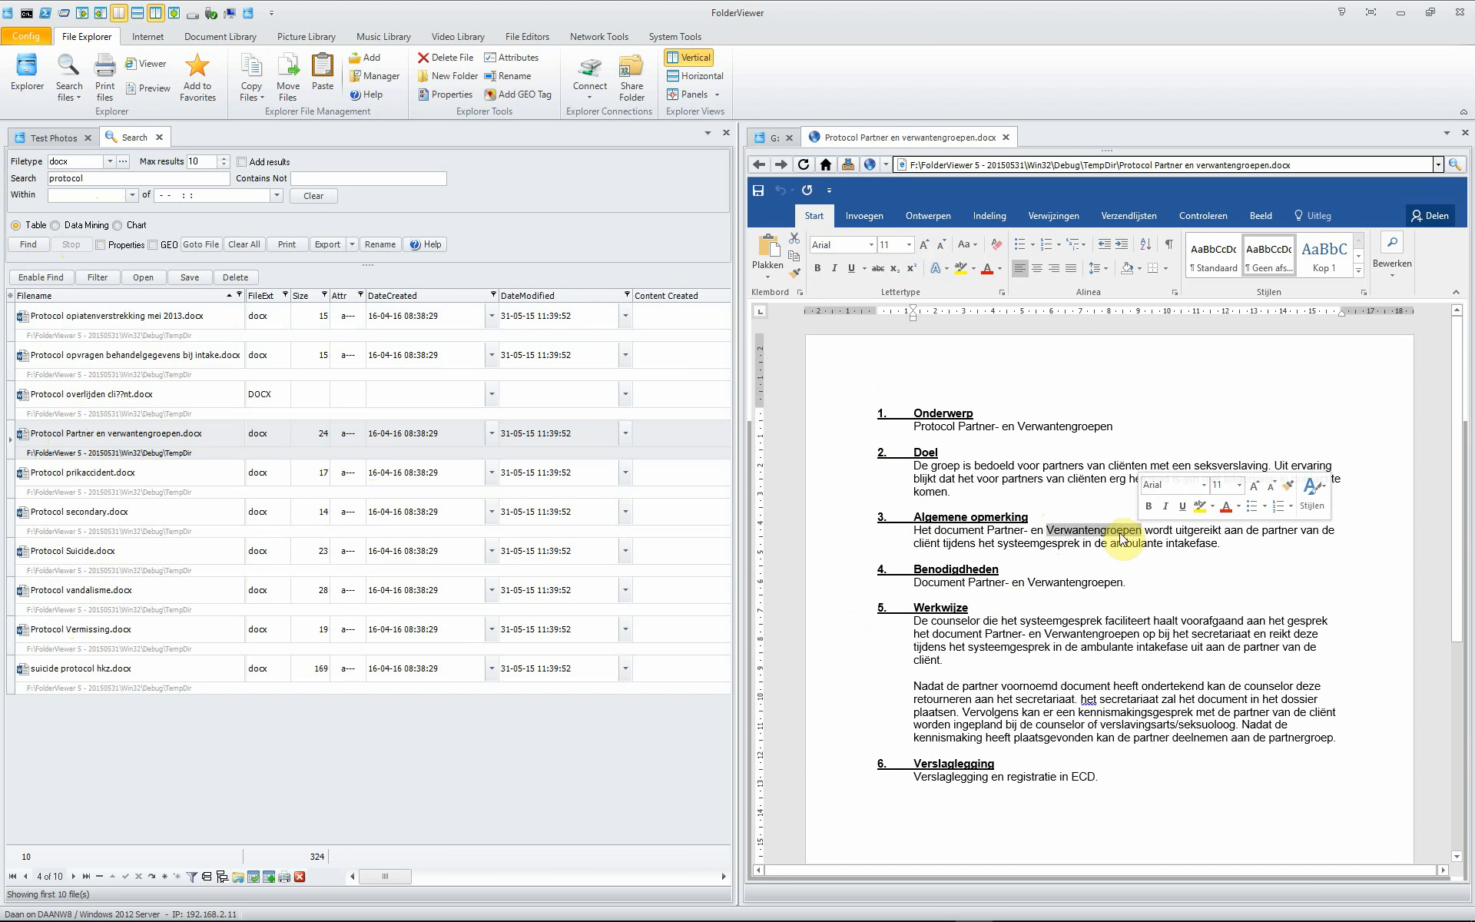
{"action": "right_click", "coordinate": [1124, 541]}
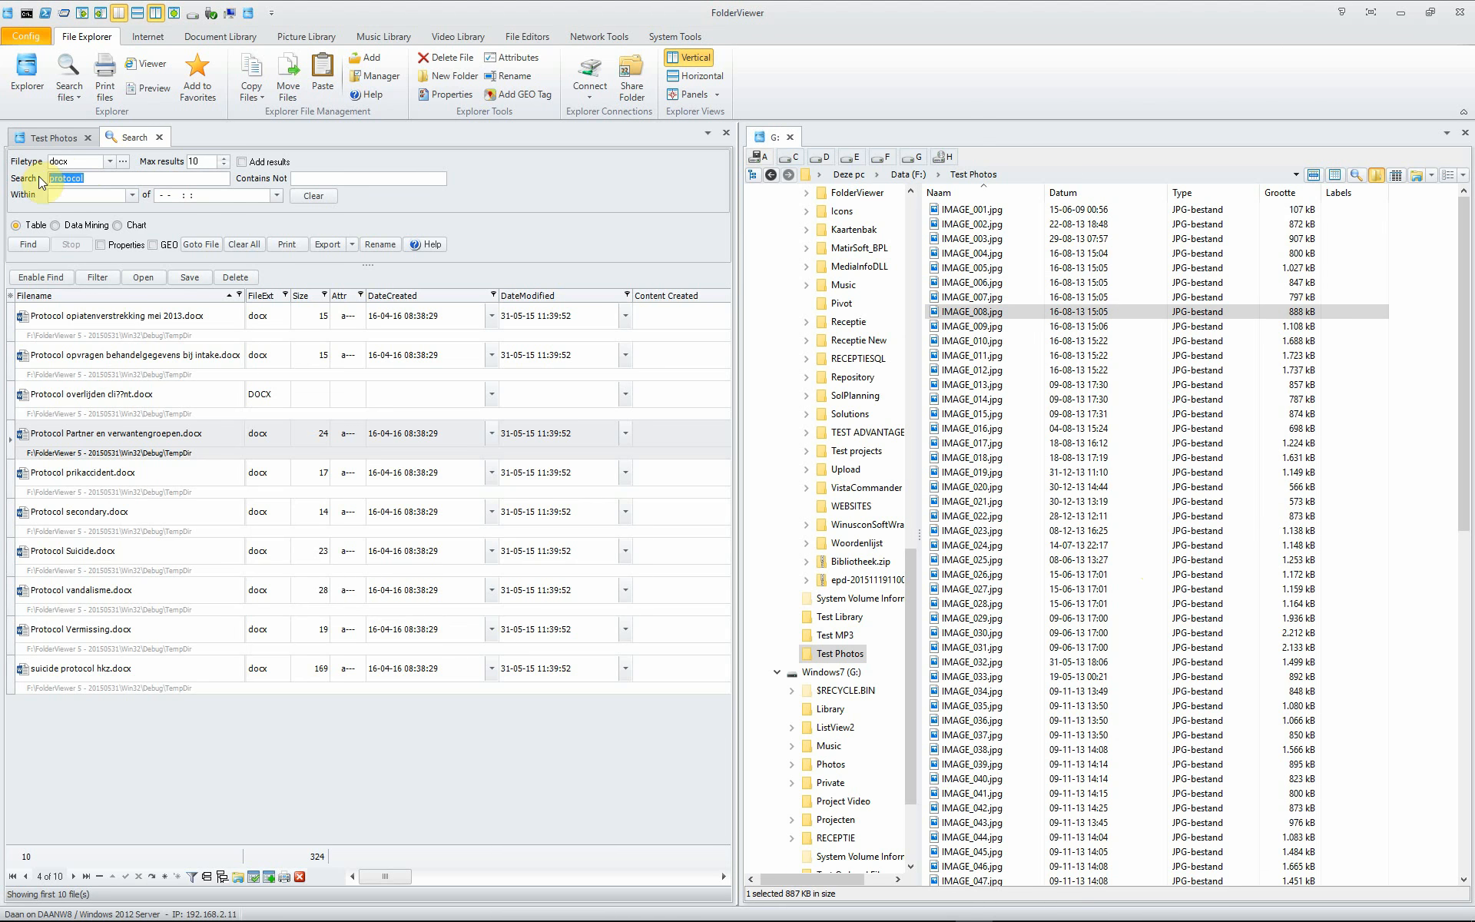
- Rerun the docx search for 'verwantengroepen' and open the third of the five copies
{"action": "type", "text": "verwantengroepen"}
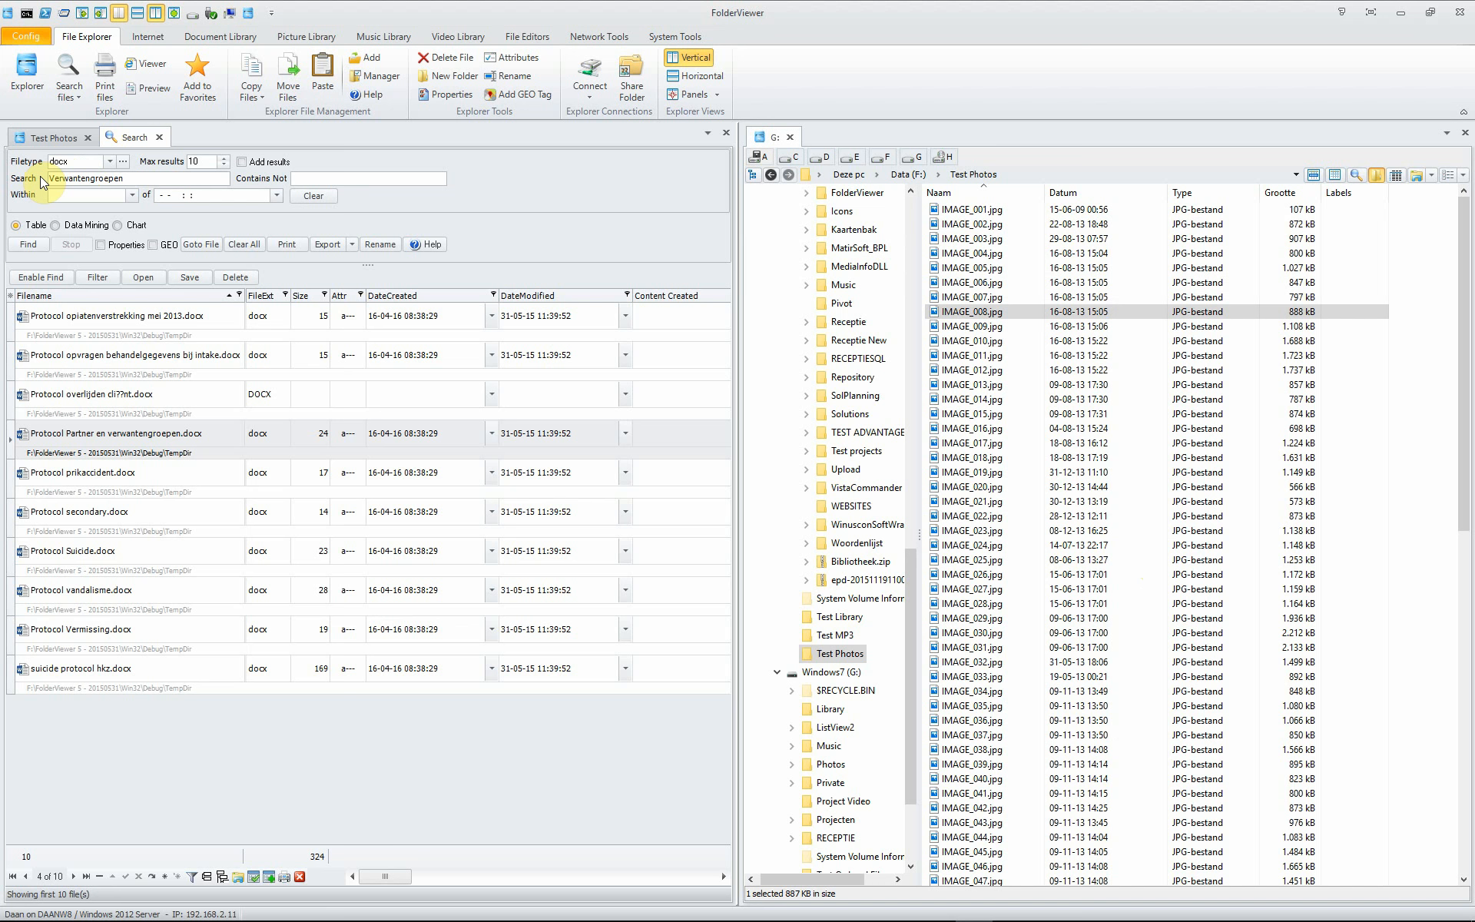
{"action": "mouse_move", "coordinate": [92, 211]}
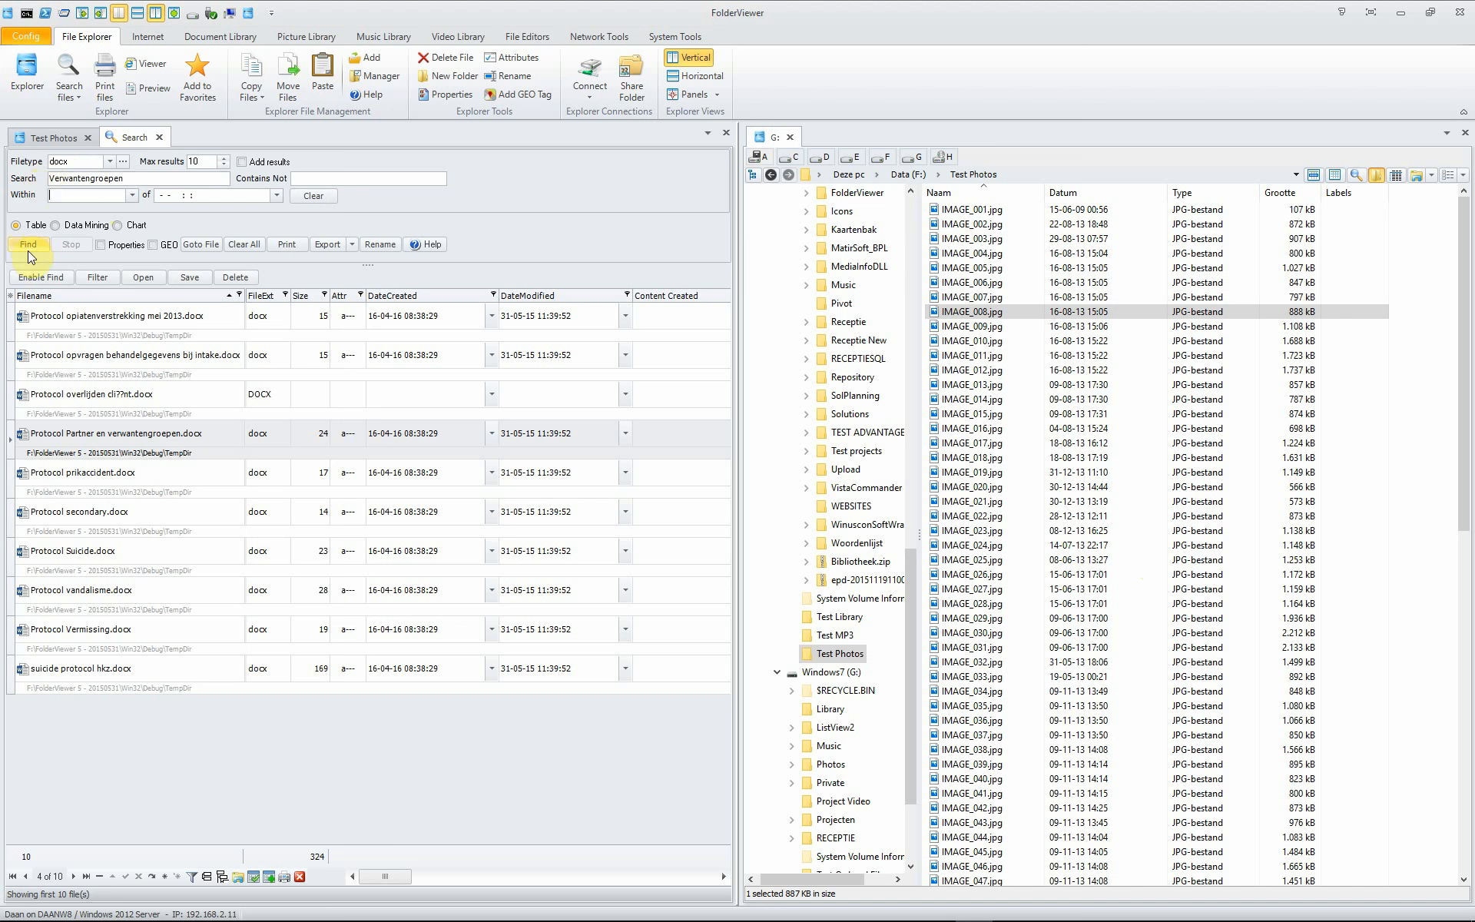
{"action": "left_click", "coordinate": [28, 244]}
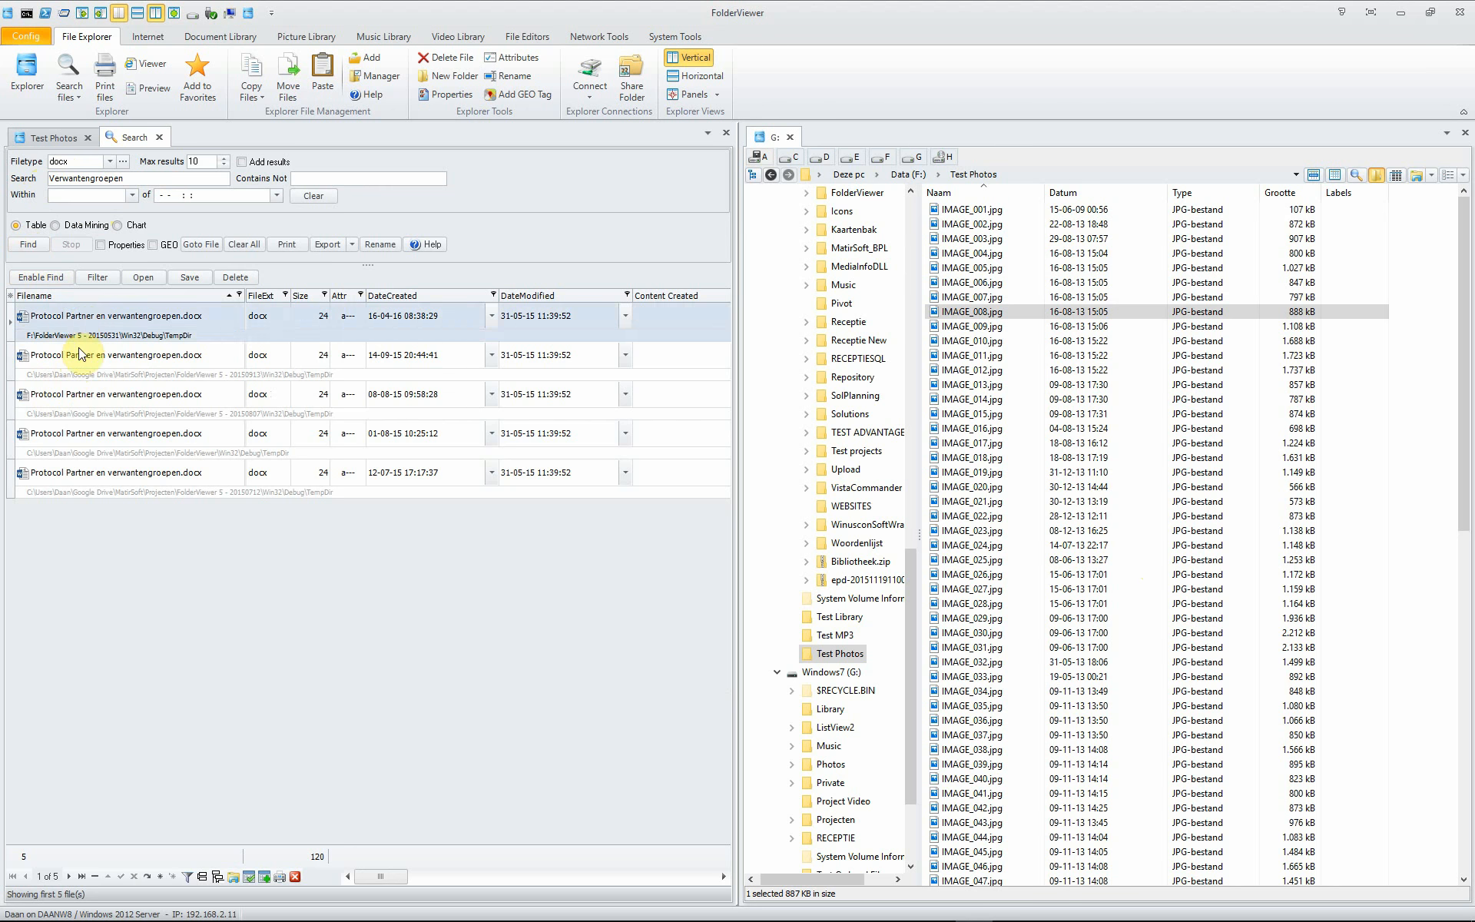
{"action": "left_click", "coordinate": [113, 394]}
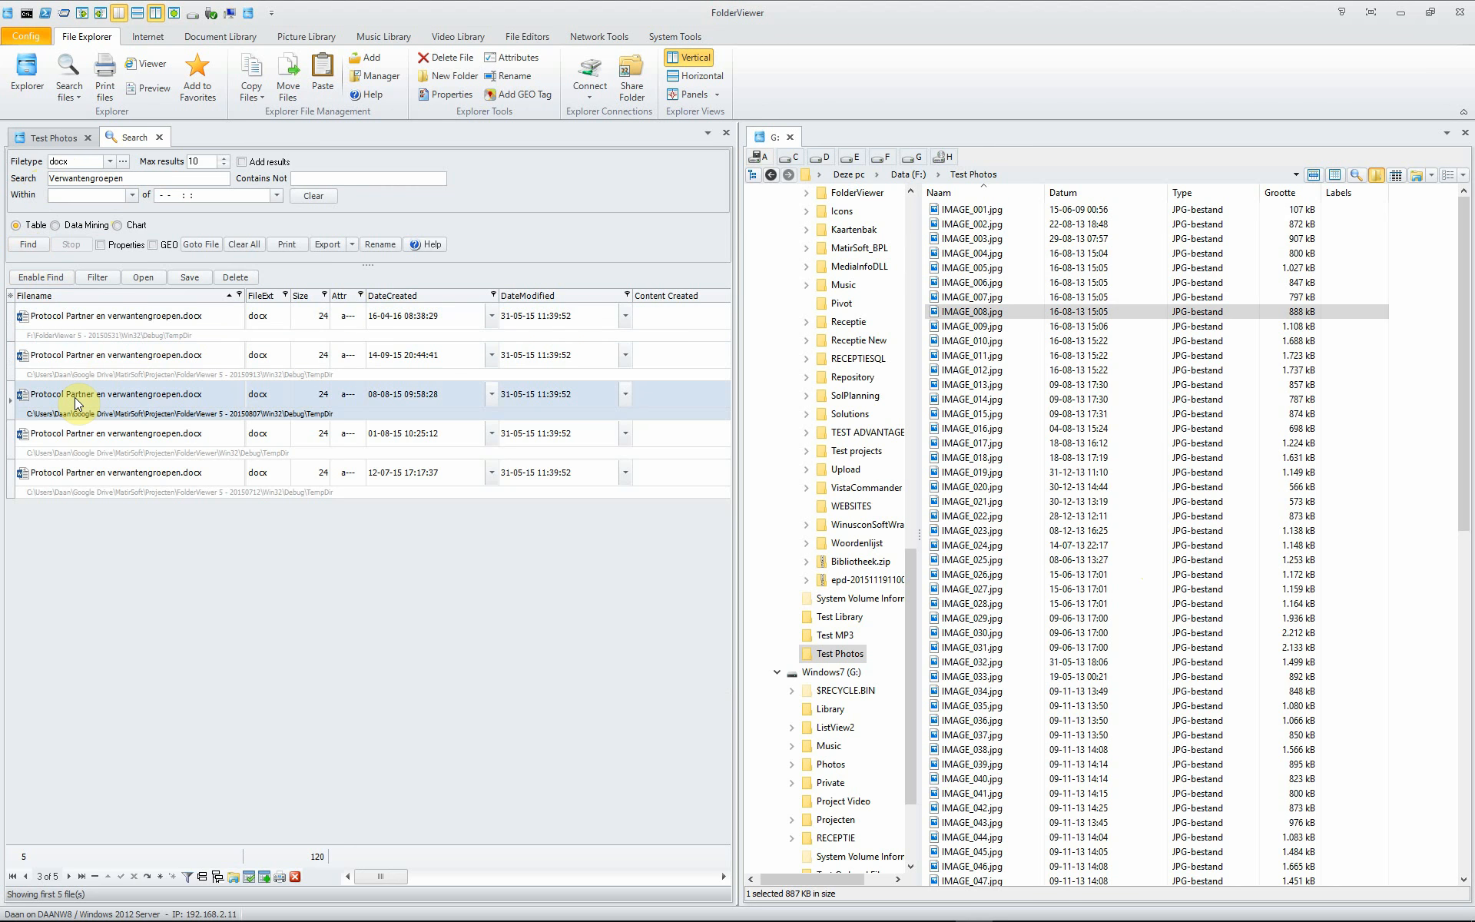
{"action": "double_click", "coordinate": [122, 394]}
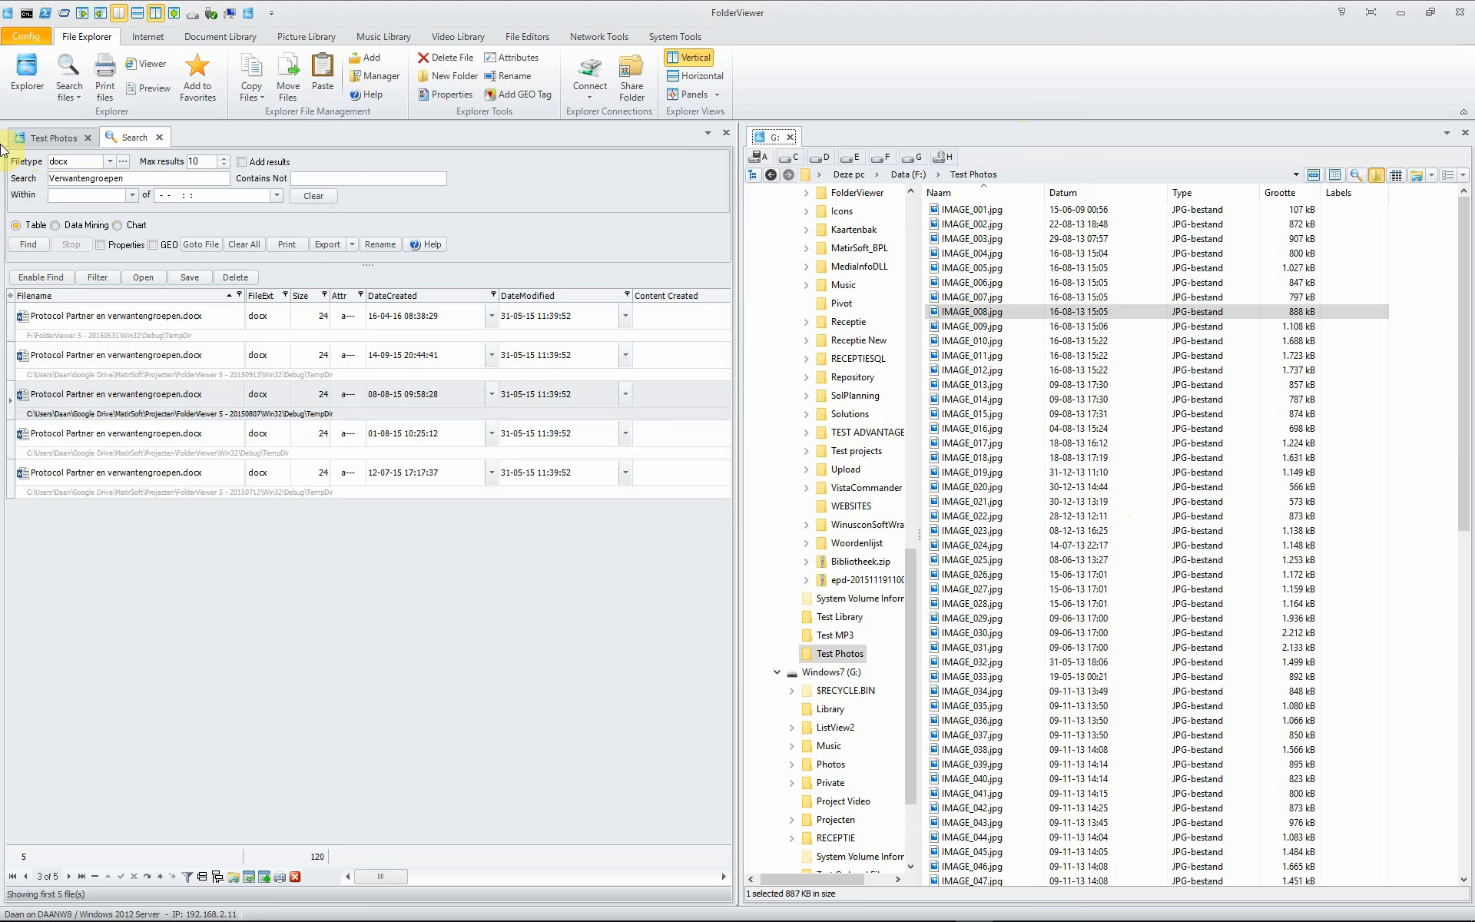
{"action": "mouse_move", "coordinate": [73, 262]}
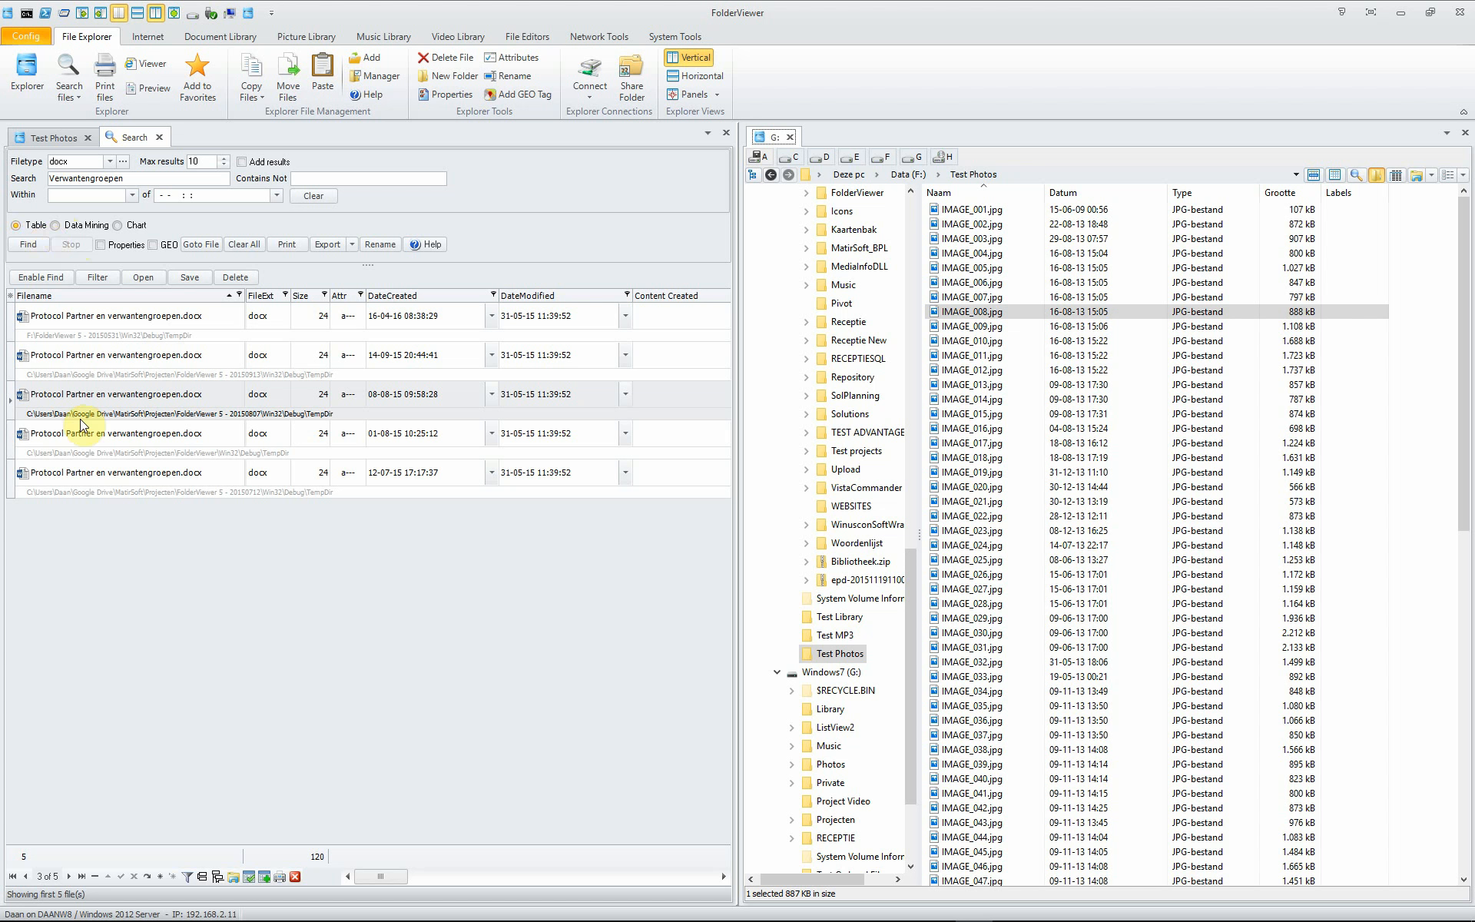
{"action": "mouse_move", "coordinate": [101, 499]}
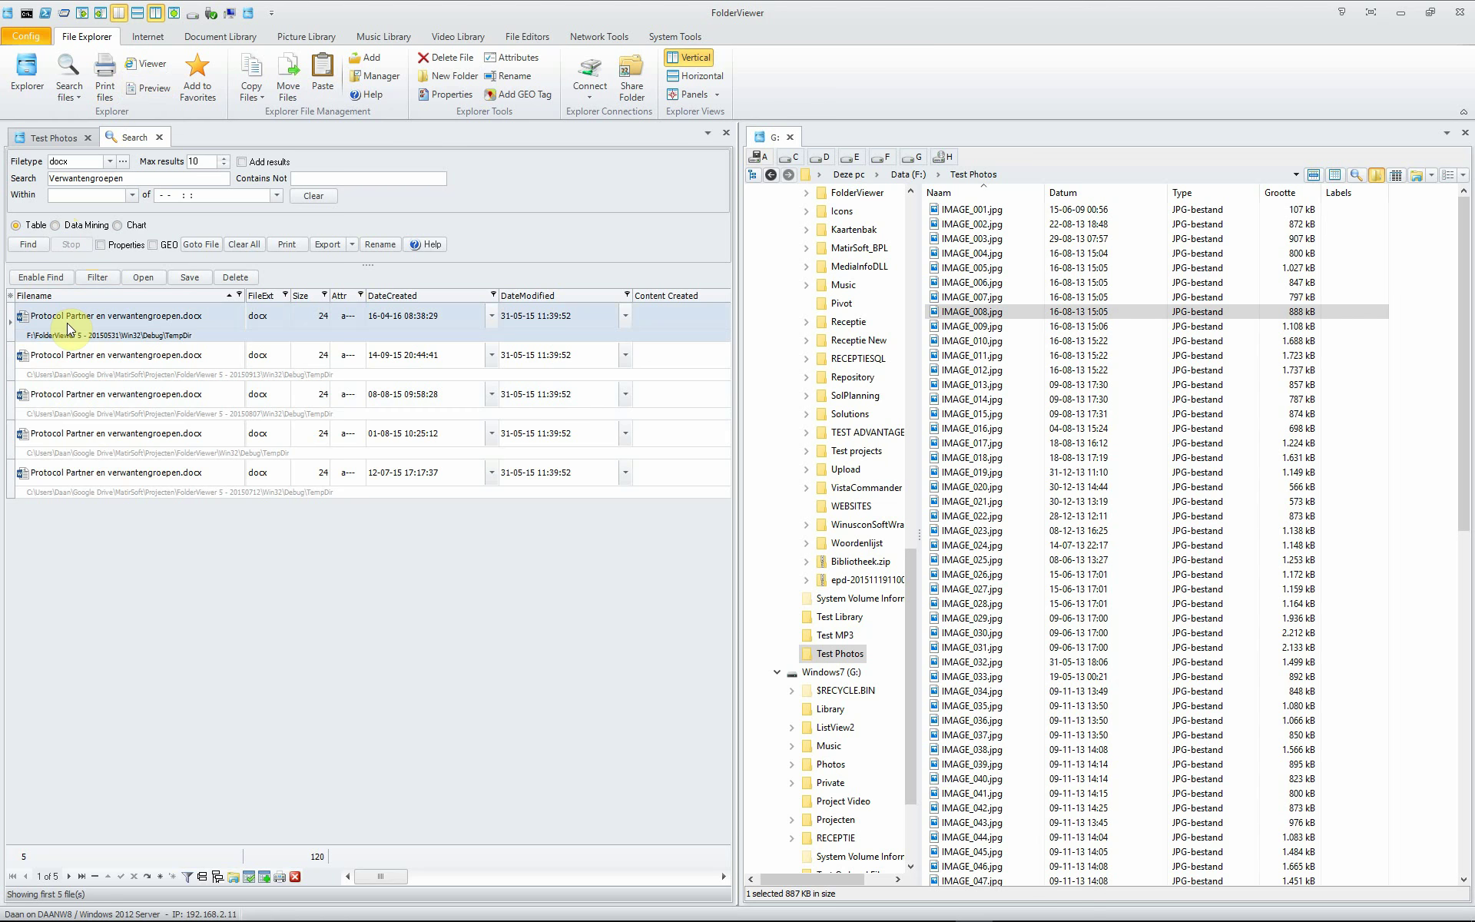
{"action": "right_click", "coordinate": [117, 315]}
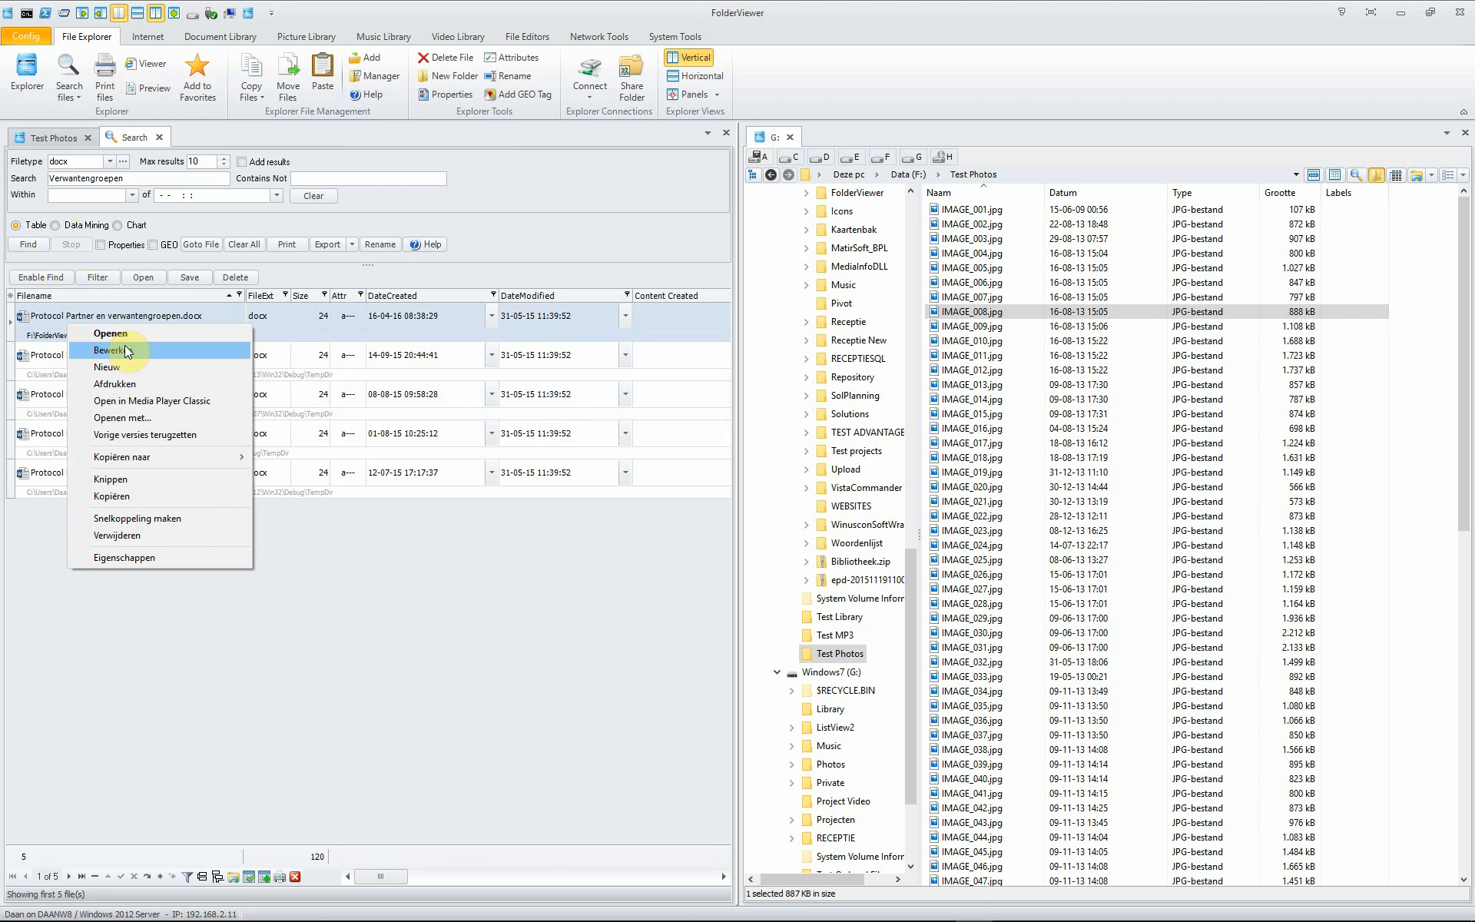
{"action": "left_click", "coordinate": [111, 350]}
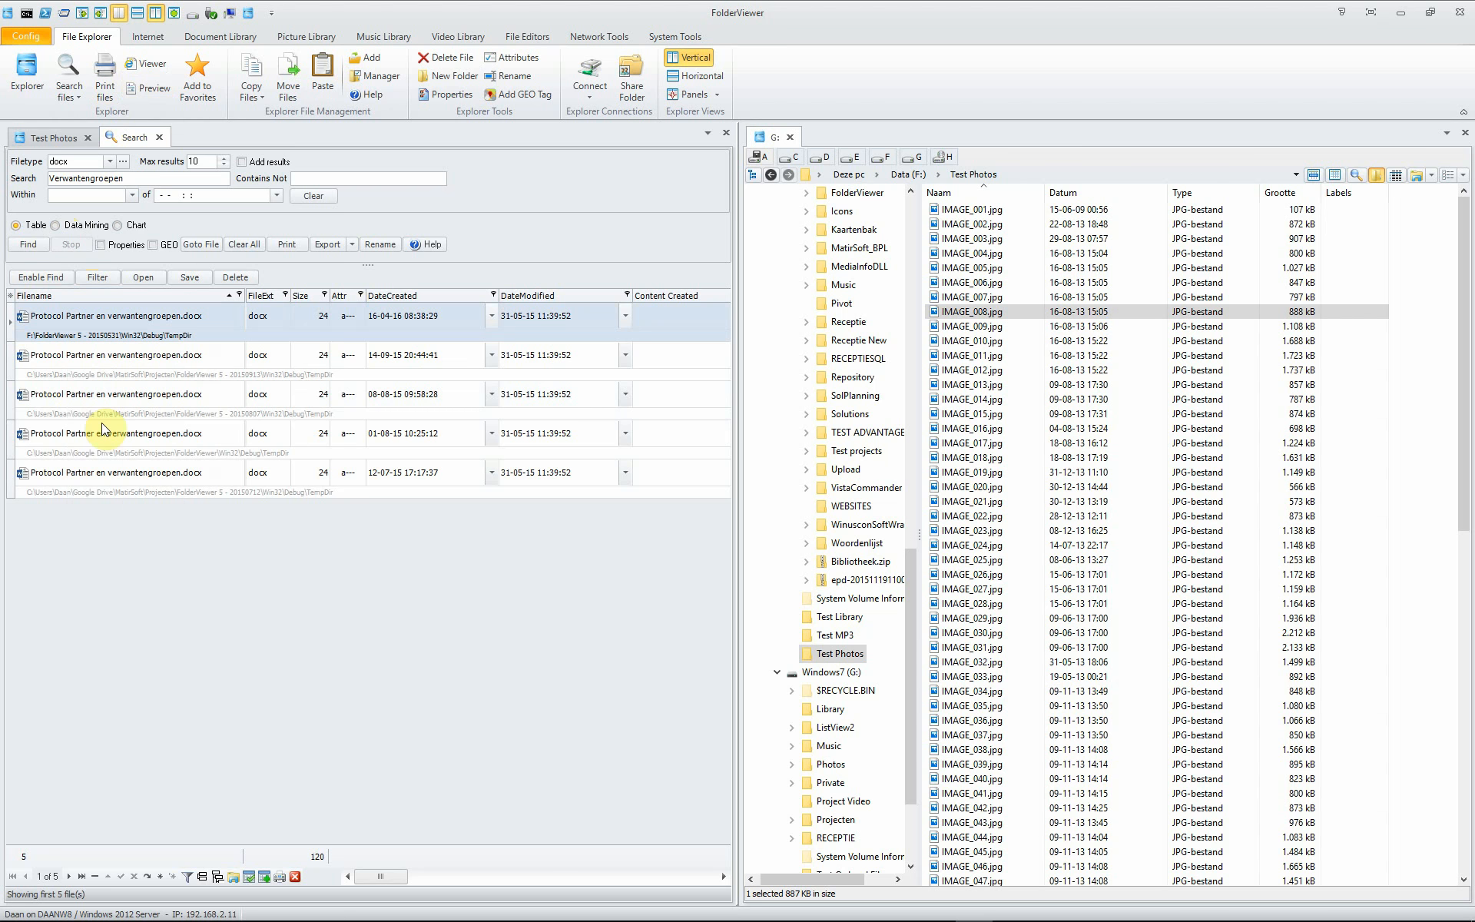
{"action": "left_click", "coordinate": [113, 355]}
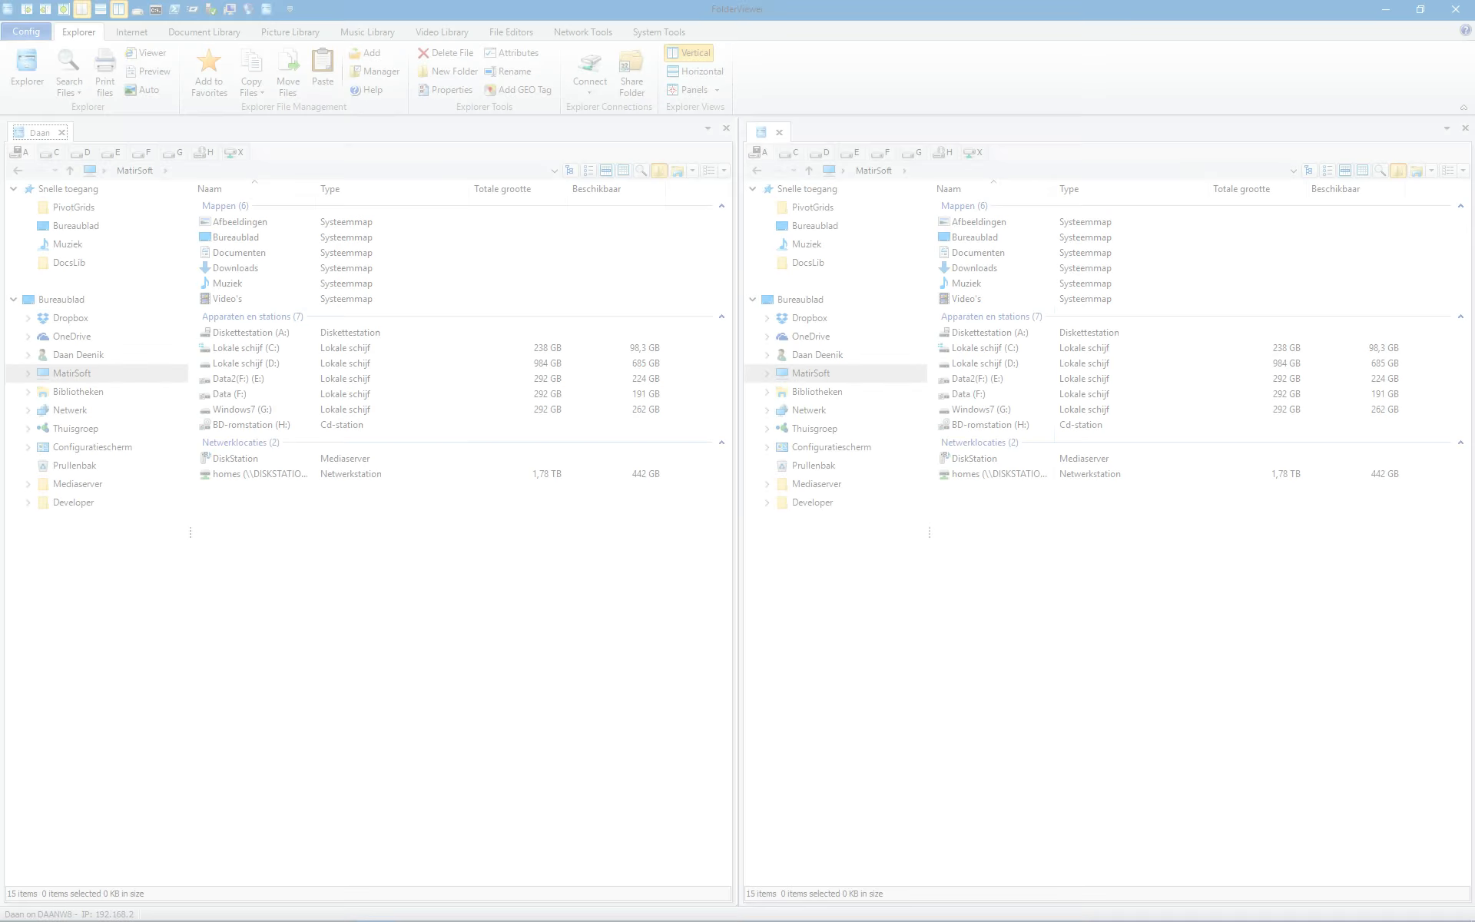
- Start a Find Duplicates search and add Test Photos as a start folder
{"action": "left_click", "coordinate": [67, 72]}
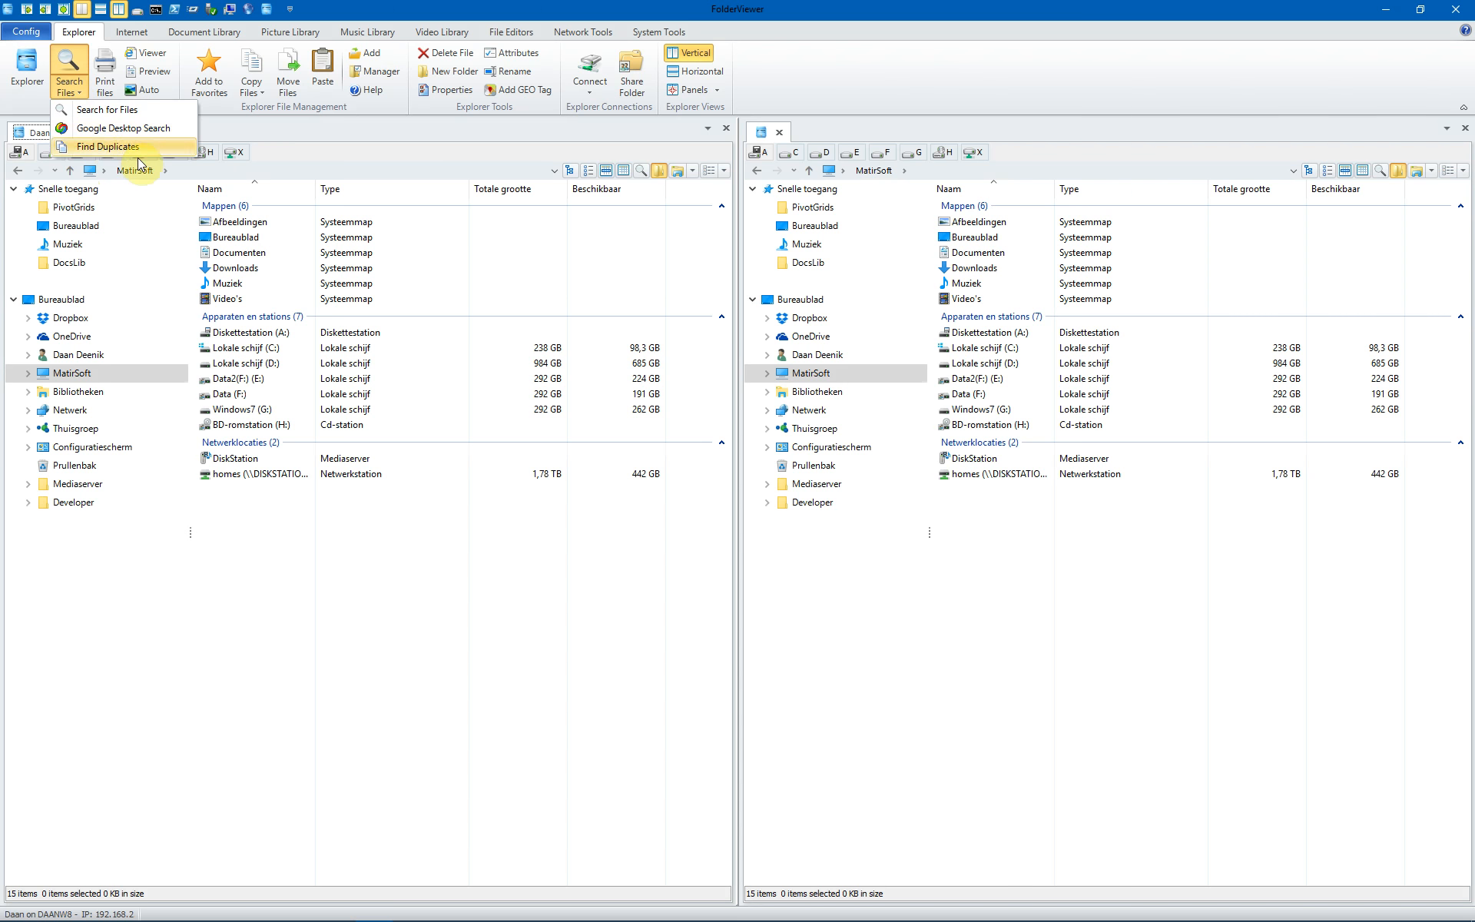
{"action": "left_click", "coordinate": [109, 146]}
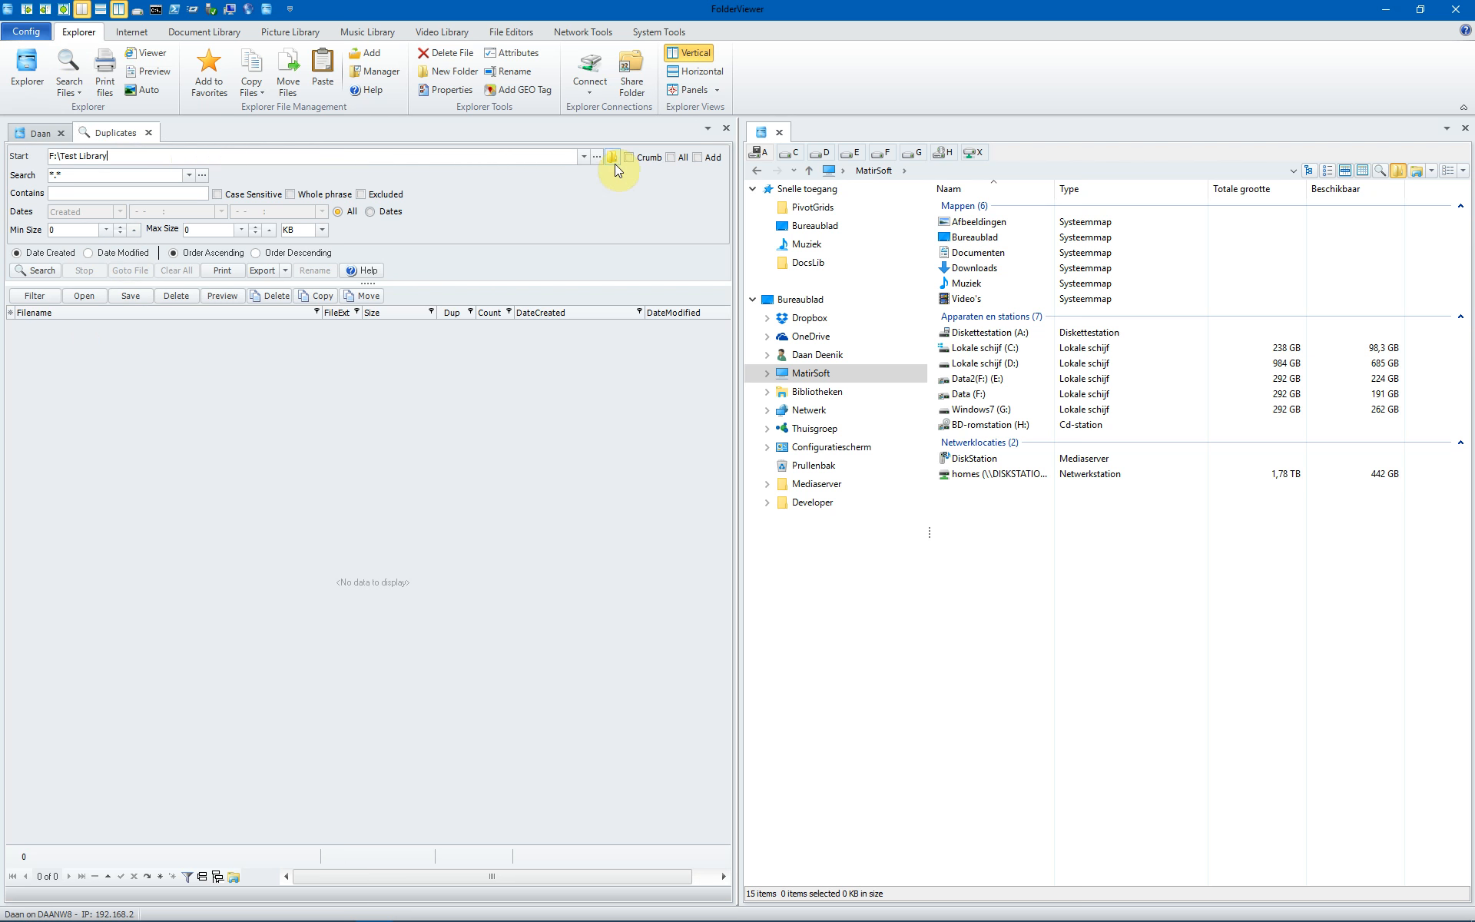
{"action": "left_click", "coordinate": [596, 156]}
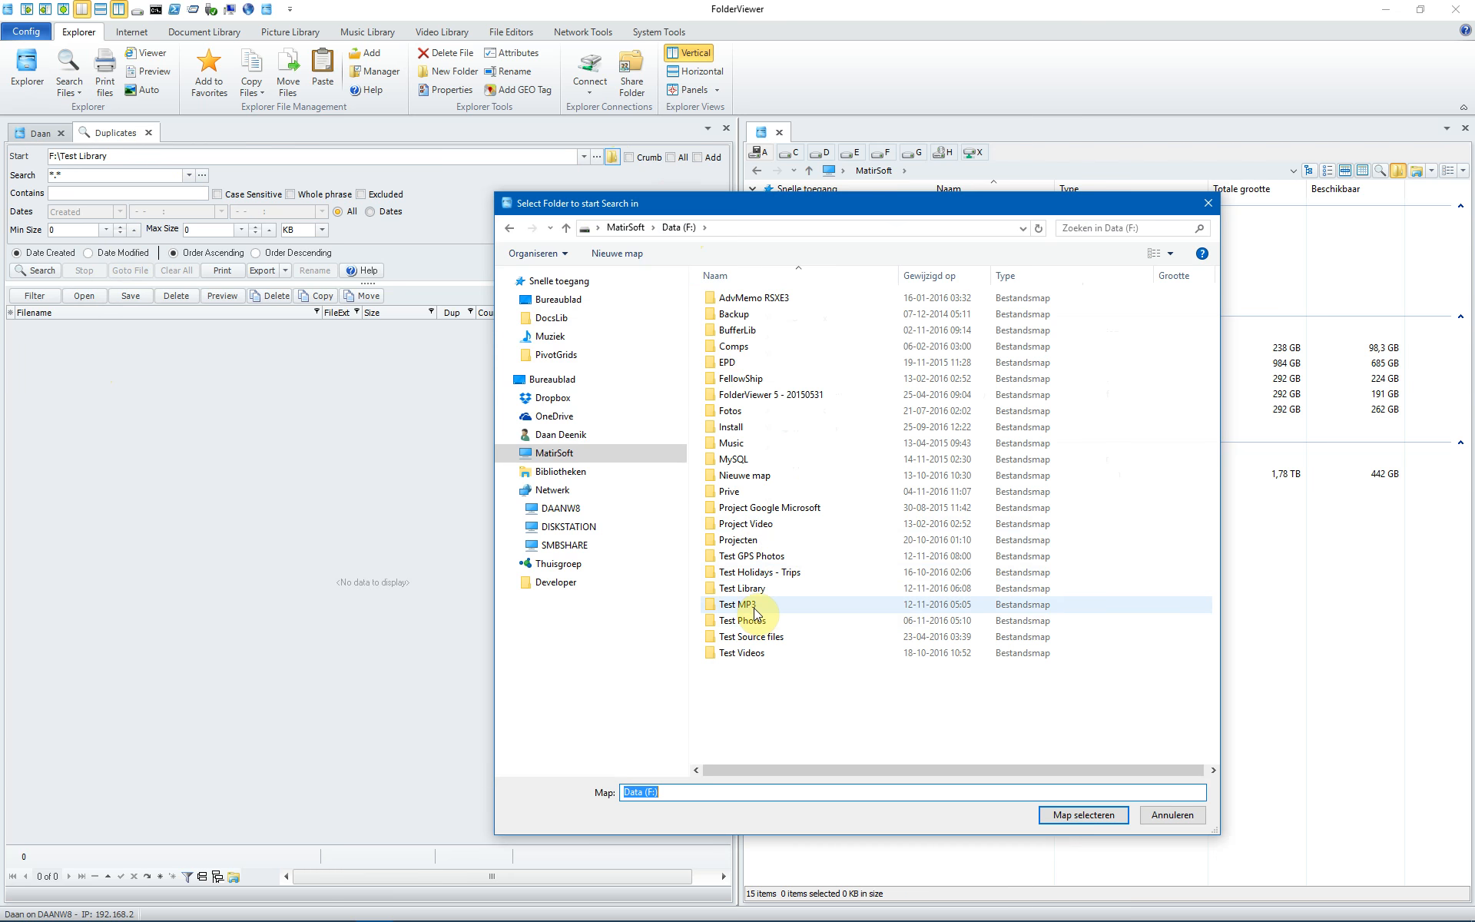
{"action": "left_click", "coordinate": [743, 620]}
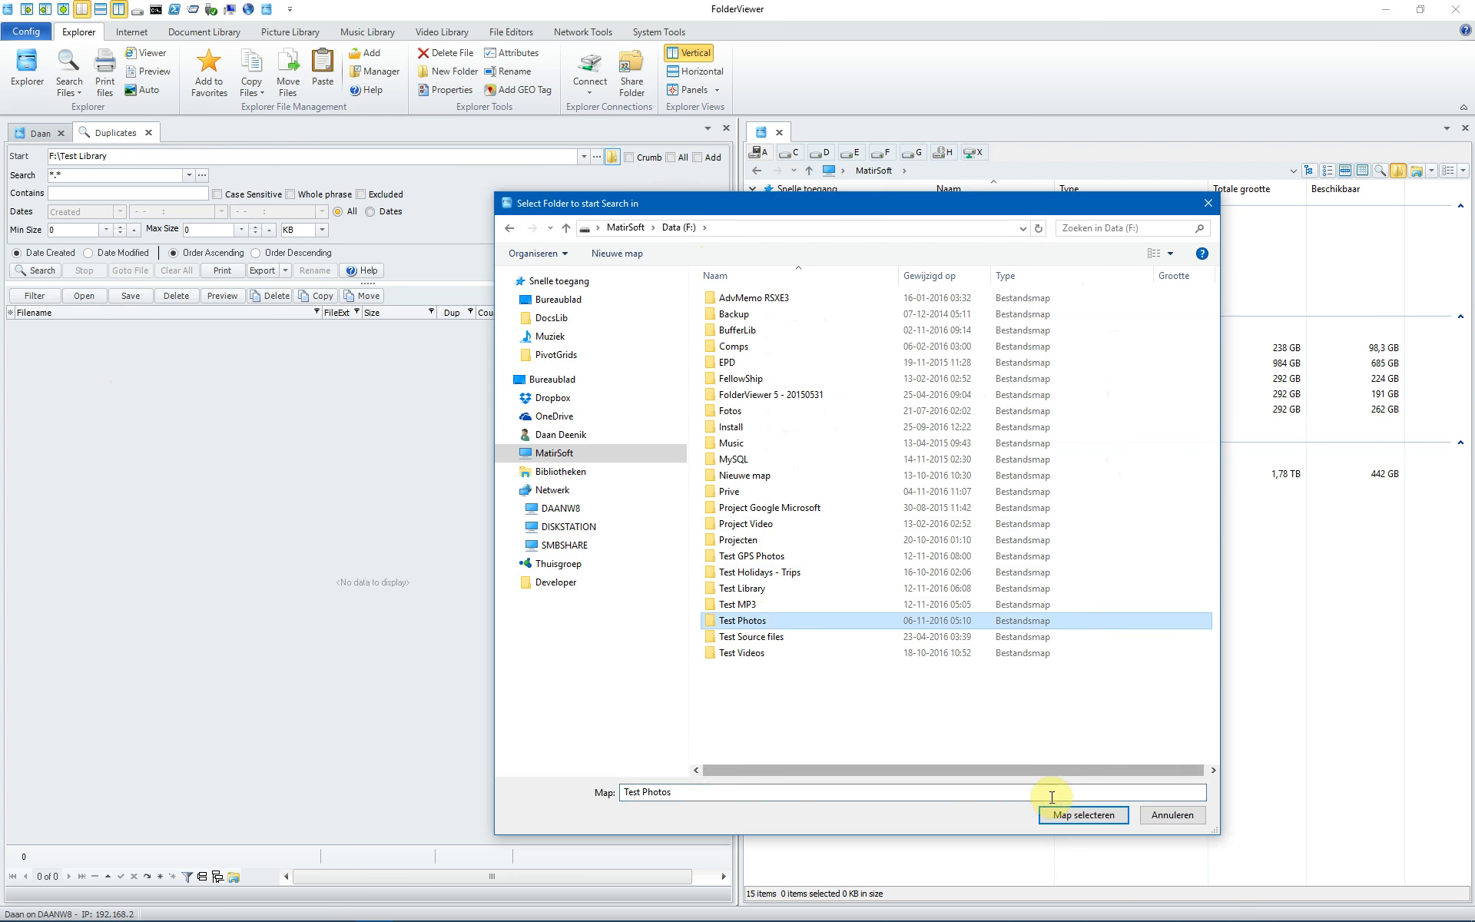
{"action": "left_click", "coordinate": [1082, 814]}
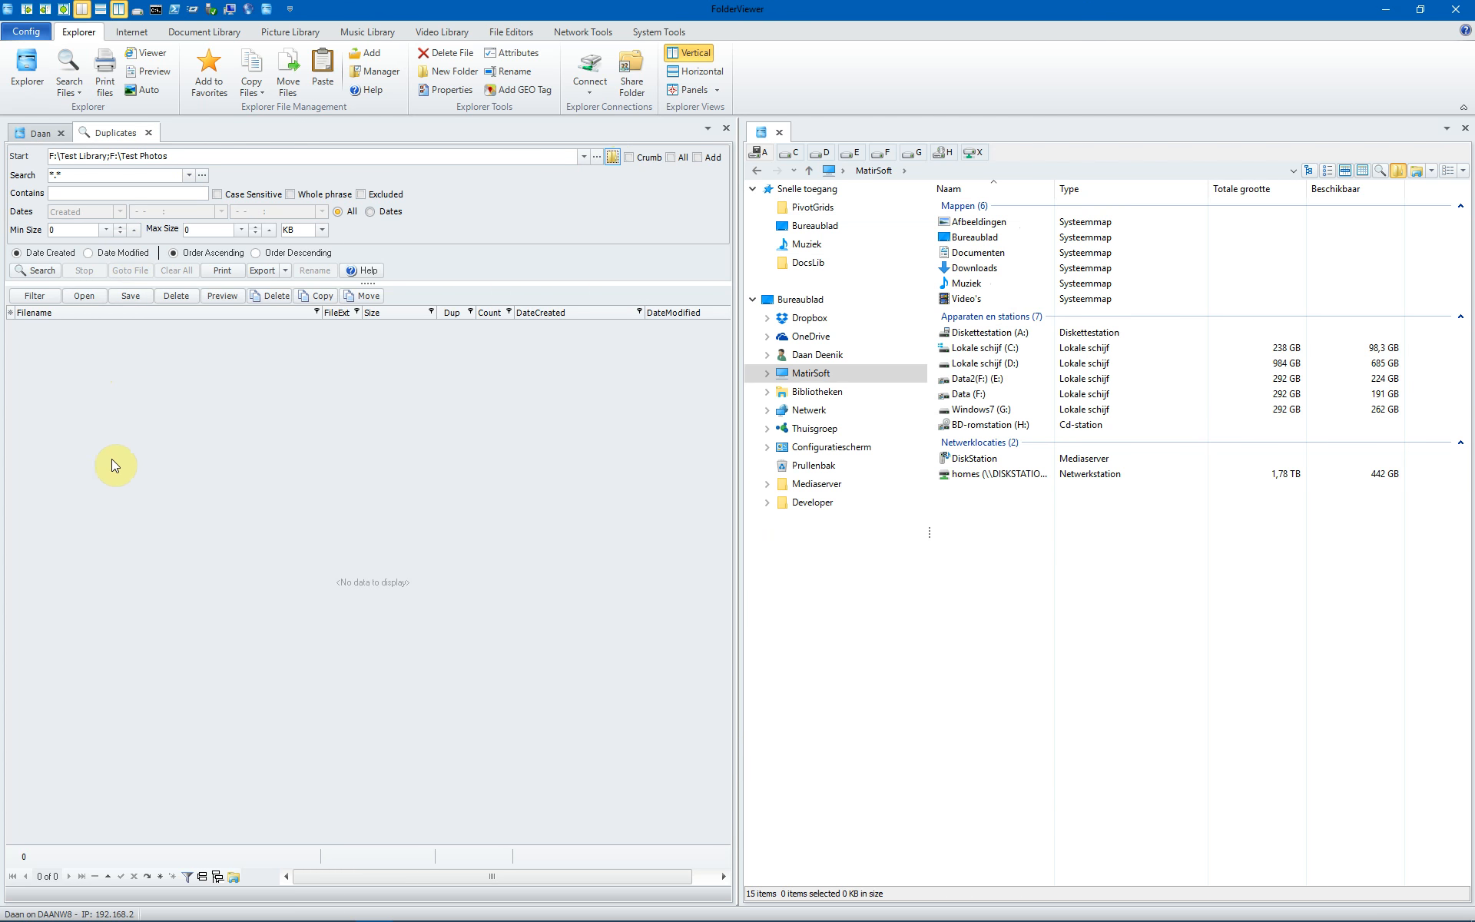
{"action": "mouse_move", "coordinate": [89, 207]}
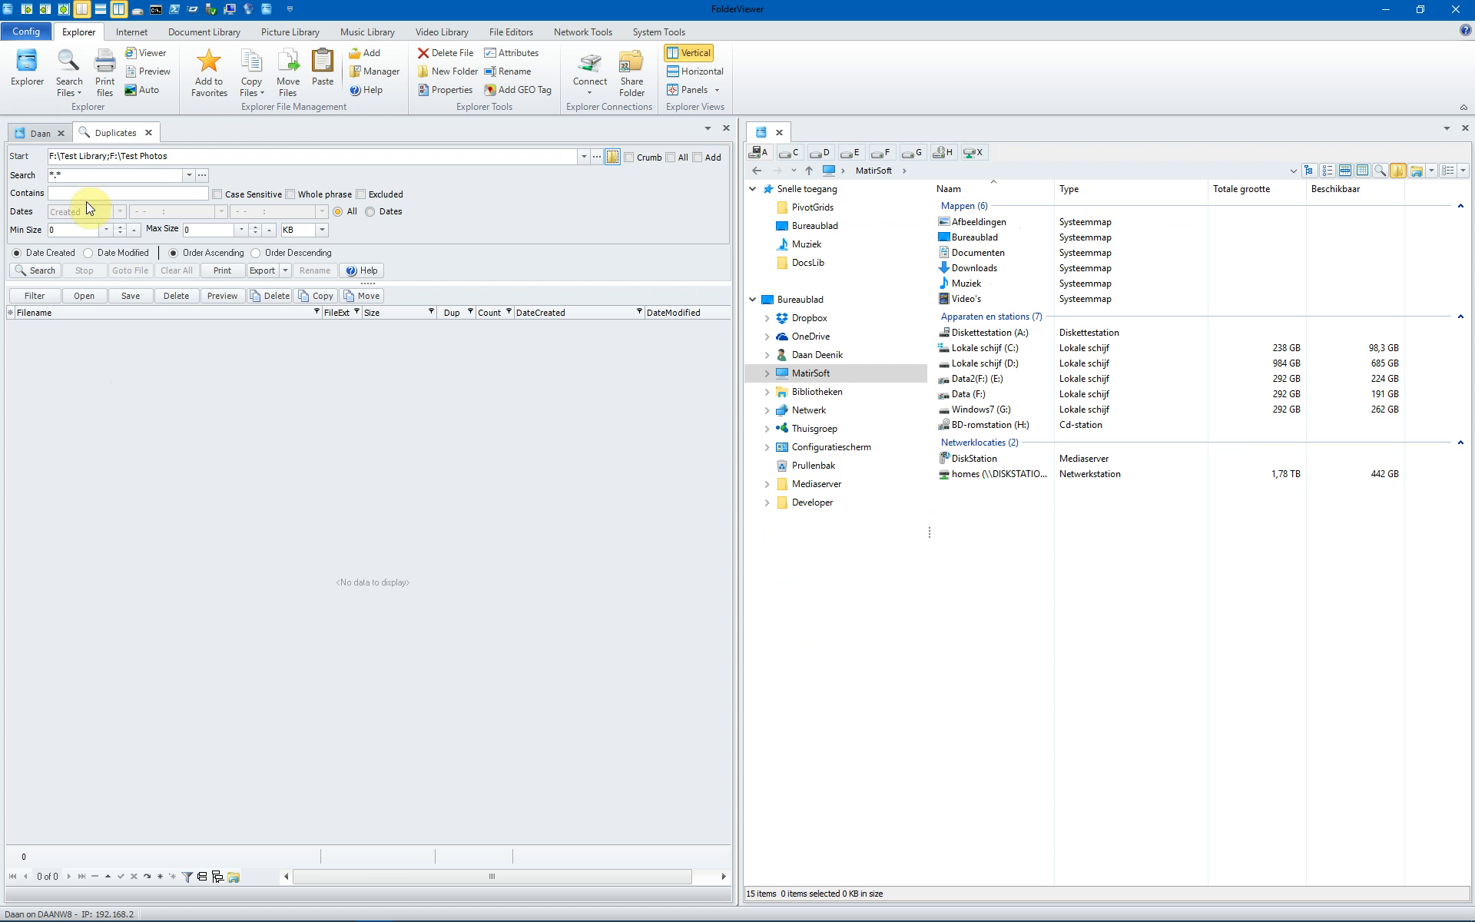
{"action": "mouse_move", "coordinate": [113, 171]}
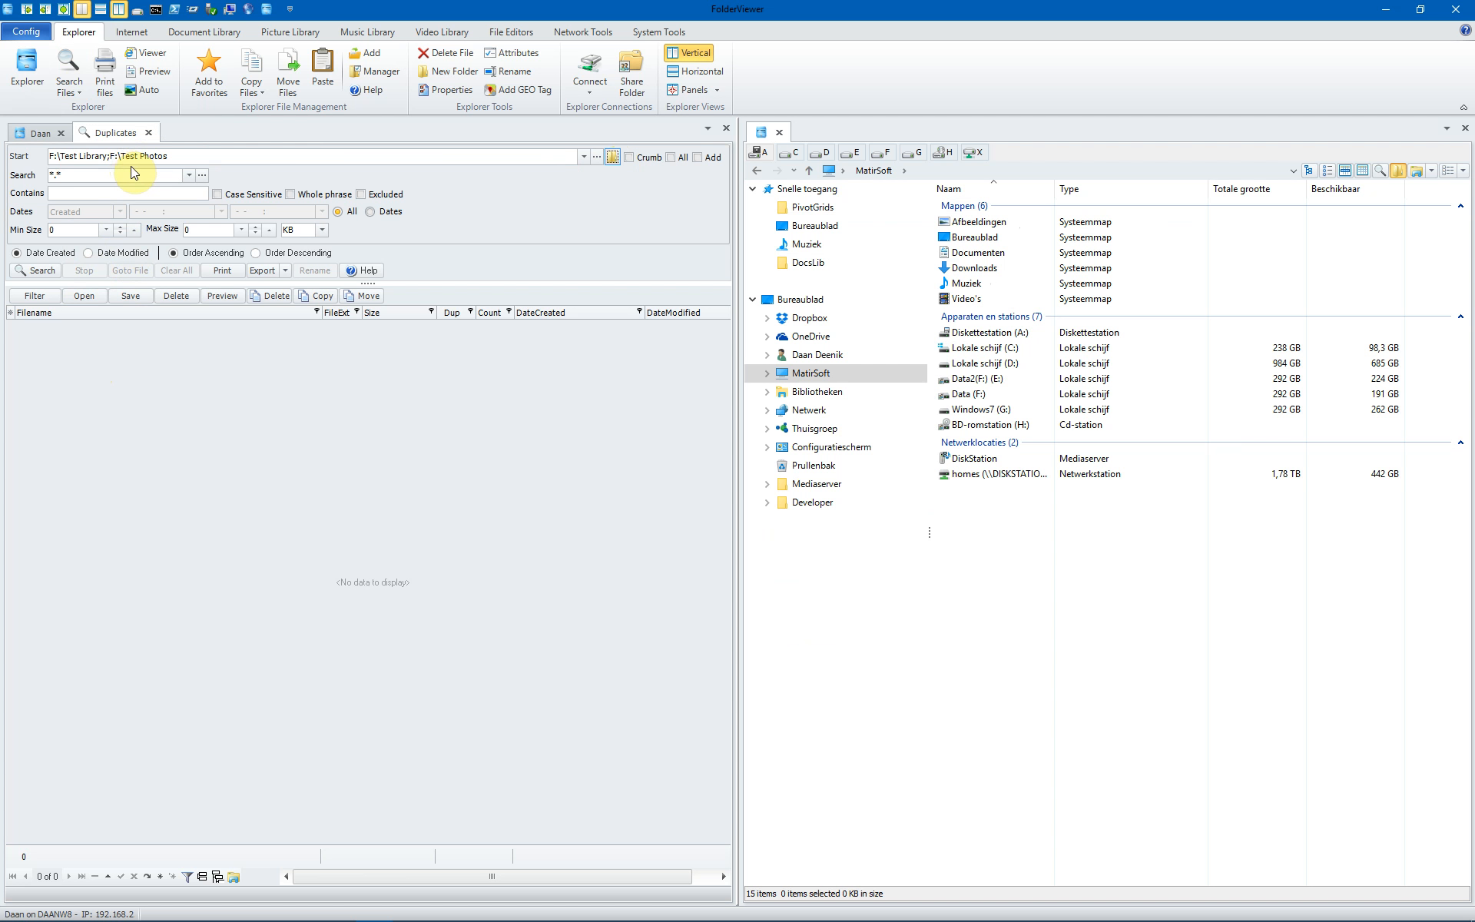
{"action": "mouse_move", "coordinate": [425, 184]}
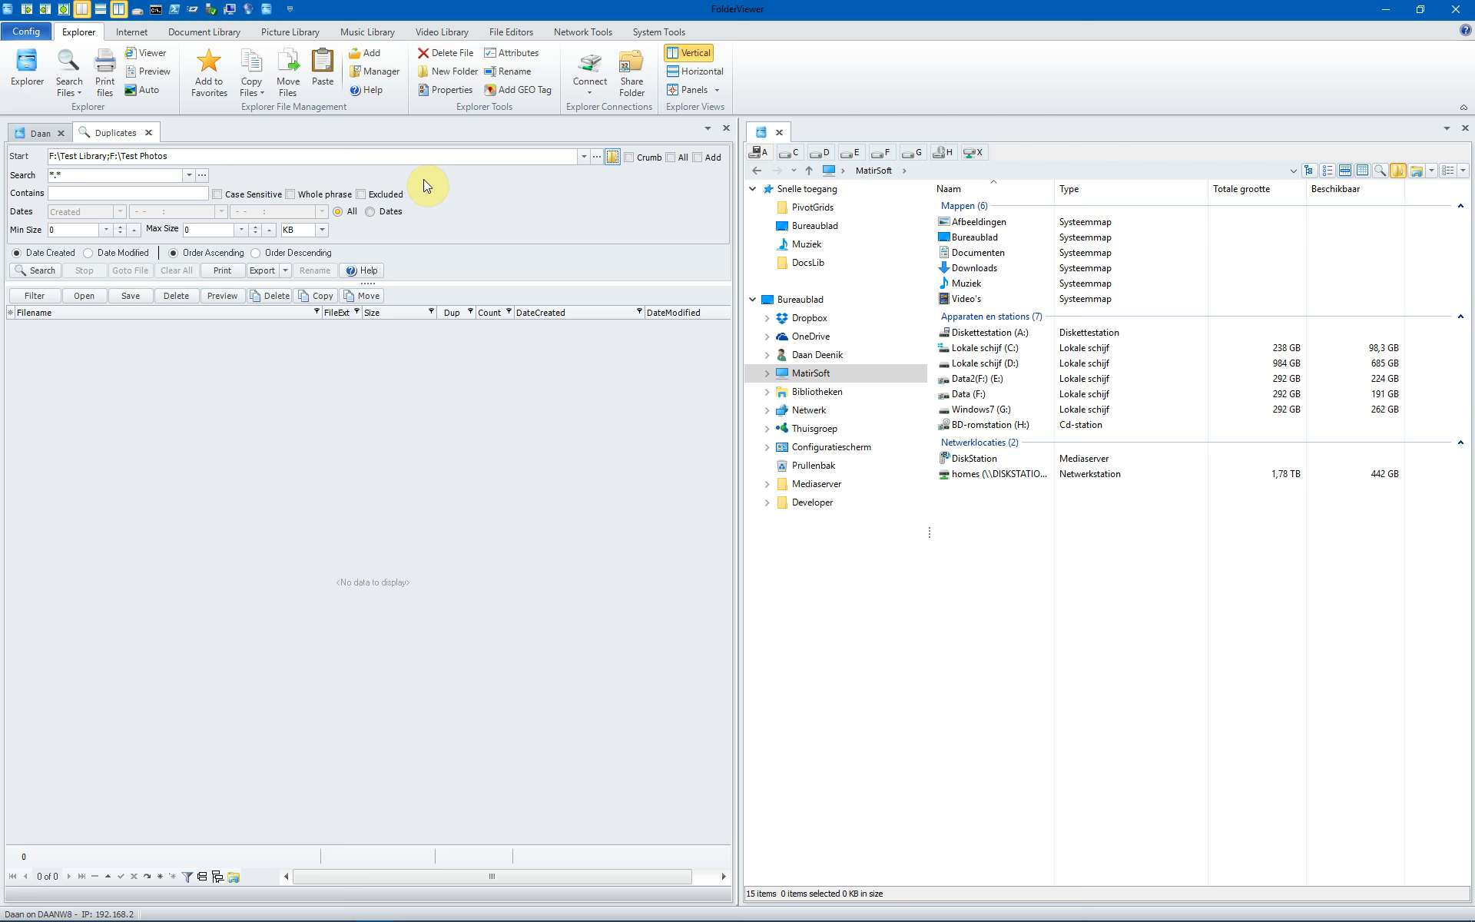
- Use the Crumb breadcrumb to reset the start folder to F:\Test Library
{"action": "left_click", "coordinate": [613, 156]}
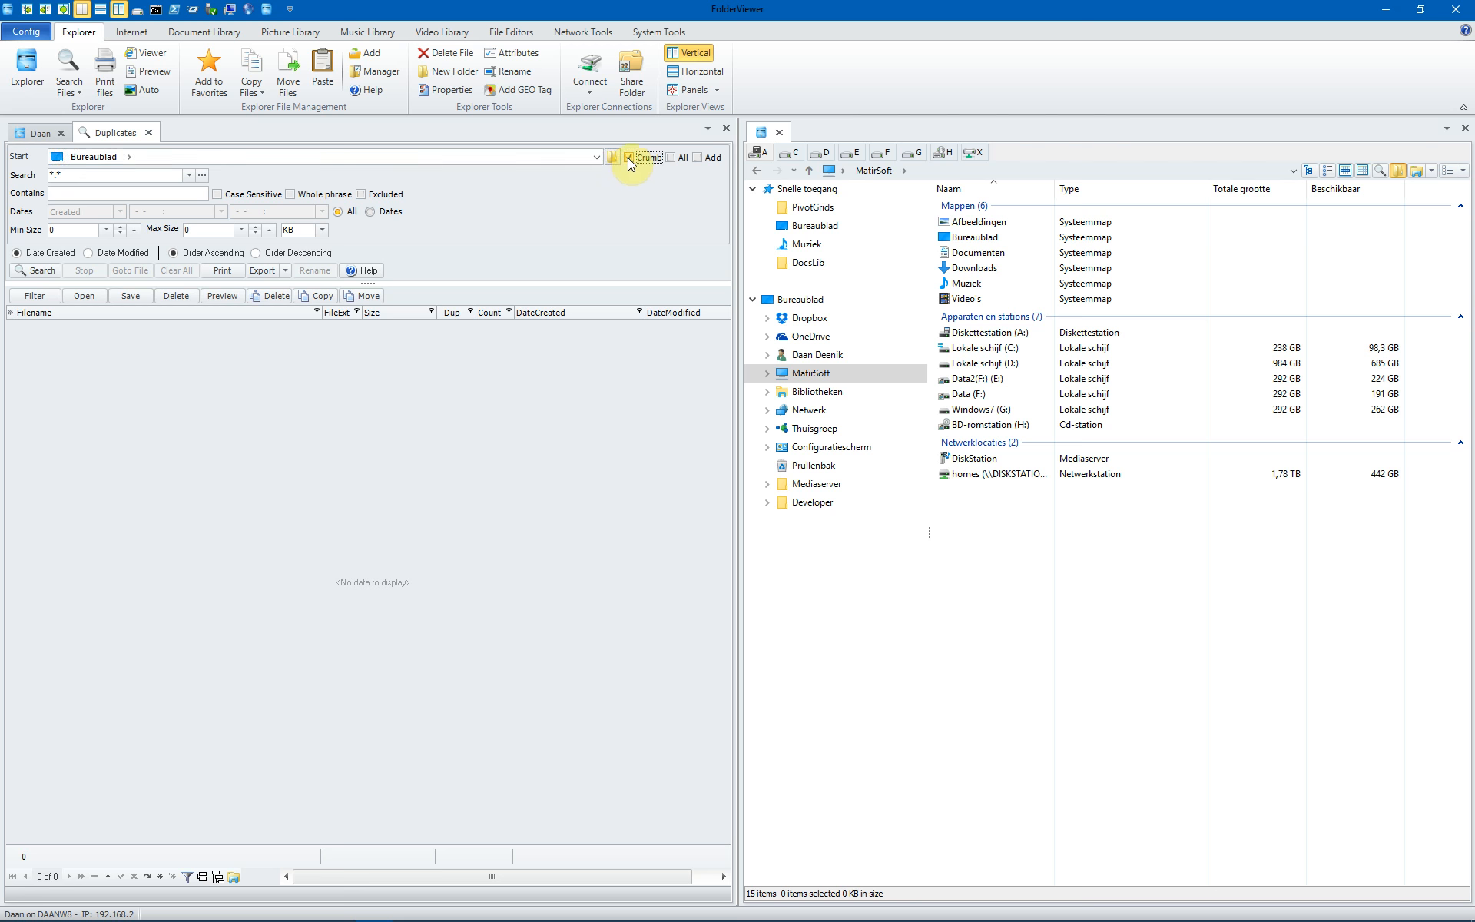
{"action": "left_click", "coordinate": [128, 156]}
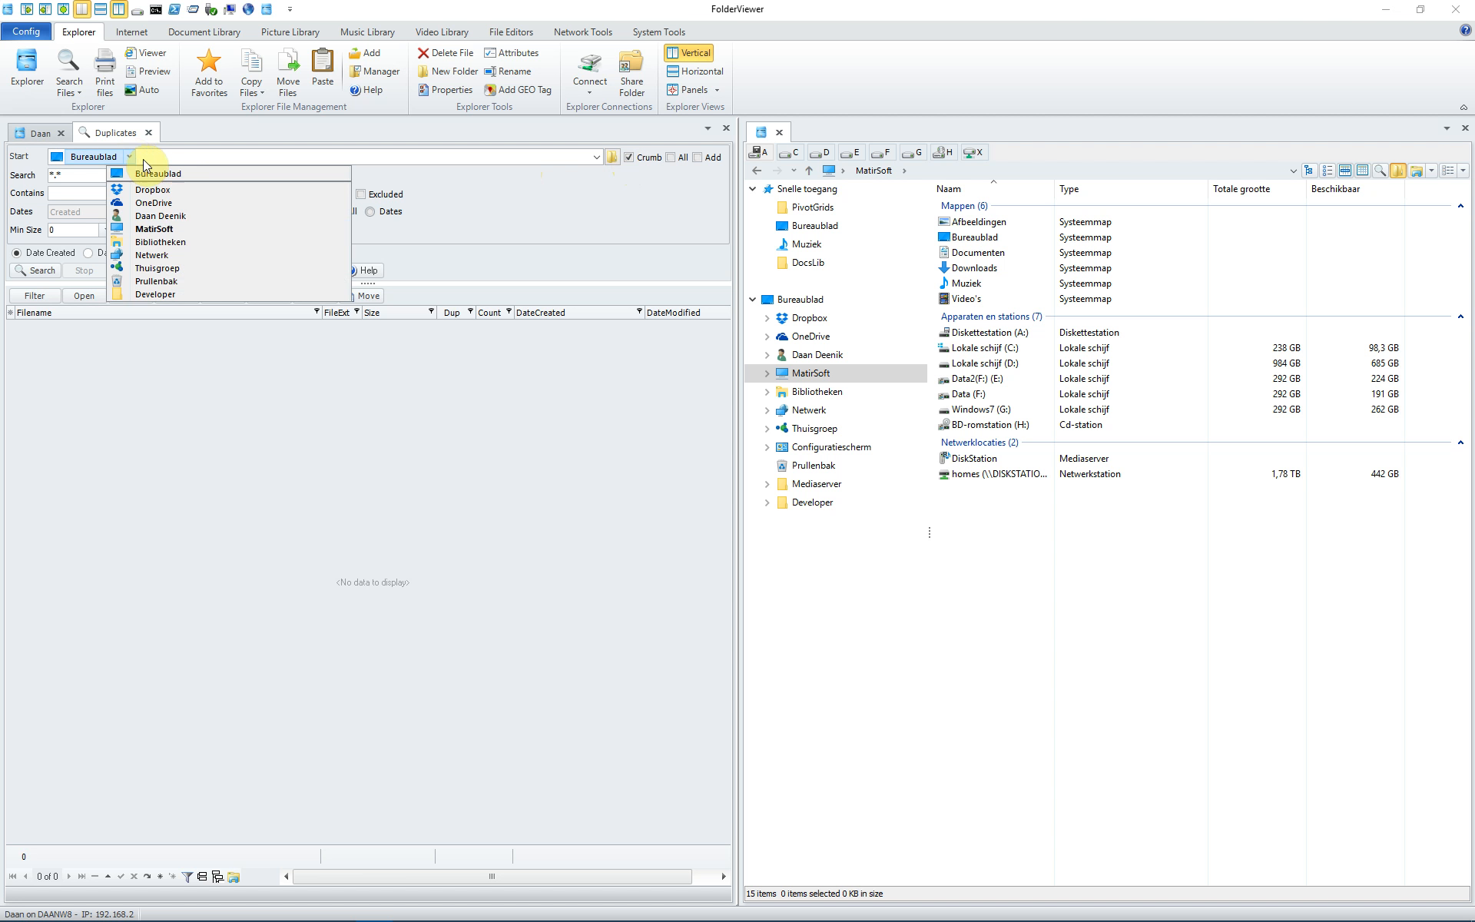
{"action": "left_click", "coordinate": [154, 228]}
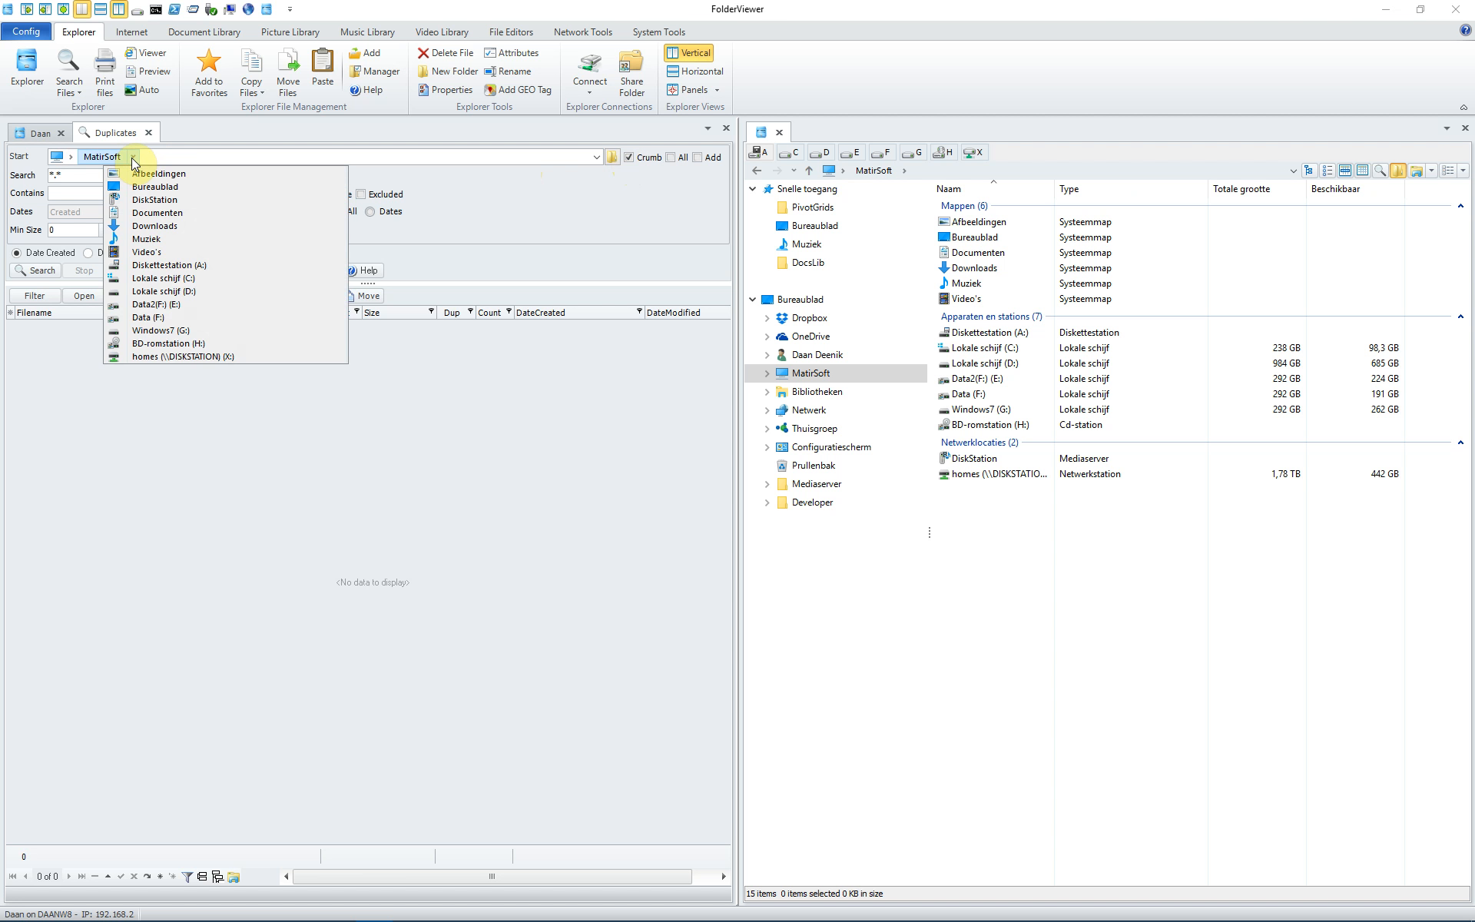
{"action": "left_click", "coordinate": [156, 305]}
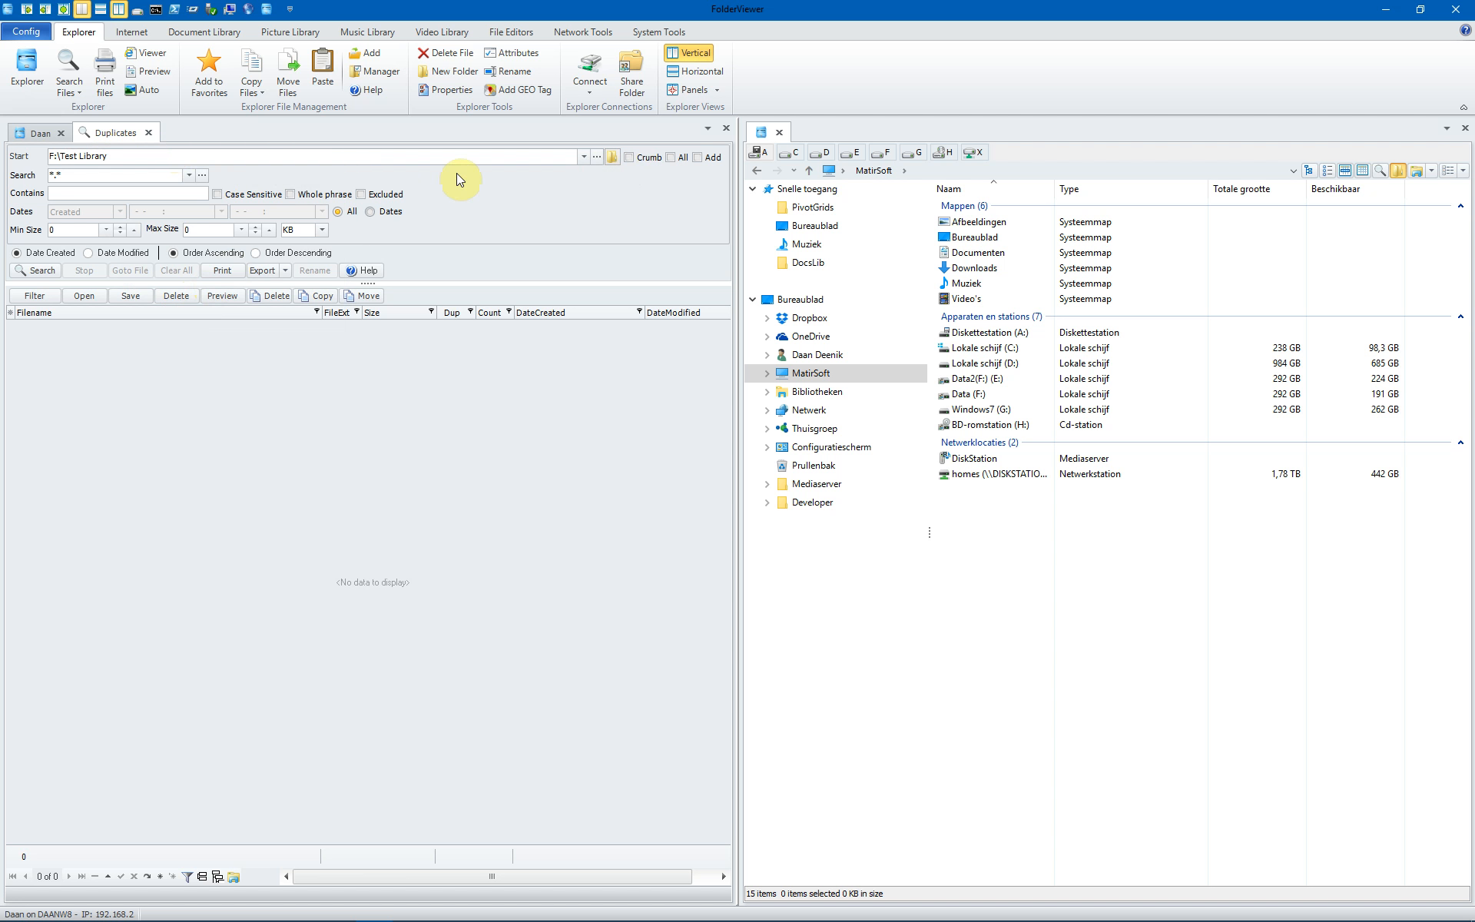
{"action": "mouse_move", "coordinate": [549, 193]}
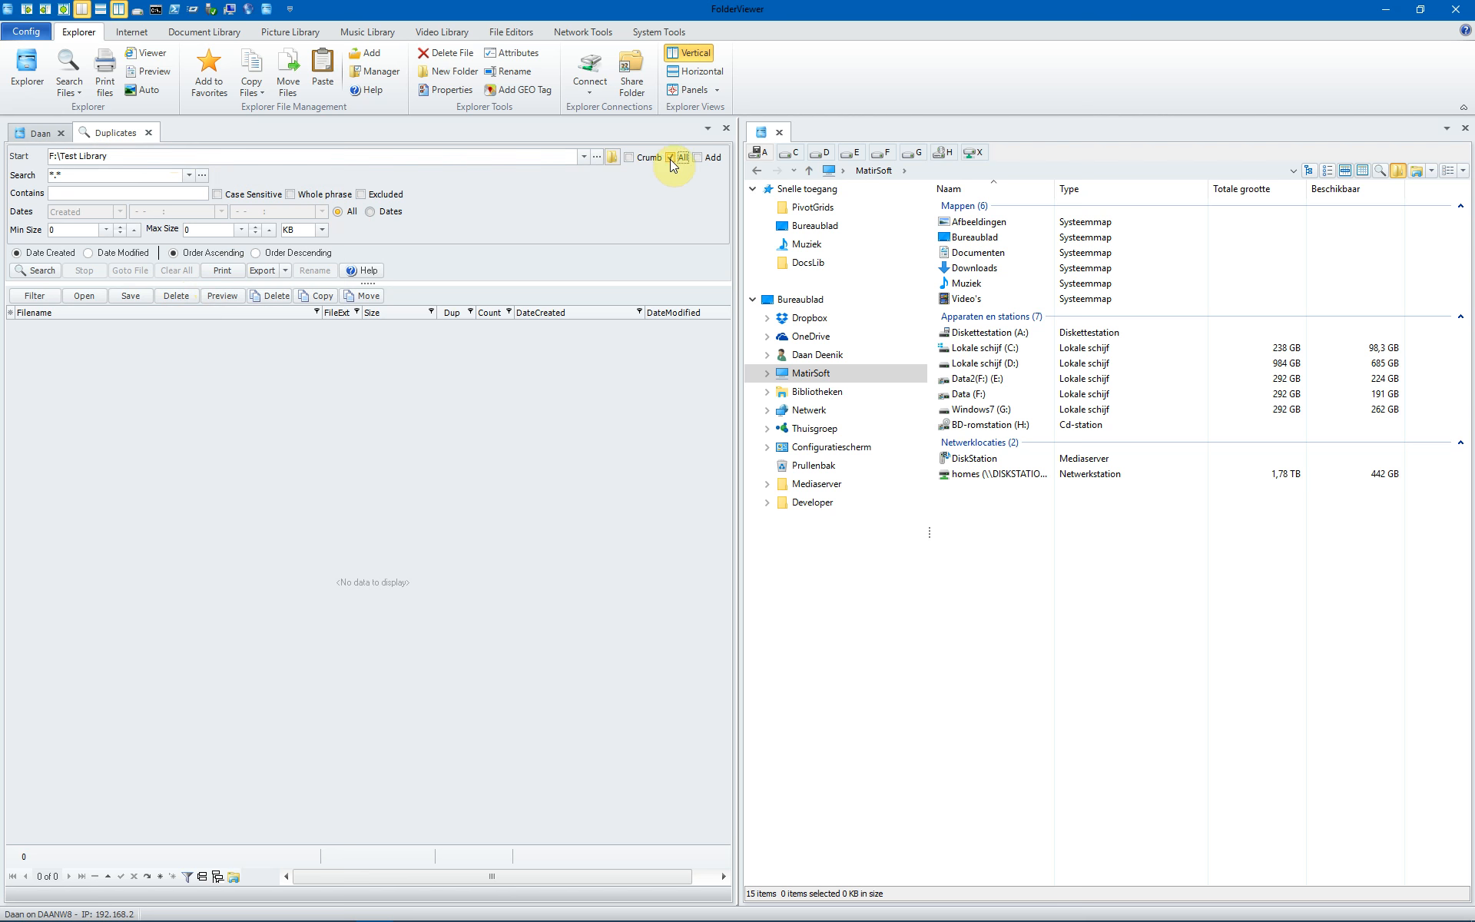
- Include all subfolders and run the duplicate scan on F:\Test Library
{"action": "left_click", "coordinate": [670, 156]}
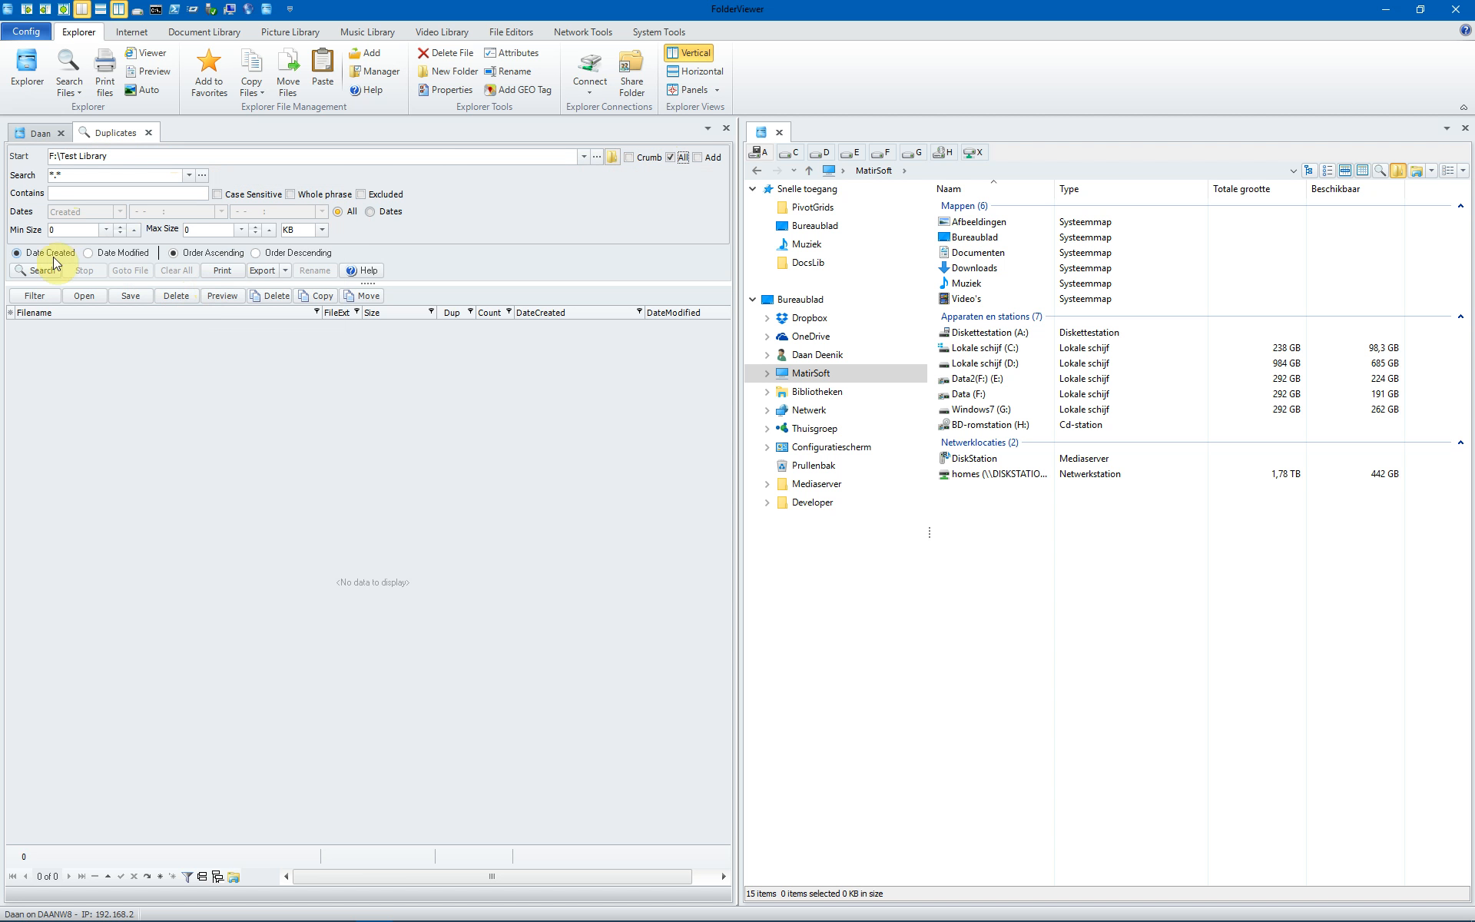
{"action": "left_click", "coordinate": [37, 270]}
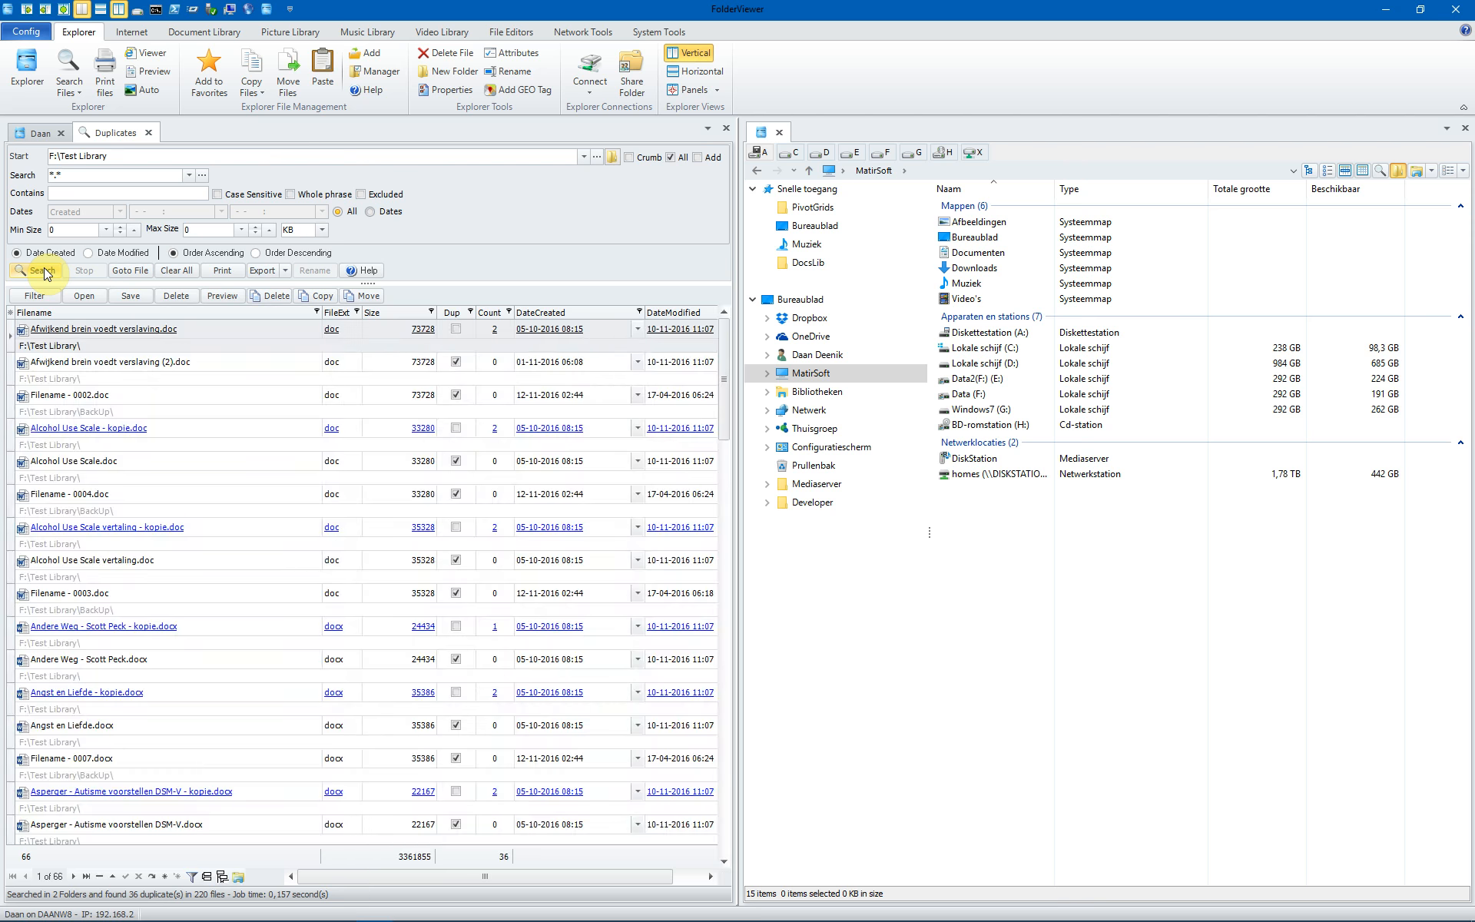
{"action": "mouse_move", "coordinate": [111, 729]}
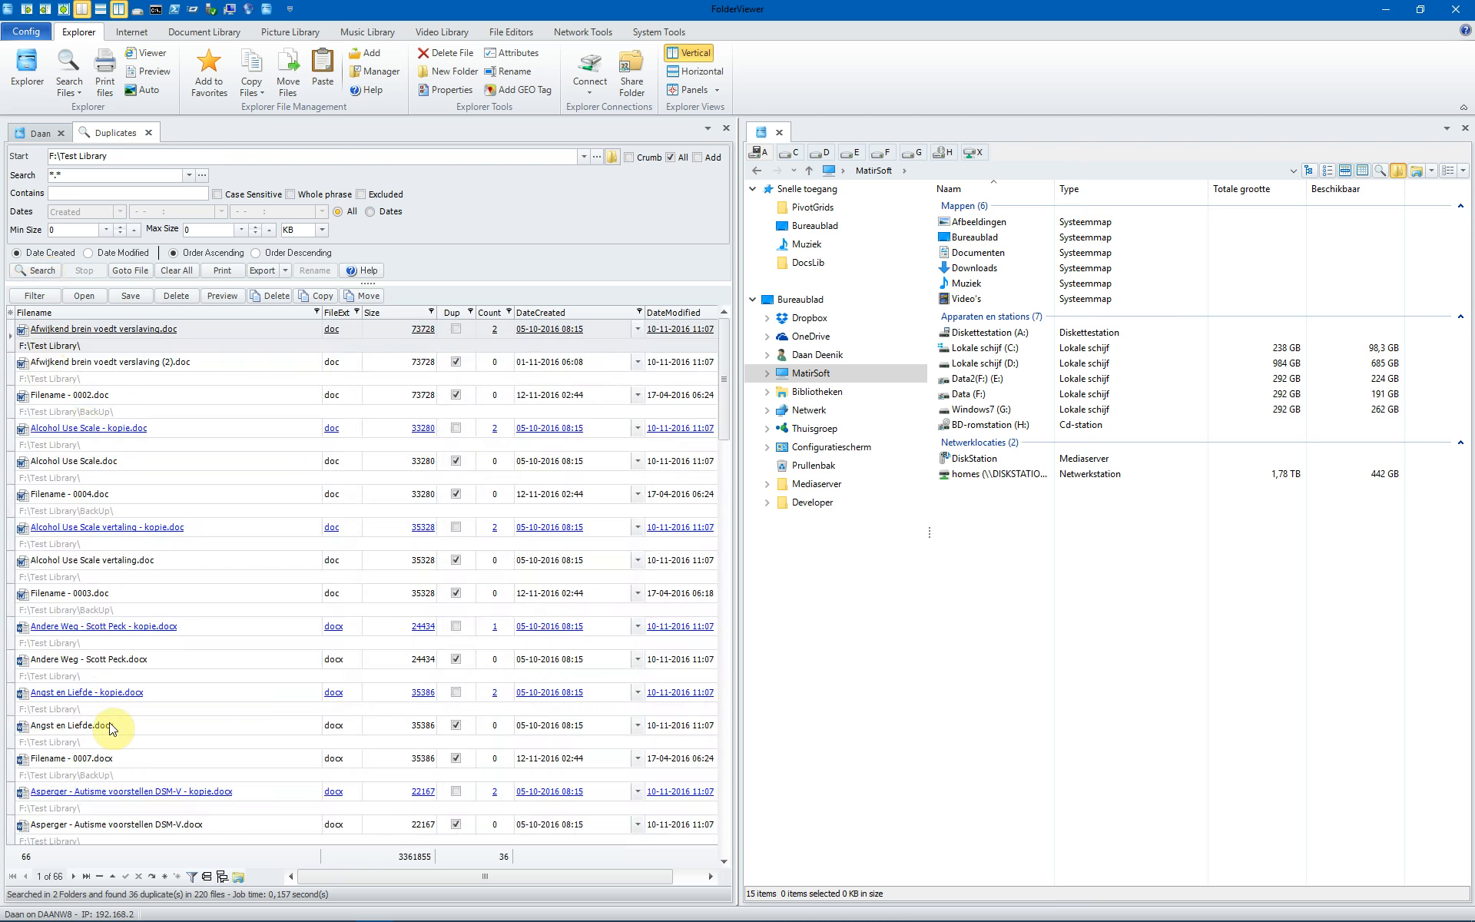
{"action": "mouse_move", "coordinate": [84, 861]}
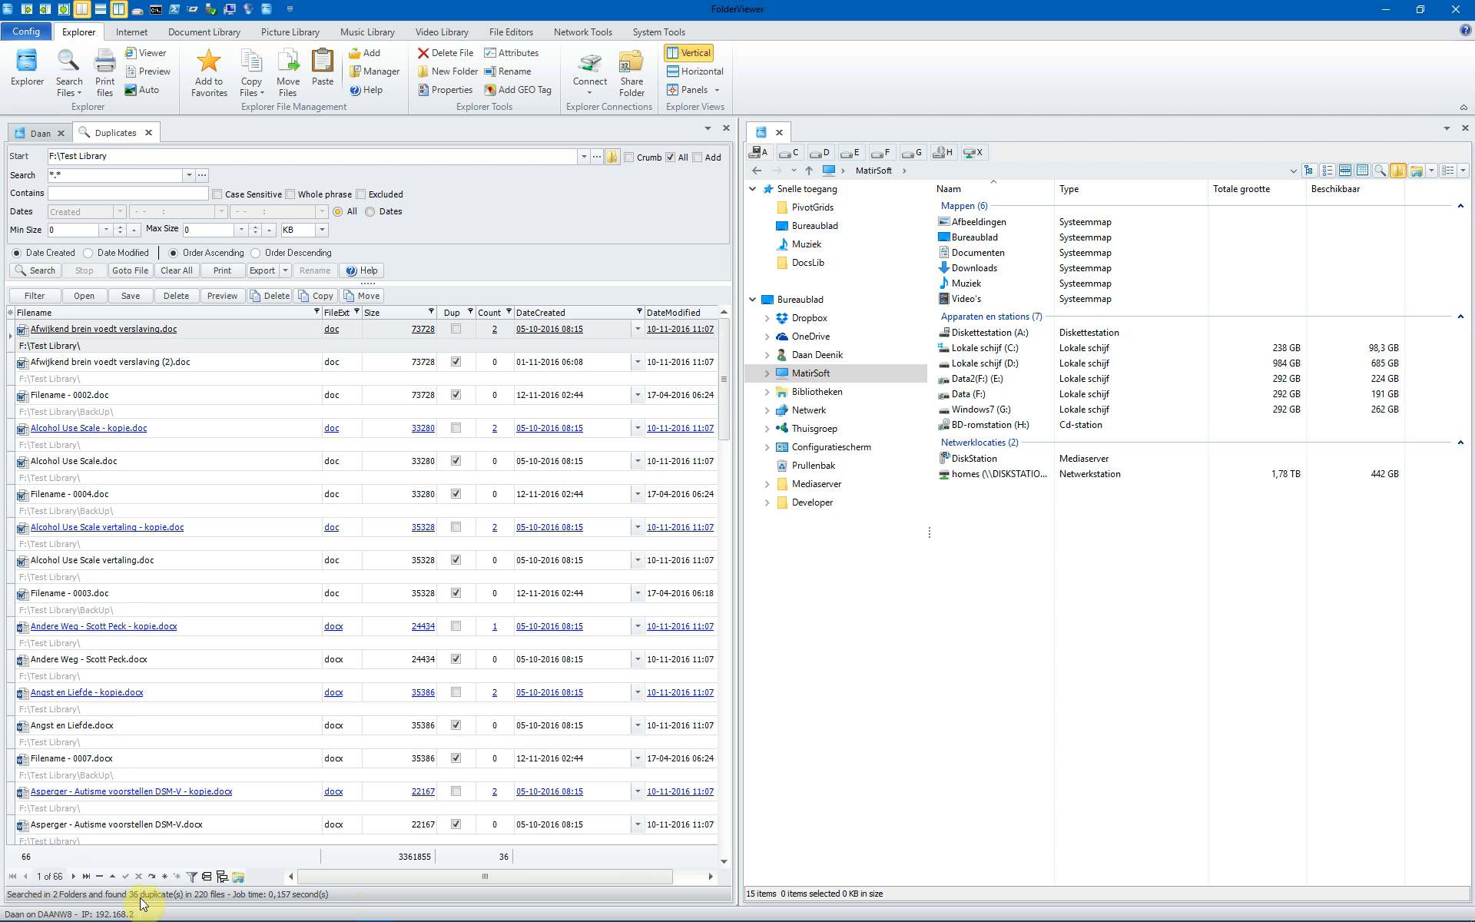
{"action": "mouse_move", "coordinate": [201, 906]}
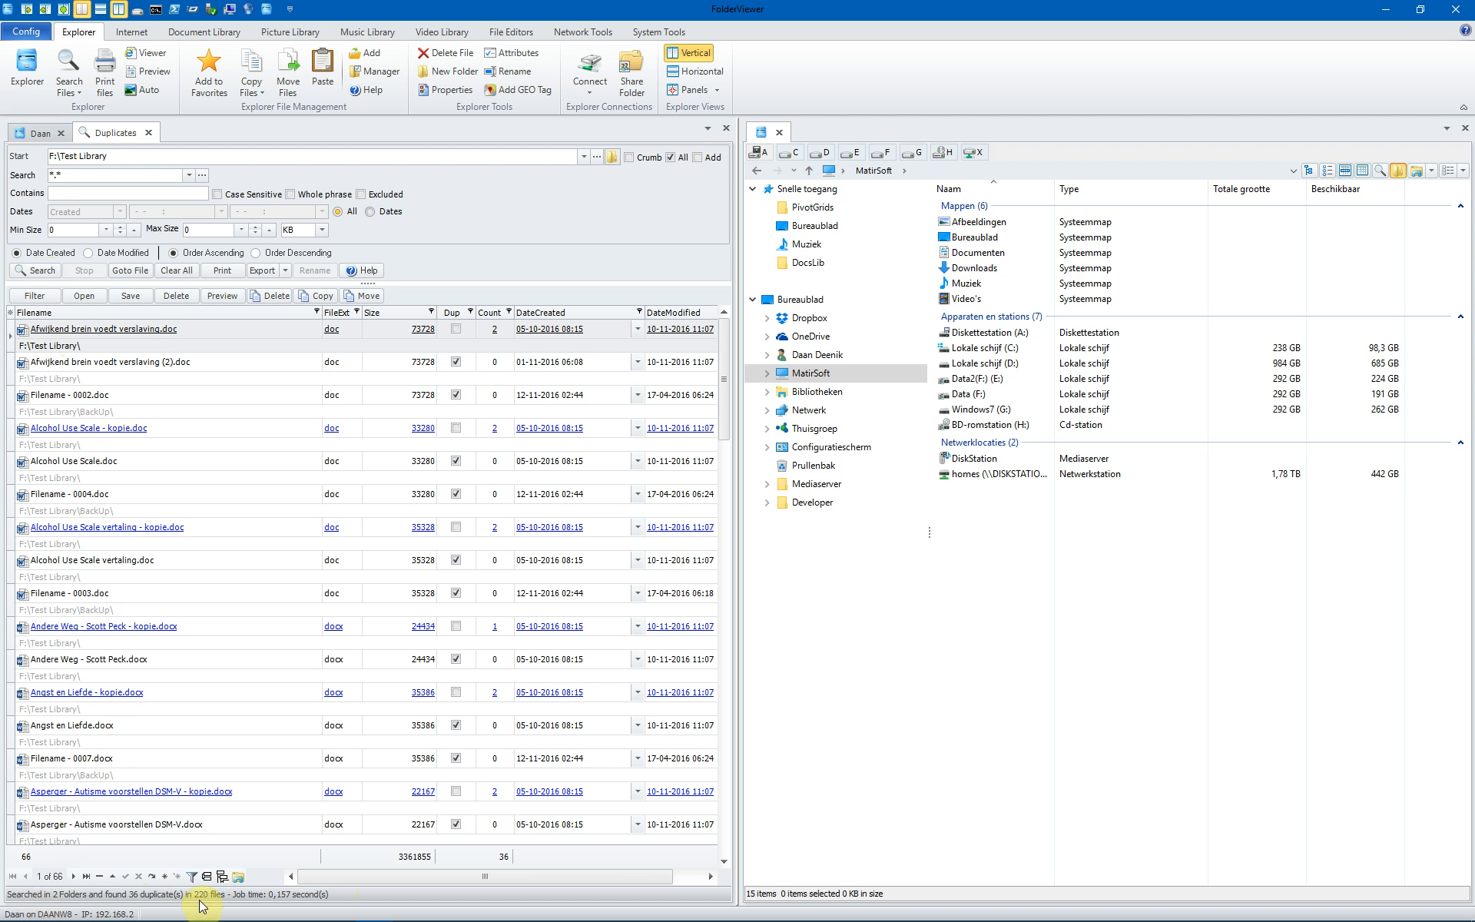
{"action": "mouse_move", "coordinate": [285, 903]}
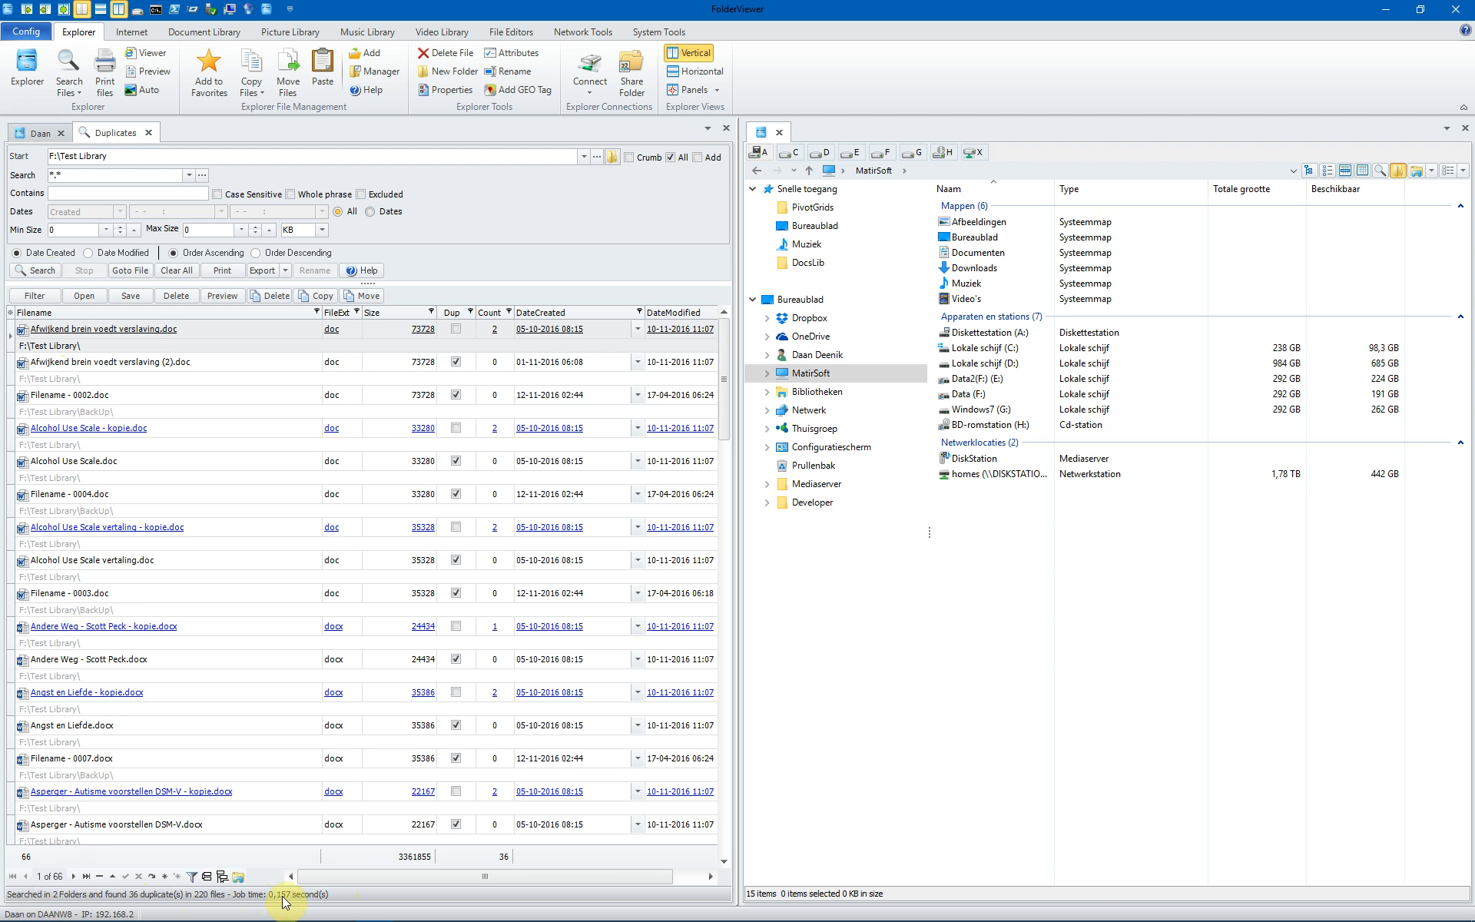
{"action": "mouse_move", "coordinate": [206, 336]}
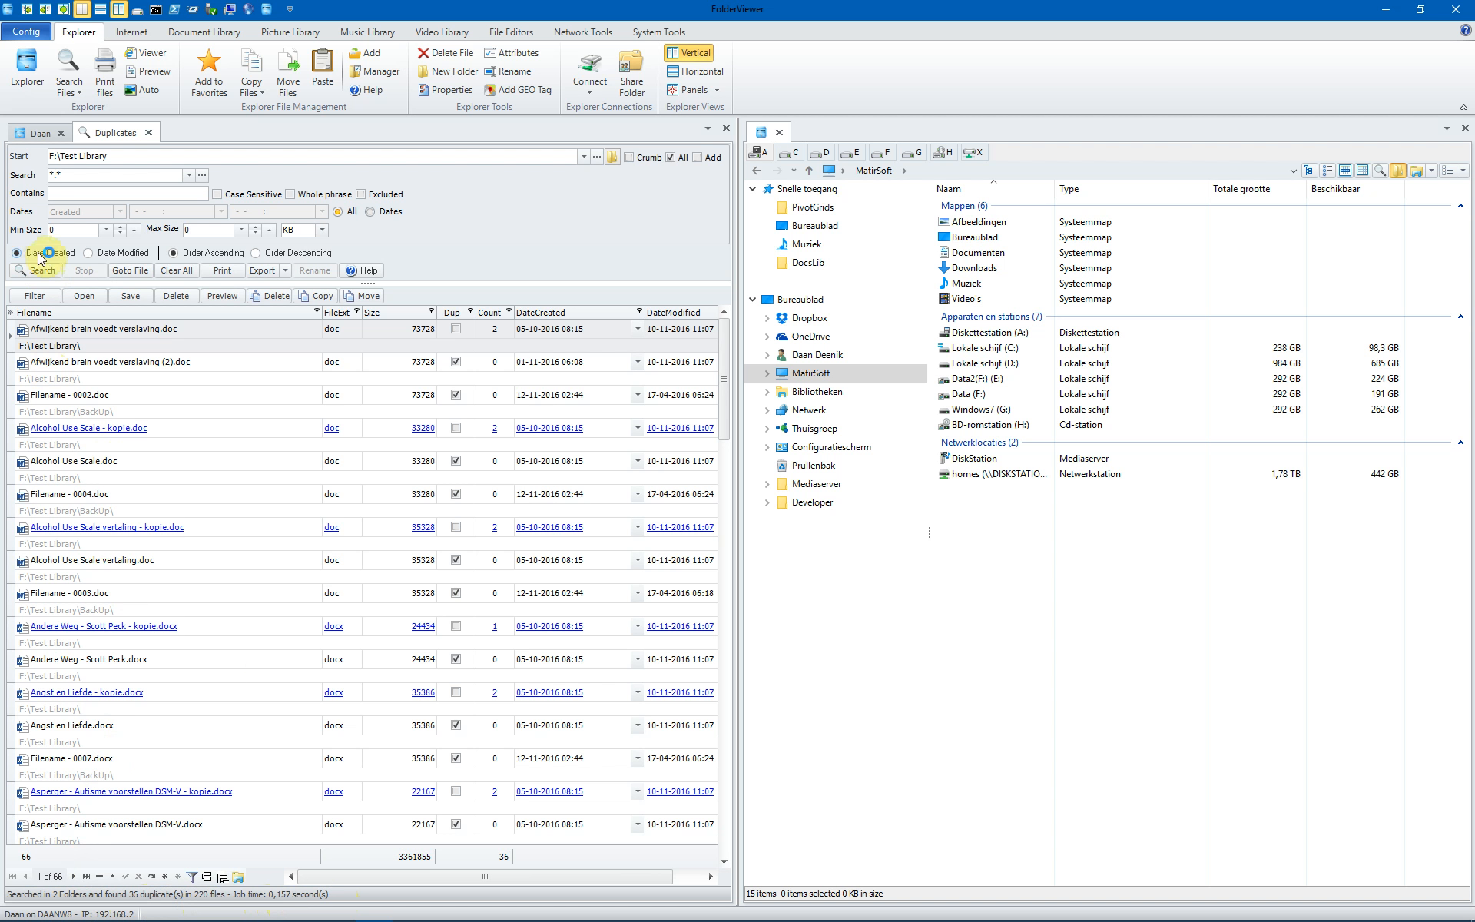
{"action": "left_click", "coordinate": [87, 252]}
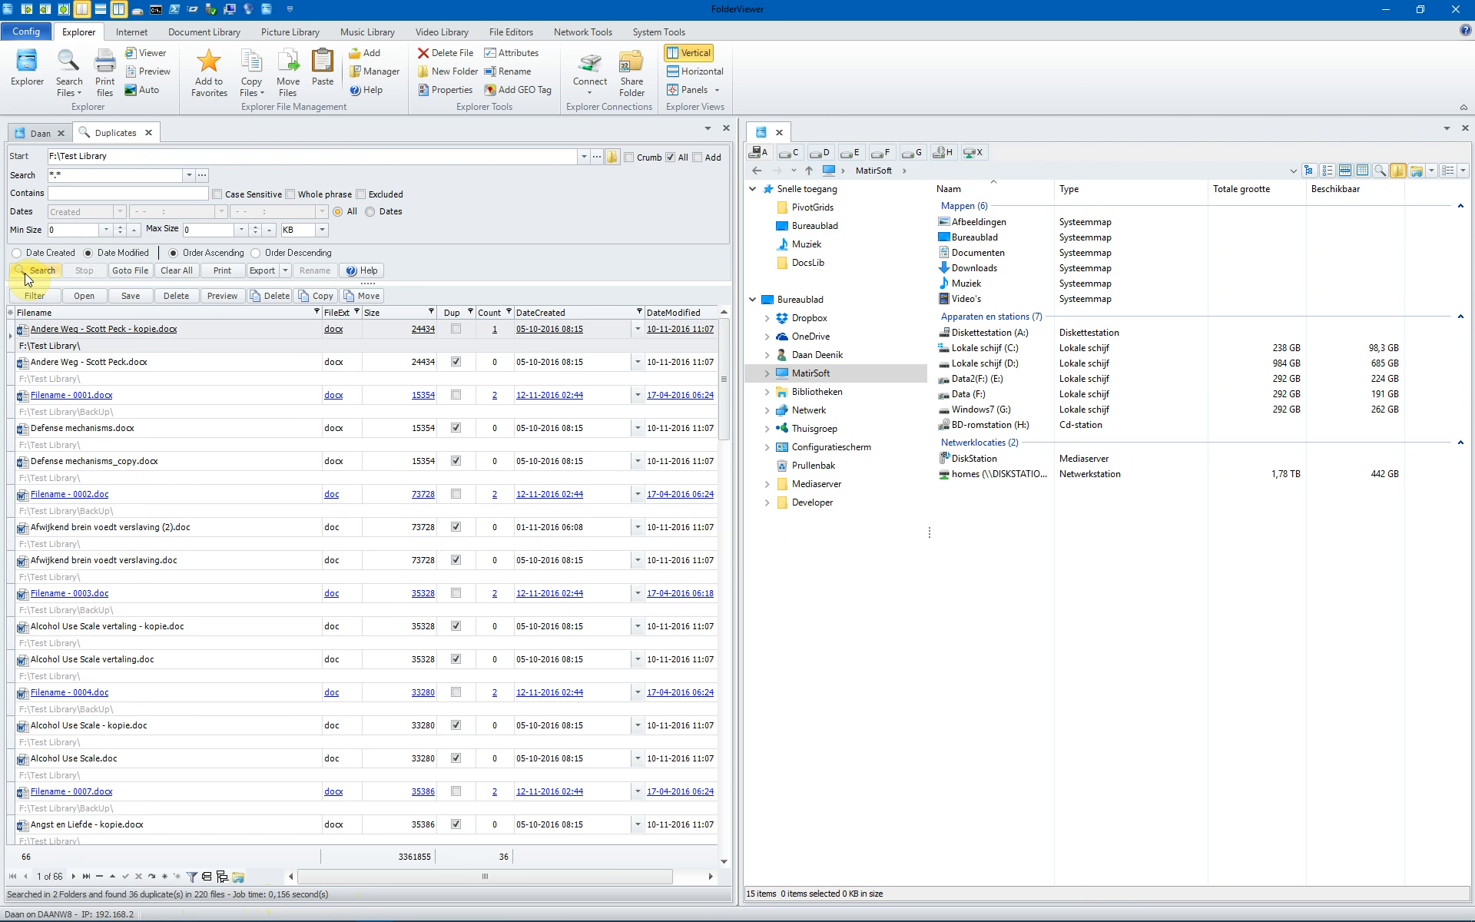
{"action": "mouse_move", "coordinate": [36, 271]}
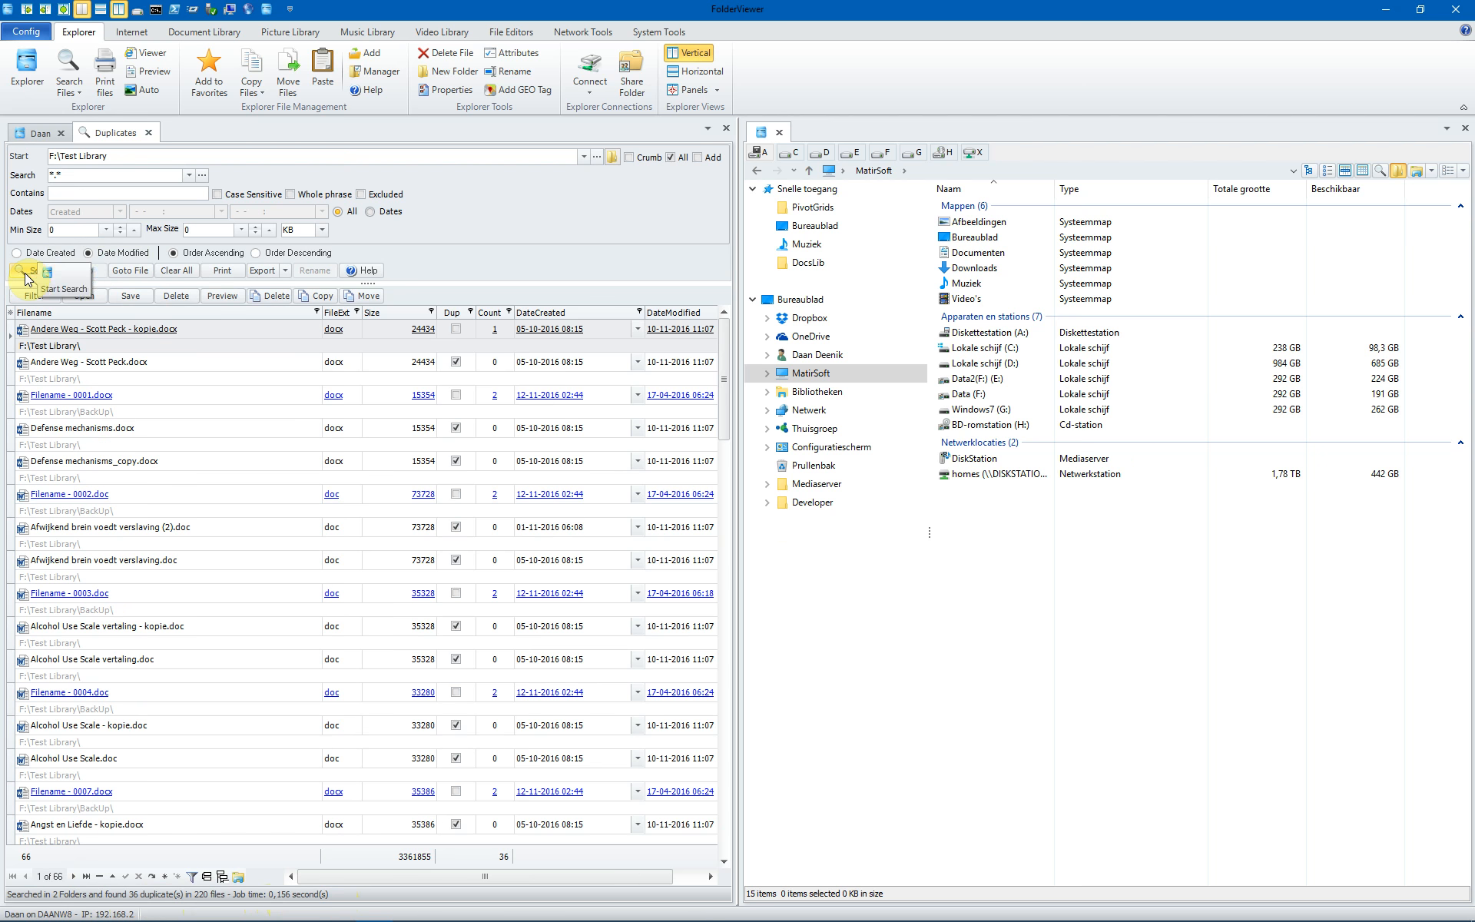
{"action": "left_click", "coordinate": [17, 252]}
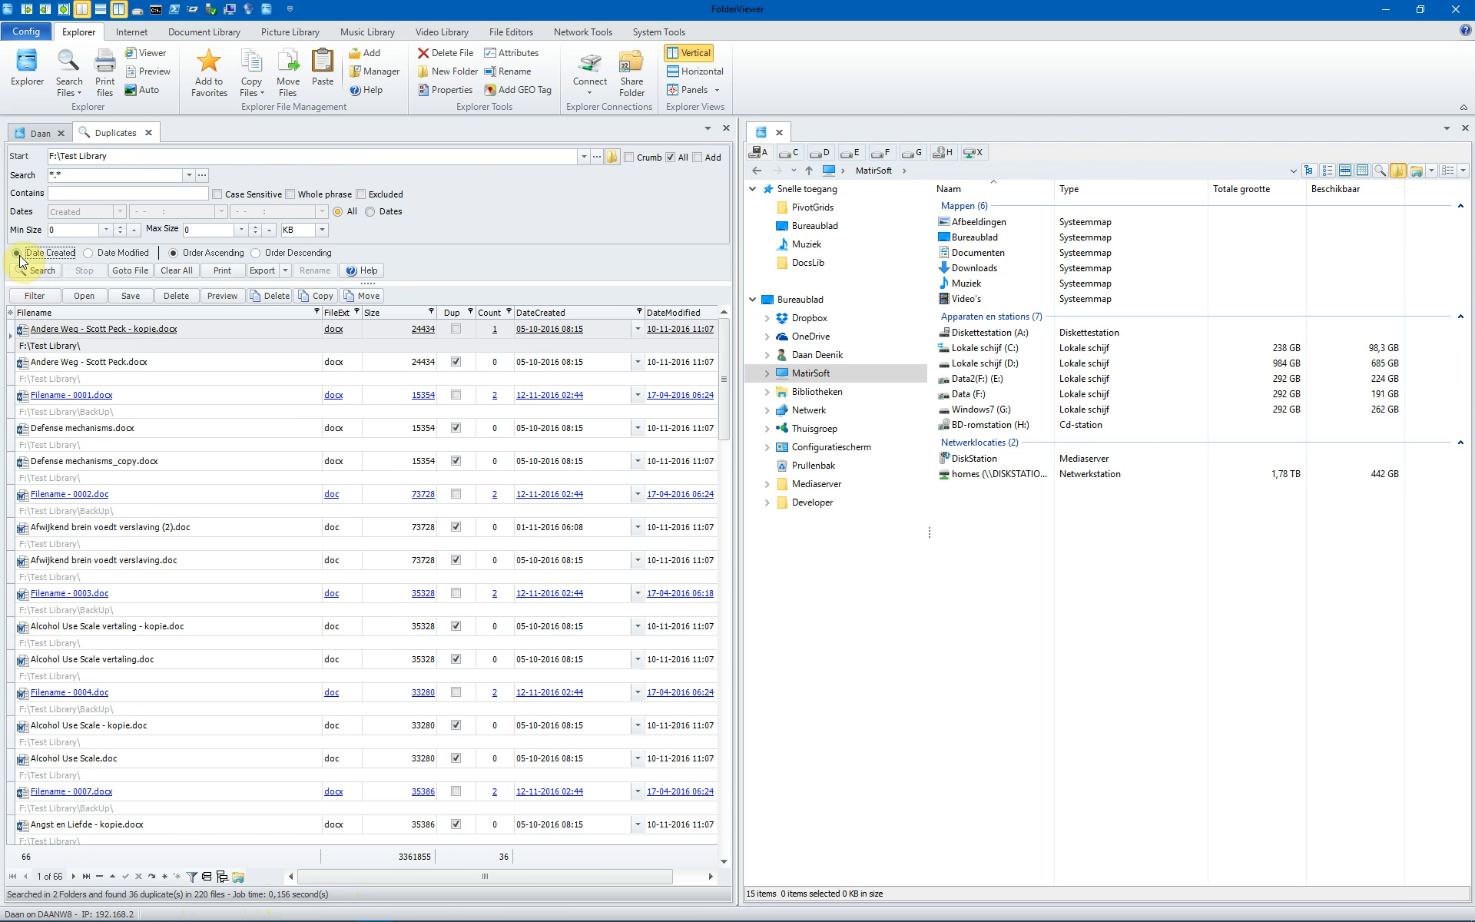
{"action": "mouse_move", "coordinate": [256, 260]}
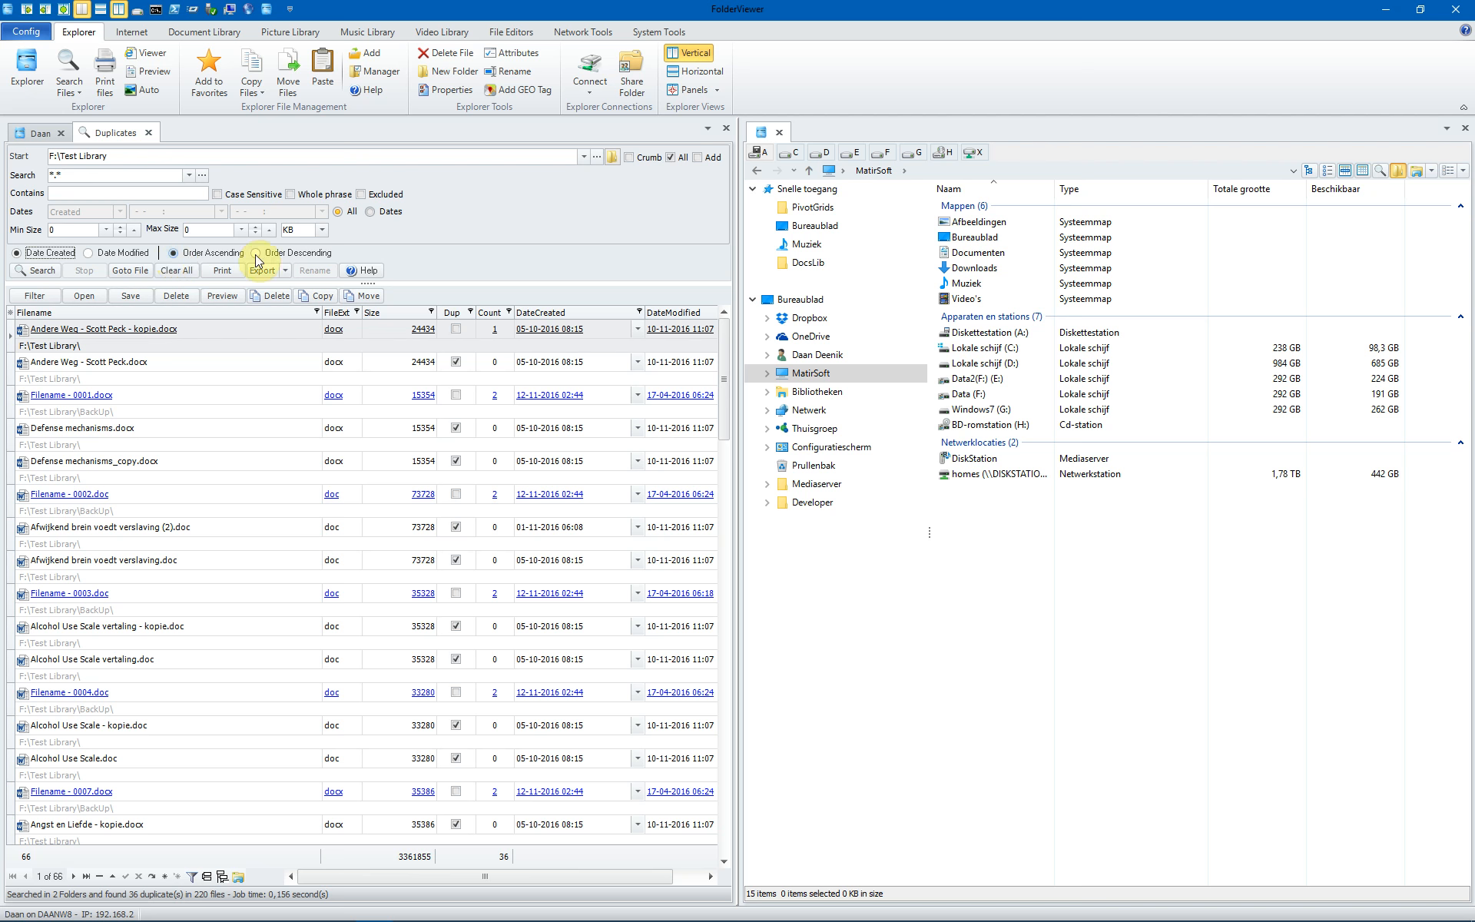
{"action": "left_click", "coordinate": [255, 252]}
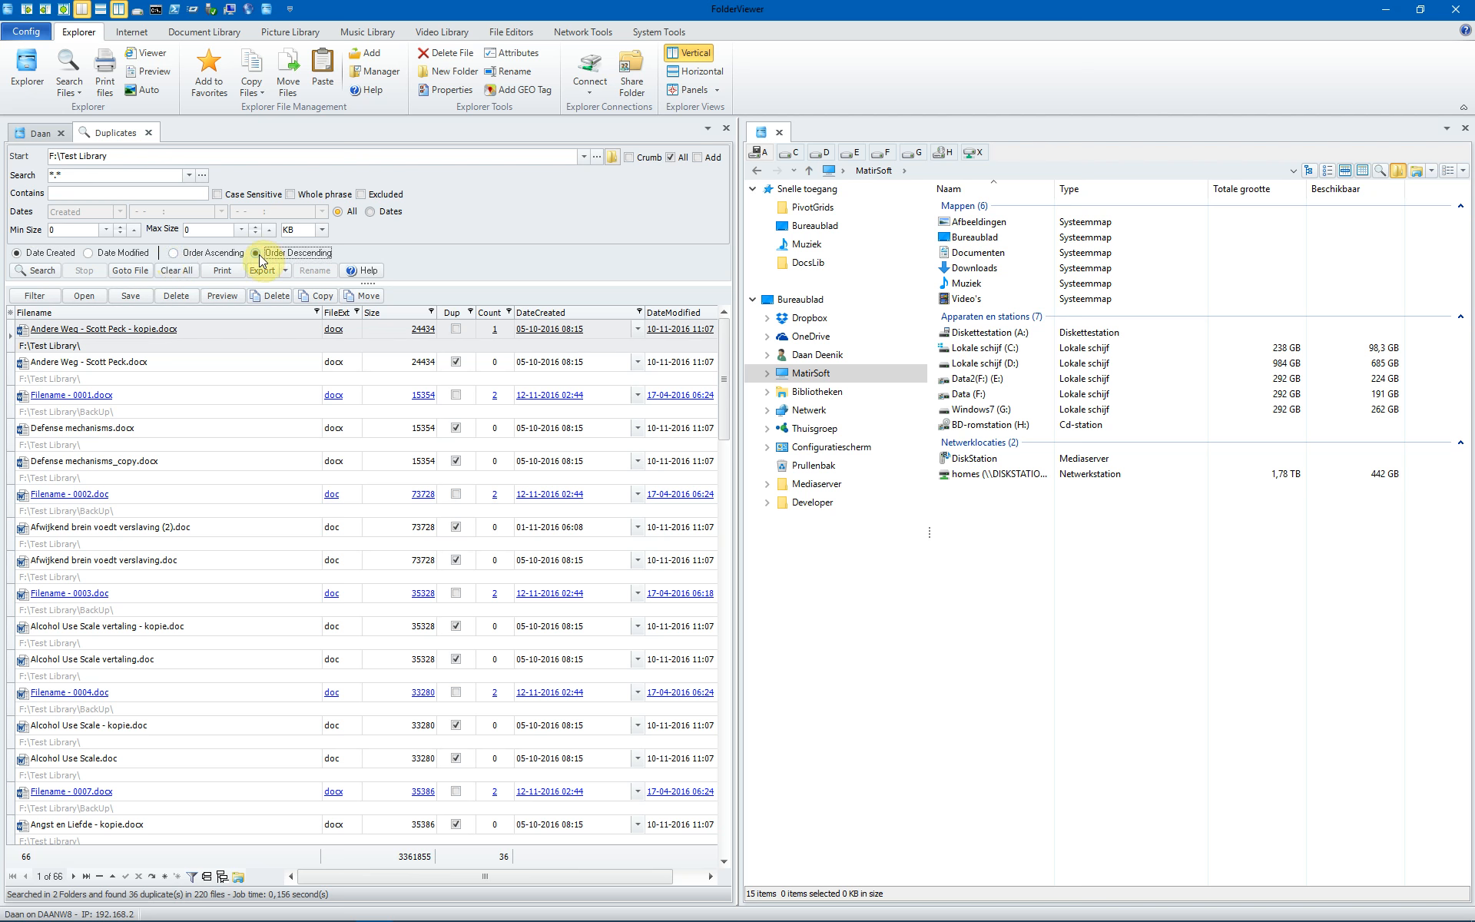
{"action": "left_click", "coordinate": [35, 270]}
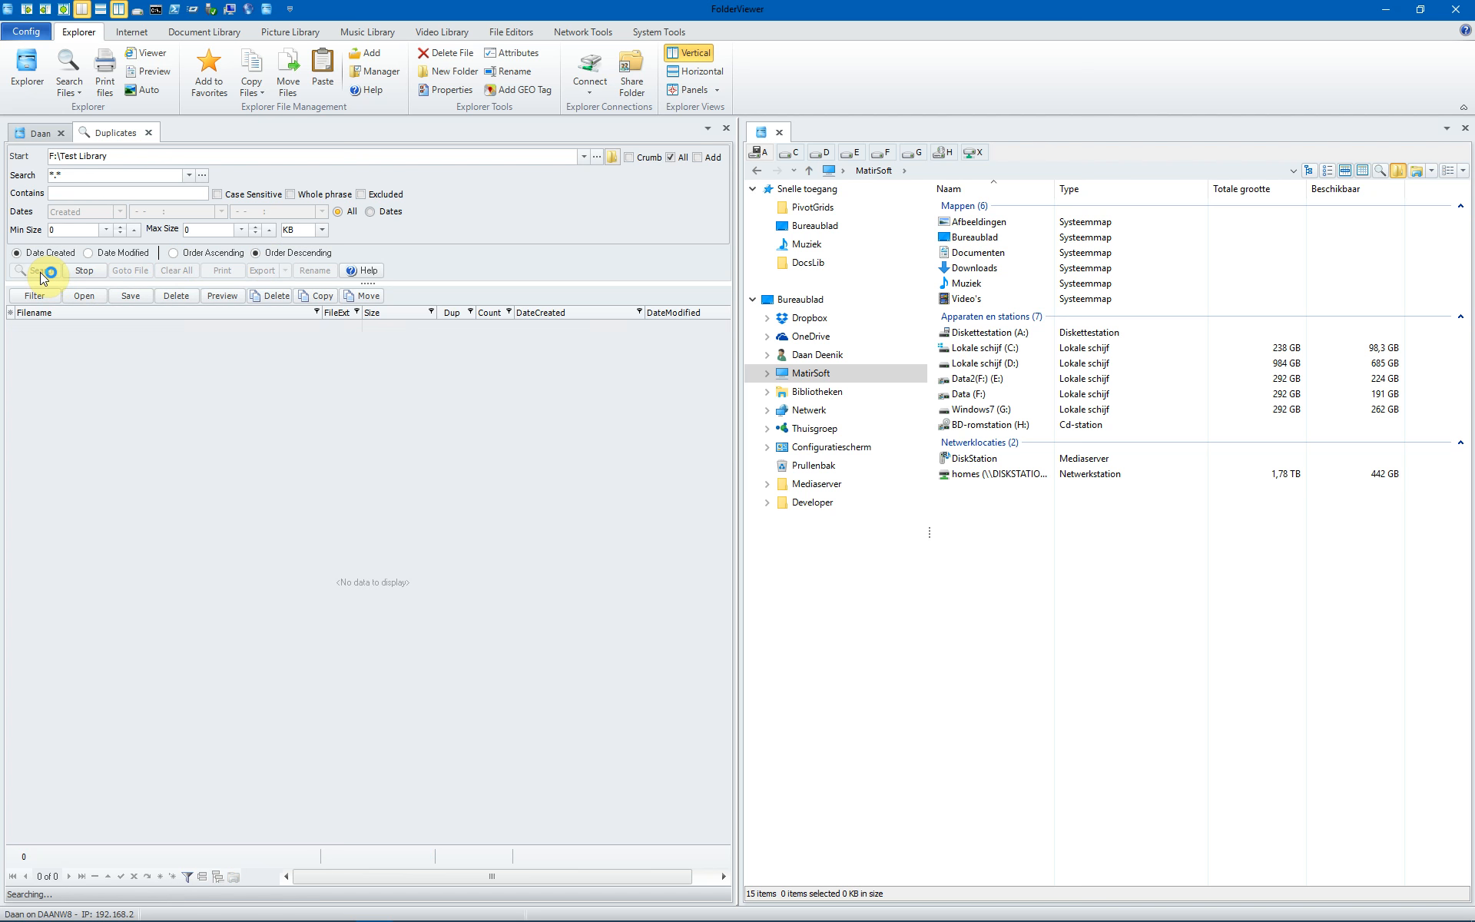
{"action": "left_click", "coordinate": [36, 270]}
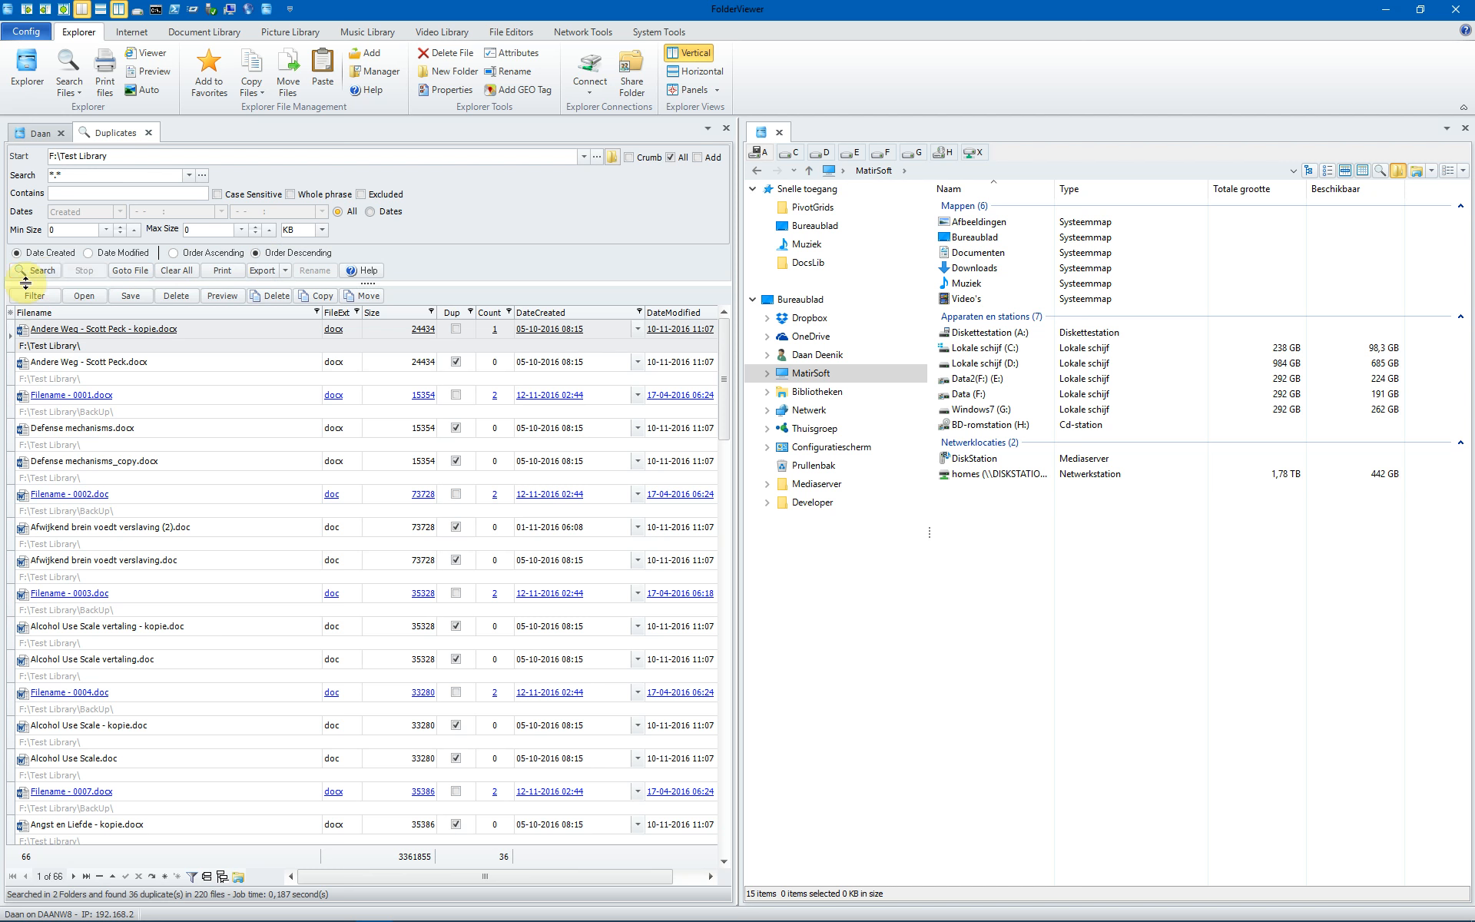
{"action": "left_click", "coordinate": [36, 271]}
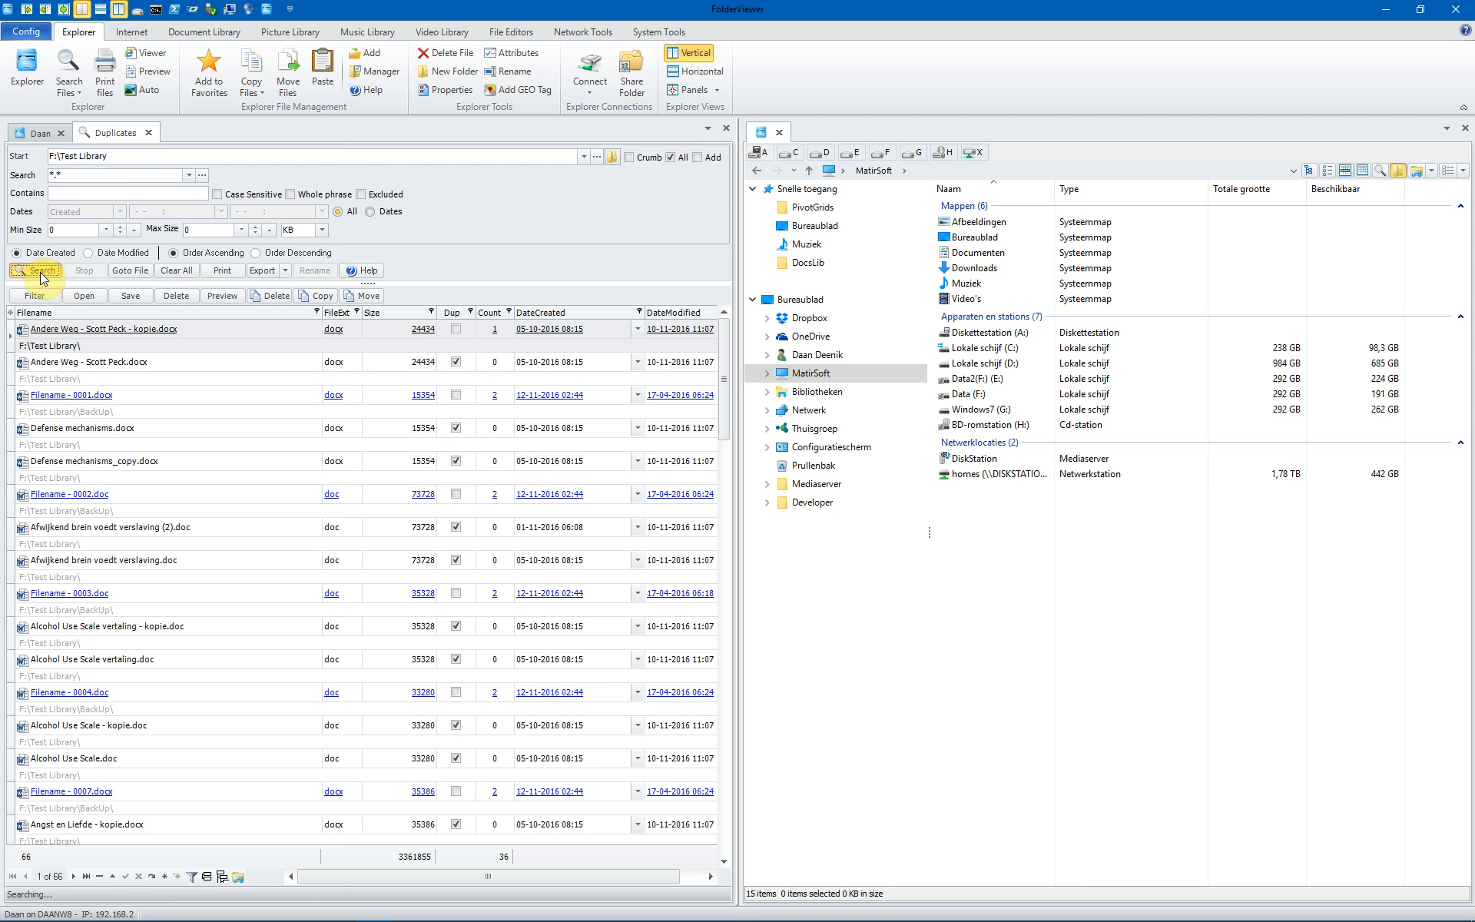
{"action": "left_click", "coordinate": [35, 271]}
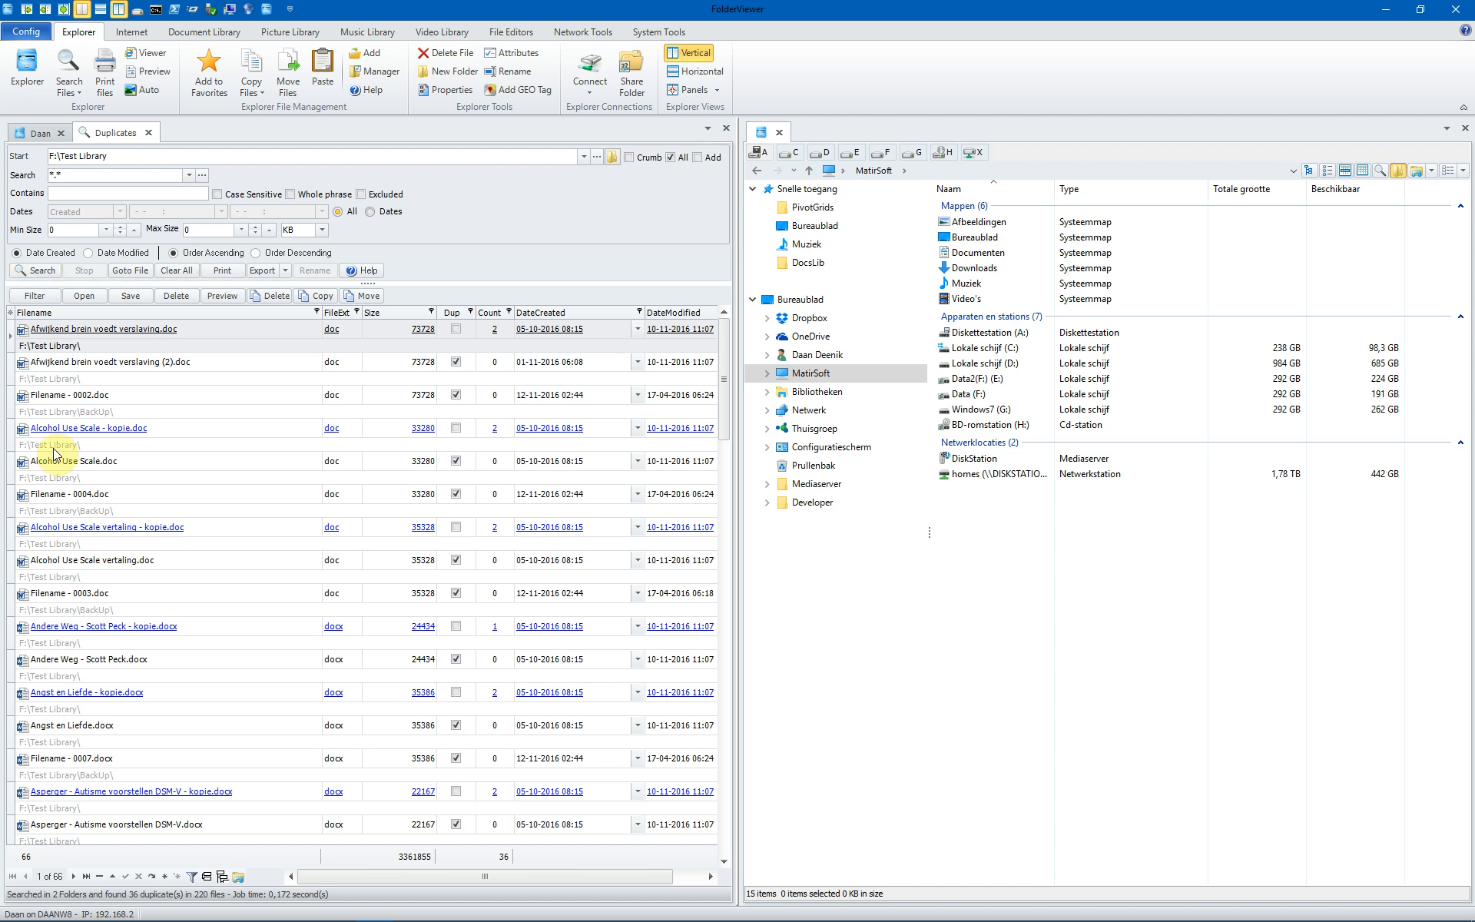
{"action": "mouse_move", "coordinate": [205, 337]}
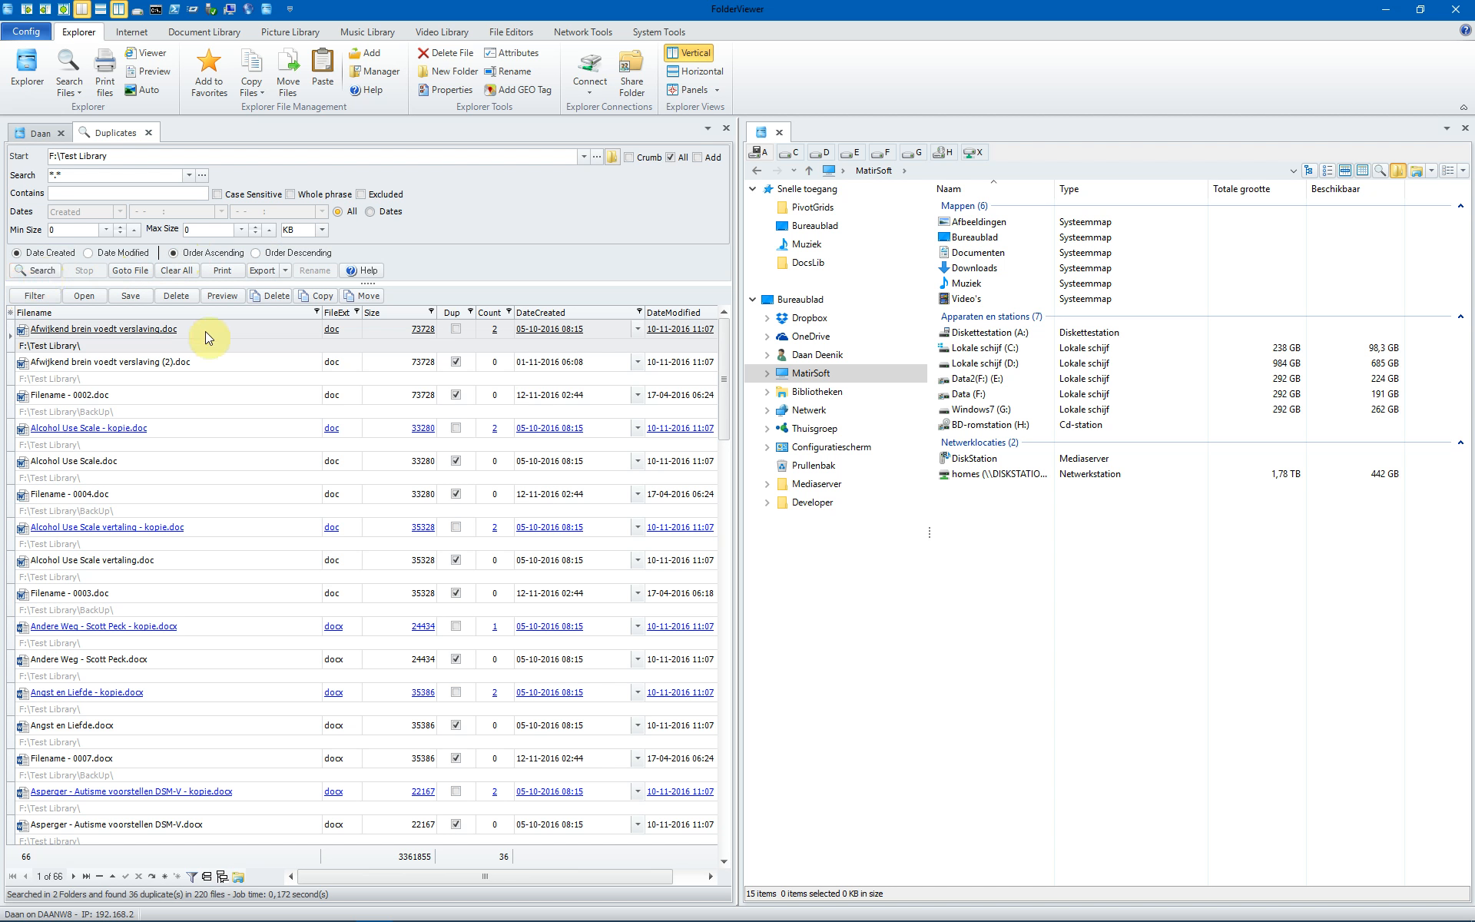
{"action": "mouse_move", "coordinate": [382, 337]}
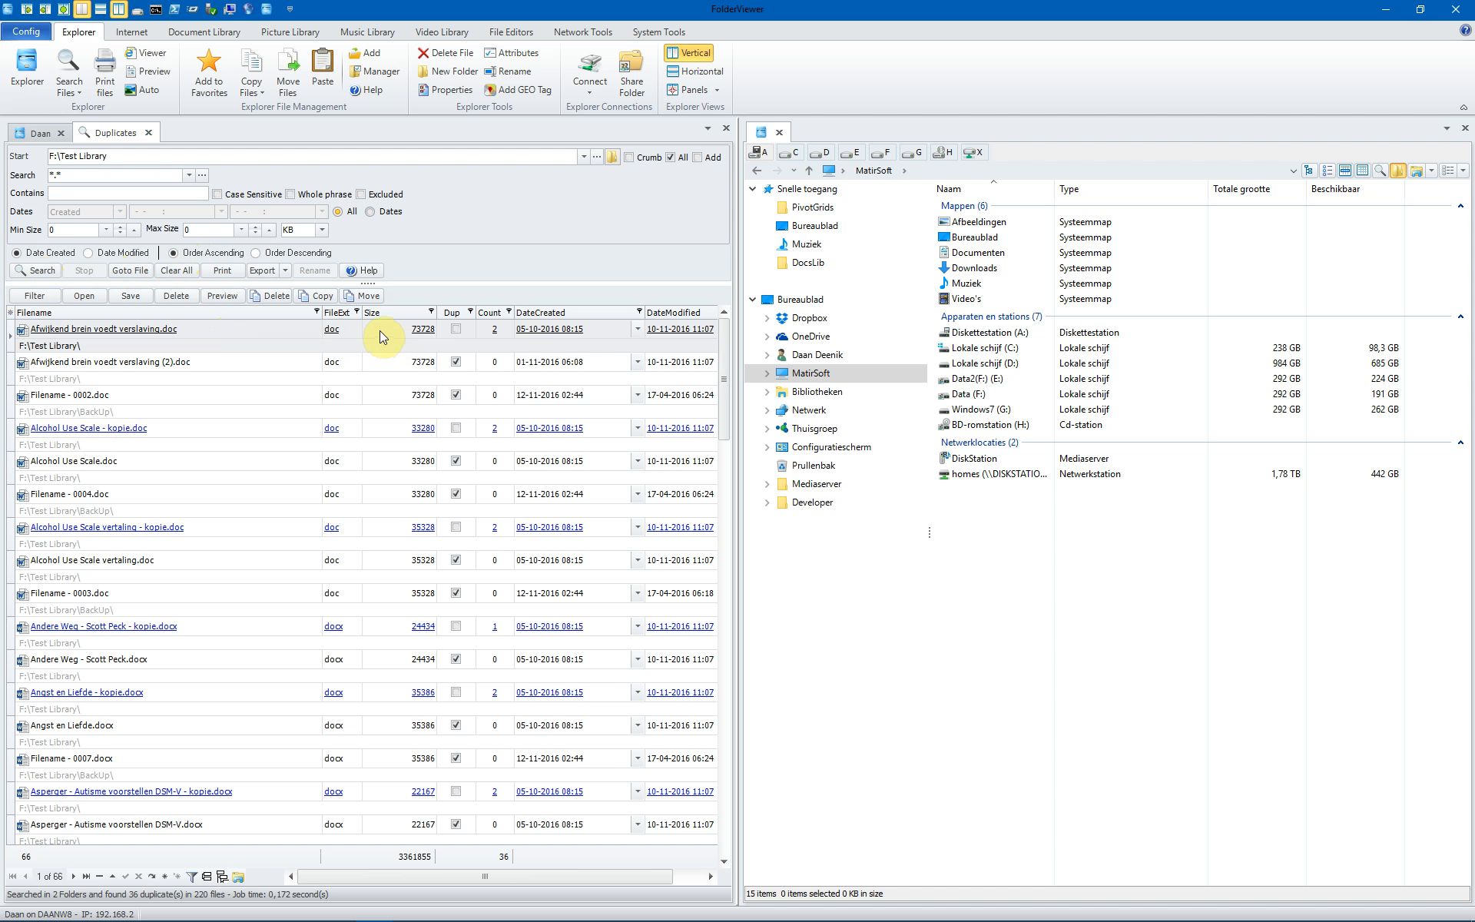
{"action": "mouse_move", "coordinate": [495, 326]}
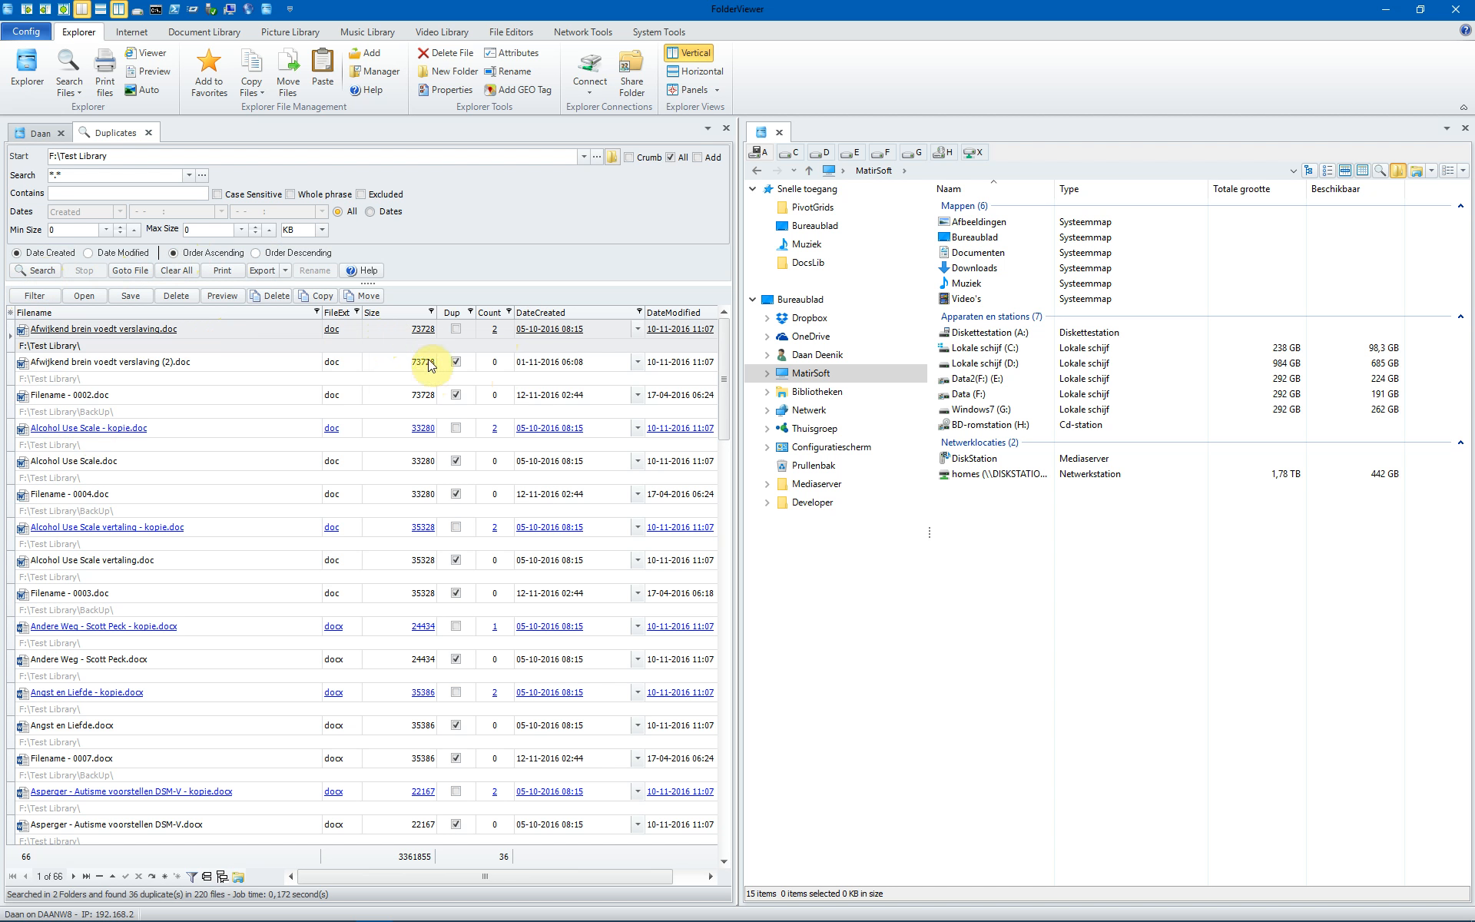
{"action": "mouse_move", "coordinate": [379, 378]}
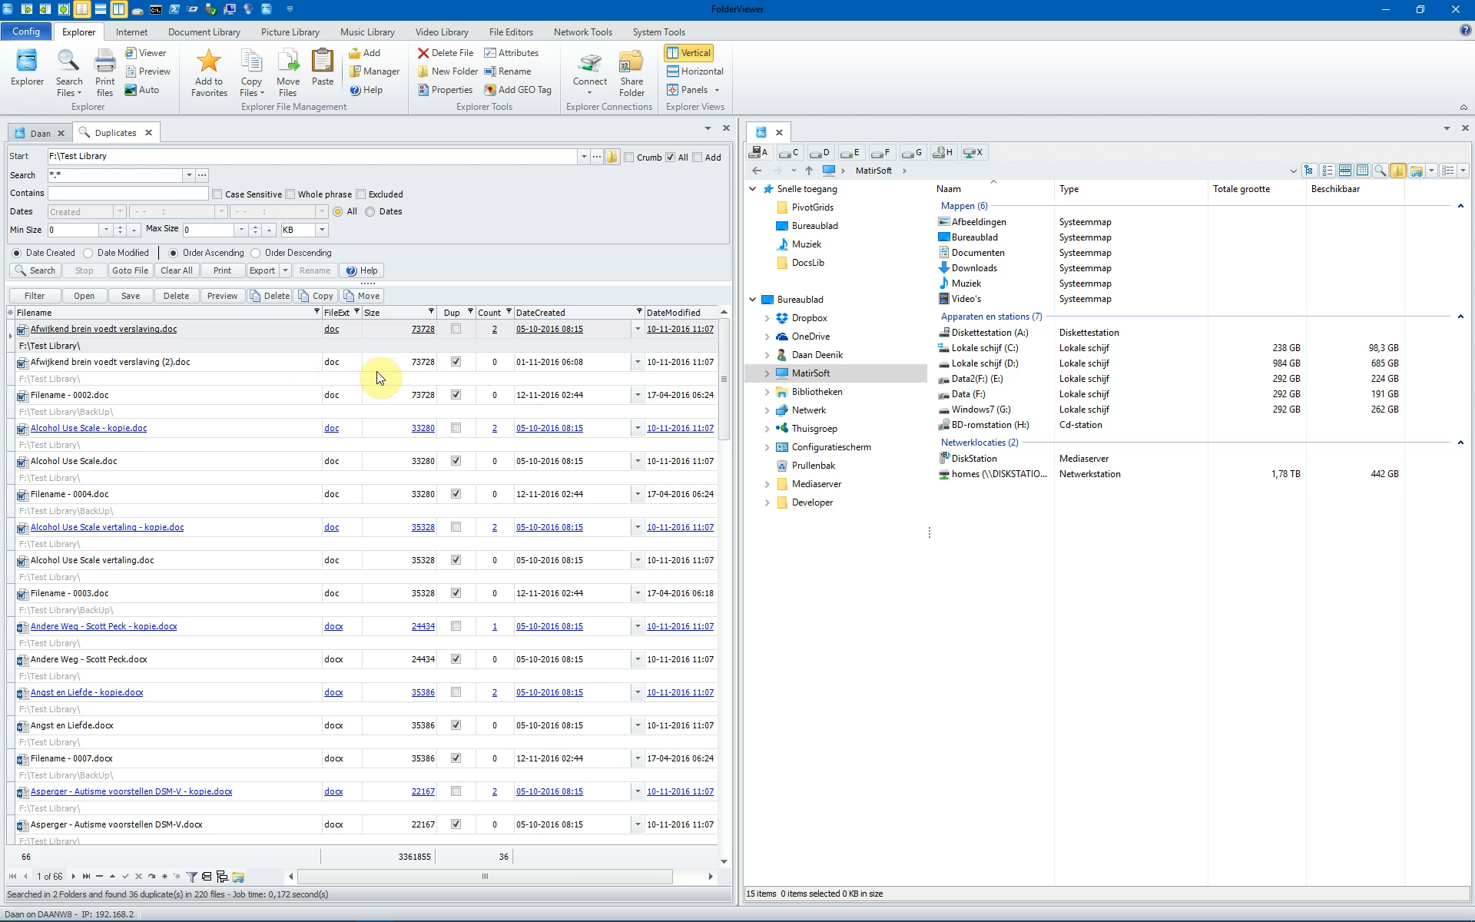
- Select Windows7 (G:) in the right pane's folder tree
{"action": "left_click", "coordinate": [456, 394]}
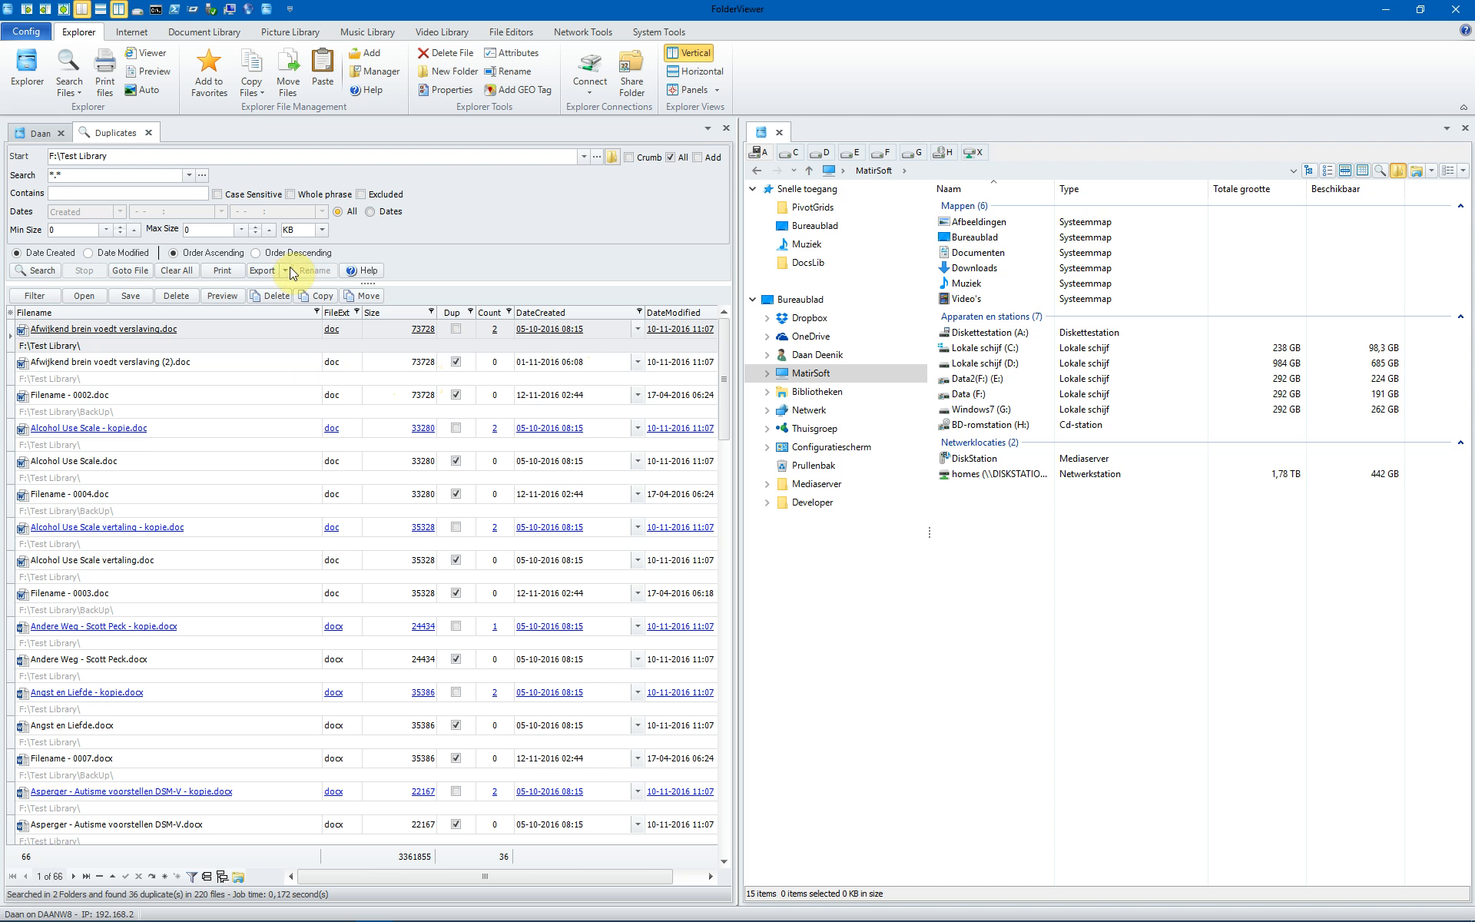
{"action": "mouse_move", "coordinate": [522, 350]}
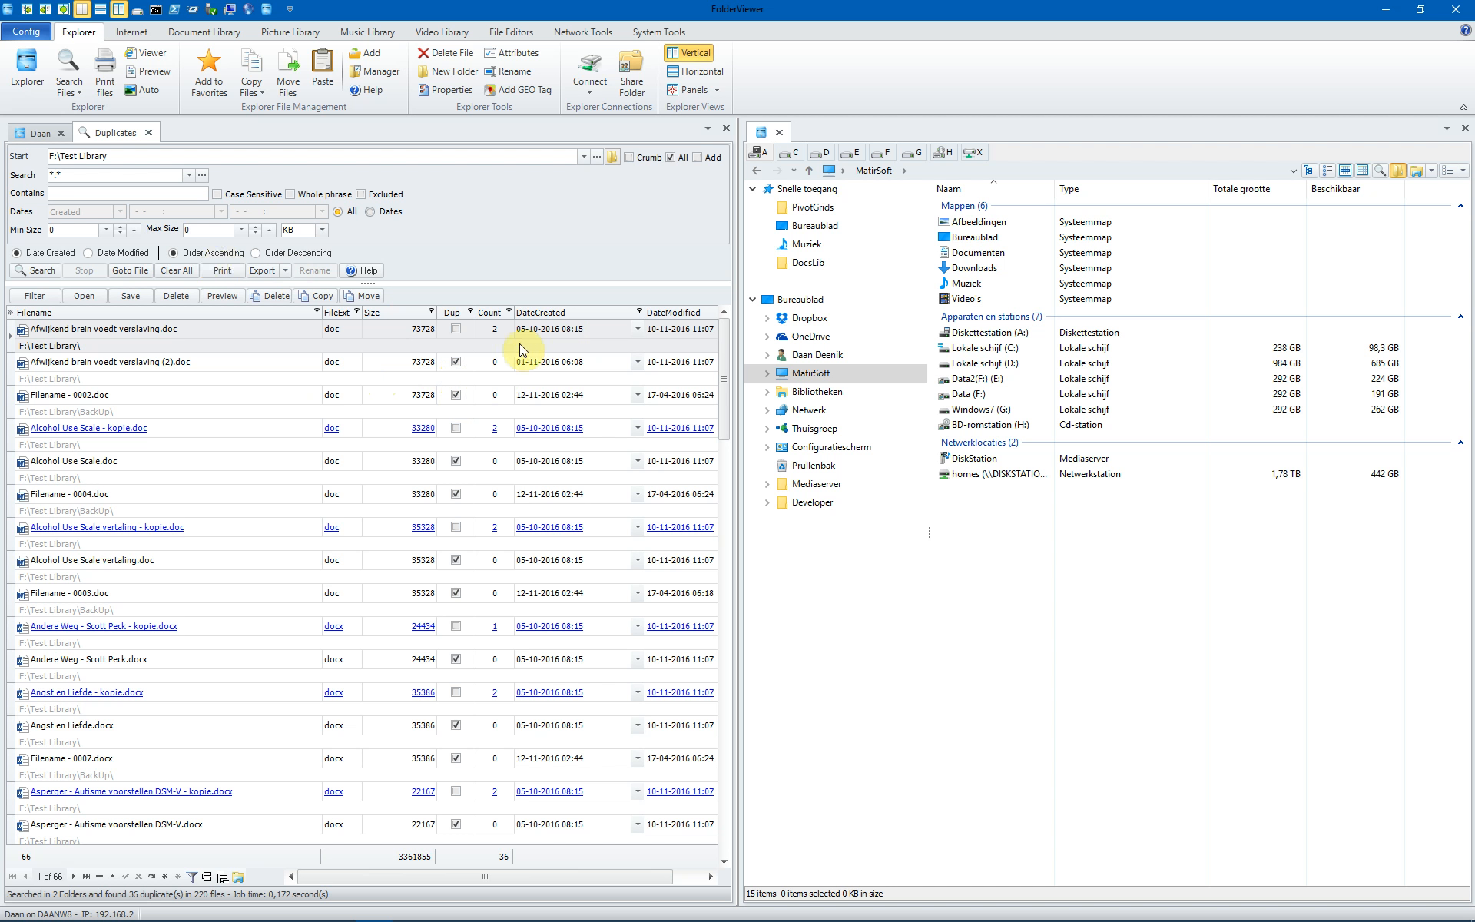
{"action": "mouse_move", "coordinate": [550, 380]}
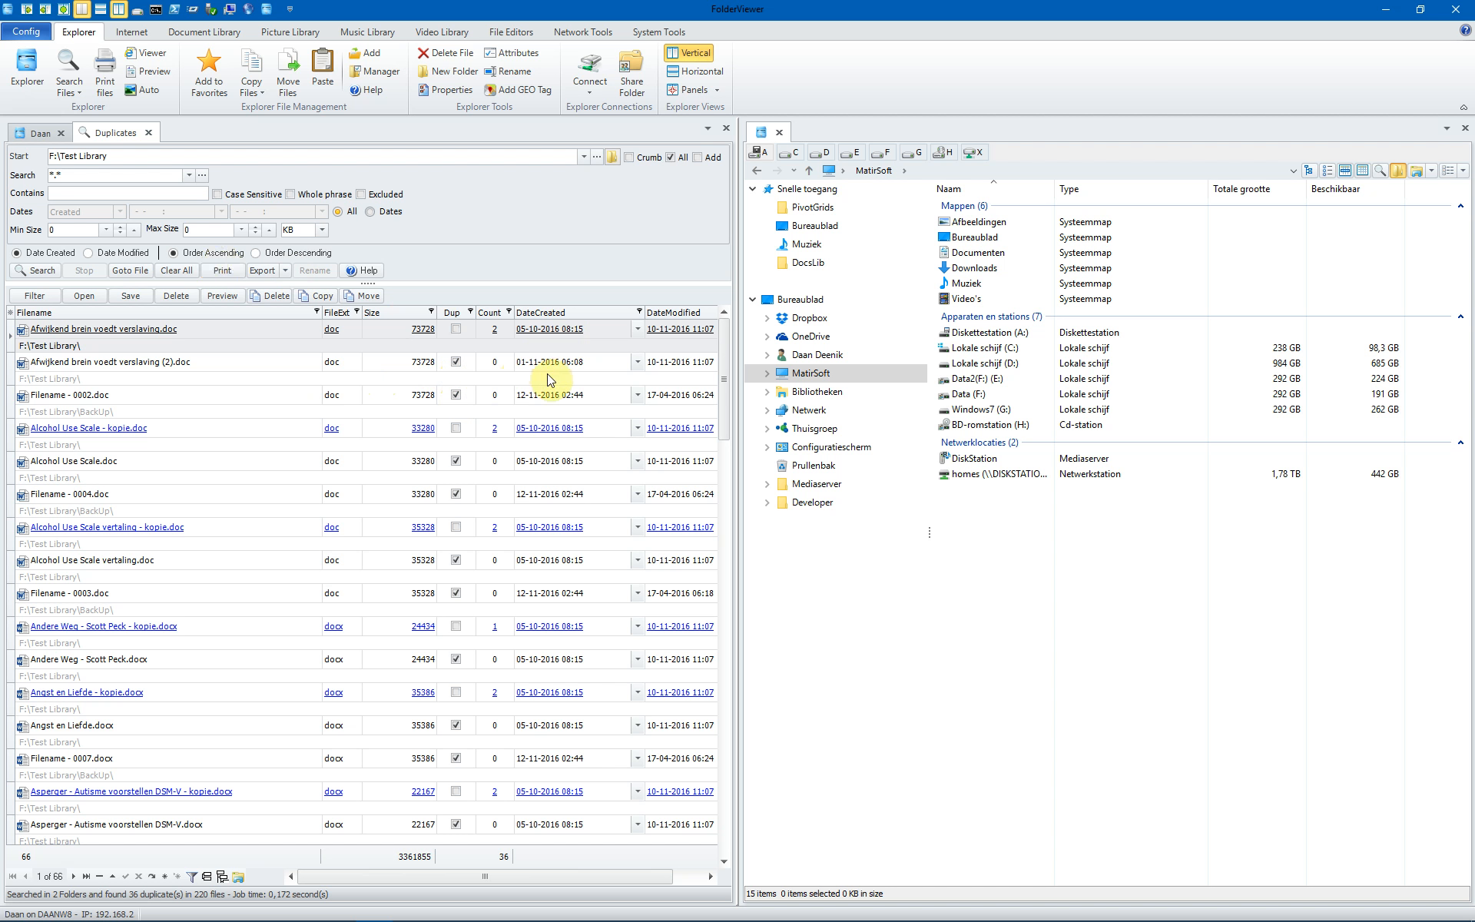
{"action": "mouse_move", "coordinate": [218, 395]}
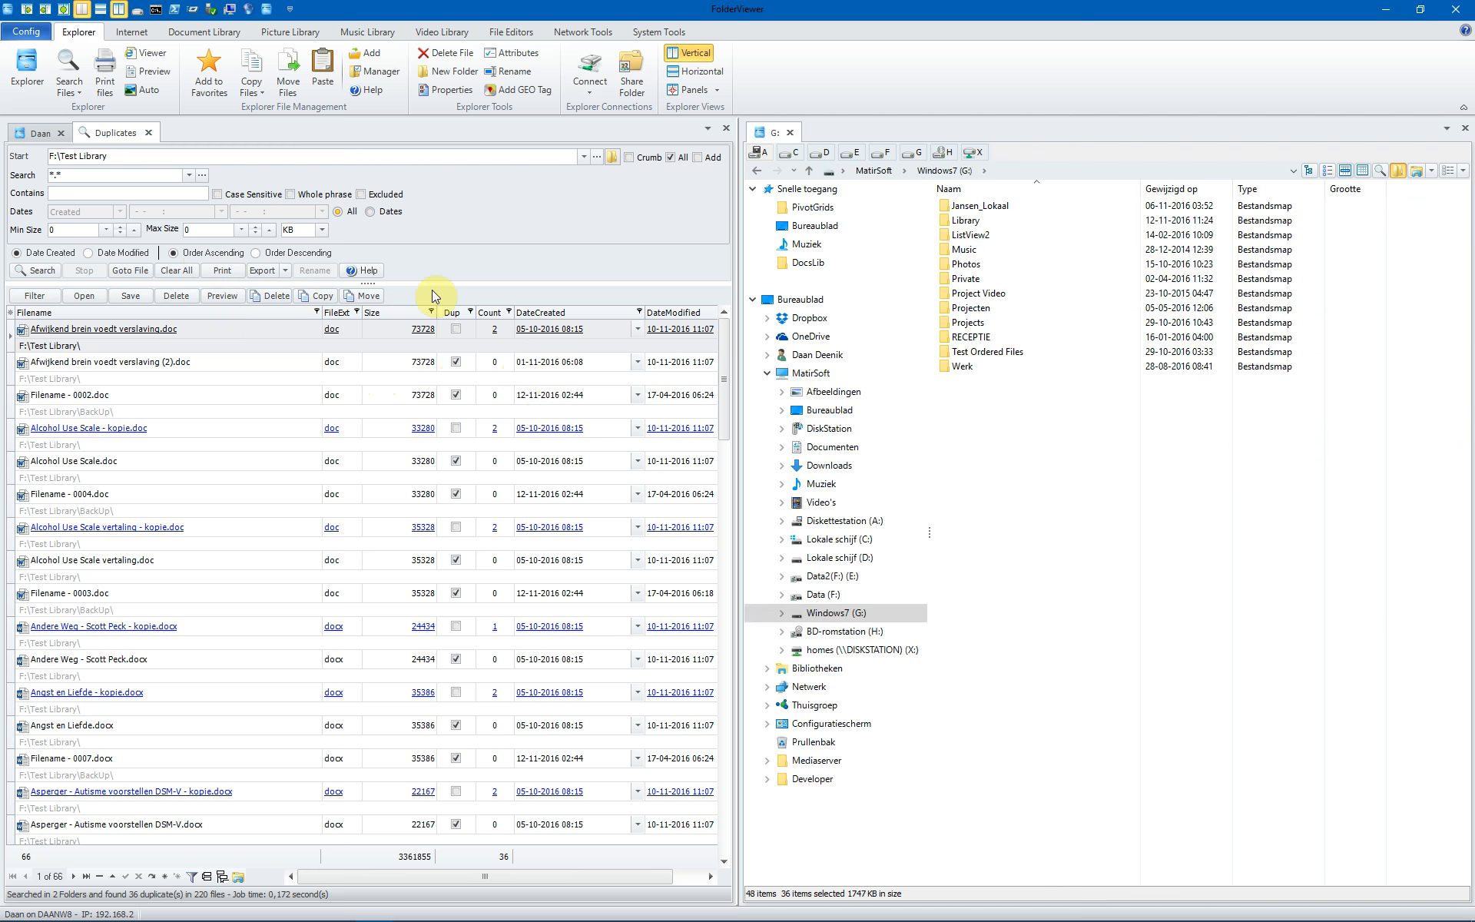
{"action": "mouse_move", "coordinate": [362, 295]}
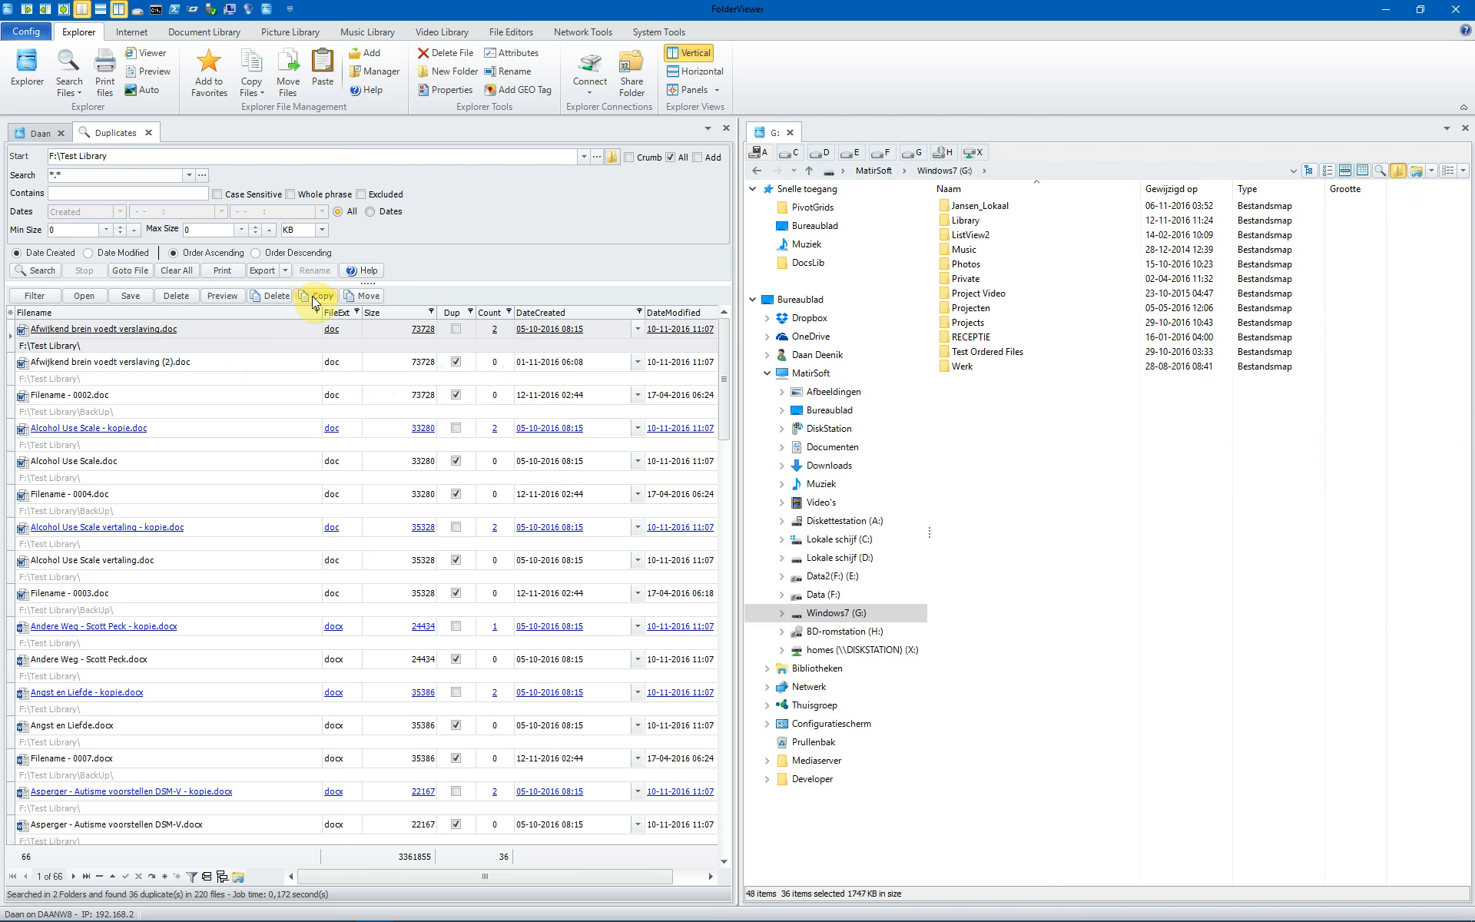
{"action": "mouse_move", "coordinate": [270, 350]}
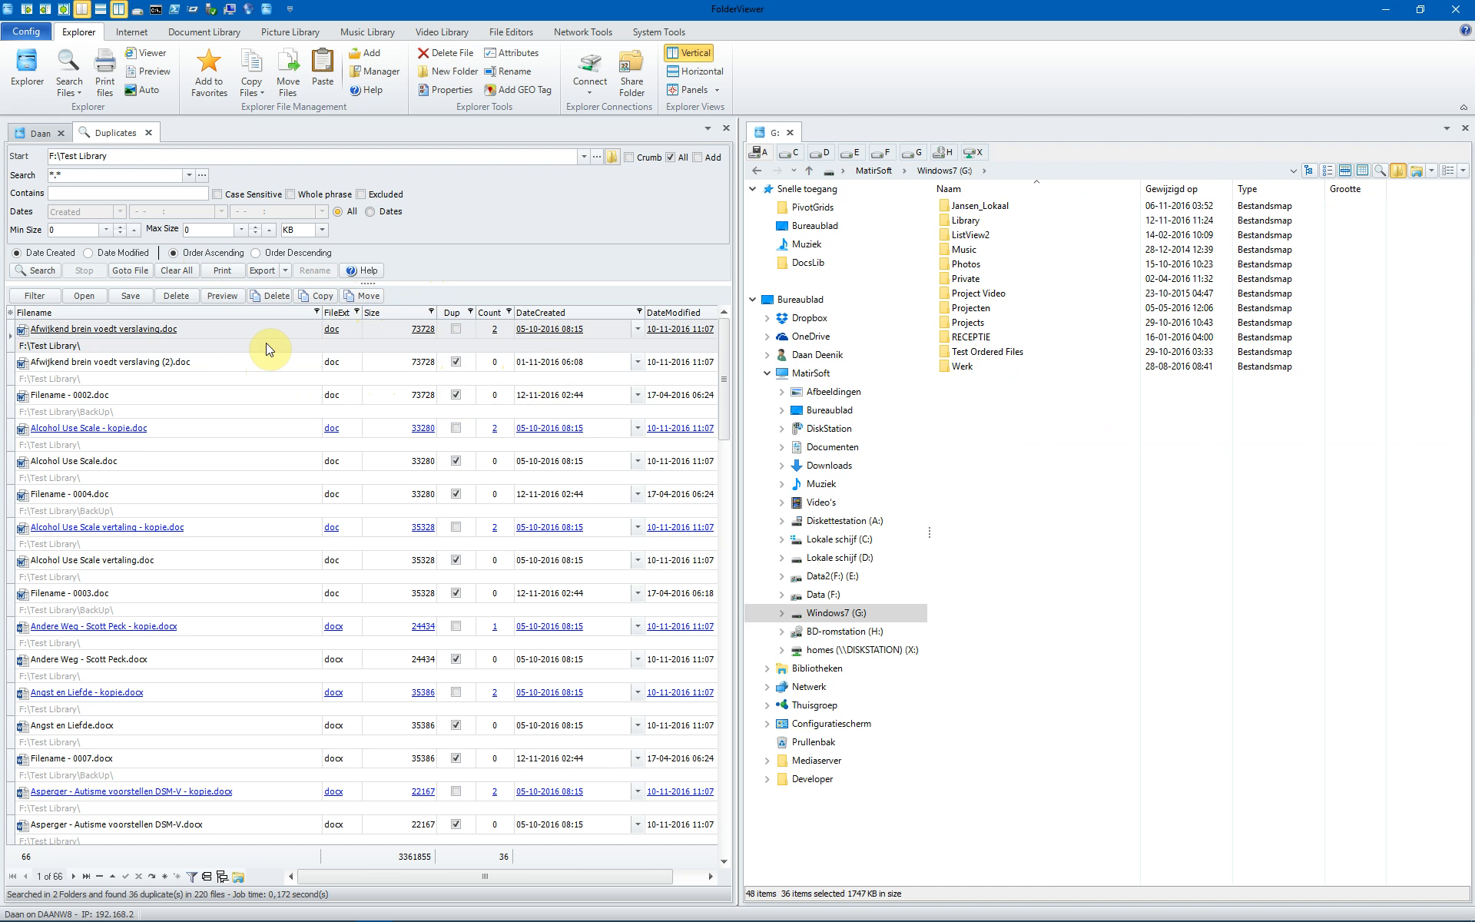
{"action": "mouse_move", "coordinate": [316, 295]}
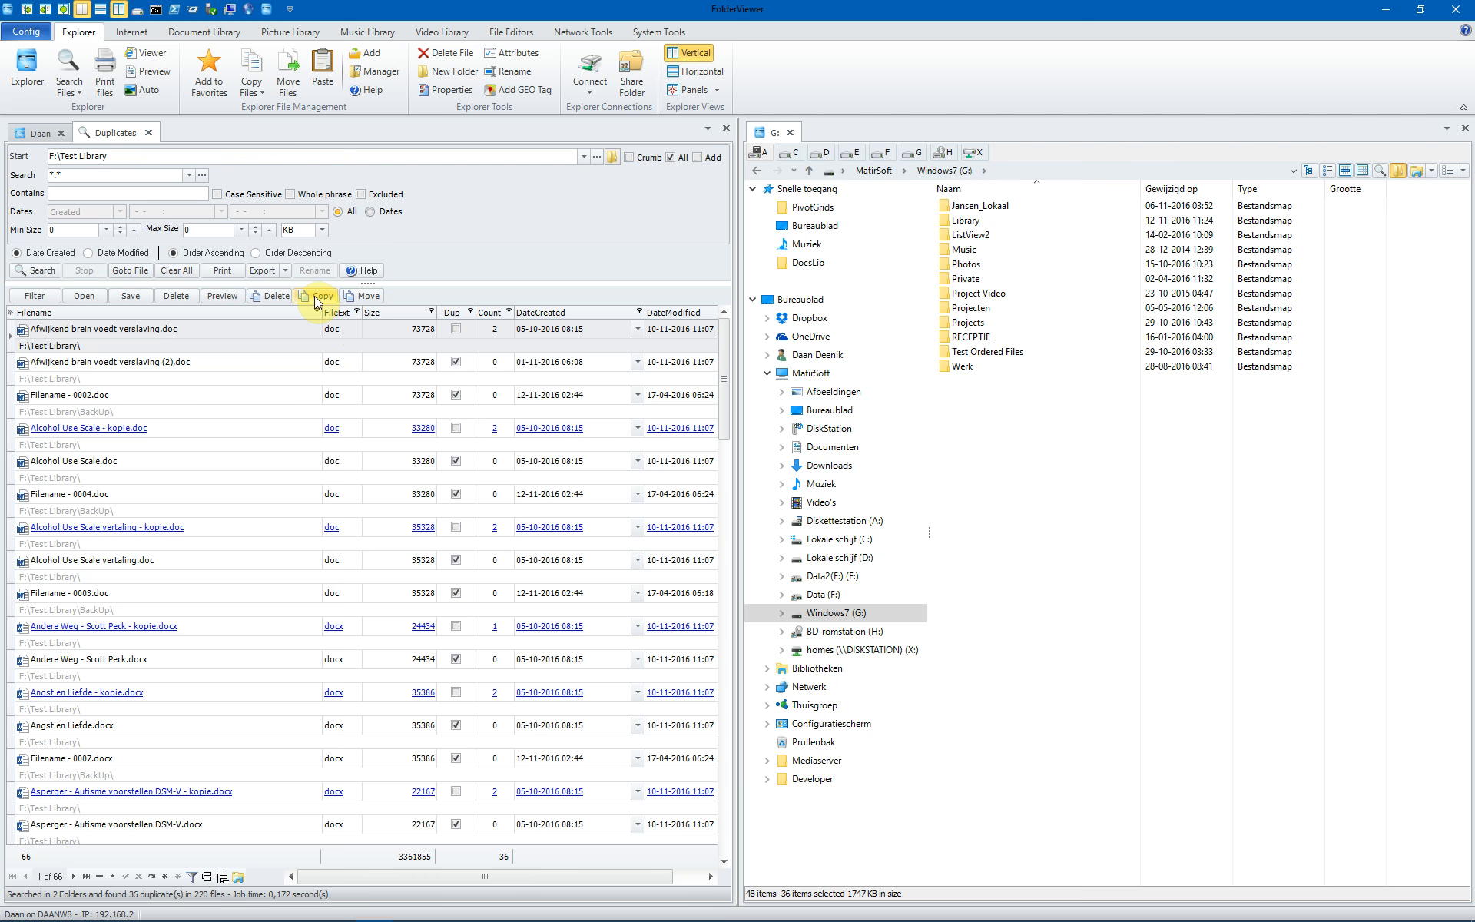
- Copy the 36 listed duplicate files onto the Windows7 (G:) drive
{"action": "left_click", "coordinate": [86, 875]}
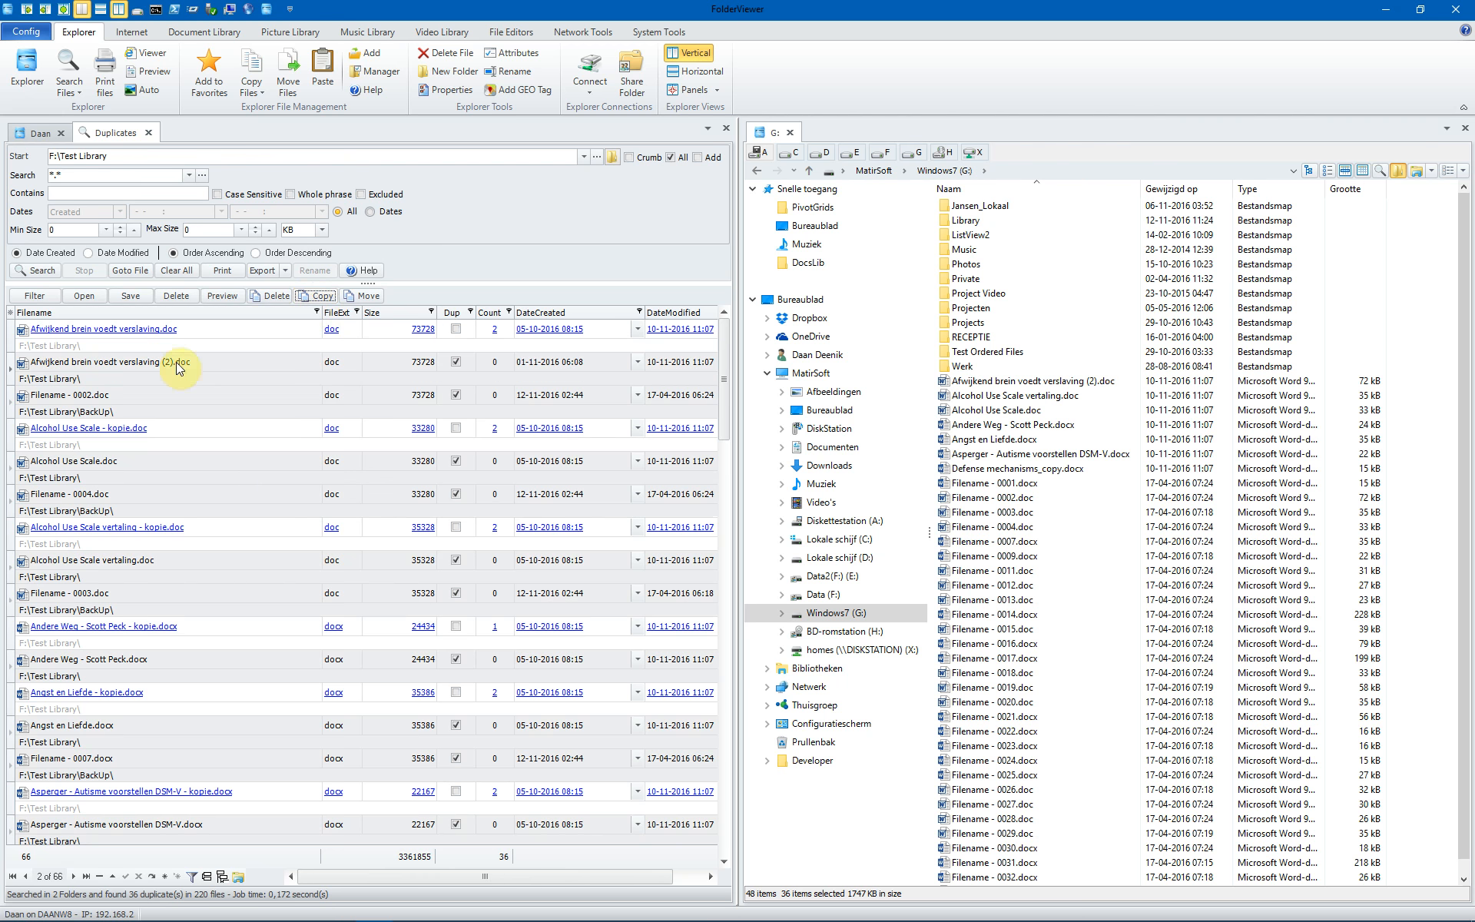
{"action": "mouse_move", "coordinate": [241, 365]}
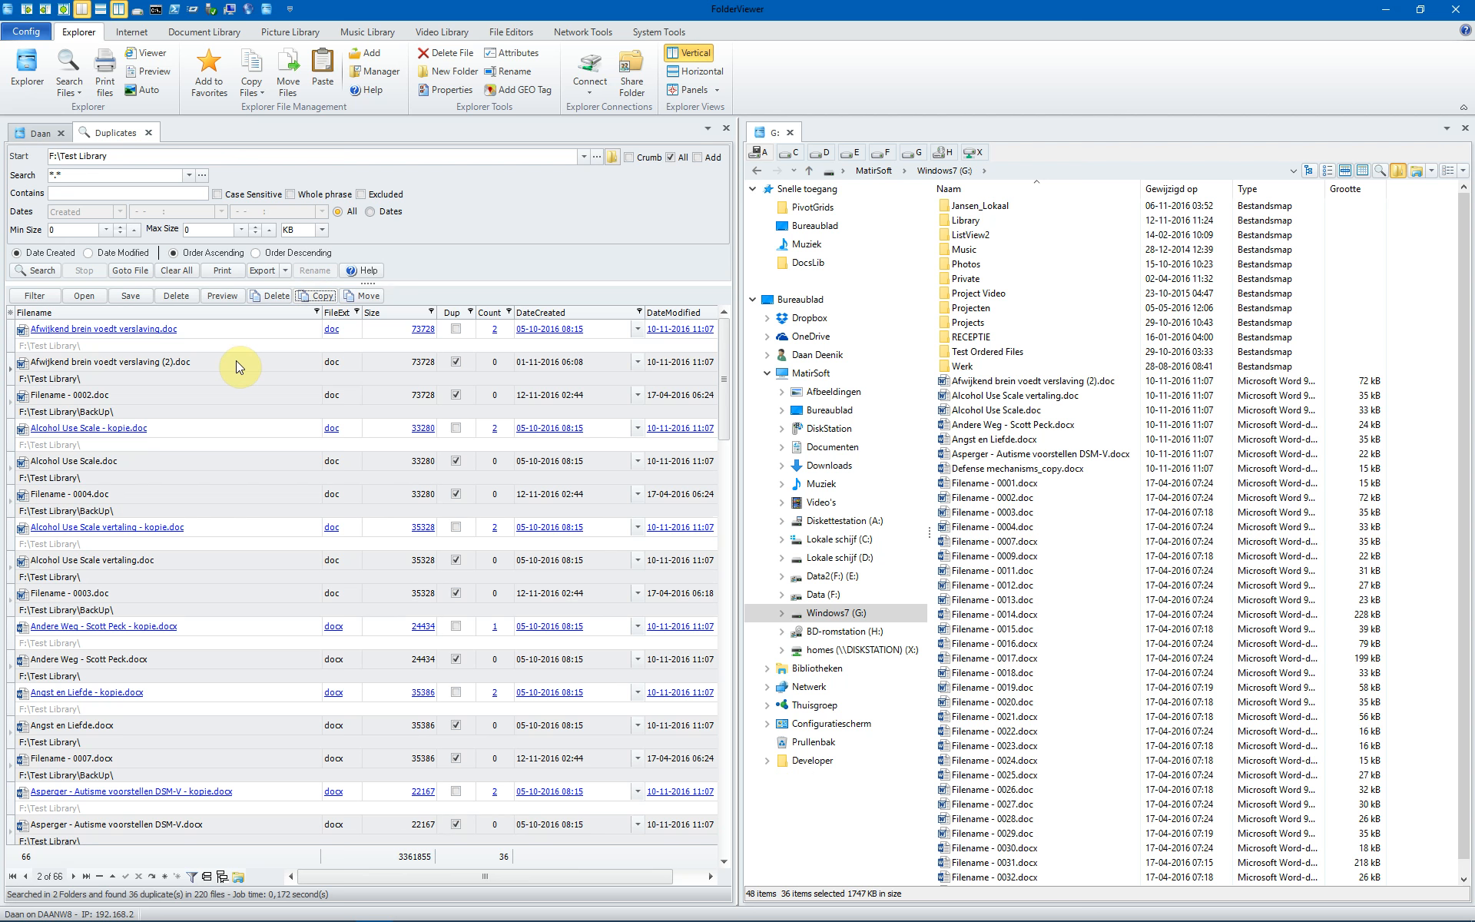
{"action": "mouse_move", "coordinate": [168, 808]}
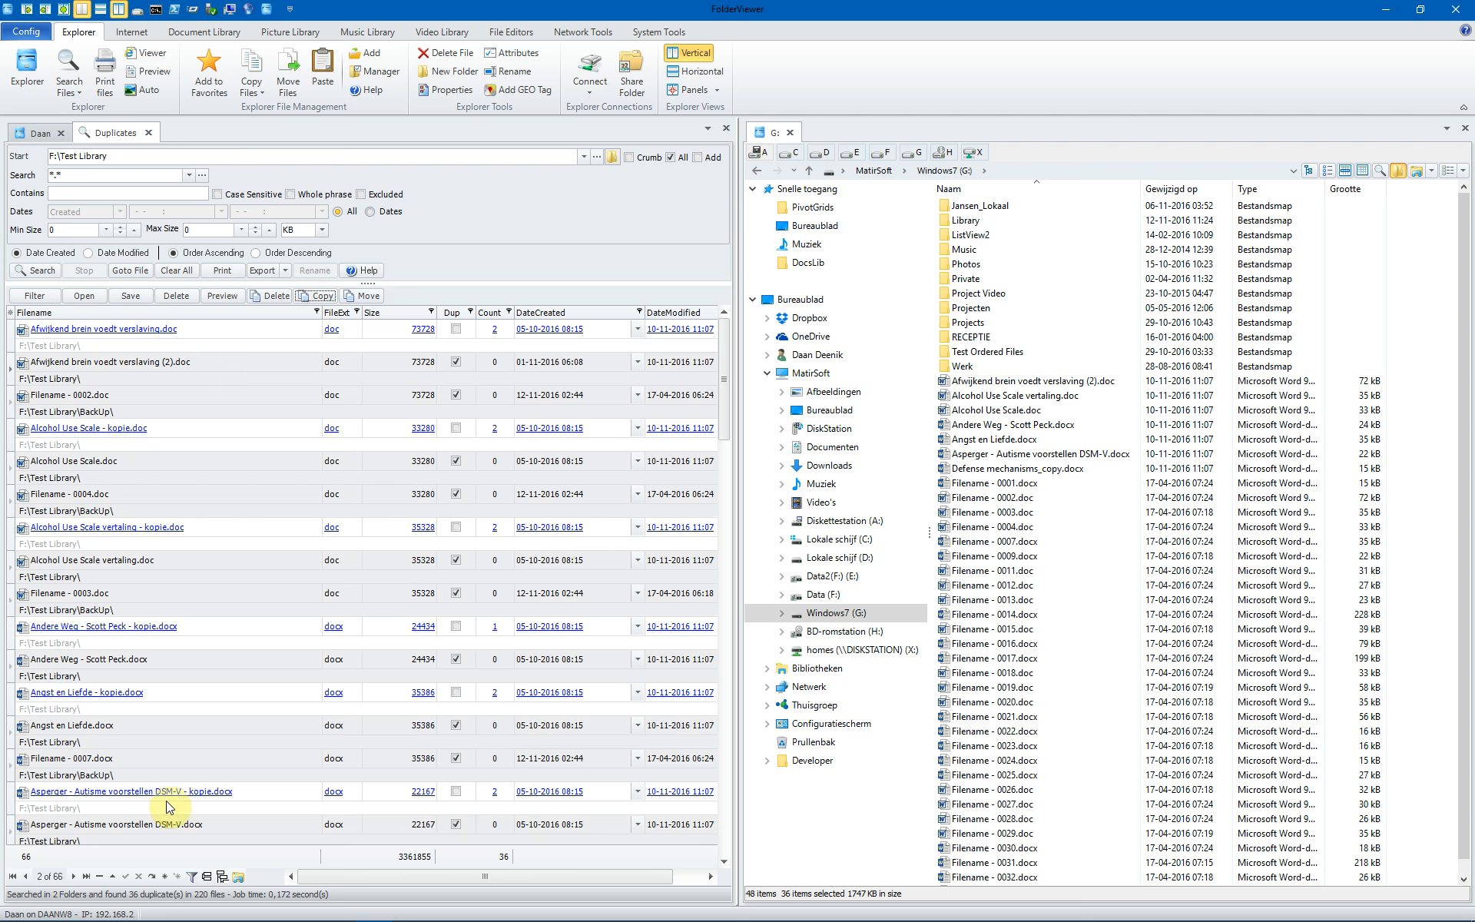
{"action": "mouse_move", "coordinate": [101, 883]}
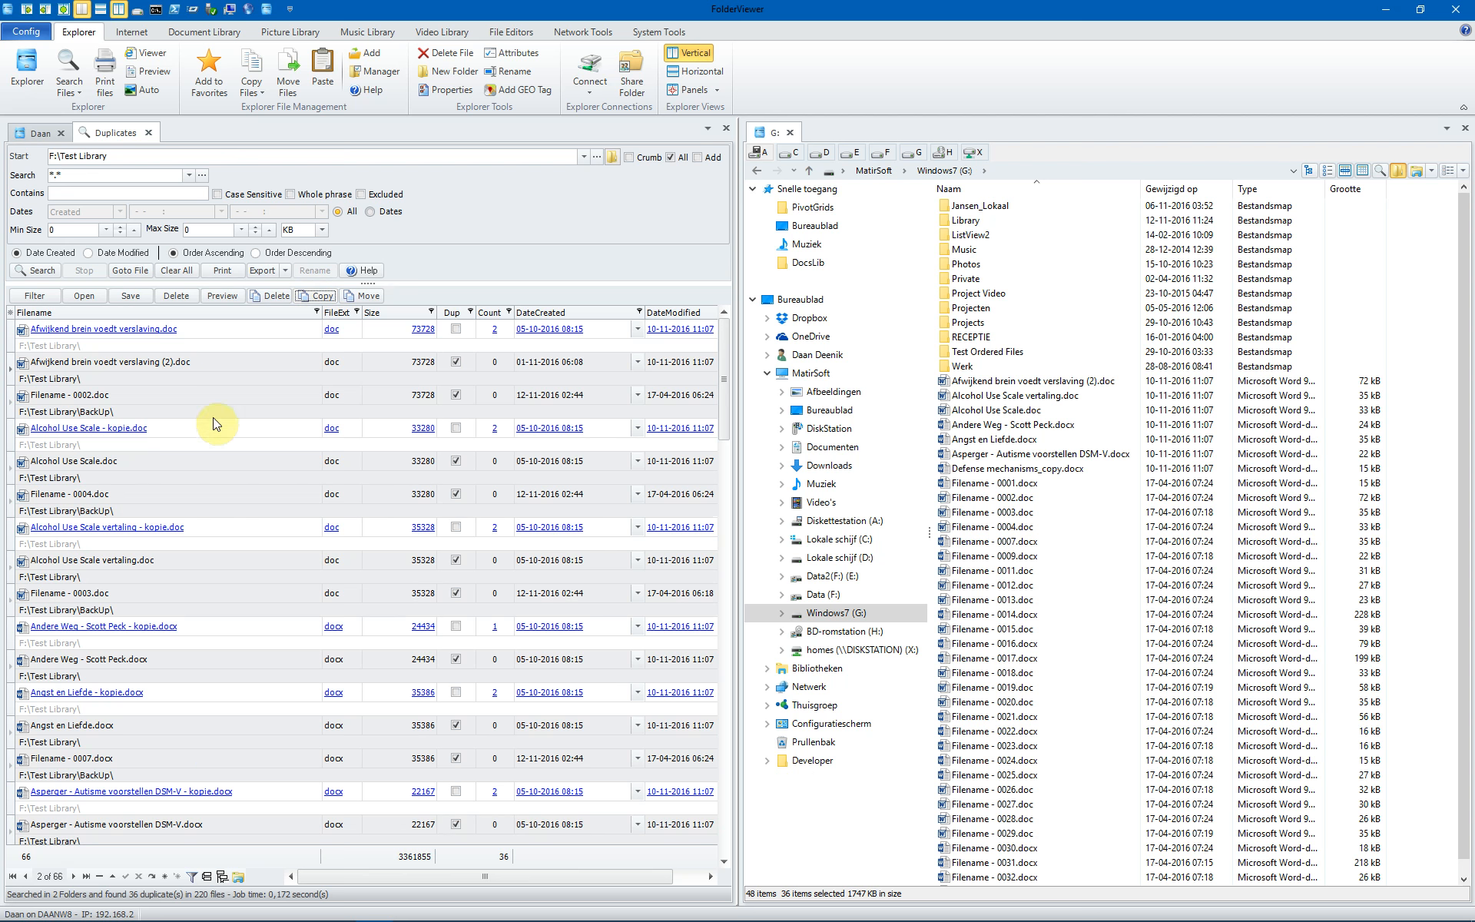
{"action": "mouse_move", "coordinate": [578, 339]}
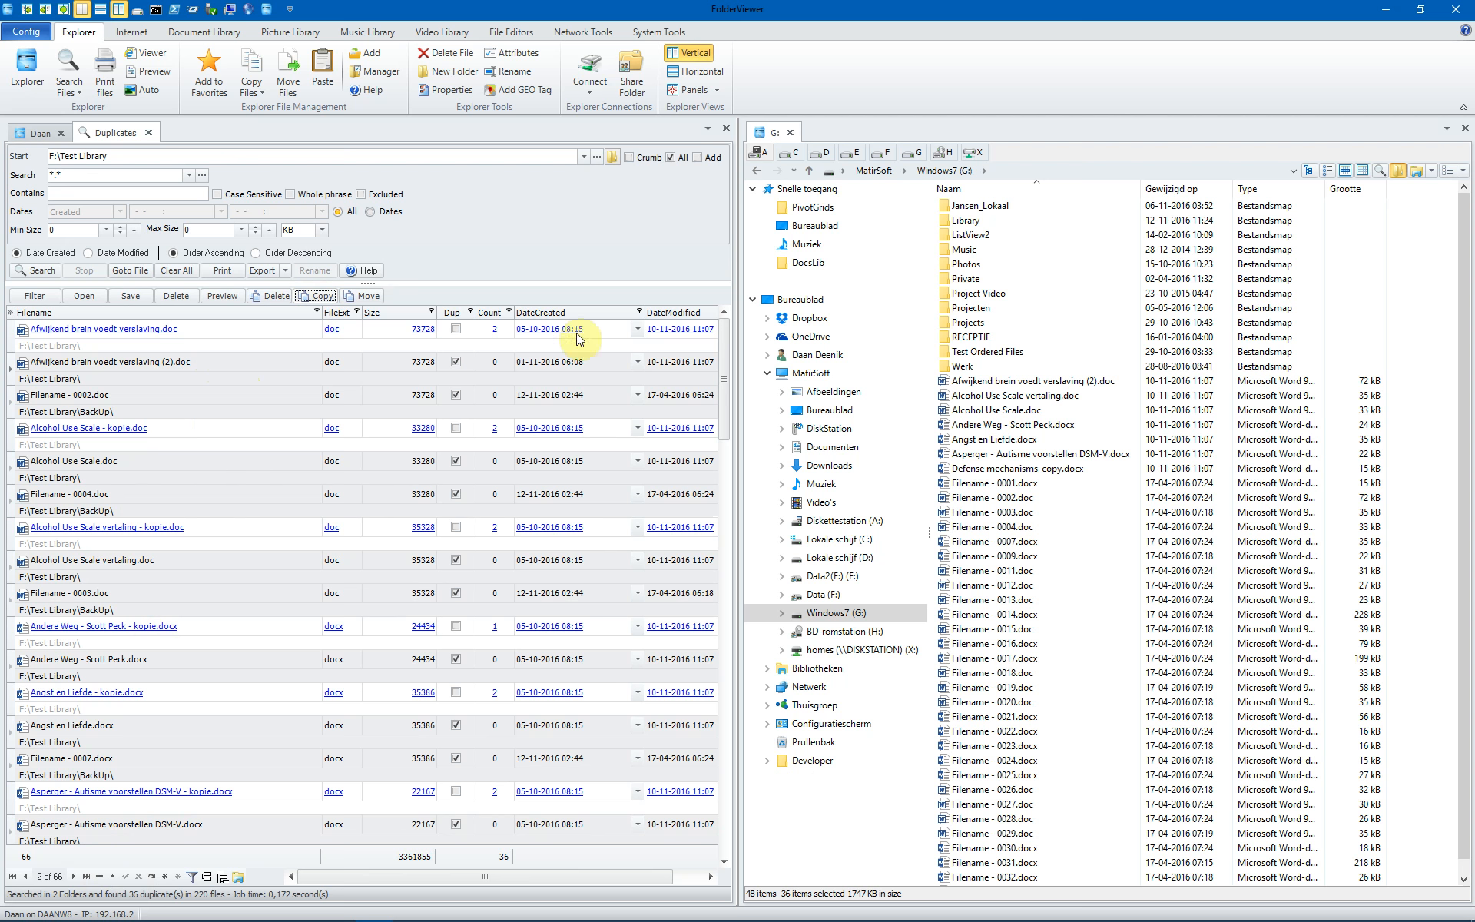
{"action": "mouse_move", "coordinate": [186, 330]}
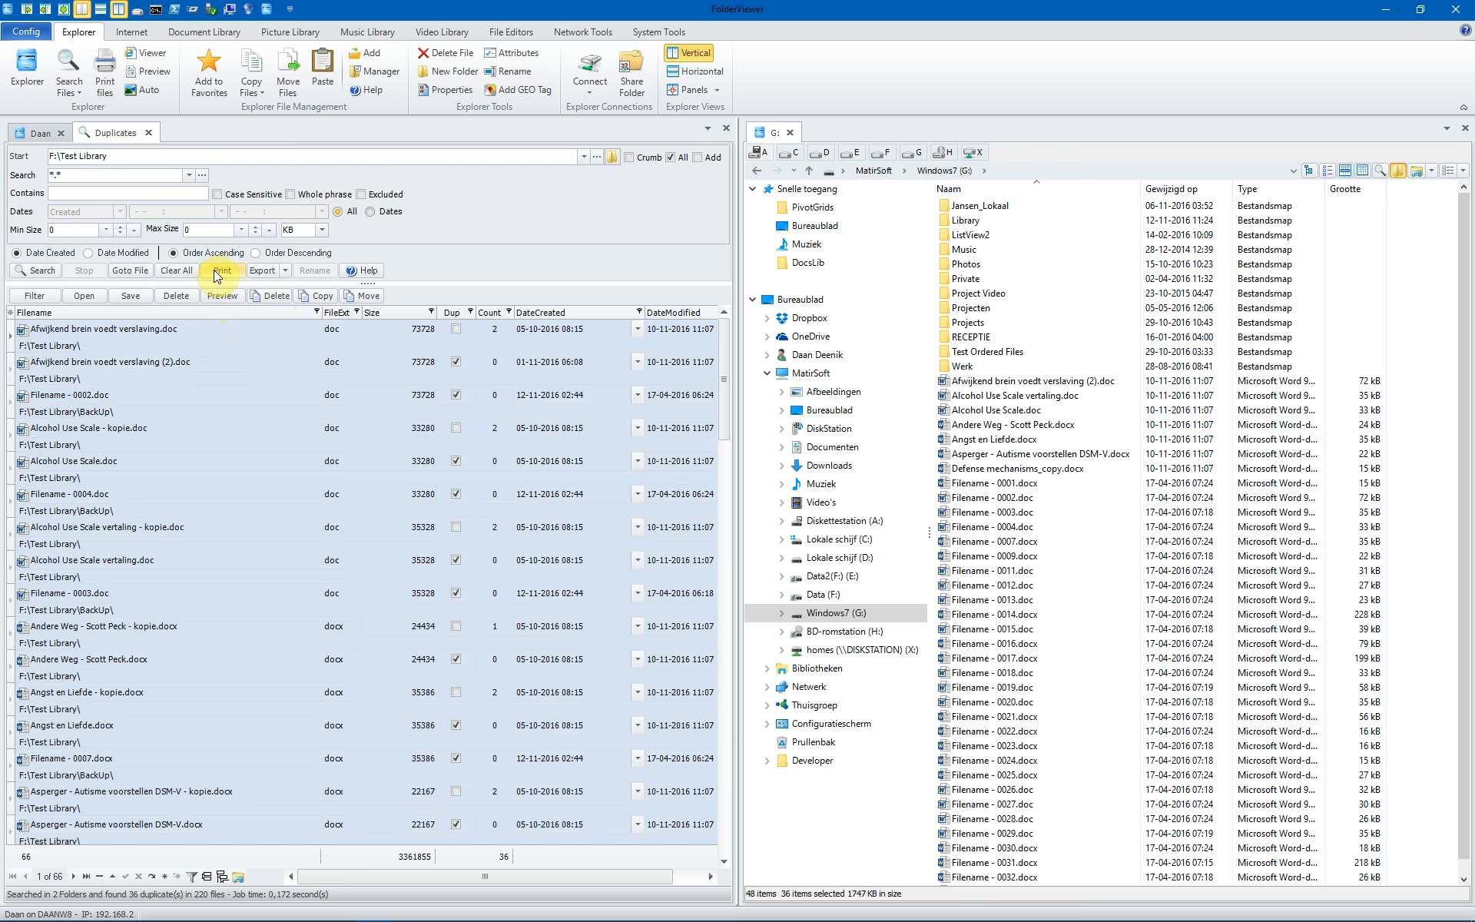
{"action": "left_click", "coordinate": [222, 272]}
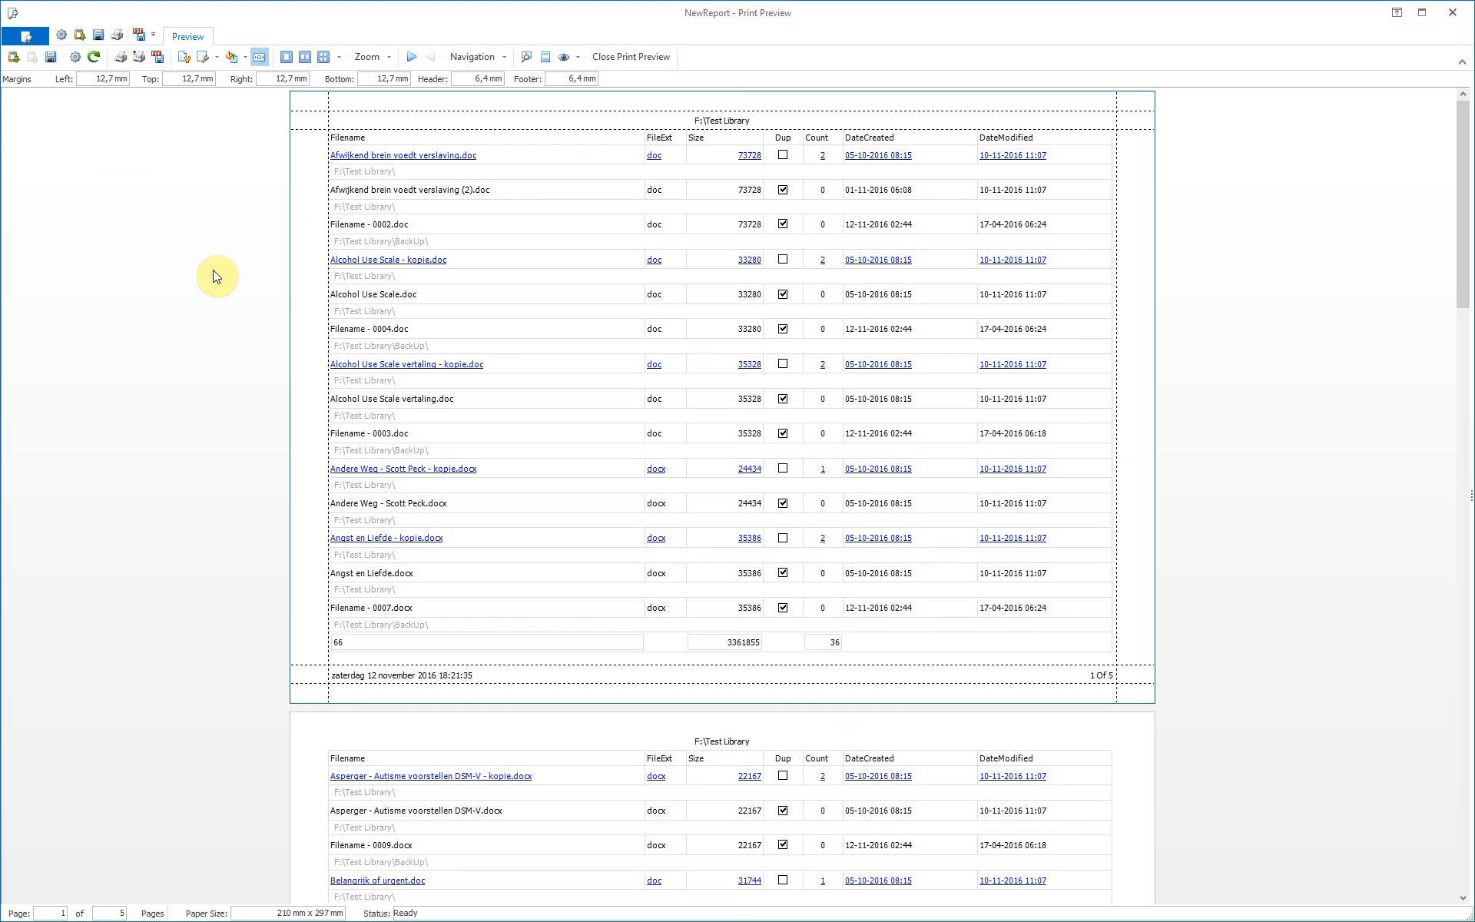
{"action": "mouse_move", "coordinate": [692, 329]}
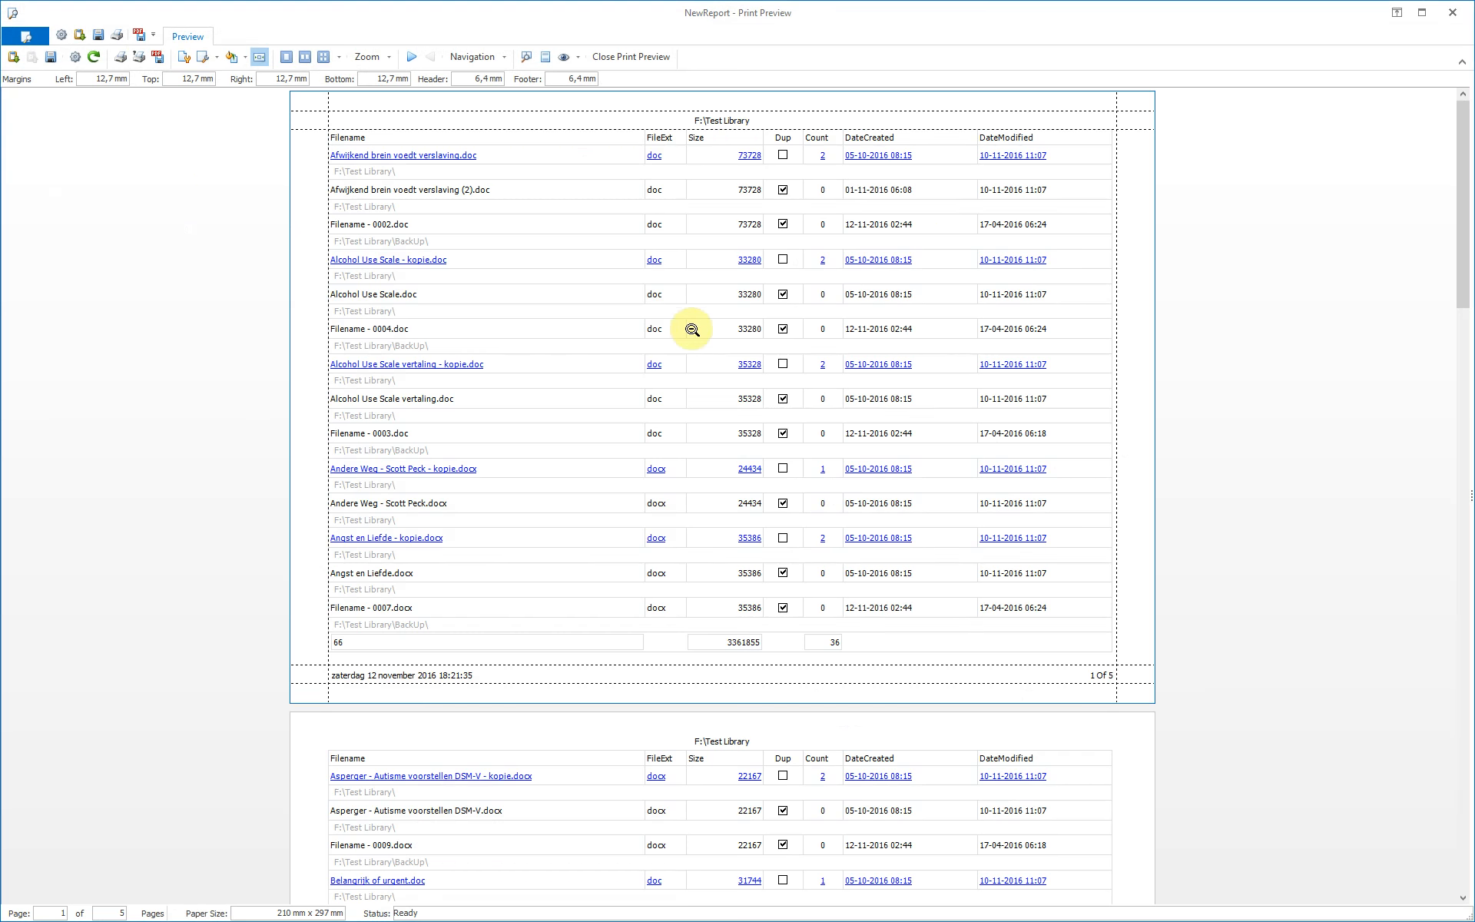
{"action": "mouse_move", "coordinate": [516, 154]}
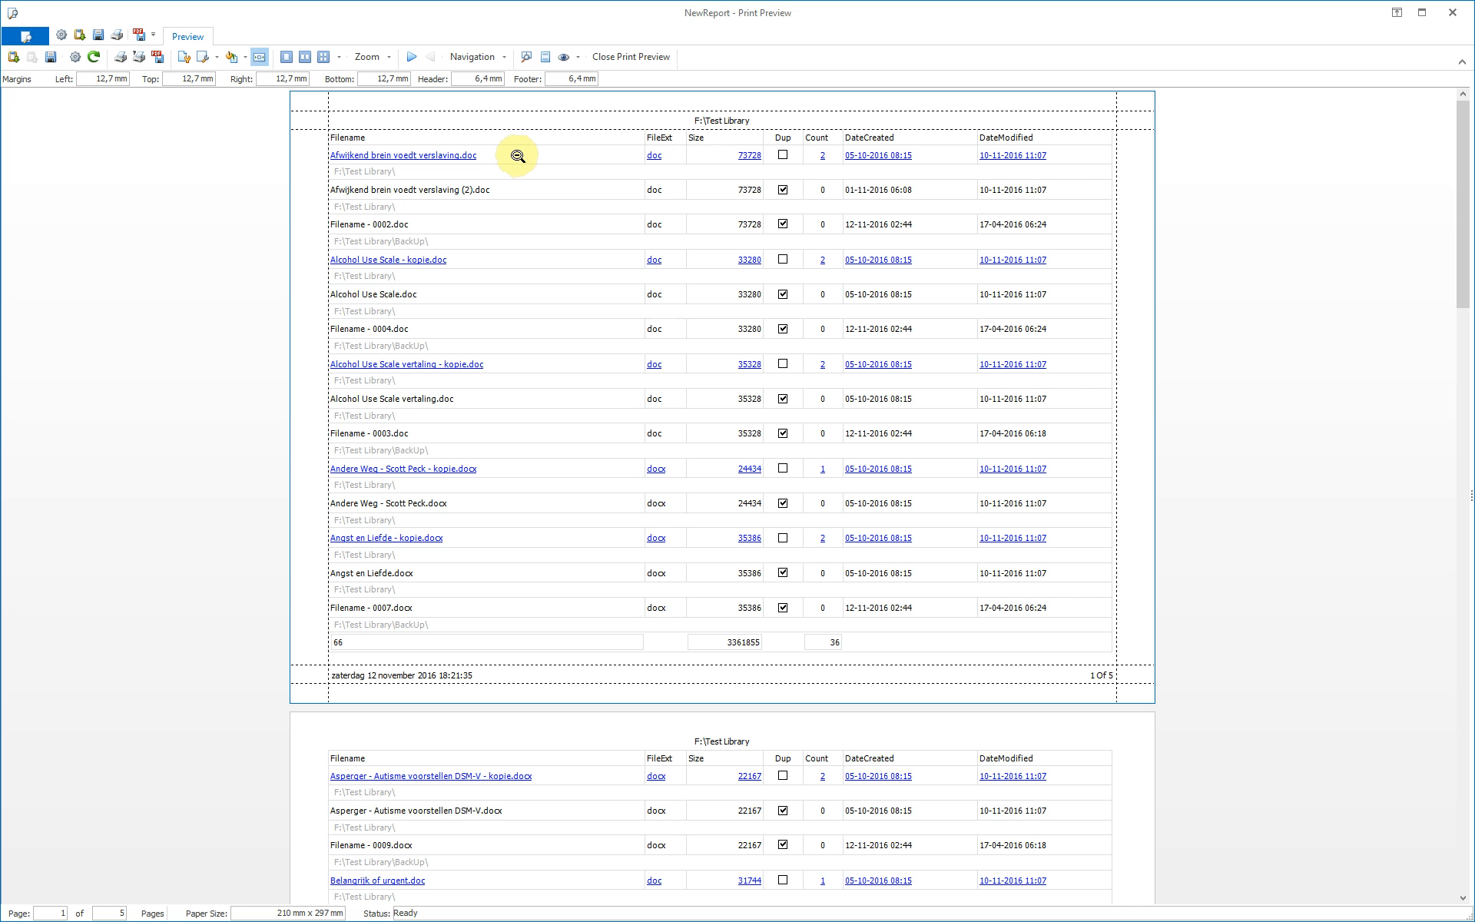
{"action": "mouse_move", "coordinate": [515, 188]}
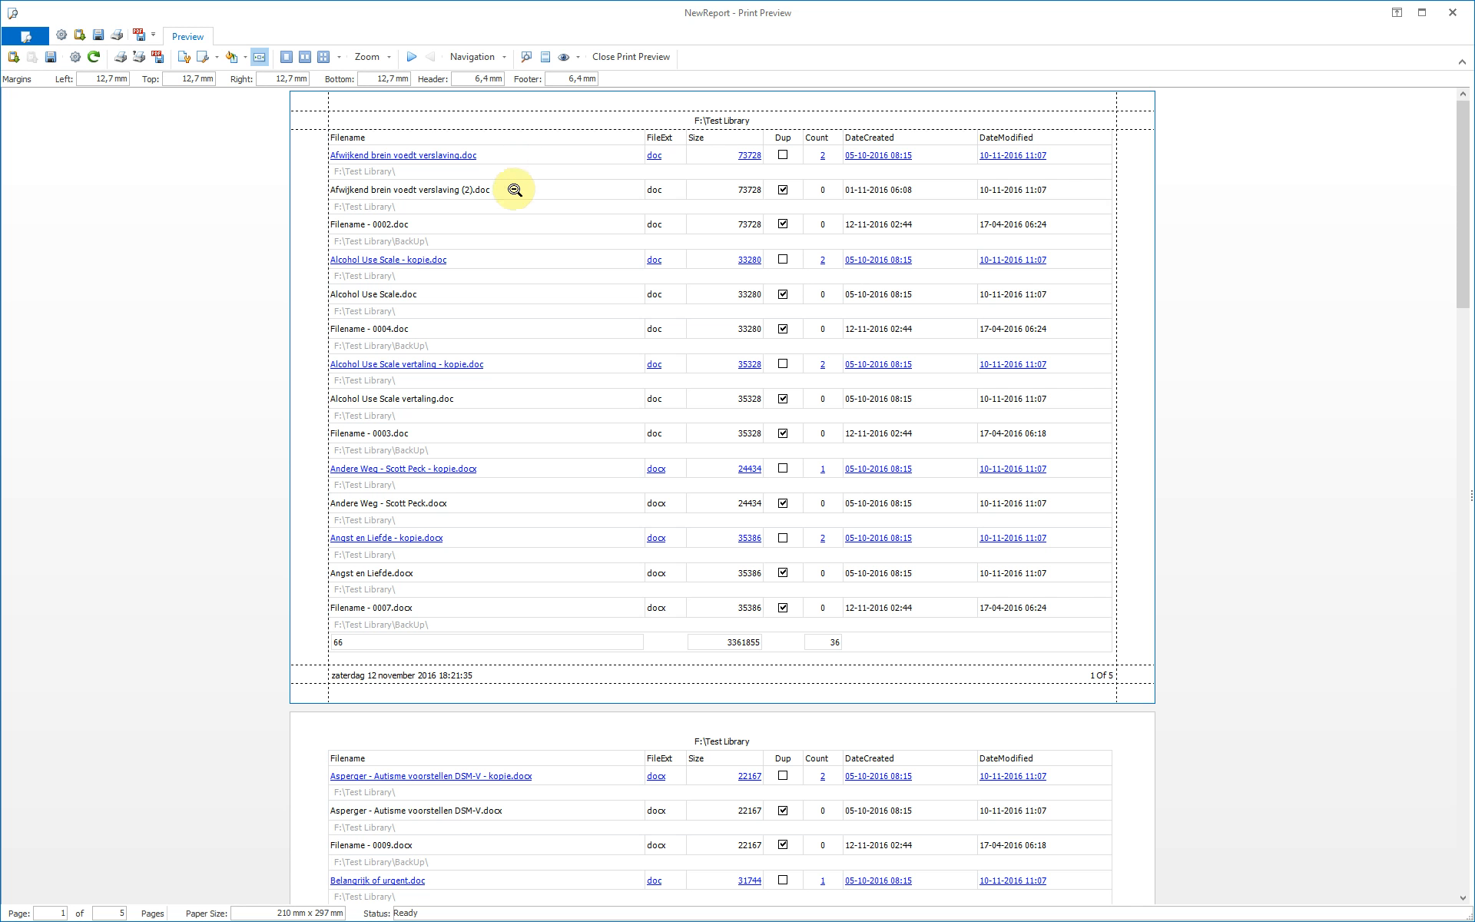
{"action": "mouse_move", "coordinate": [505, 227]}
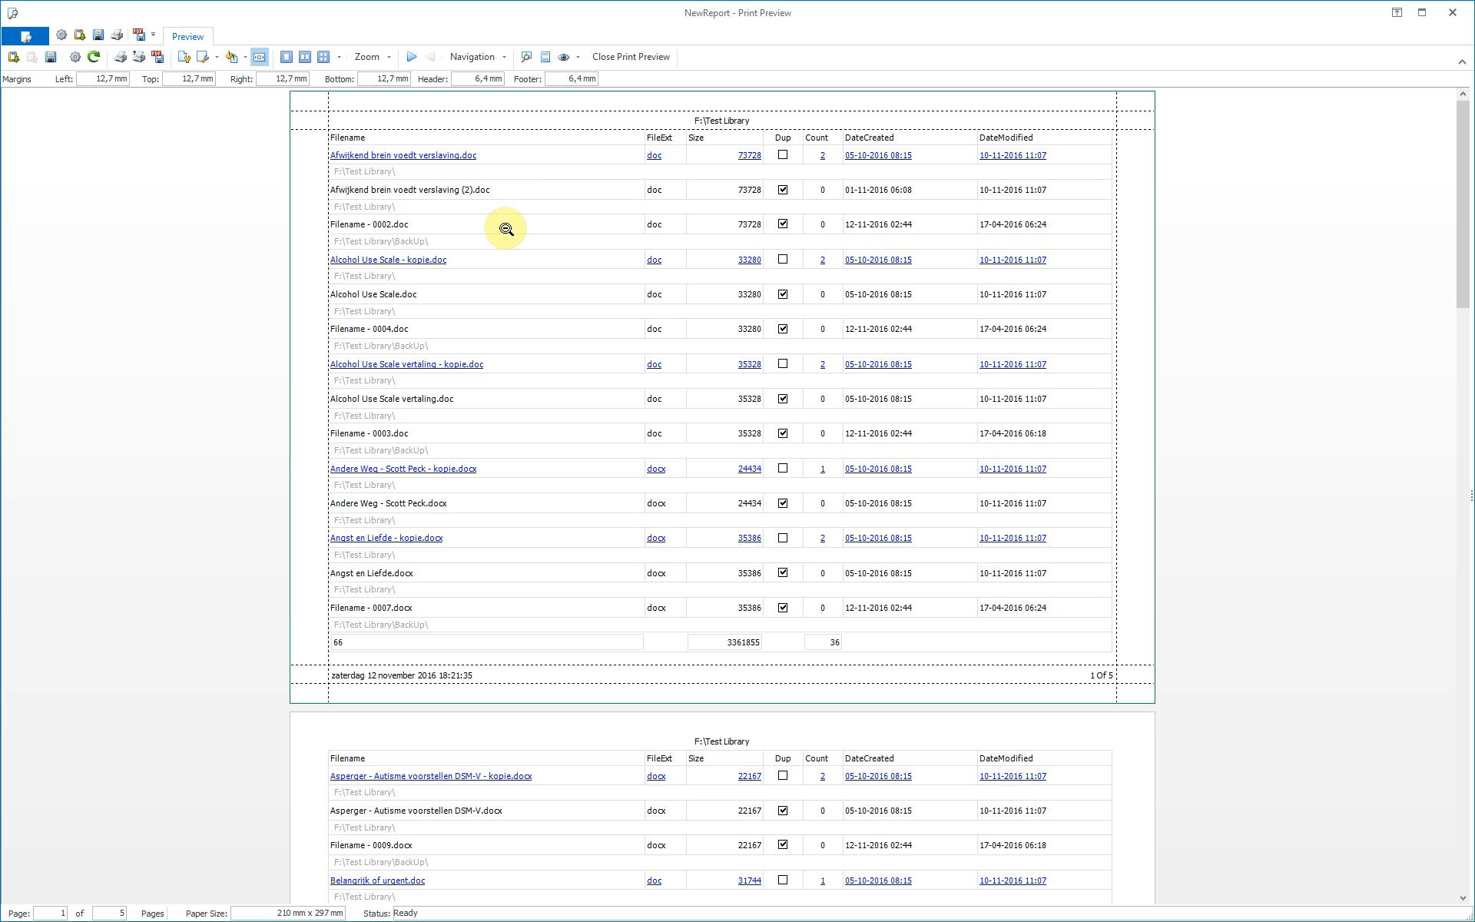
{"action": "mouse_move", "coordinate": [507, 185]}
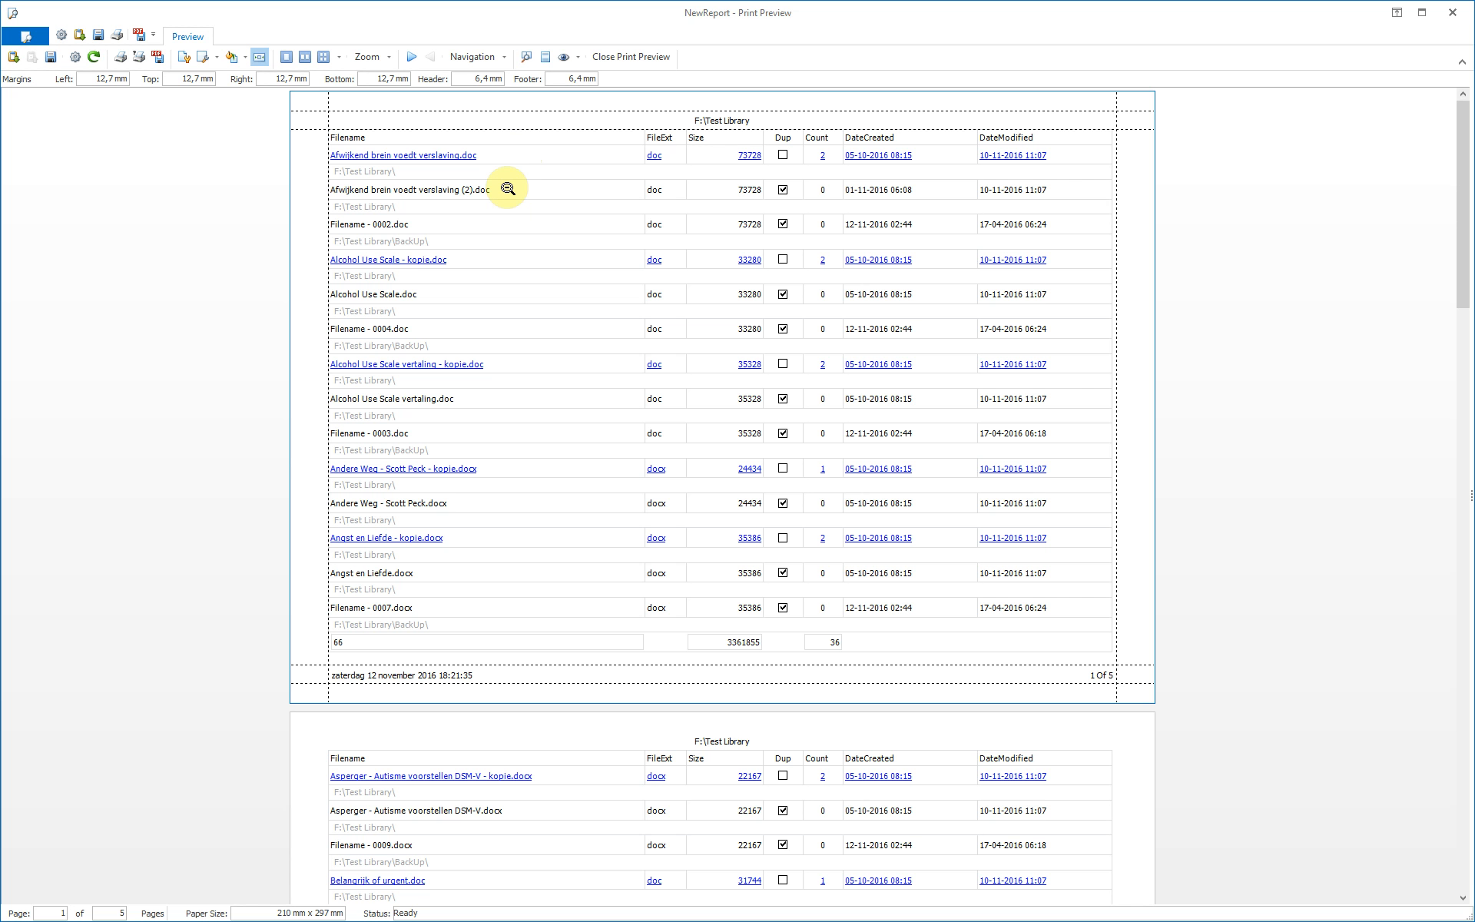
{"action": "mouse_move", "coordinate": [783, 219]}
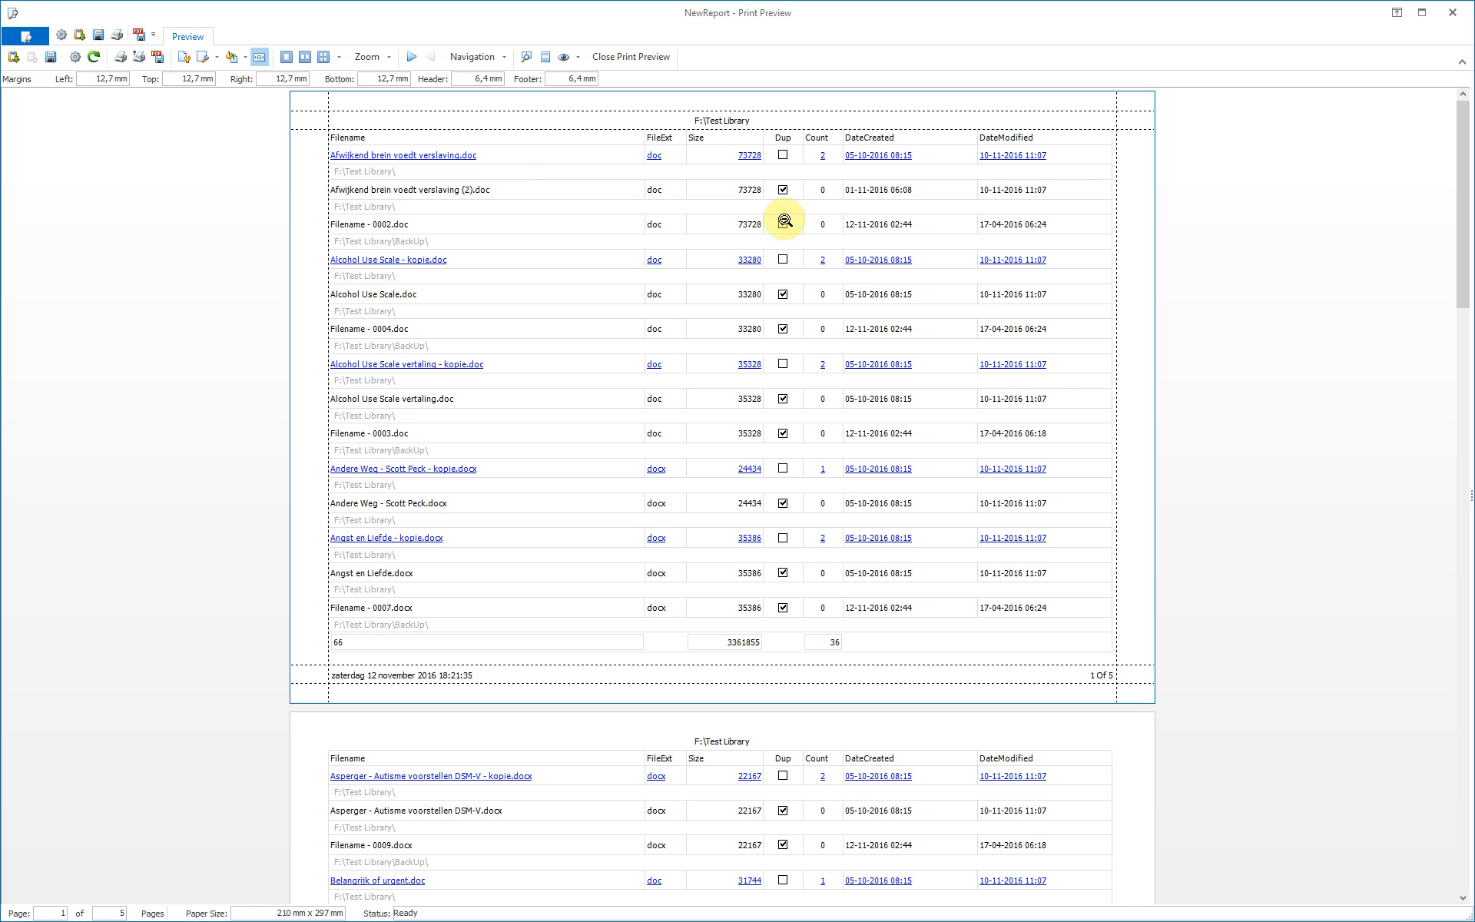
{"action": "mouse_move", "coordinate": [718, 197]}
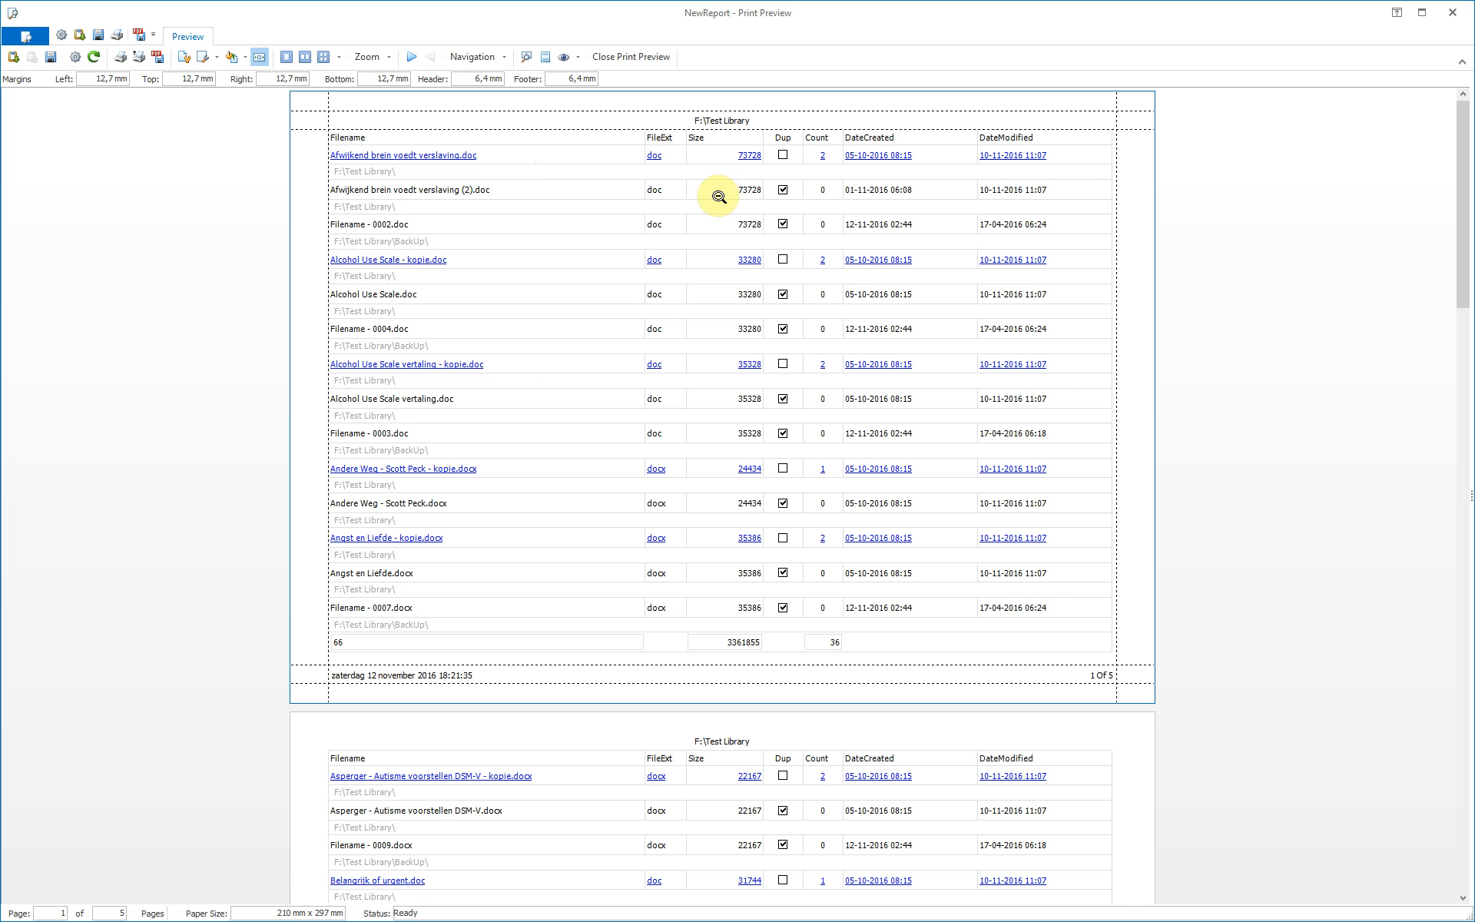
{"action": "mouse_move", "coordinate": [722, 223]}
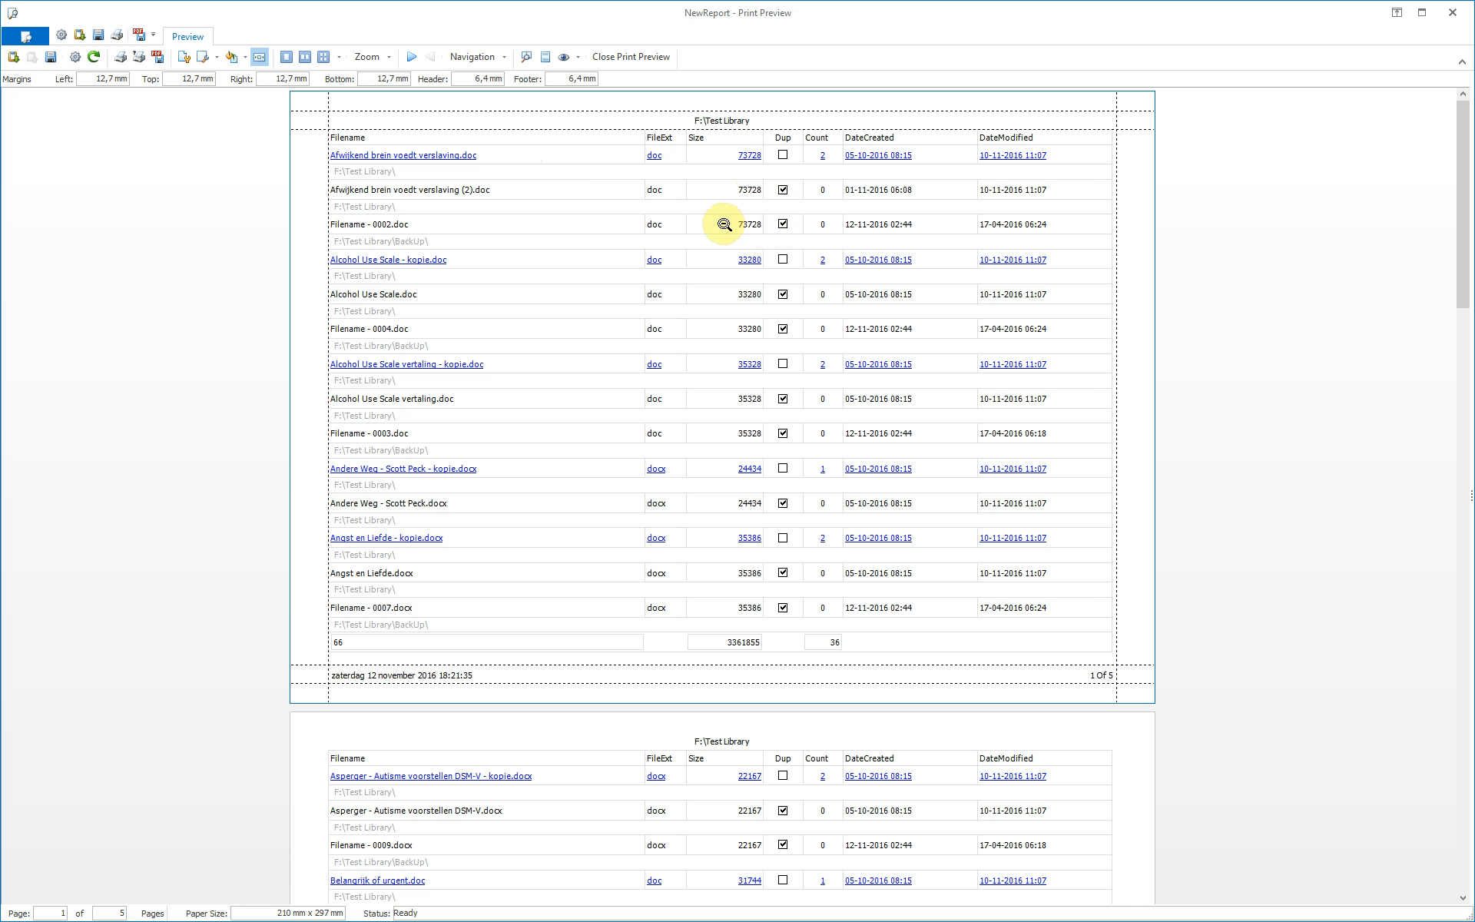
{"action": "left_click", "coordinate": [630, 56]}
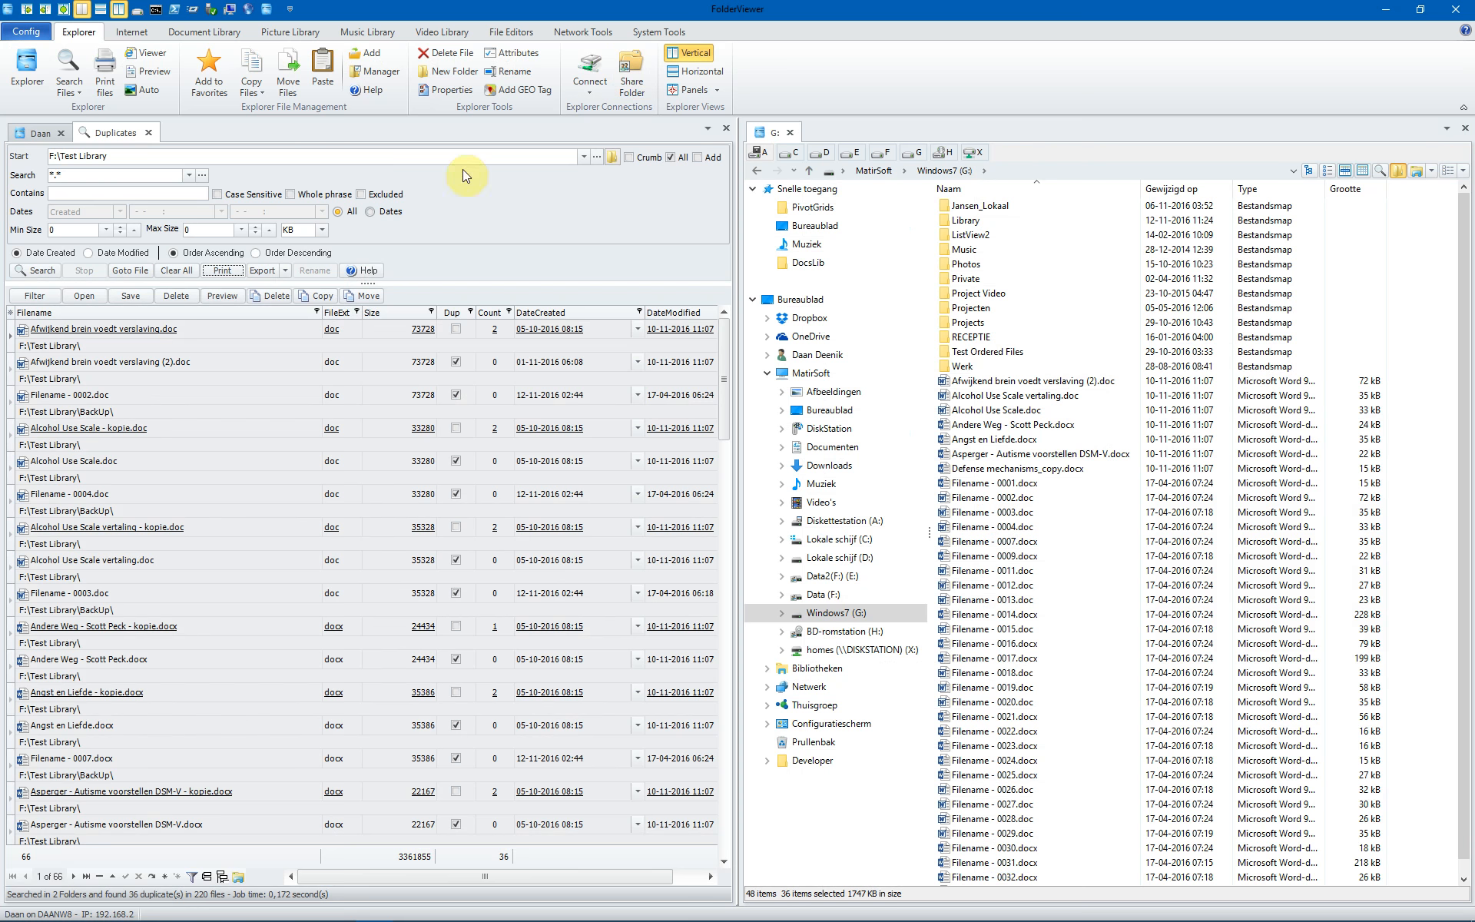
- Select Afwijkend brein voedt verslaving.doc and open the export formats list
{"action": "left_click", "coordinate": [101, 330]}
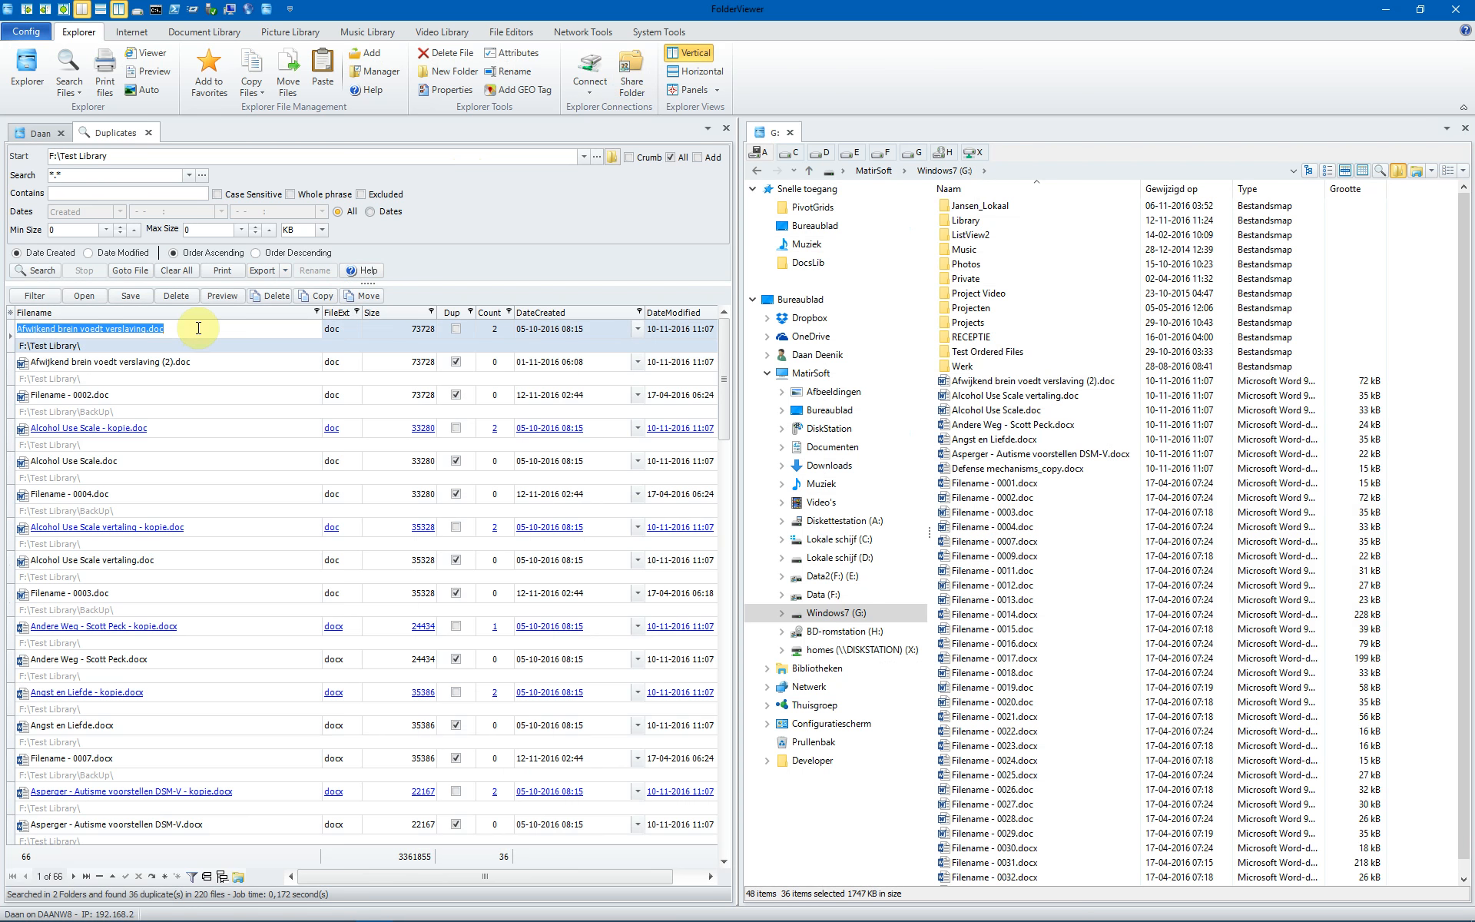
{"action": "mouse_move", "coordinate": [213, 402]}
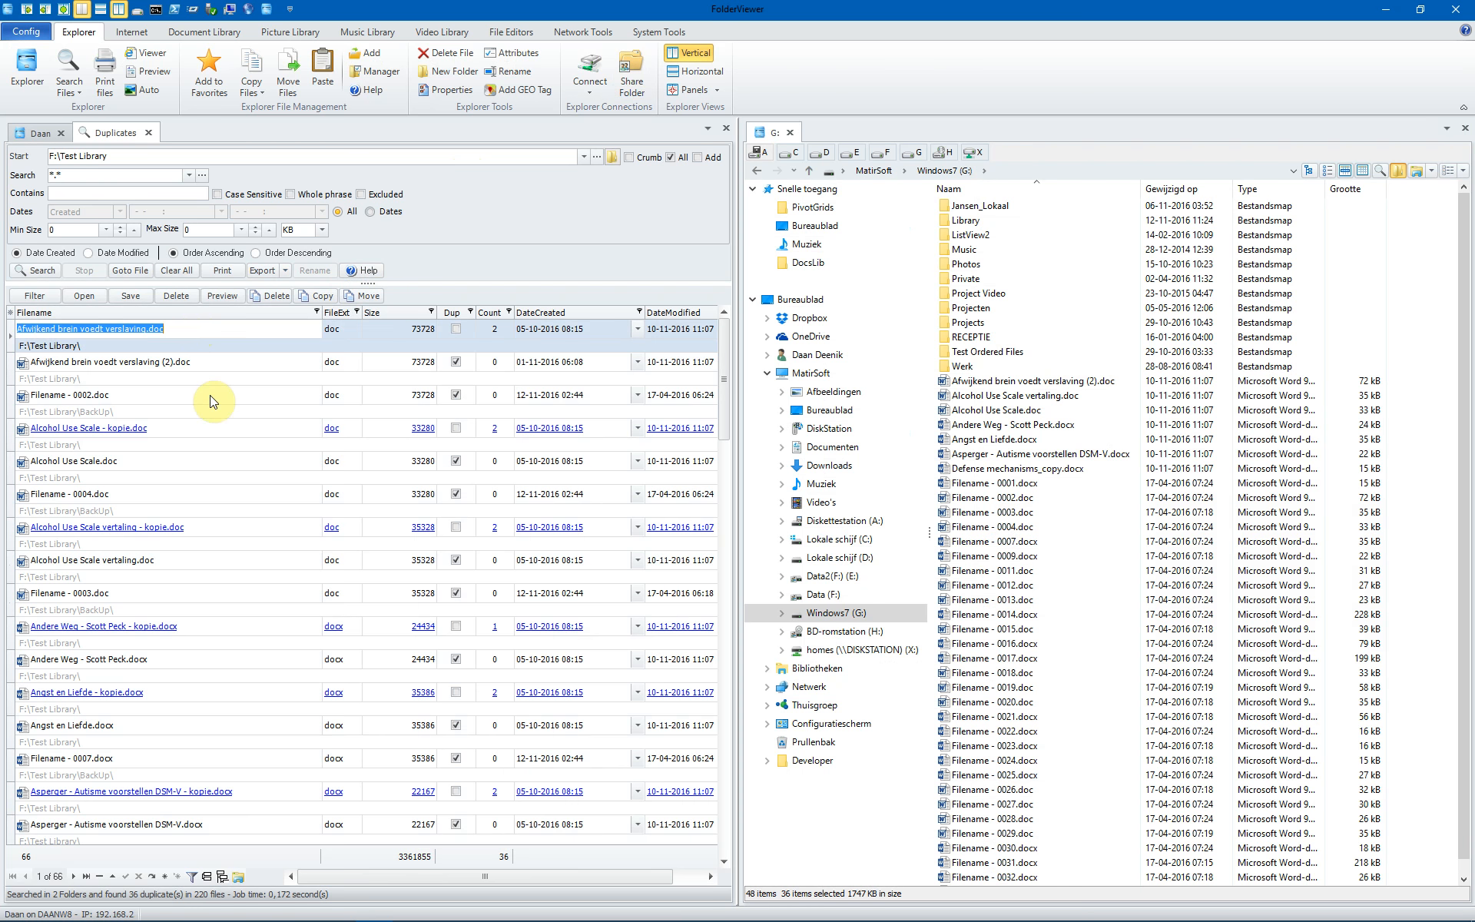
{"action": "mouse_move", "coordinate": [223, 334]}
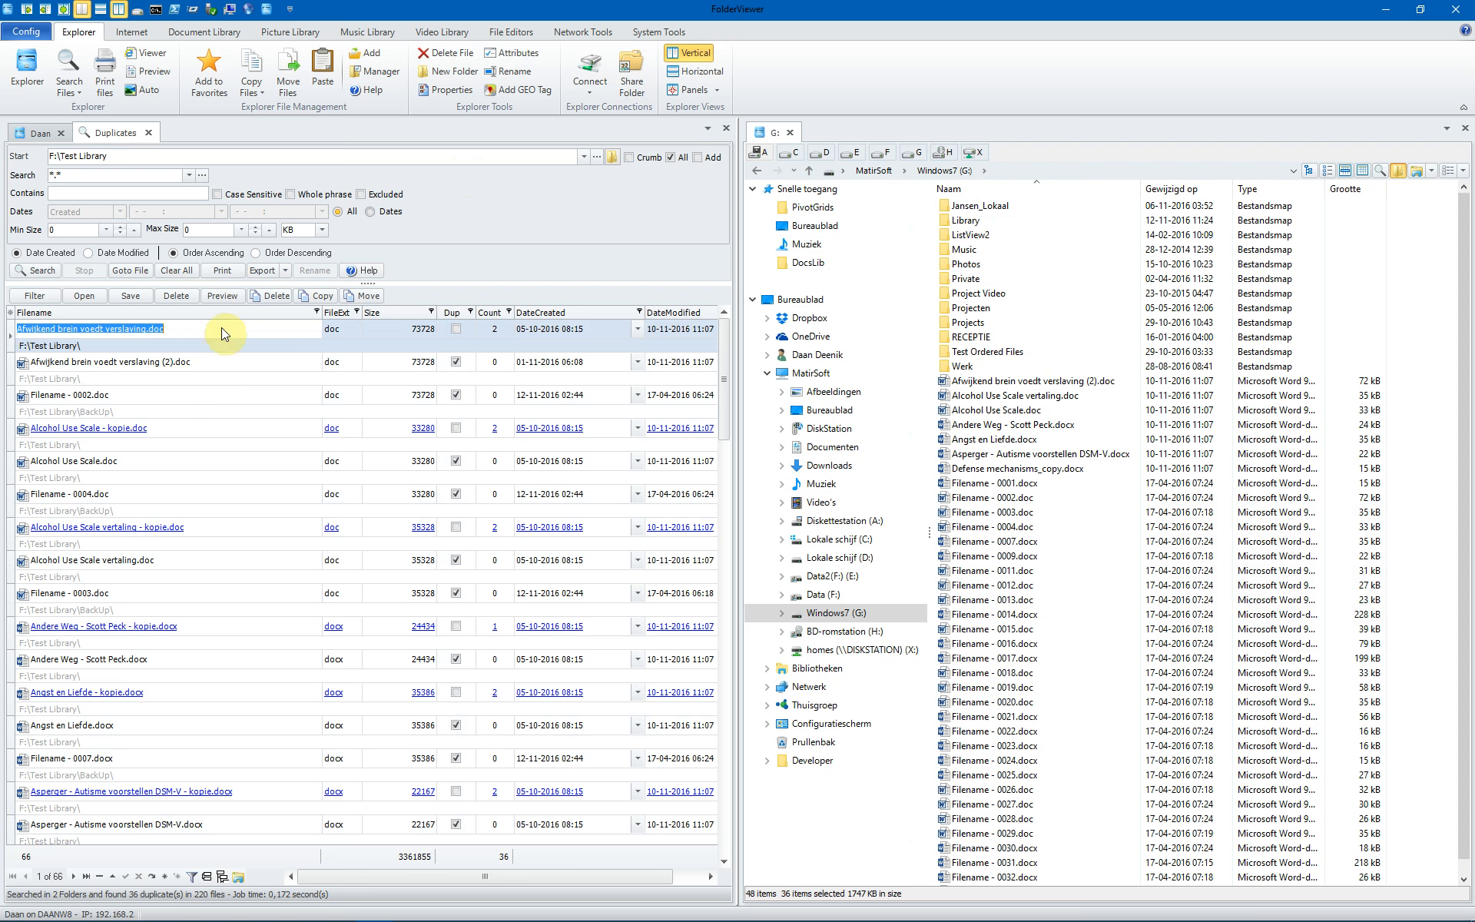
{"action": "left_click", "coordinate": [263, 270]}
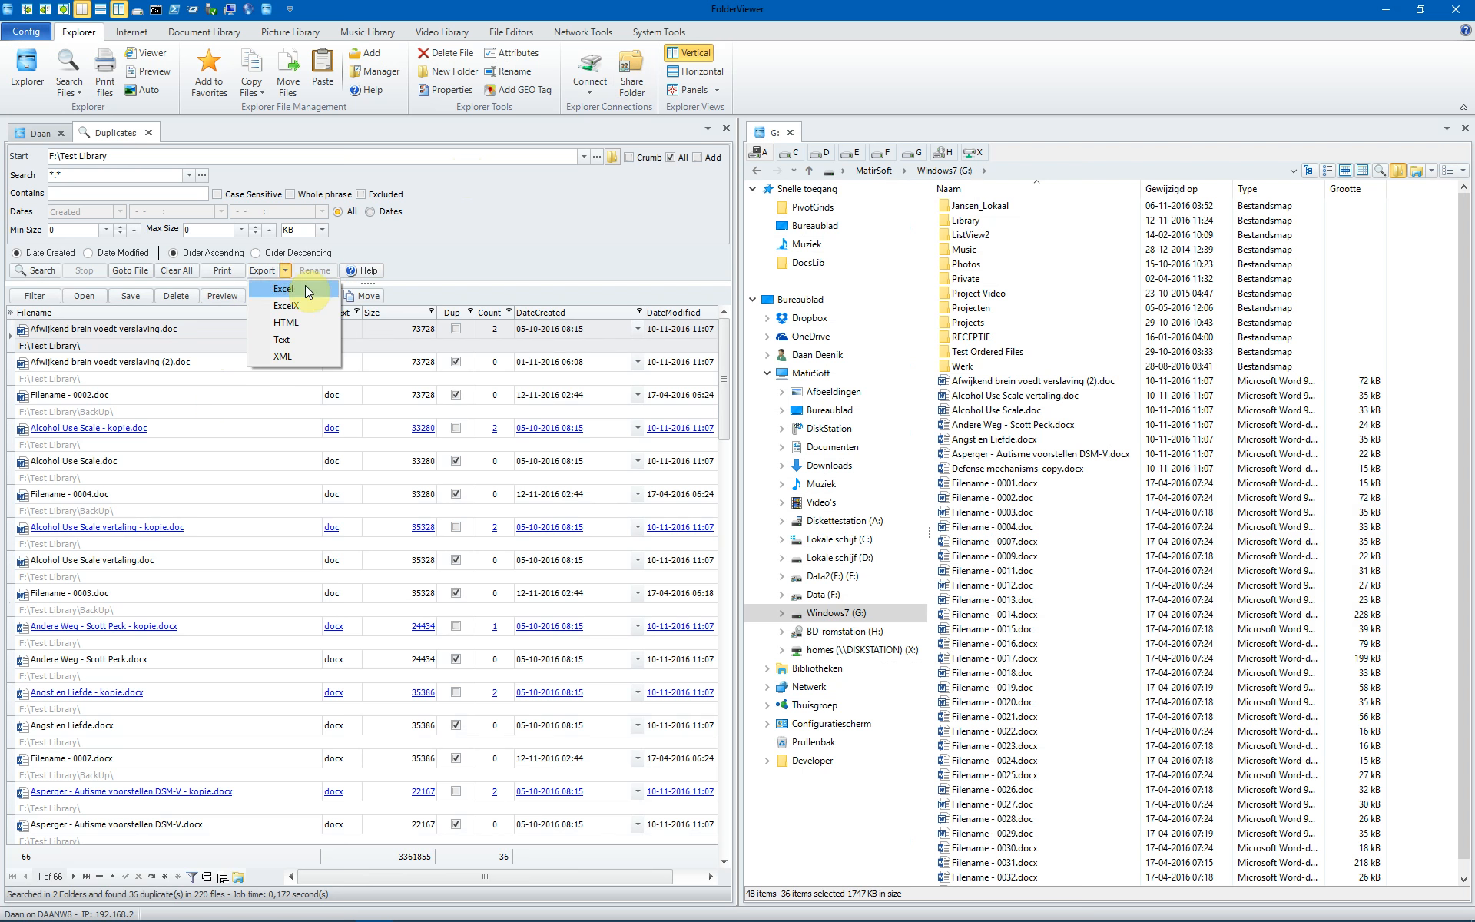
{"action": "mouse_move", "coordinate": [326, 294]}
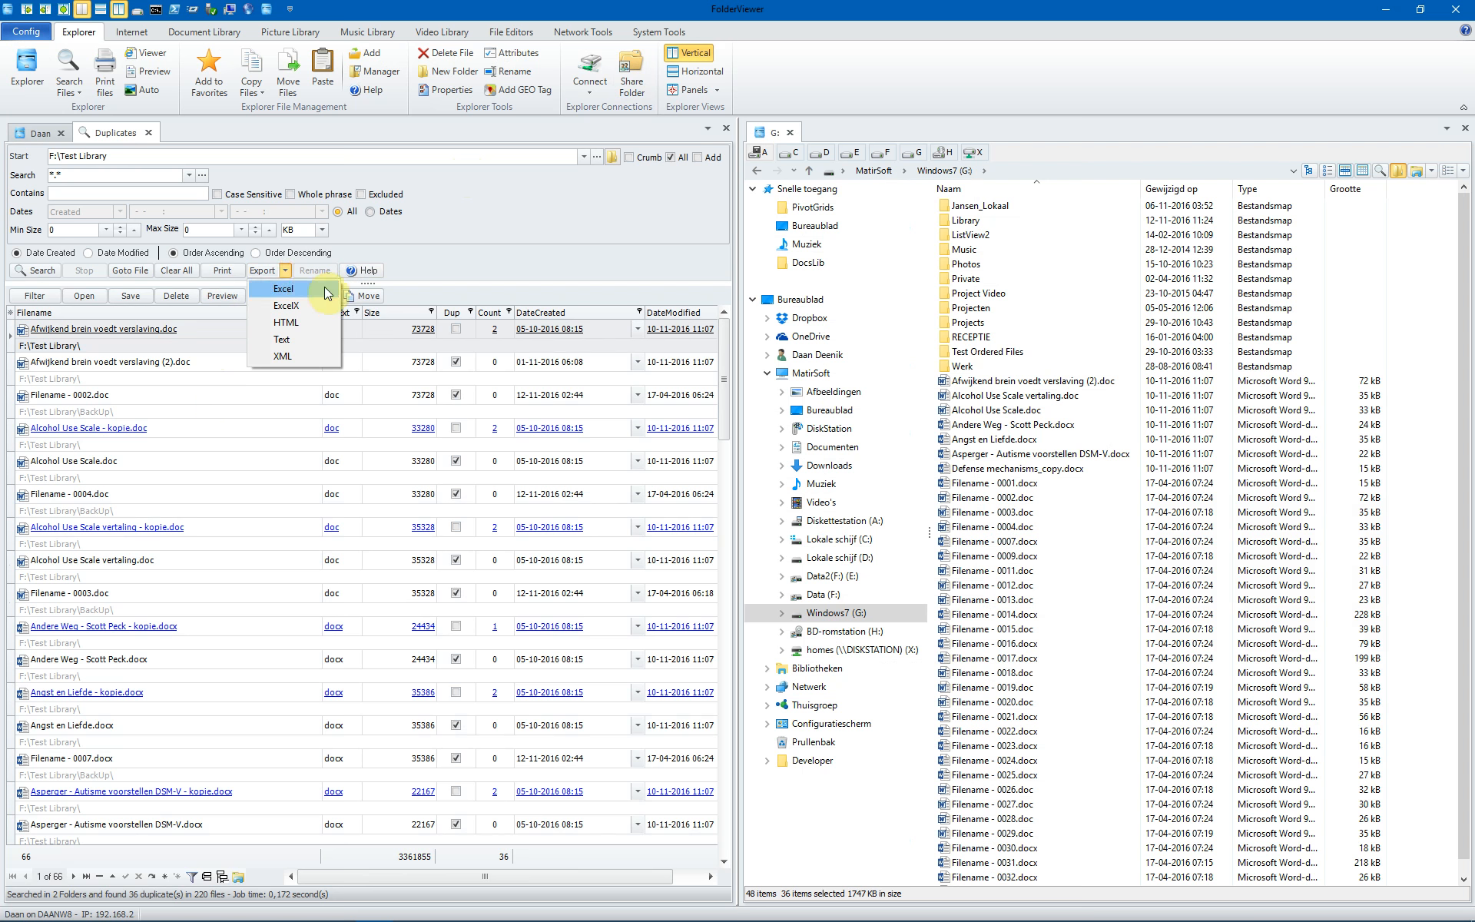
{"action": "mouse_move", "coordinate": [326, 362]}
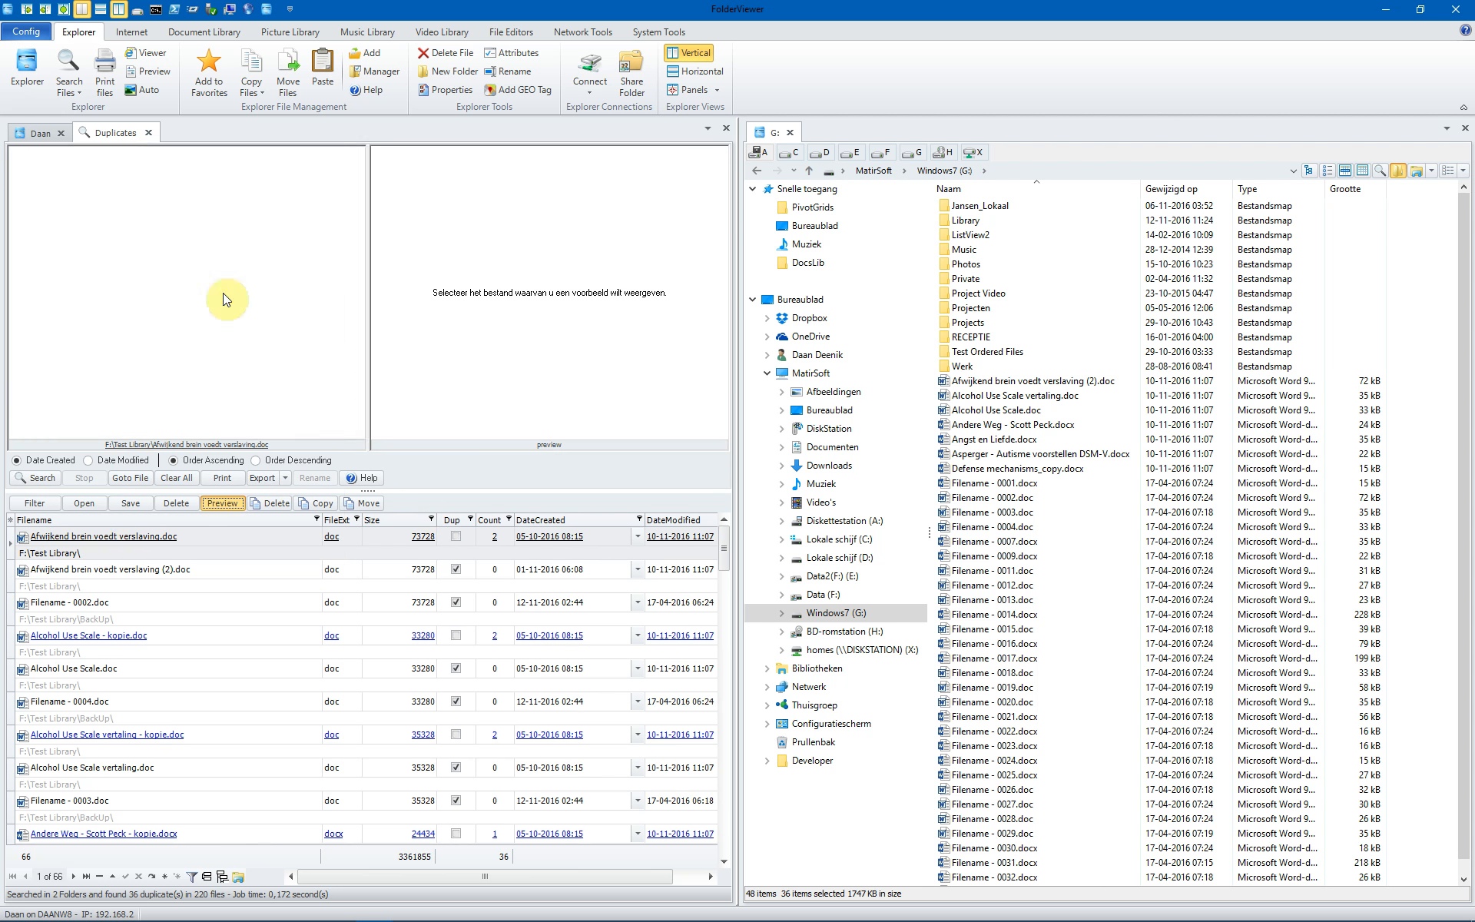
- Load Afwijkend brein voedt verslaving.doc in the left preview pane and its (2) duplicate in the right
{"action": "left_click", "coordinate": [101, 536]}
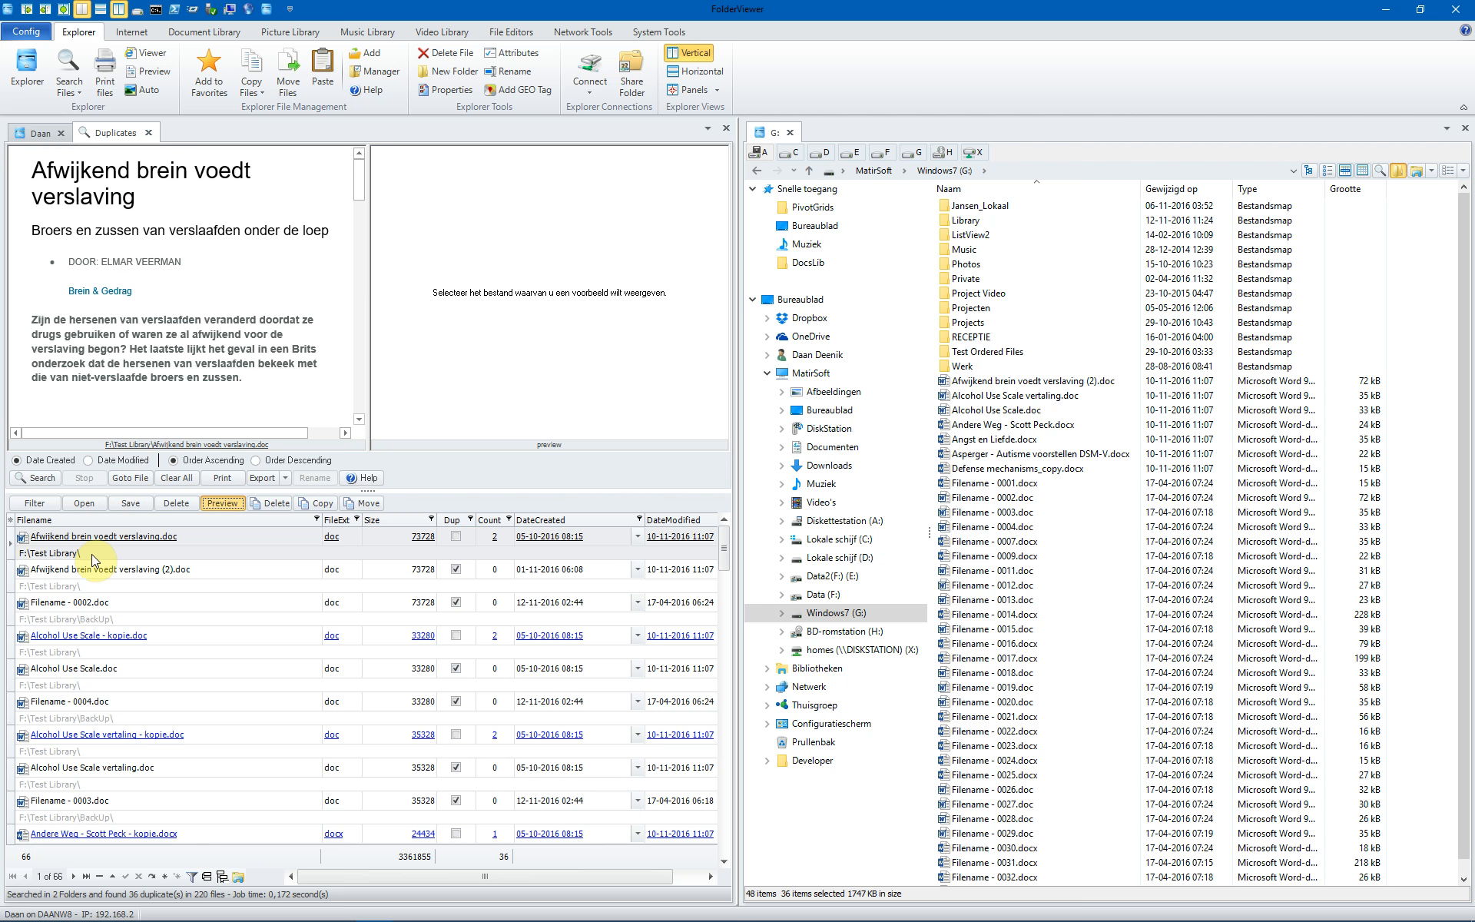
{"action": "mouse_move", "coordinate": [428, 451]}
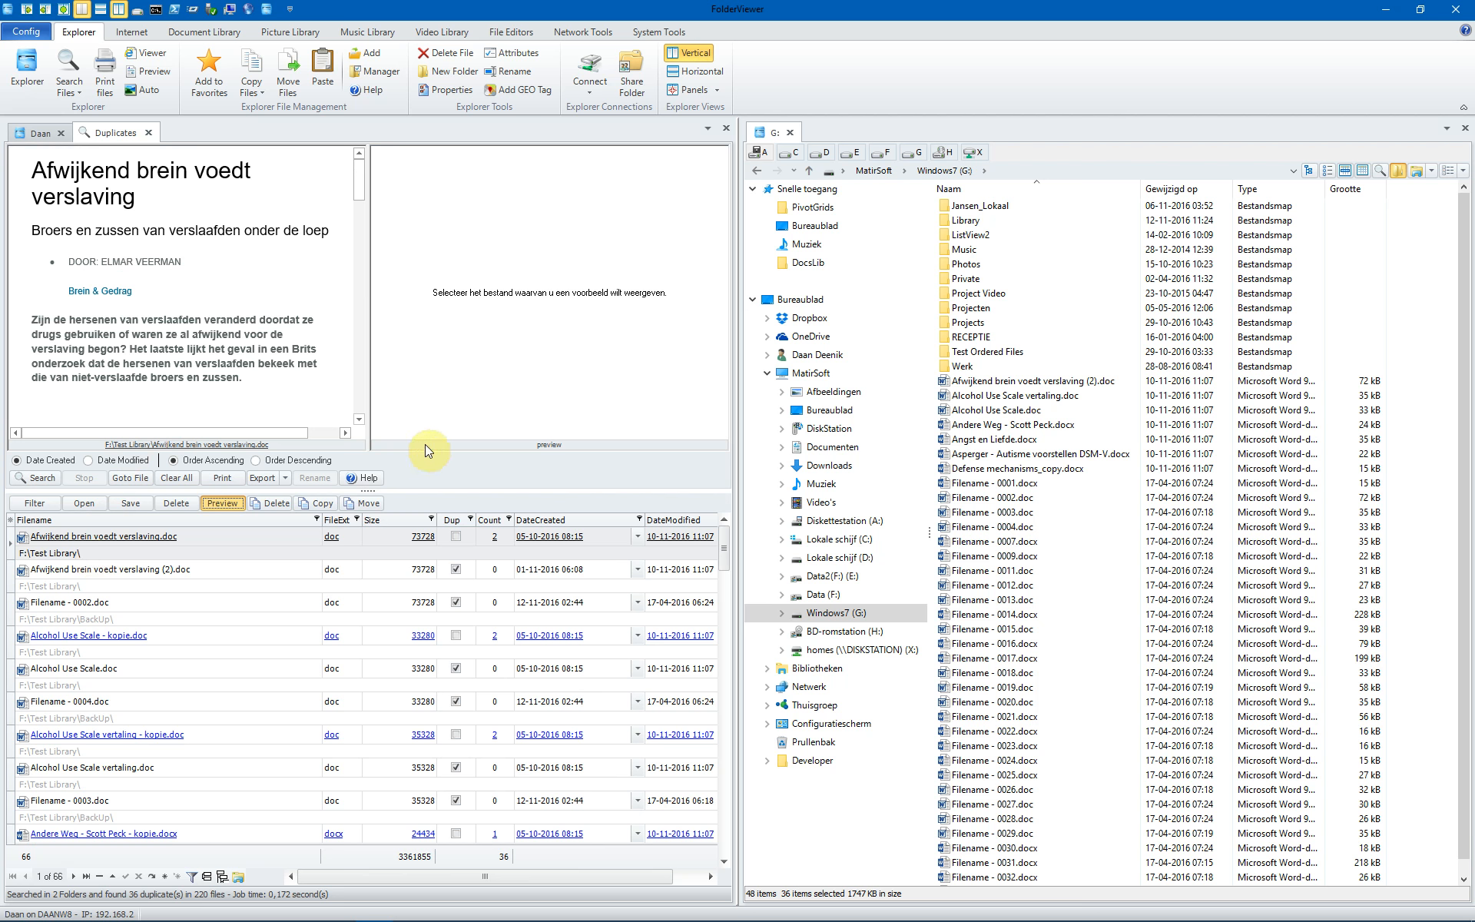
{"action": "left_click", "coordinate": [102, 537]}
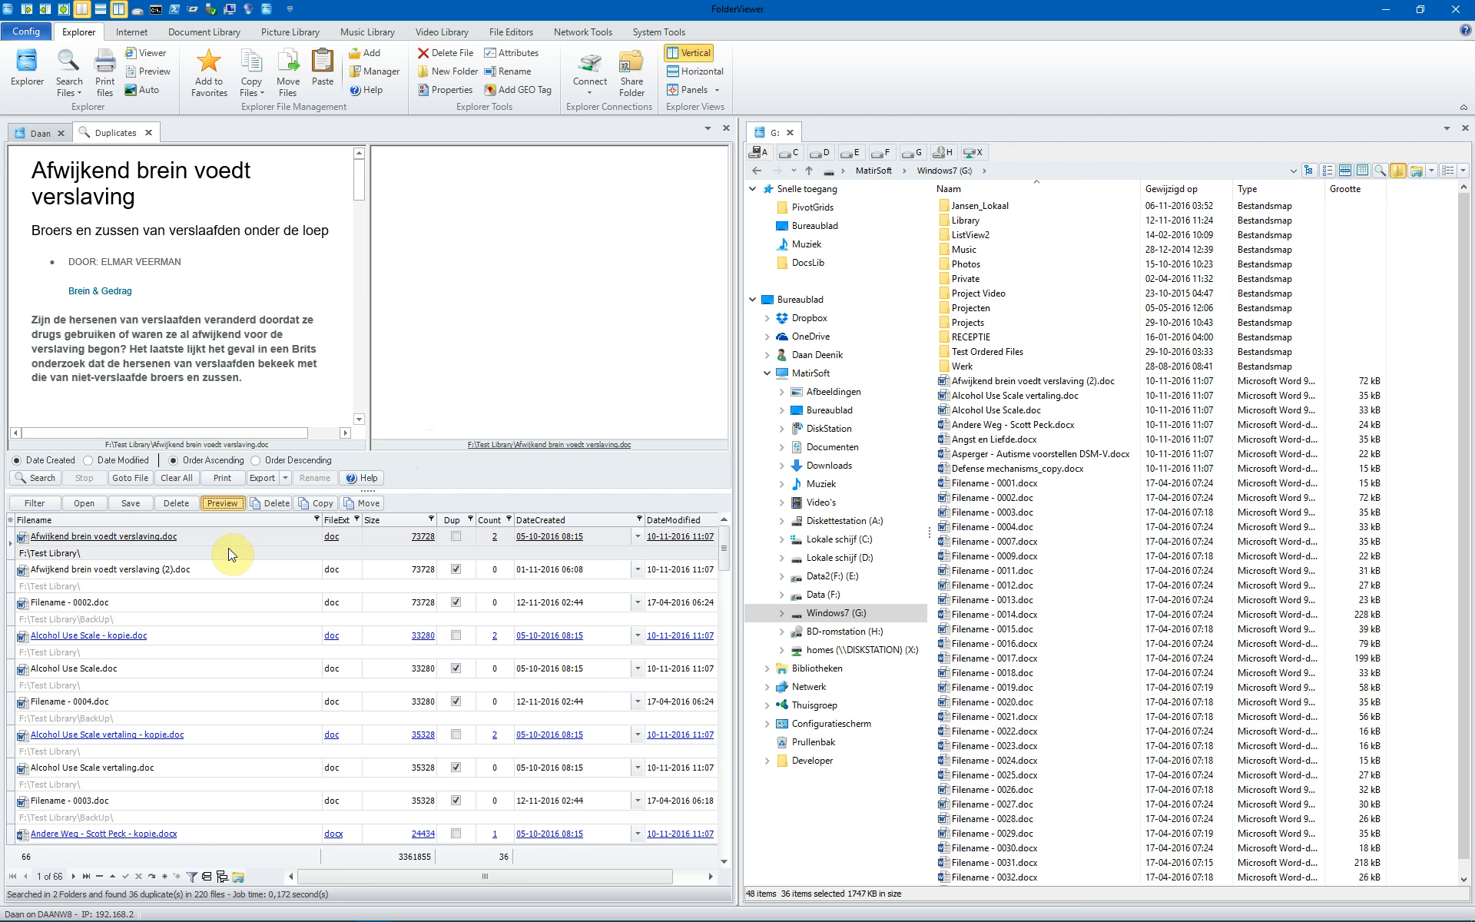
{"action": "left_click", "coordinate": [104, 569]}
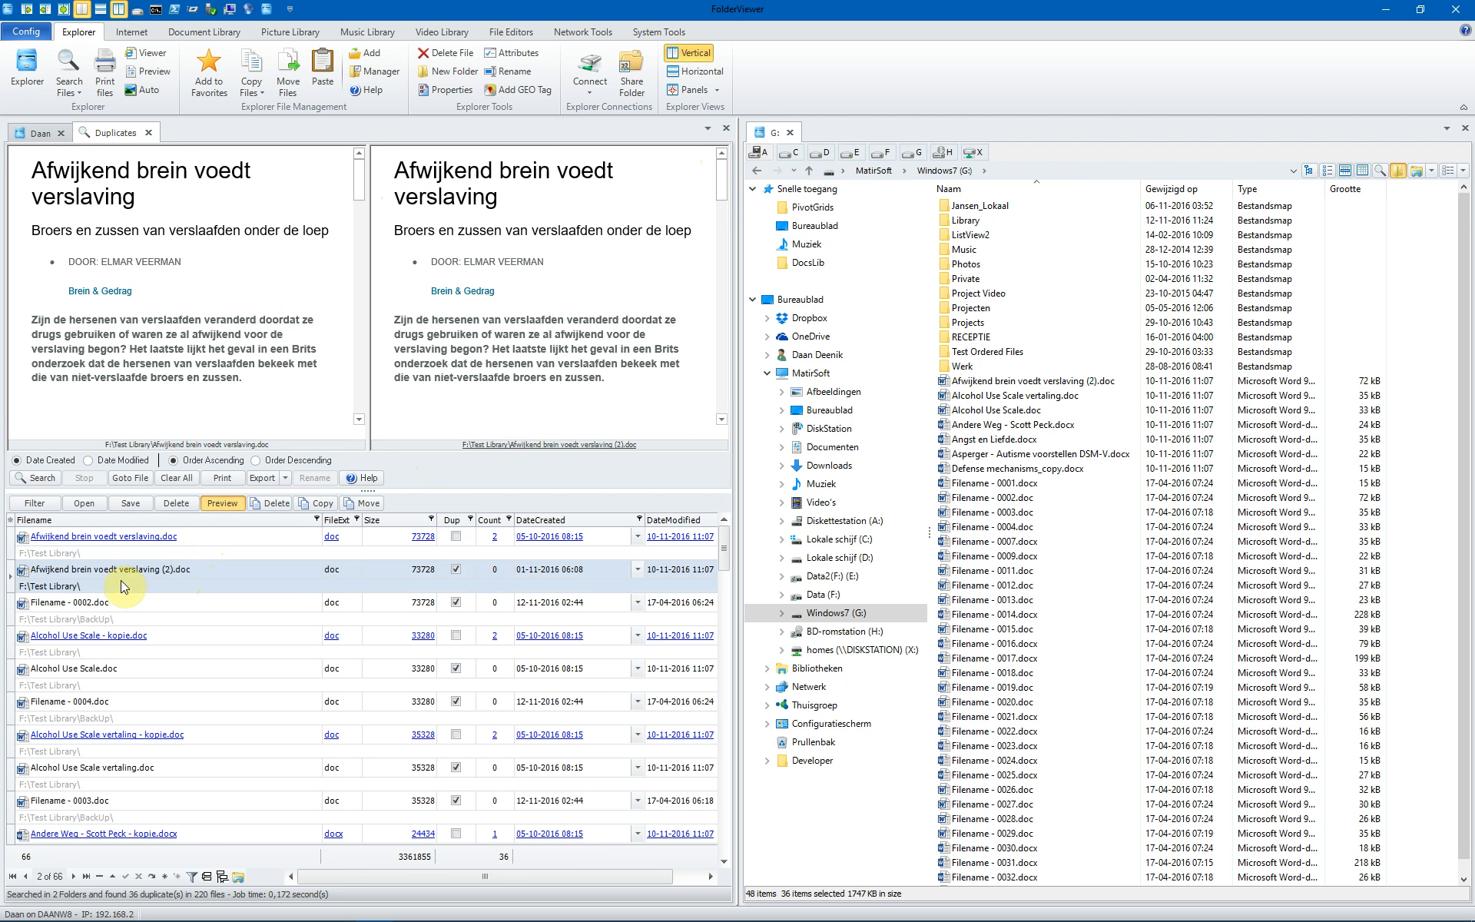
{"action": "mouse_move", "coordinate": [184, 546]}
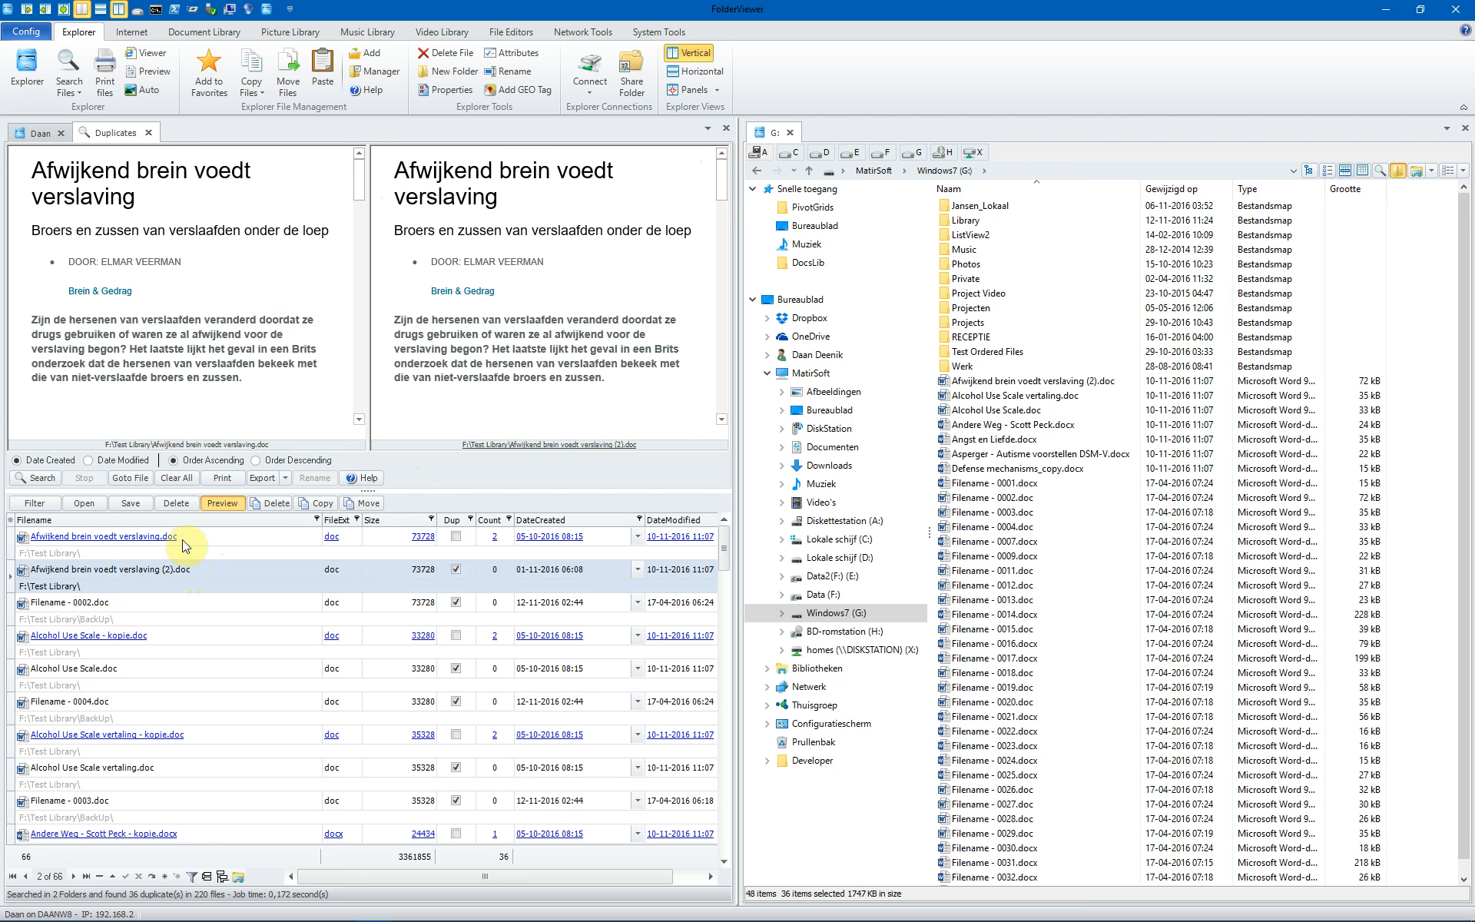
{"action": "mouse_move", "coordinate": [236, 575]}
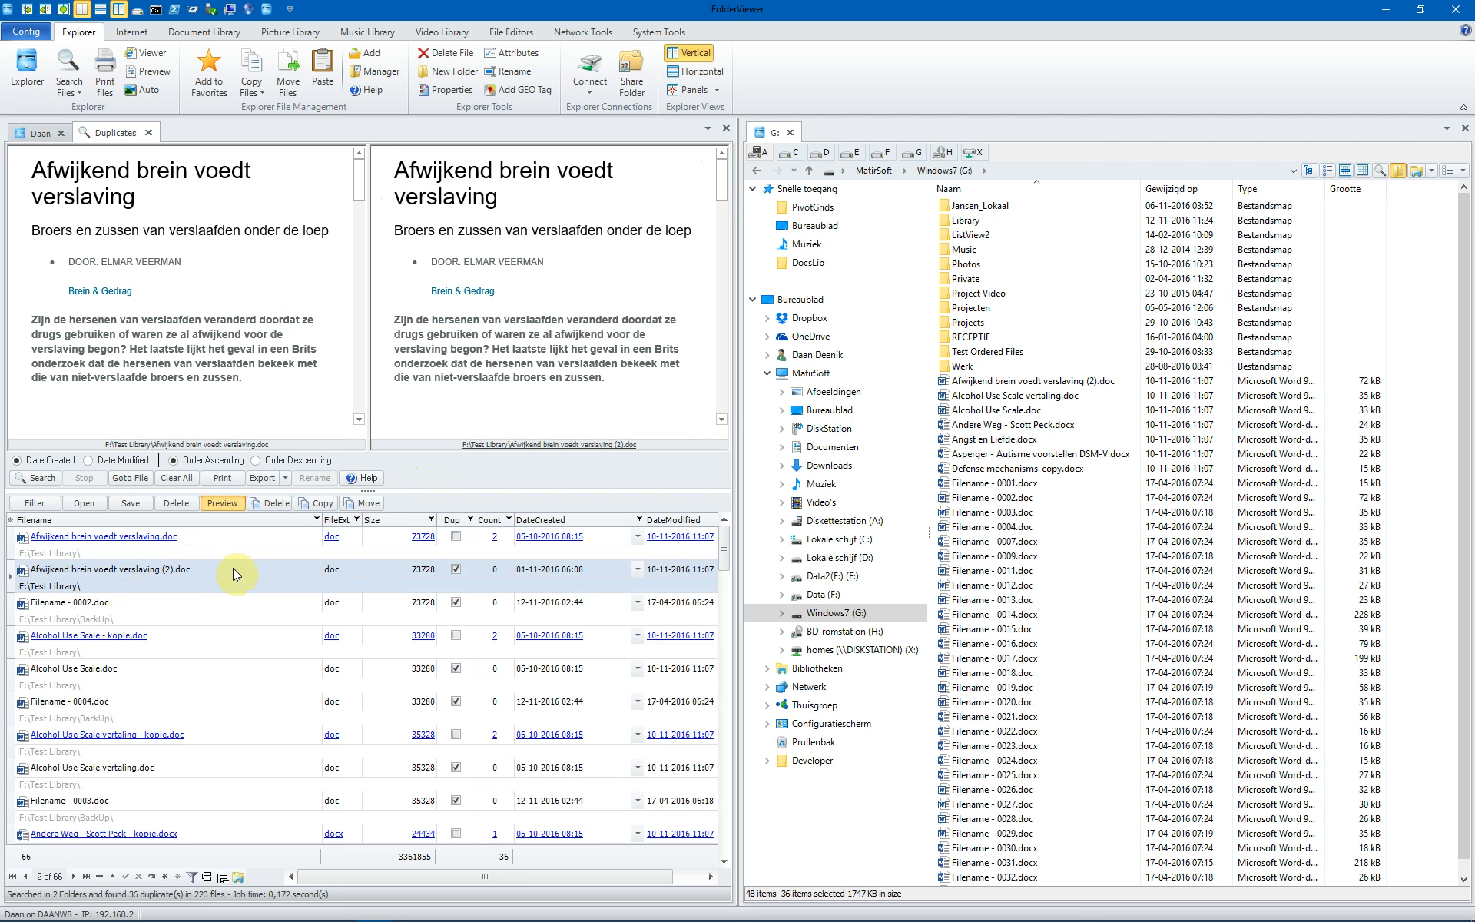
{"action": "mouse_move", "coordinate": [137, 612]}
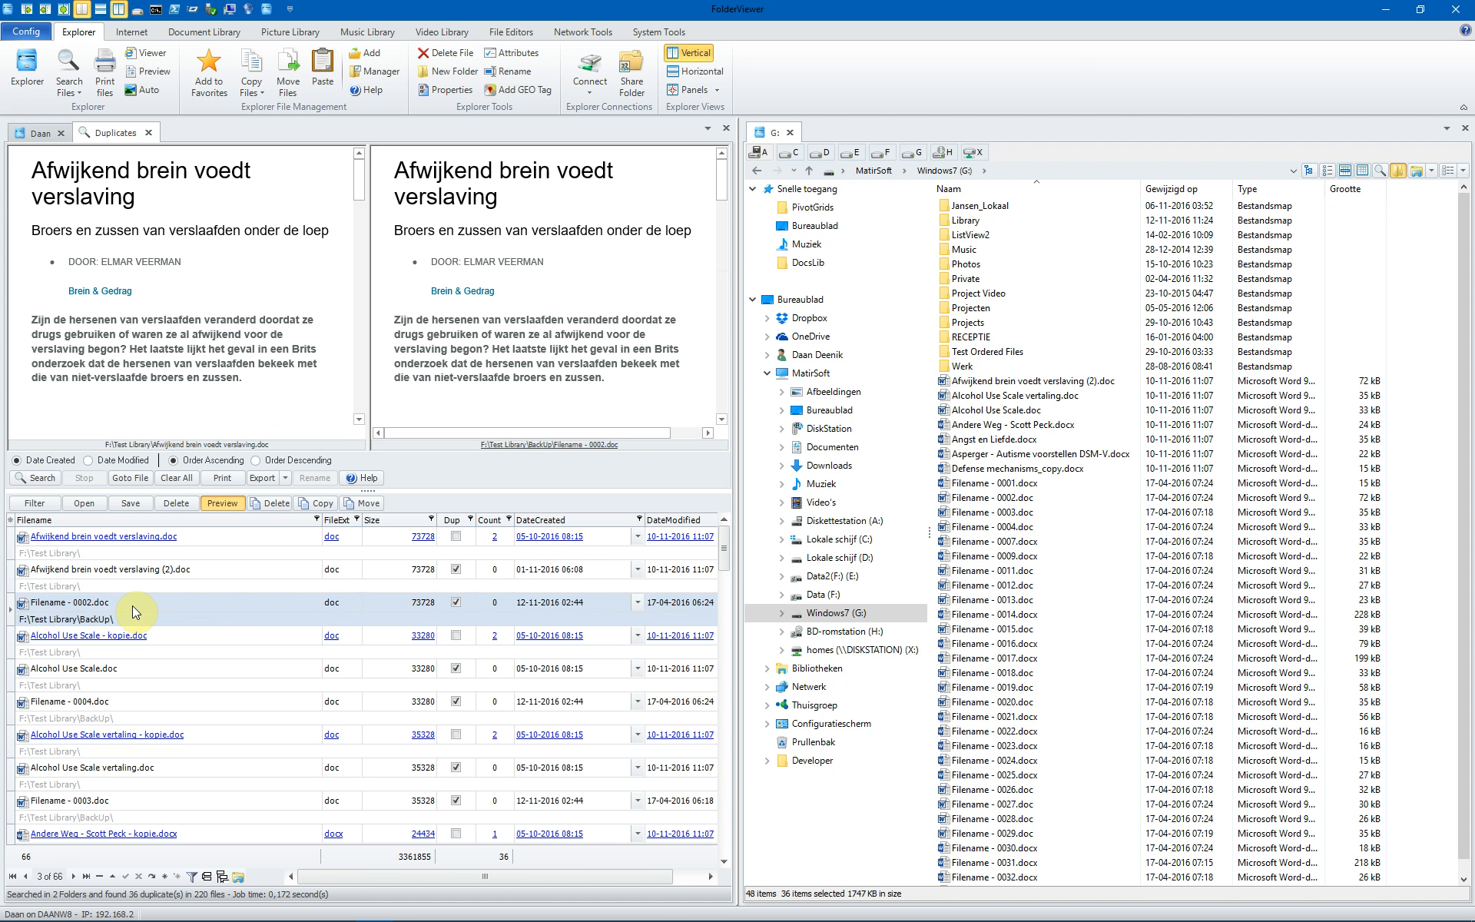
{"action": "mouse_move", "coordinate": [160, 592]}
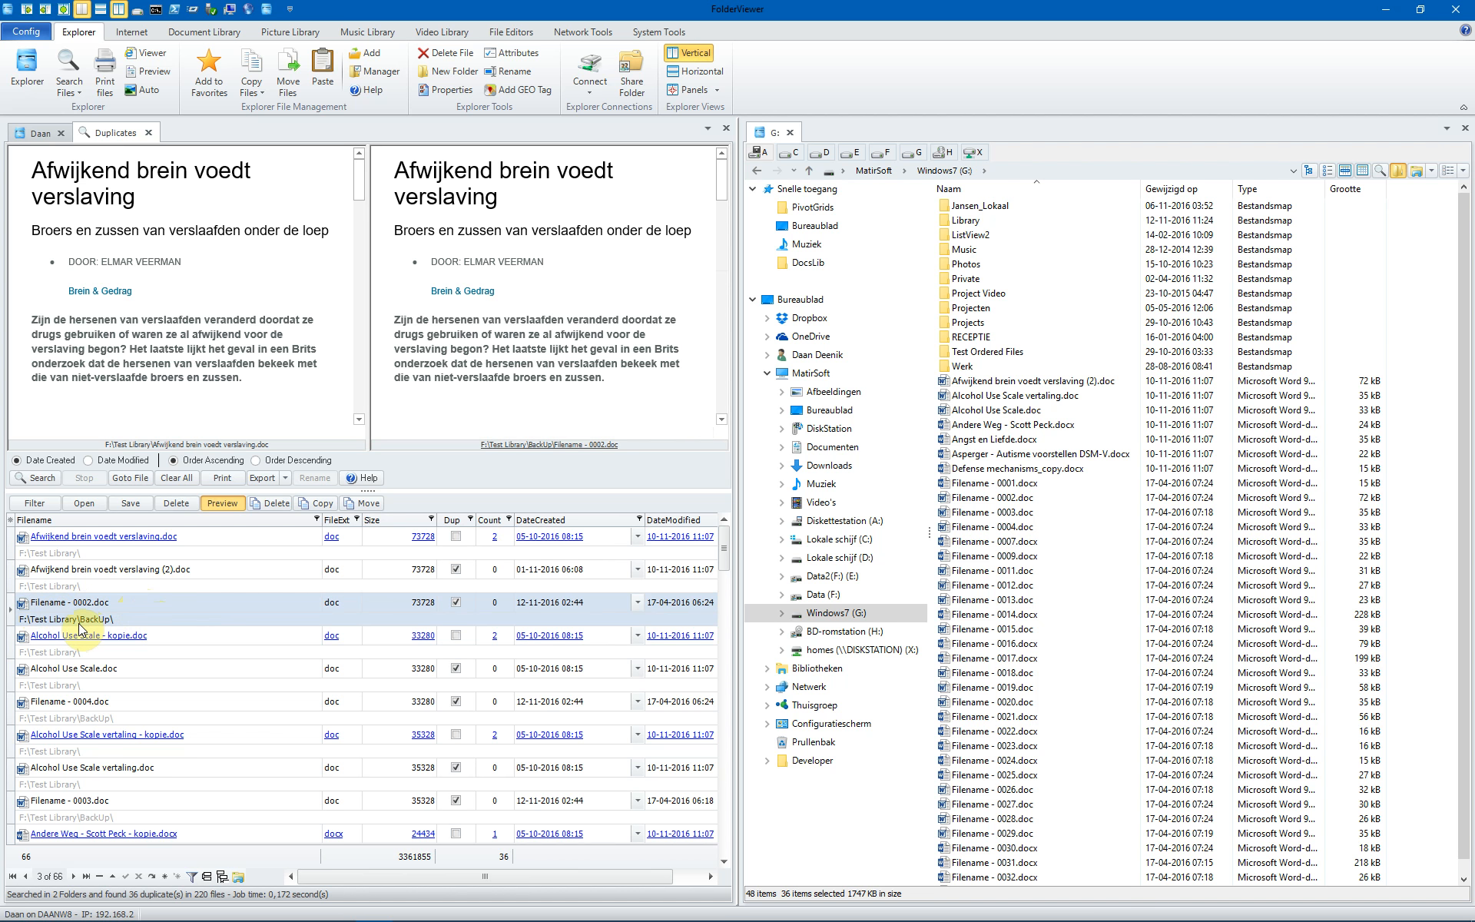
{"action": "mouse_move", "coordinate": [192, 791]}
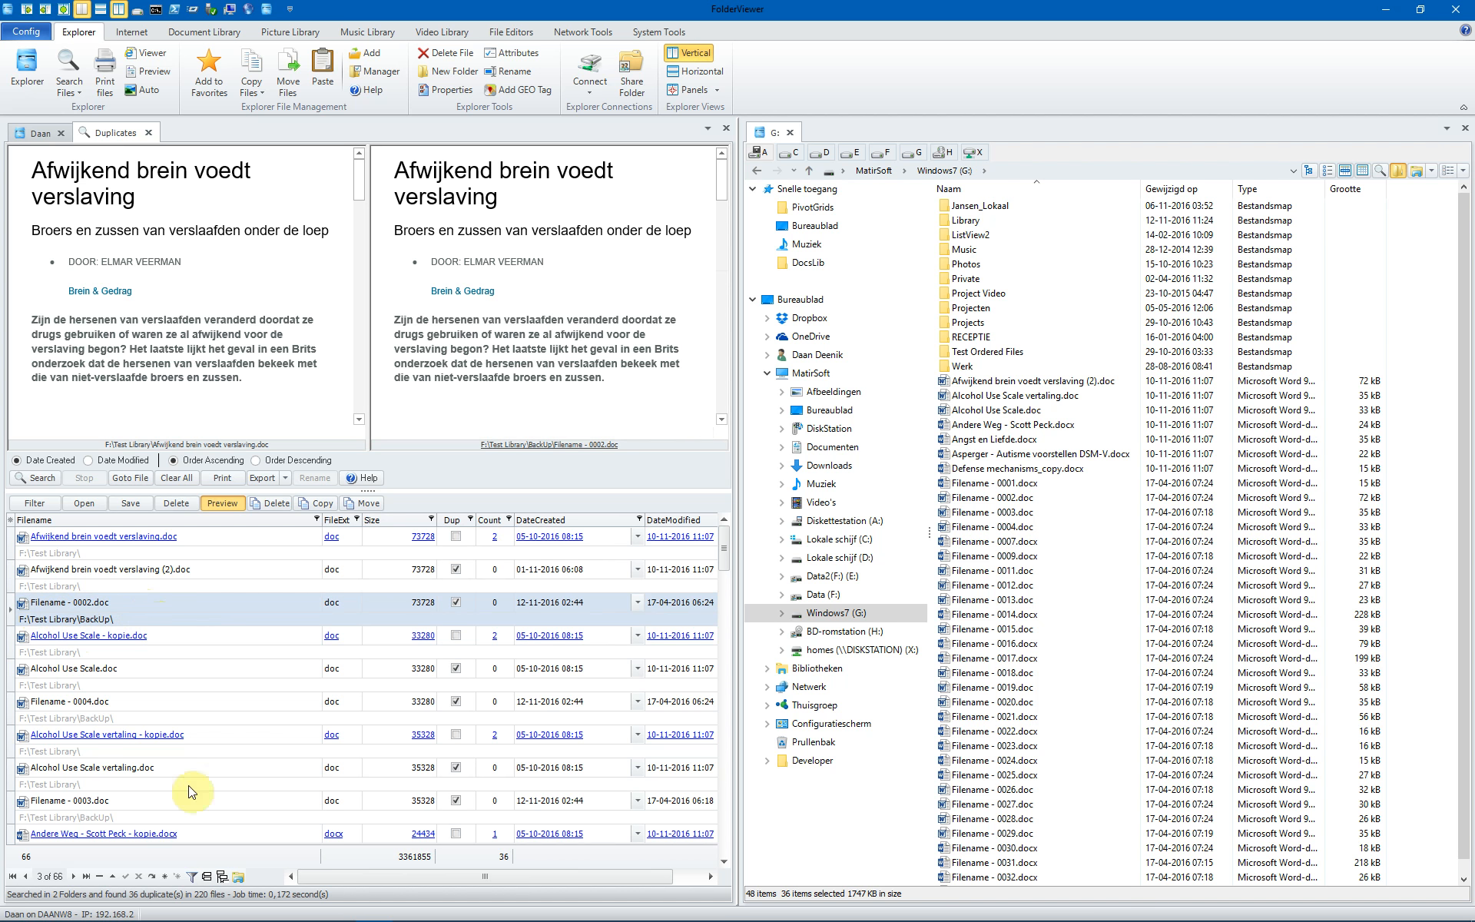
{"action": "mouse_move", "coordinate": [241, 876]}
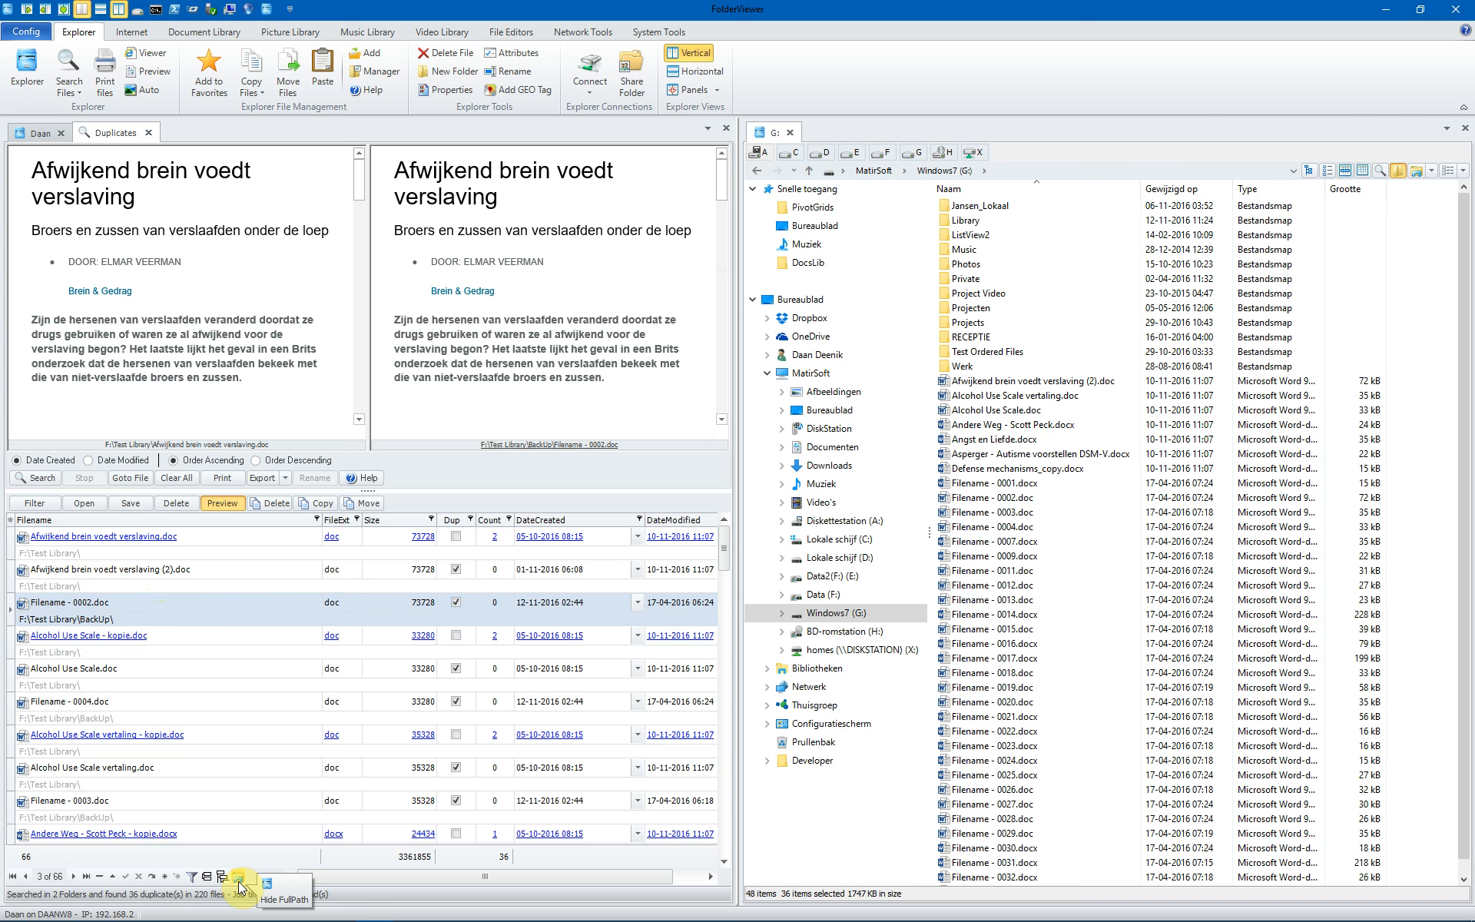
- Hide the full folder paths in the duplicates list, then view and close the 3-page print preview
{"action": "left_click", "coordinate": [238, 876]}
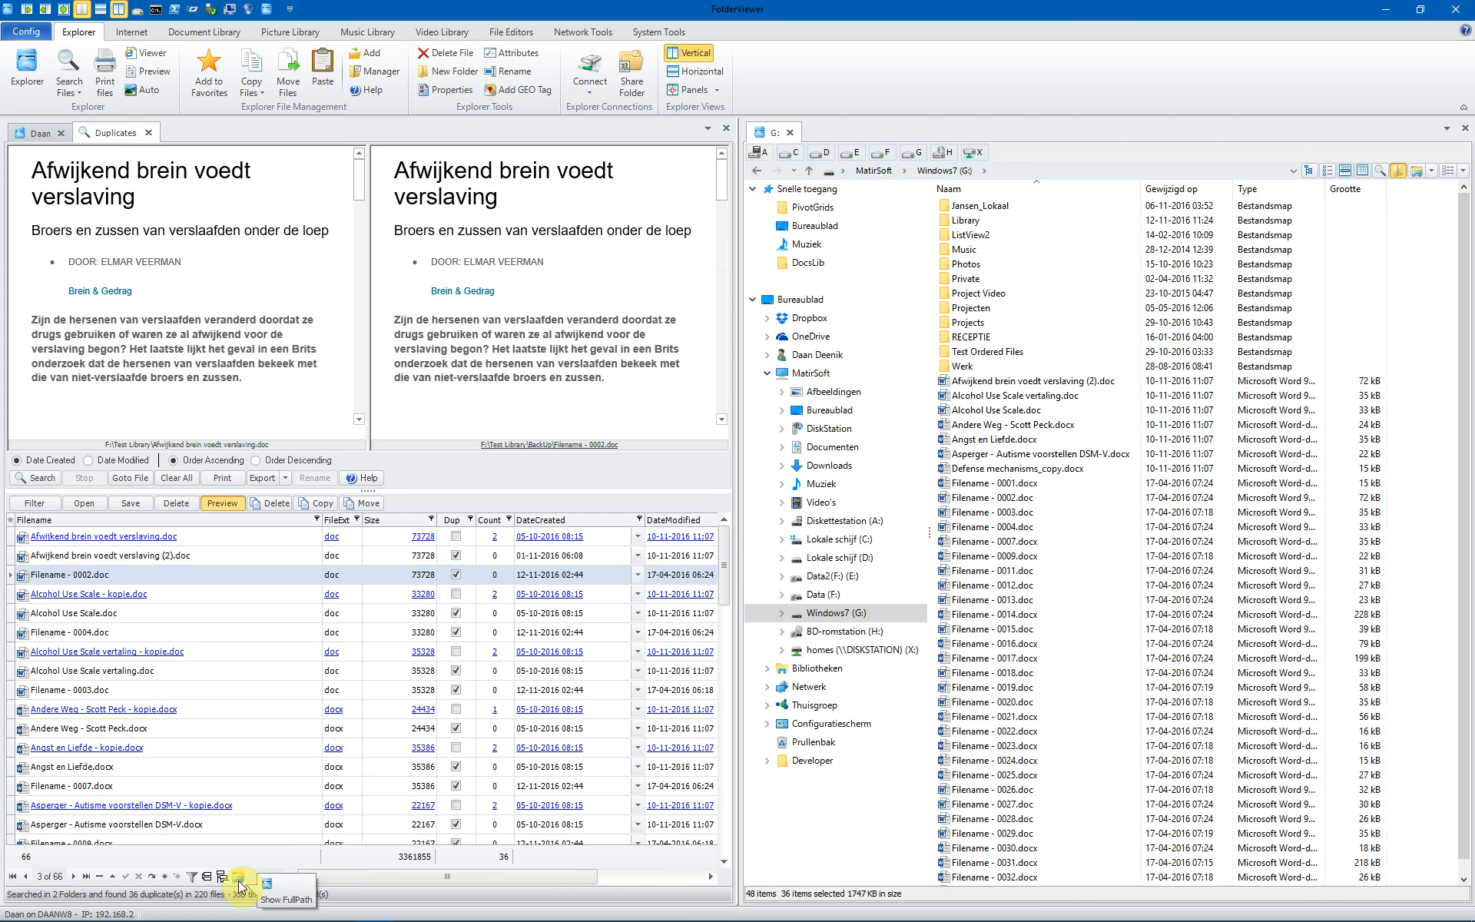
{"action": "left_click", "coordinate": [239, 876]}
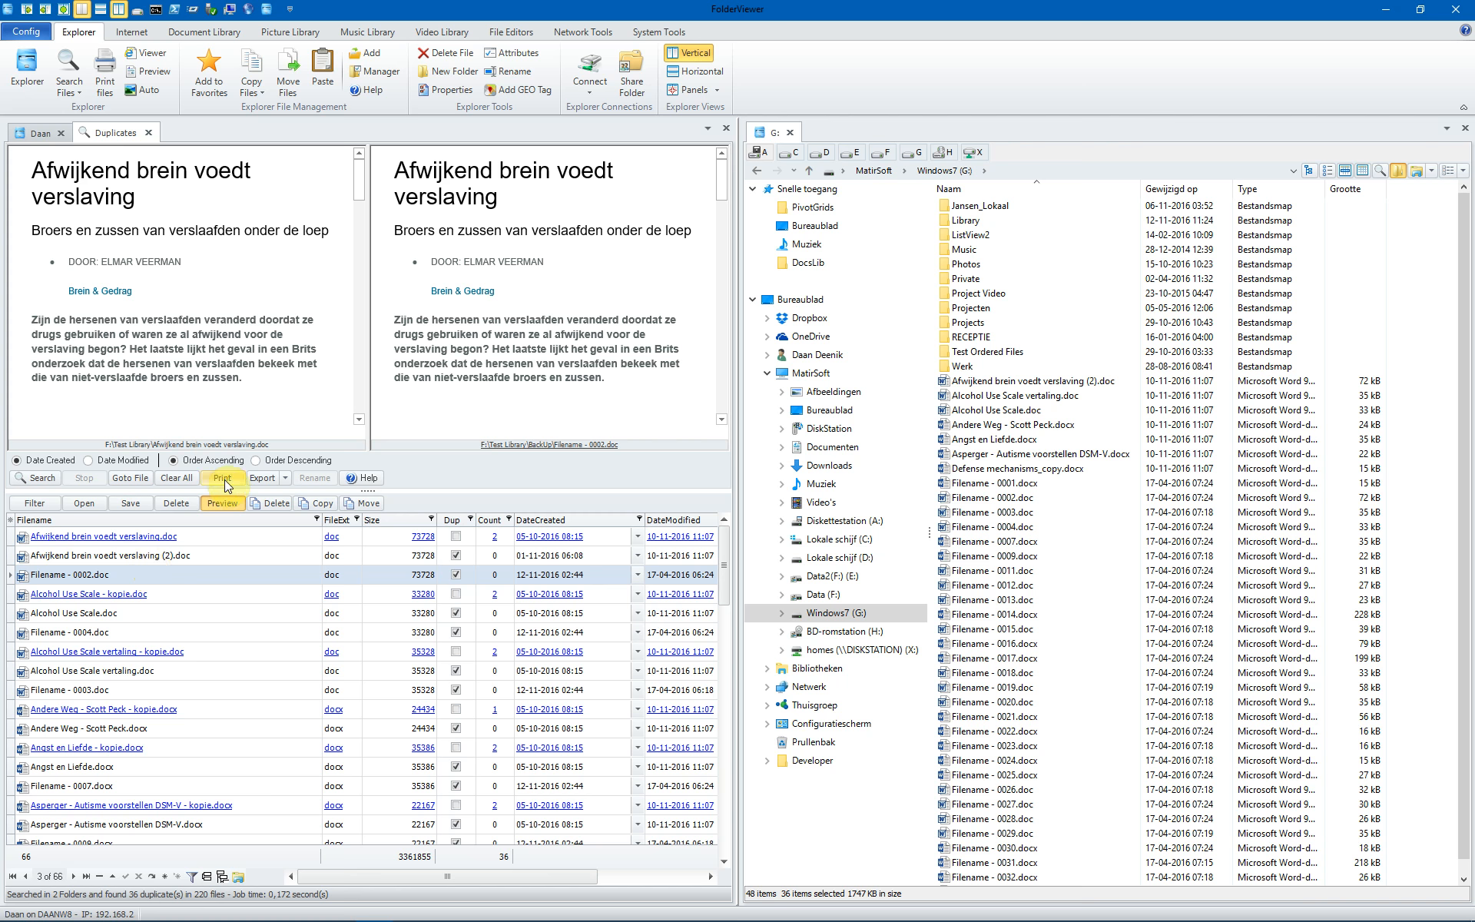
{"action": "left_click", "coordinate": [222, 481]}
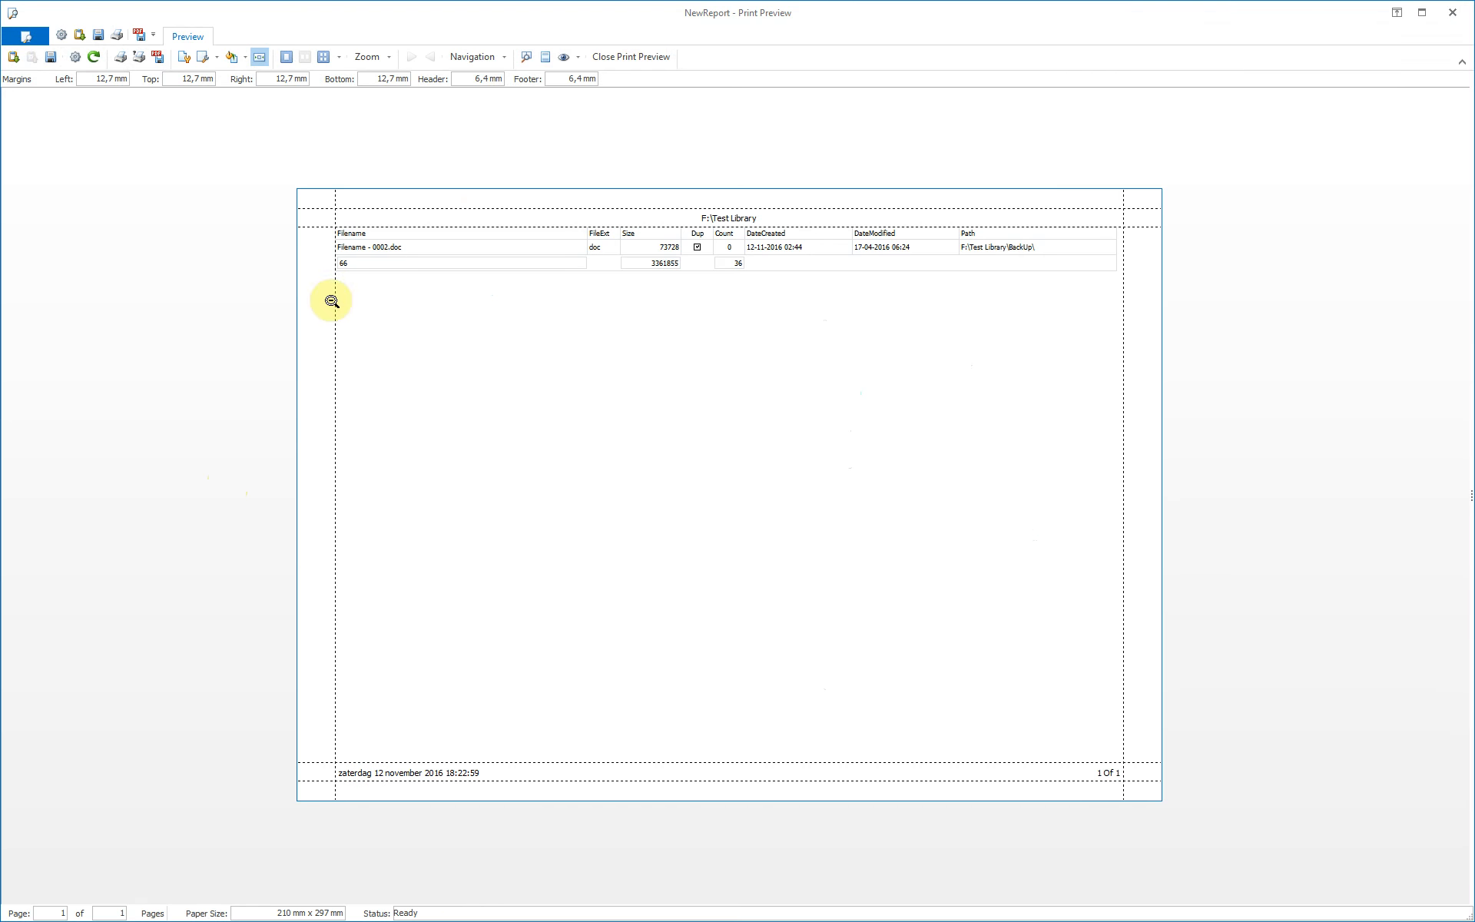
{"action": "left_click", "coordinate": [632, 57]}
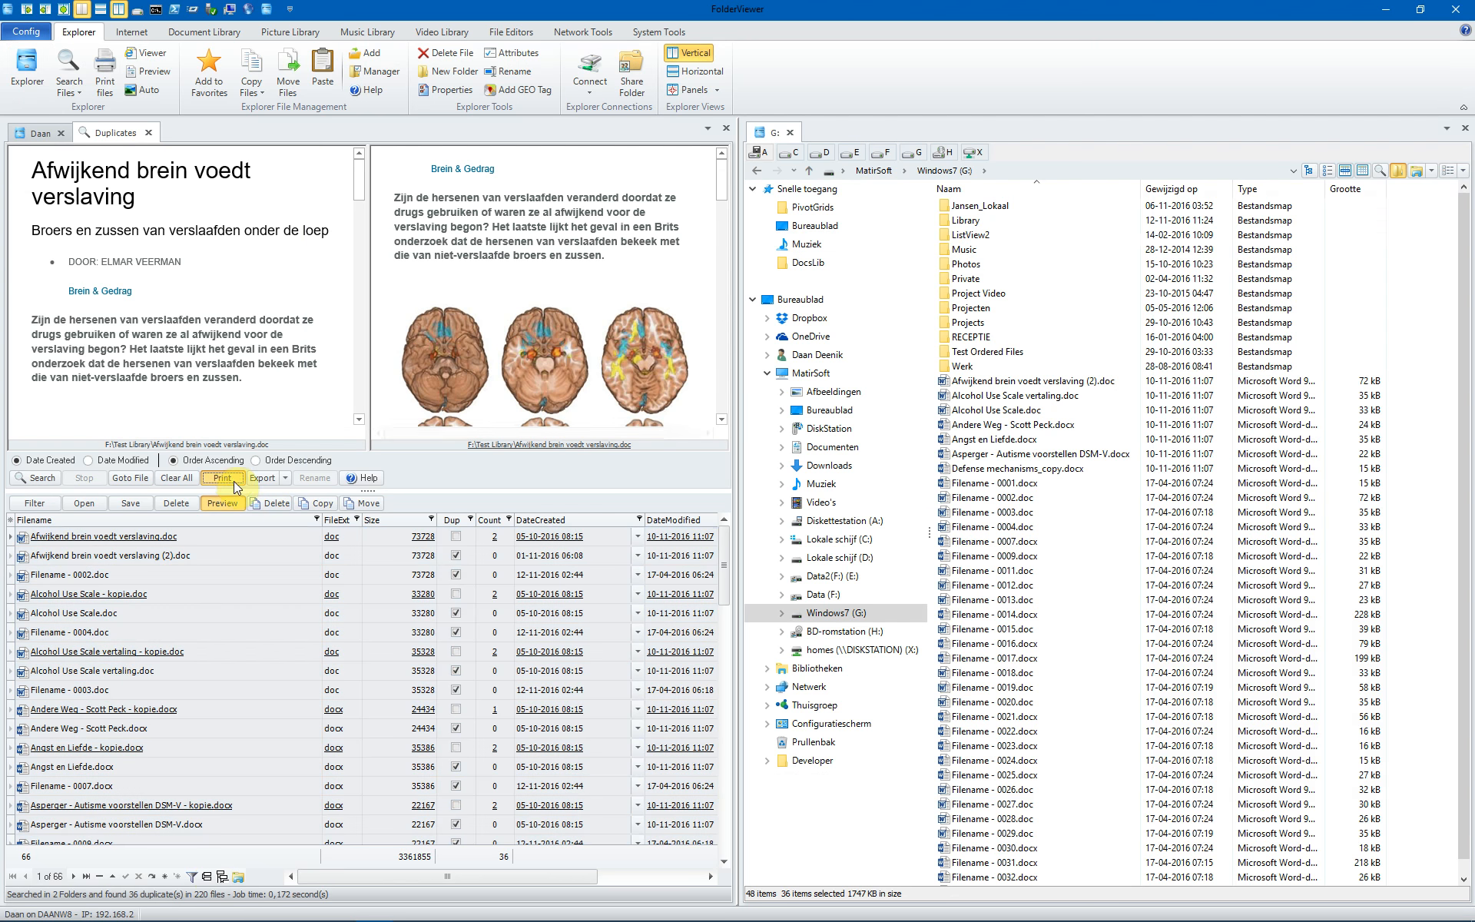
{"action": "left_click", "coordinate": [222, 478]}
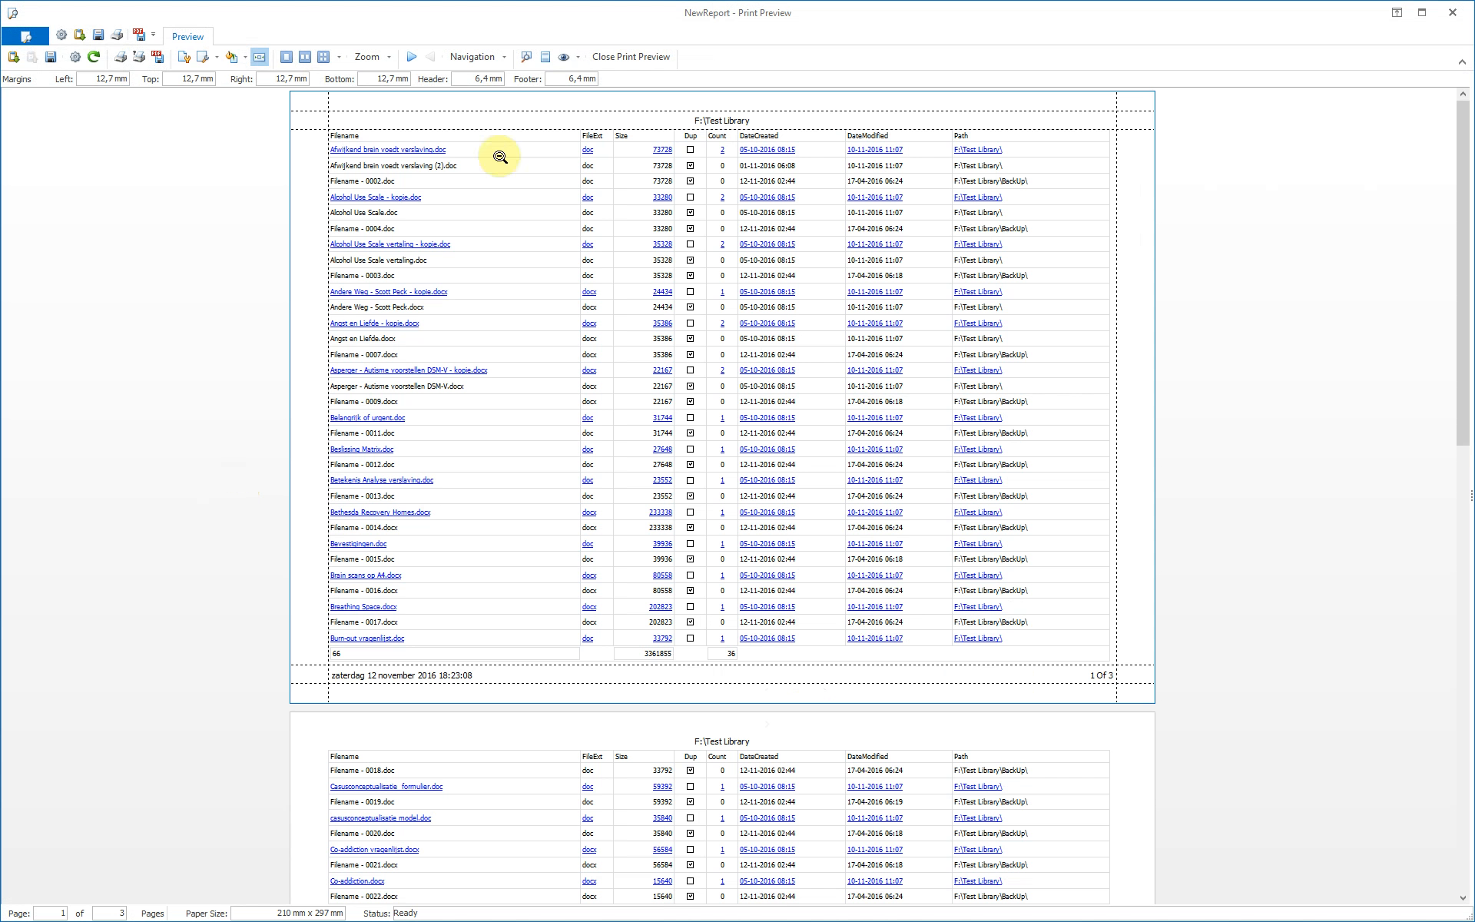
{"action": "mouse_move", "coordinate": [590, 64]}
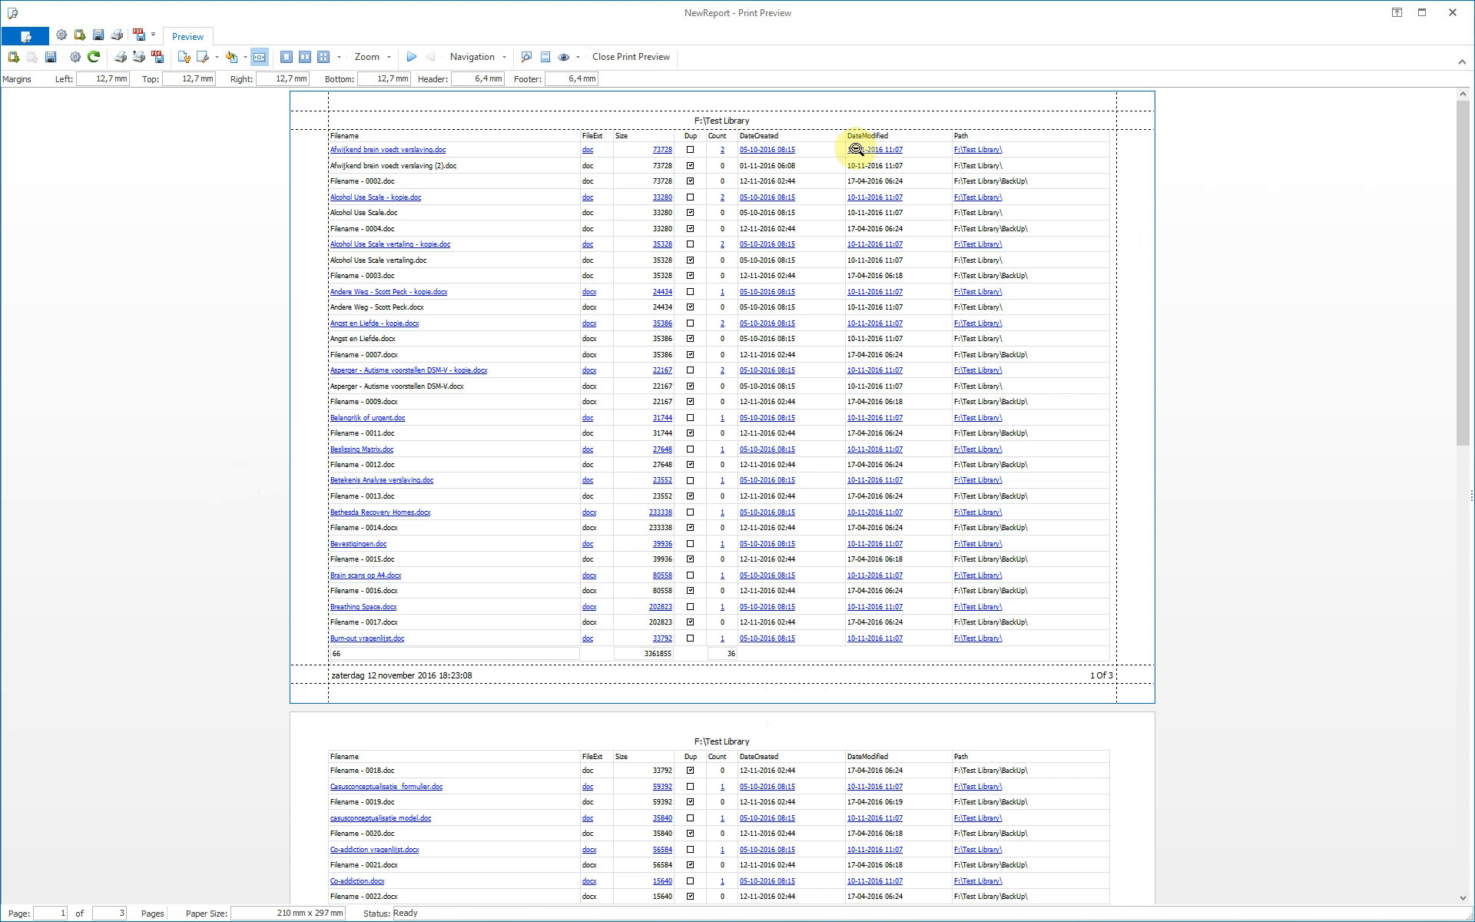
{"action": "left_click", "coordinate": [630, 56]}
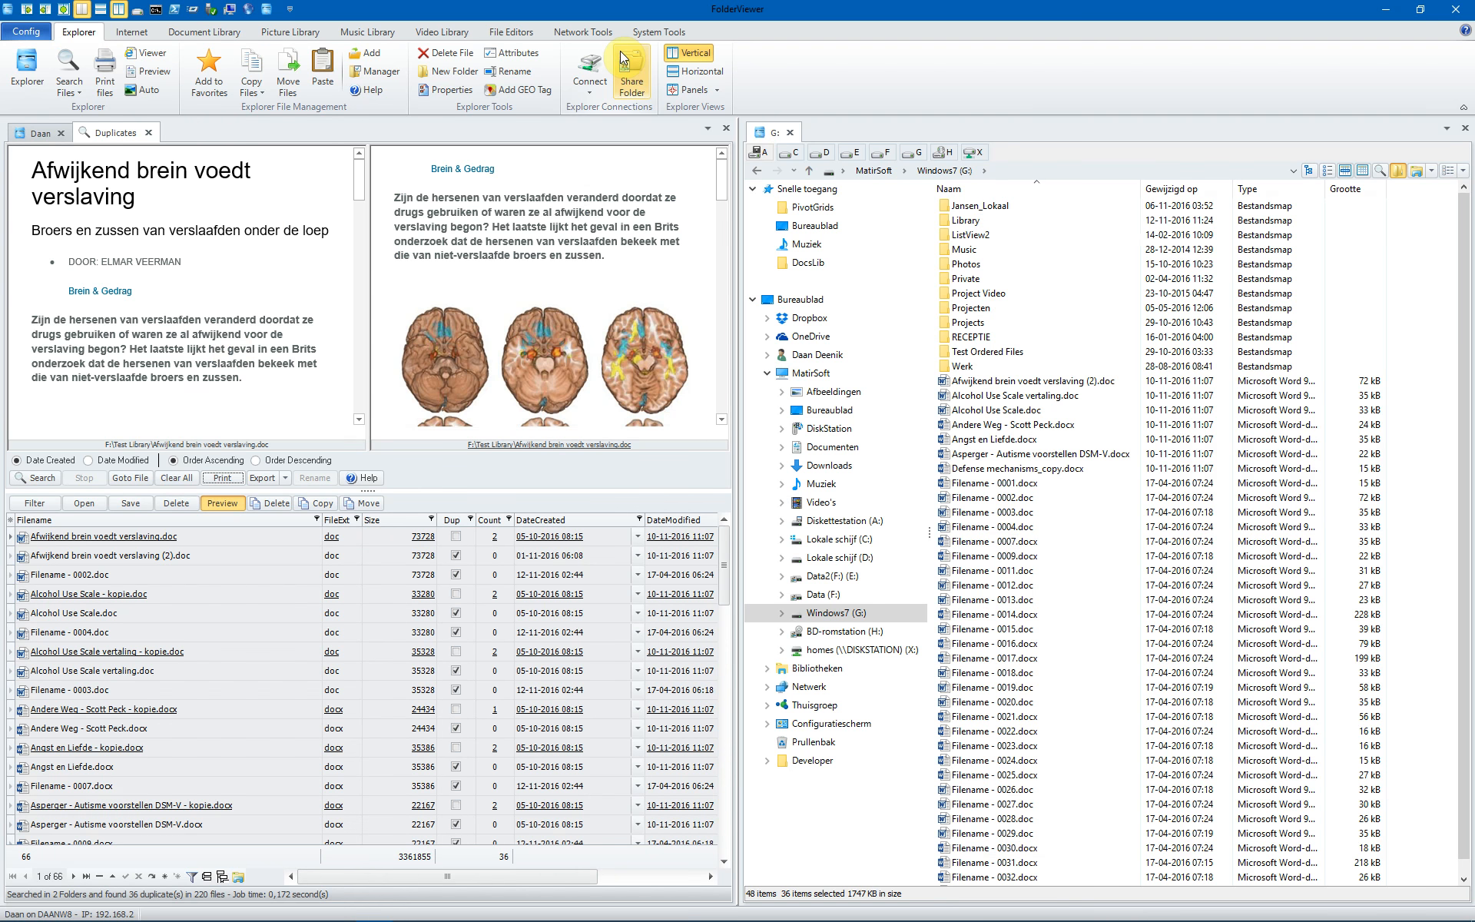
{"action": "mouse_move", "coordinate": [93, 519]}
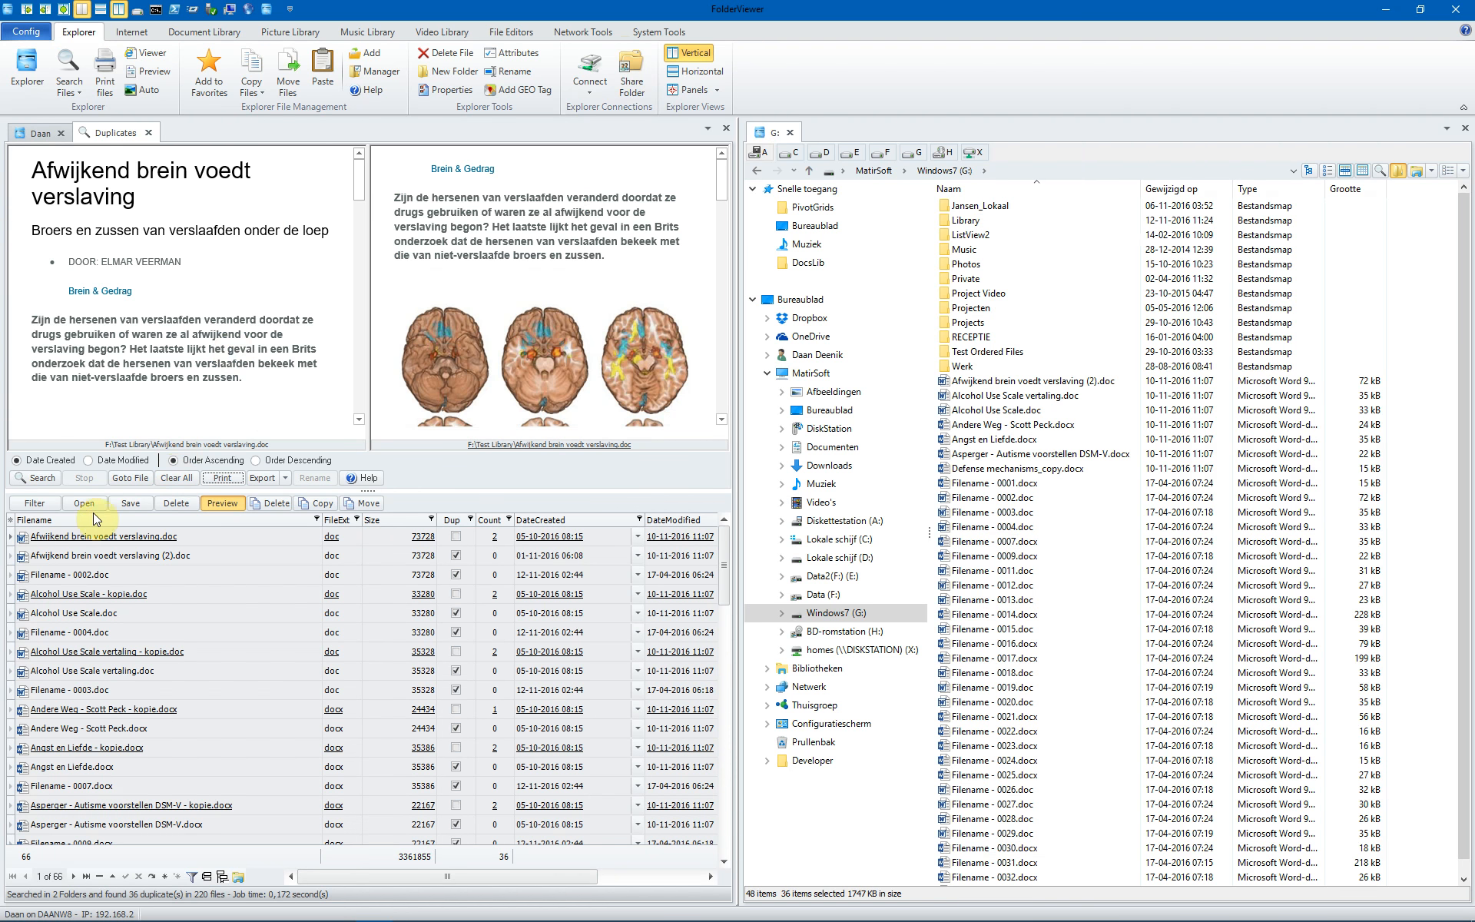
{"action": "mouse_move", "coordinate": [151, 133]}
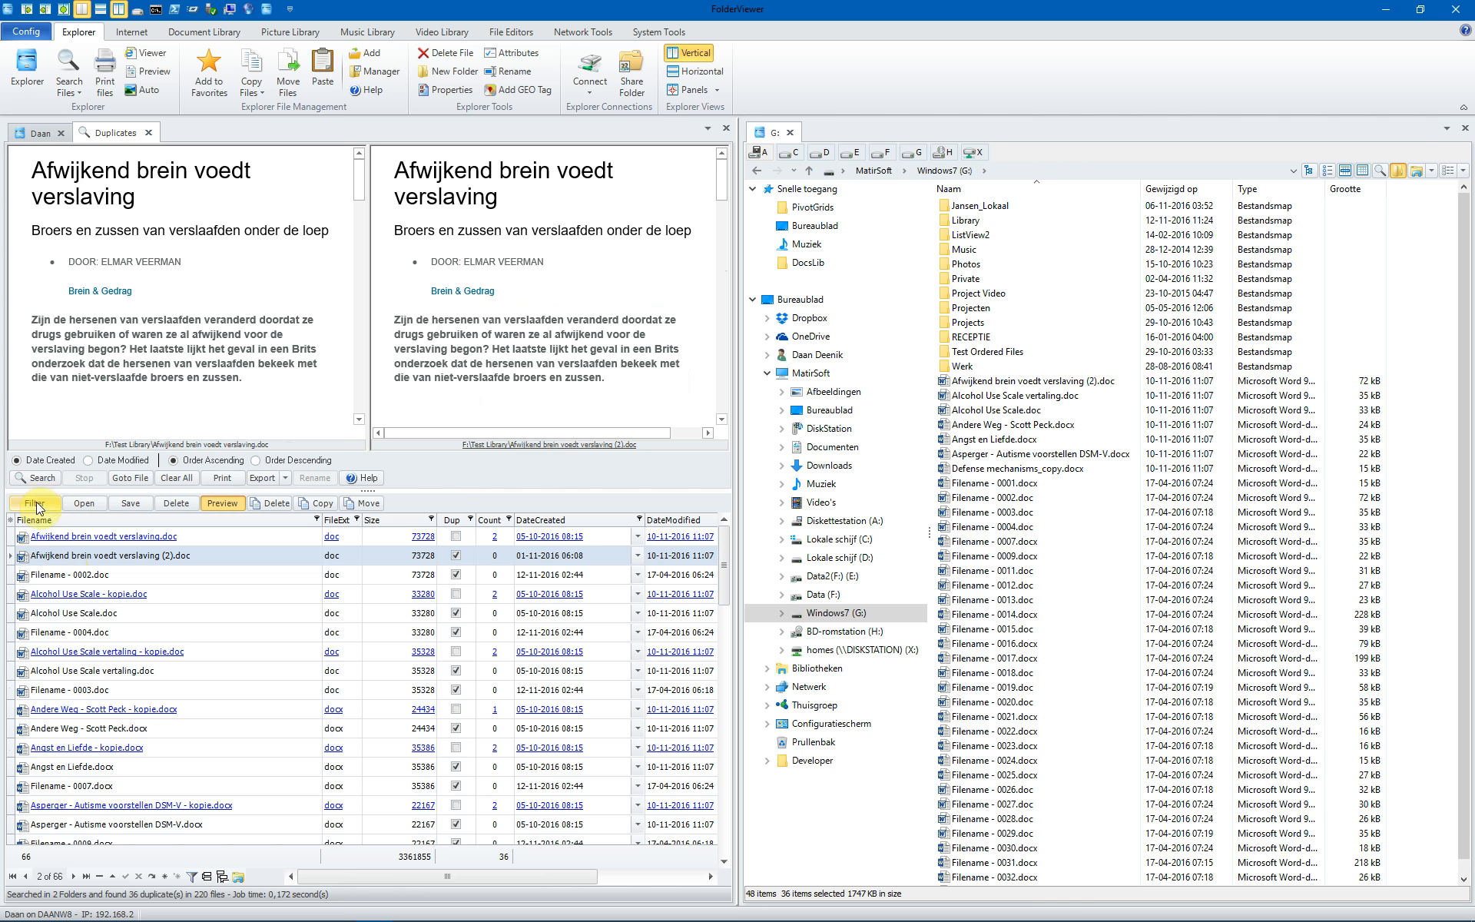
{"action": "left_click", "coordinate": [222, 503]}
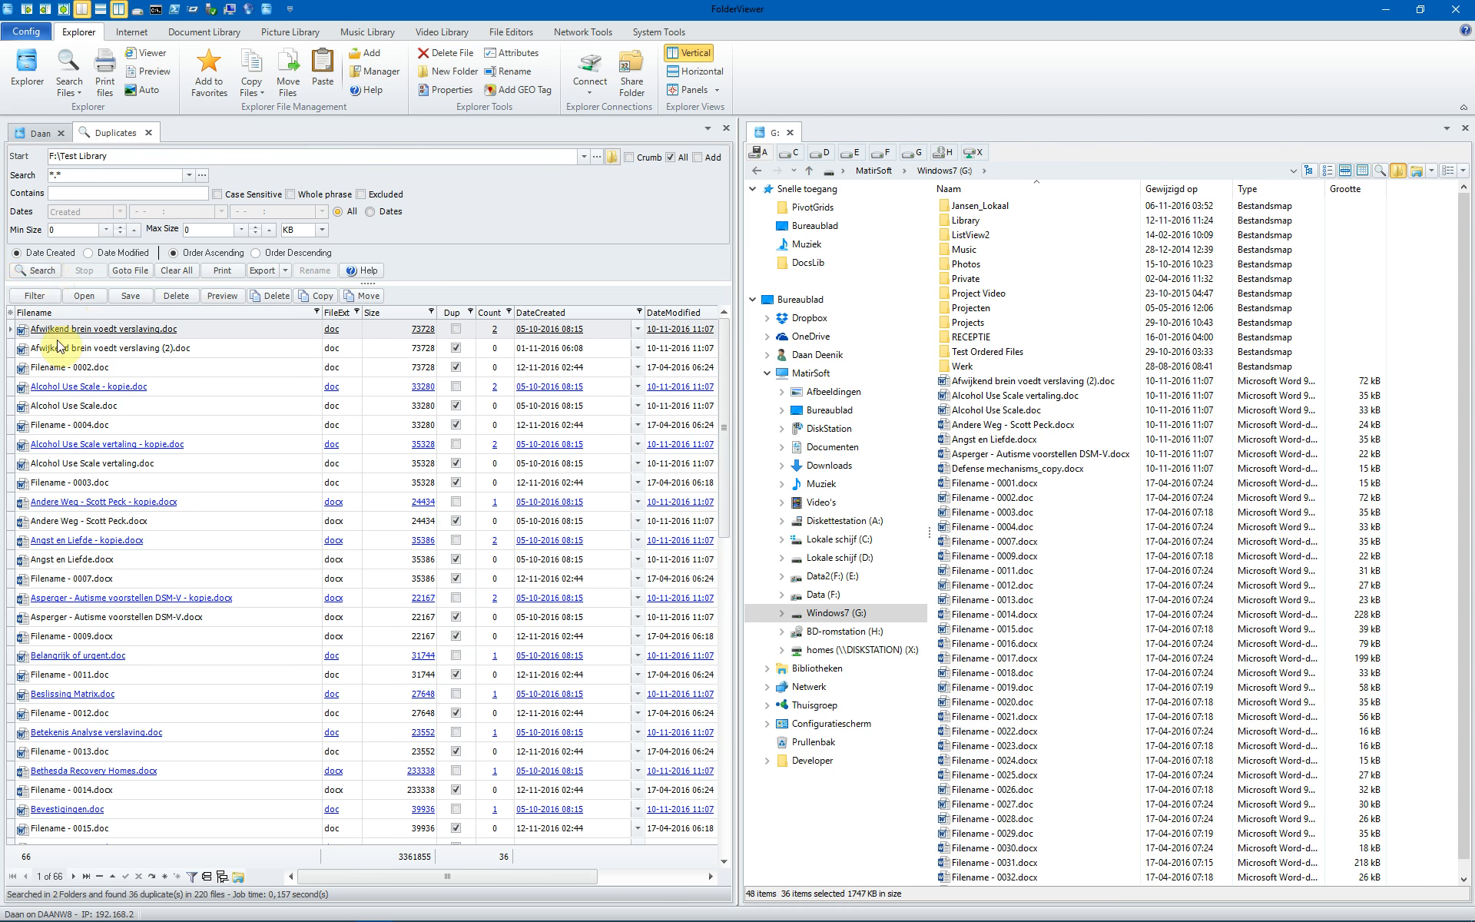
{"action": "mouse_move", "coordinate": [215, 336]}
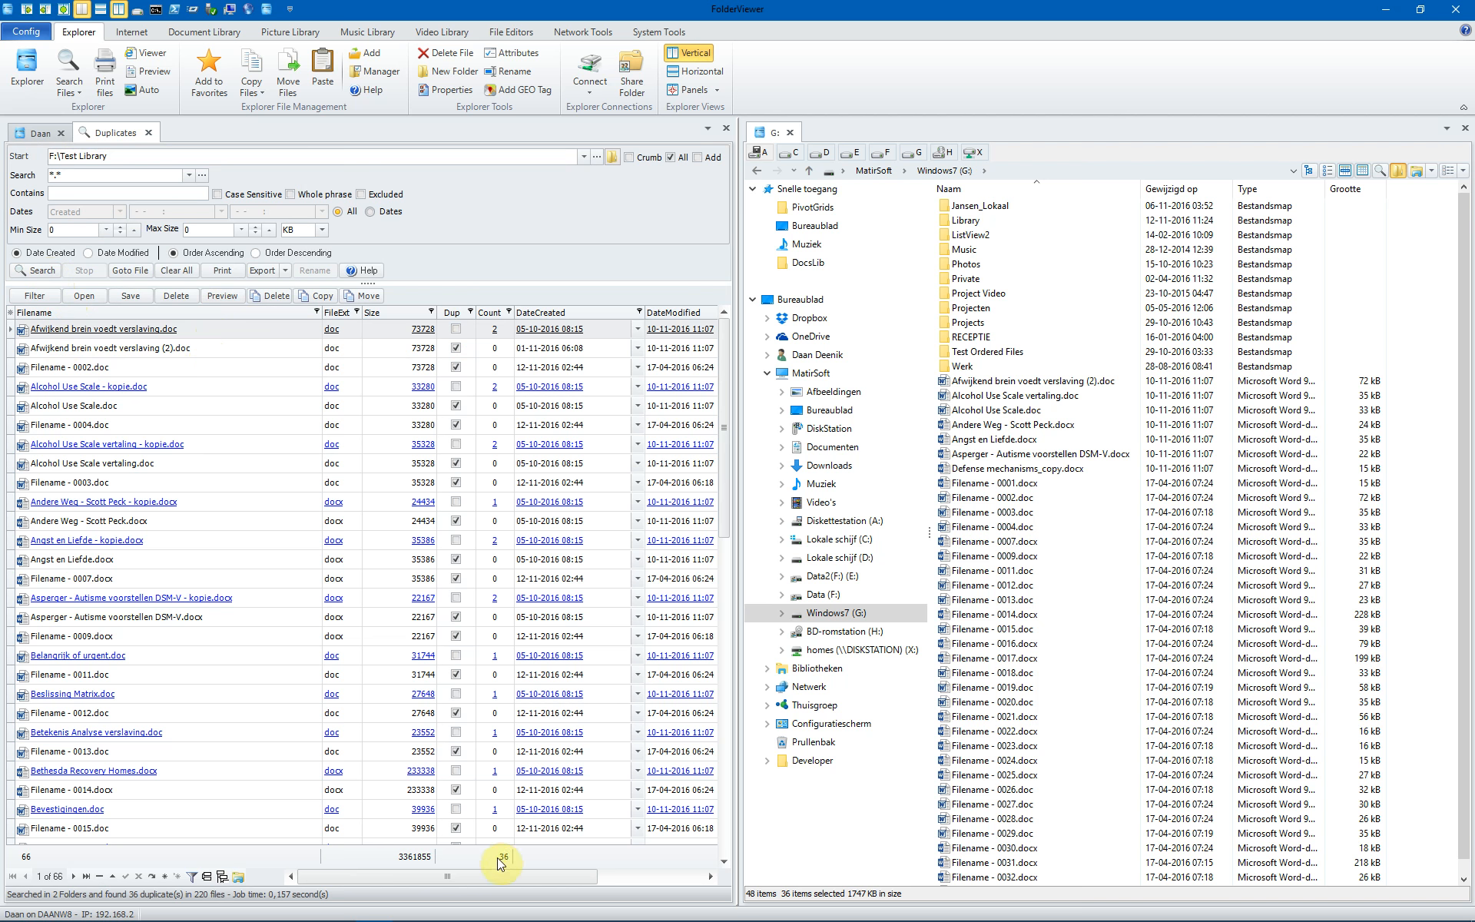
{"action": "mouse_move", "coordinate": [120, 903]}
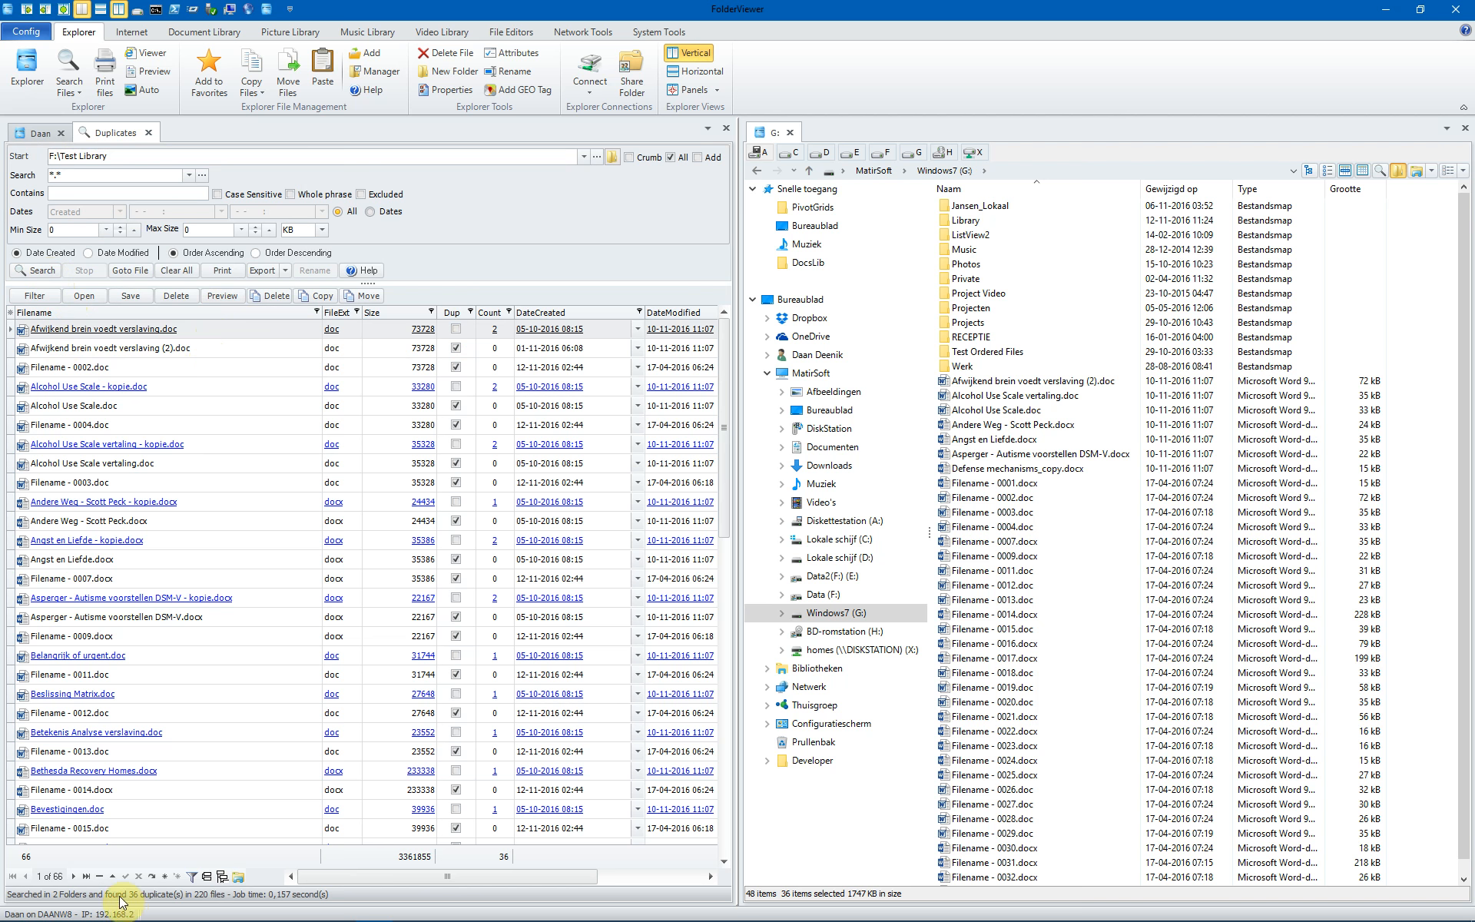
{"action": "mouse_move", "coordinate": [219, 877]}
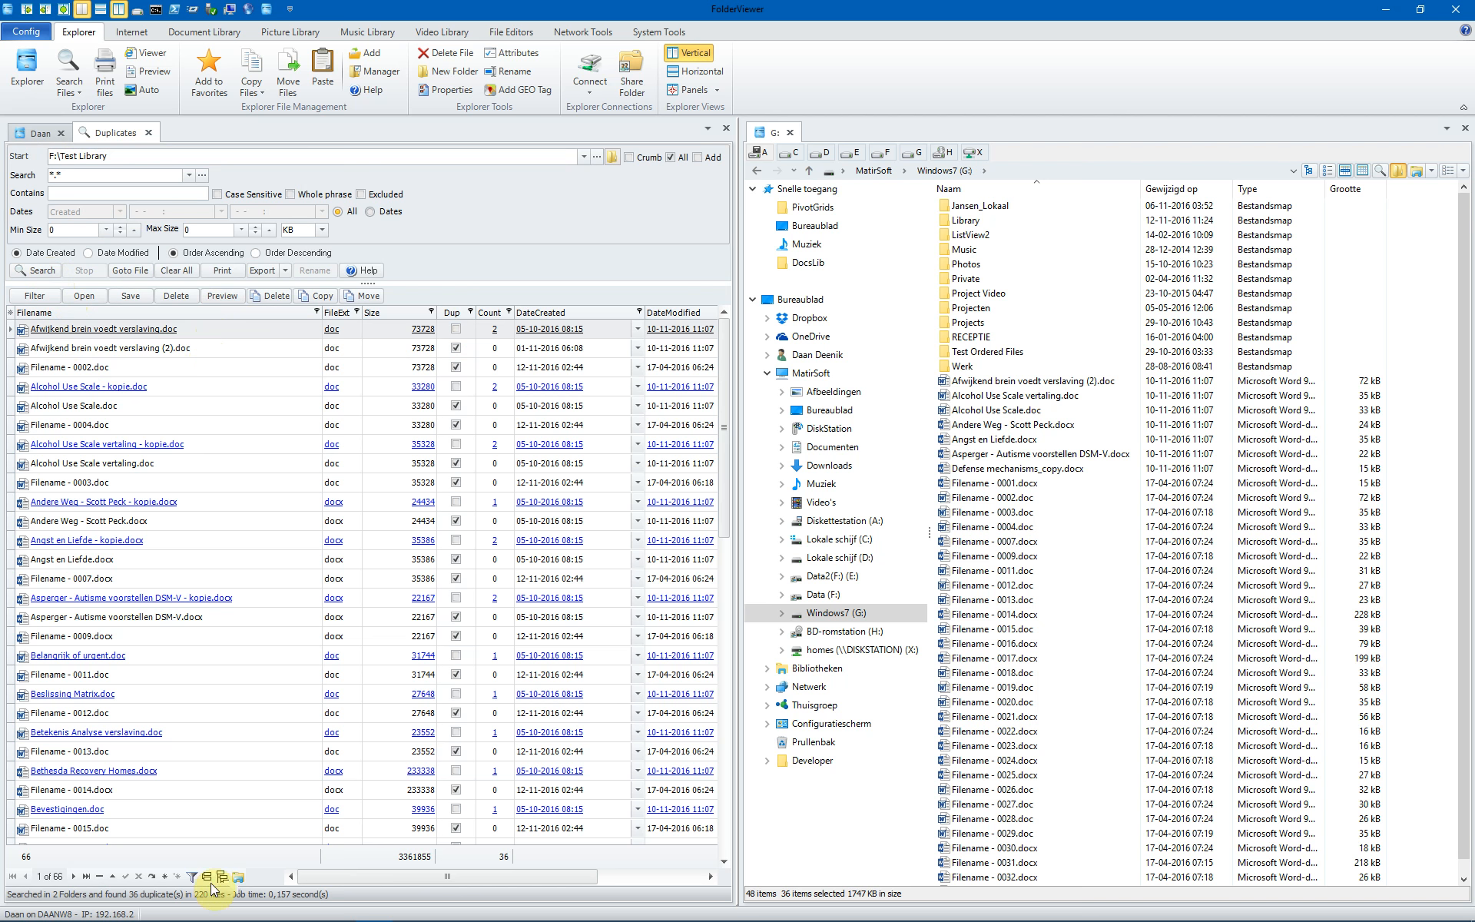
{"action": "mouse_move", "coordinate": [276, 295]}
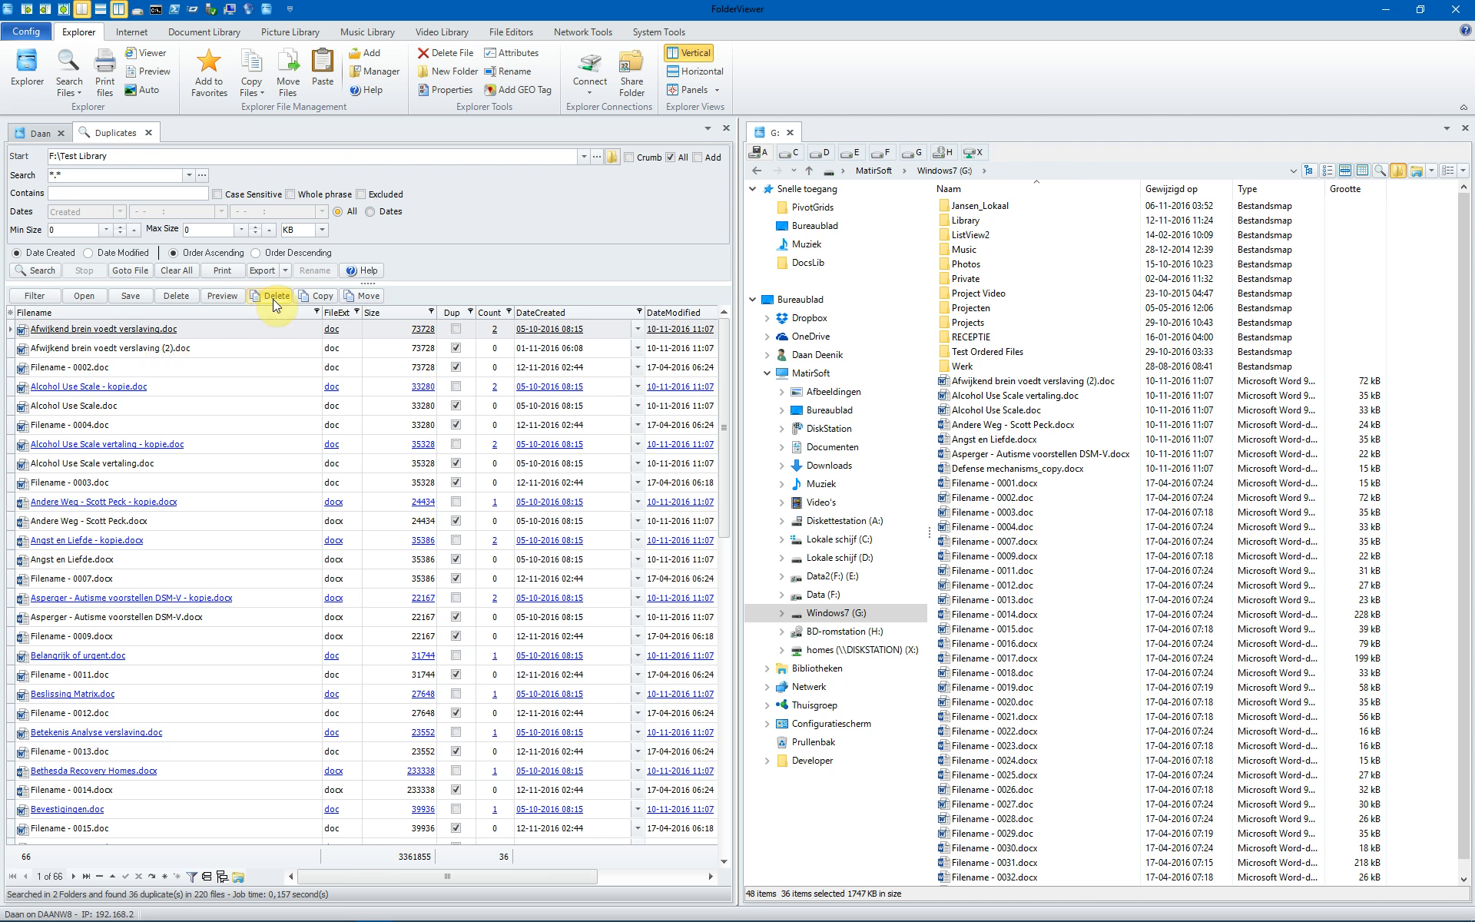
{"action": "mouse_move", "coordinate": [321, 295]}
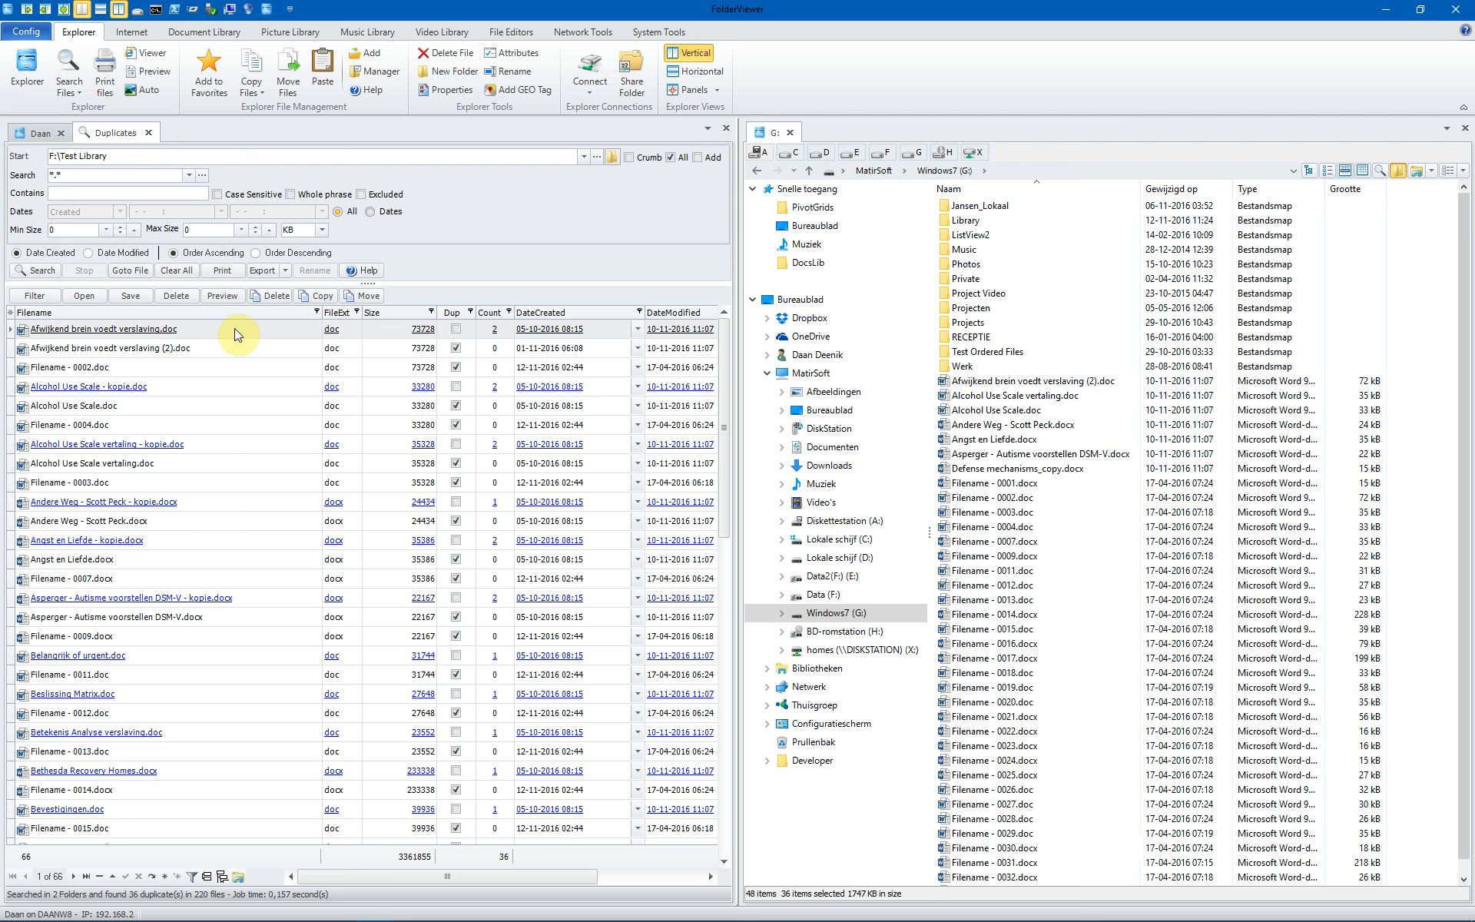
{"action": "mouse_move", "coordinate": [214, 355]}
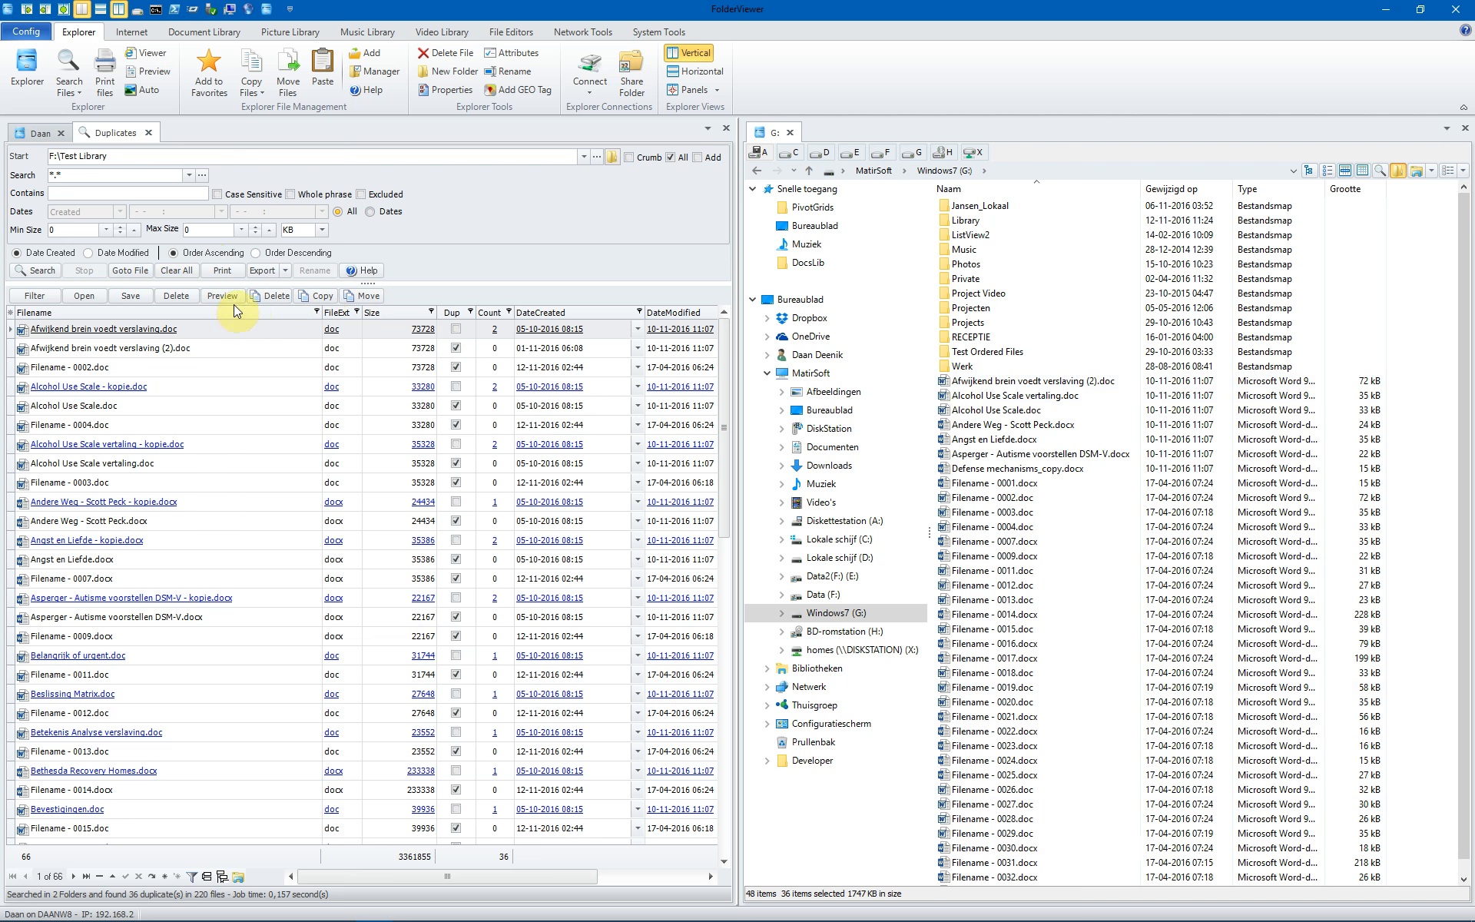
{"action": "left_click", "coordinate": [262, 270]}
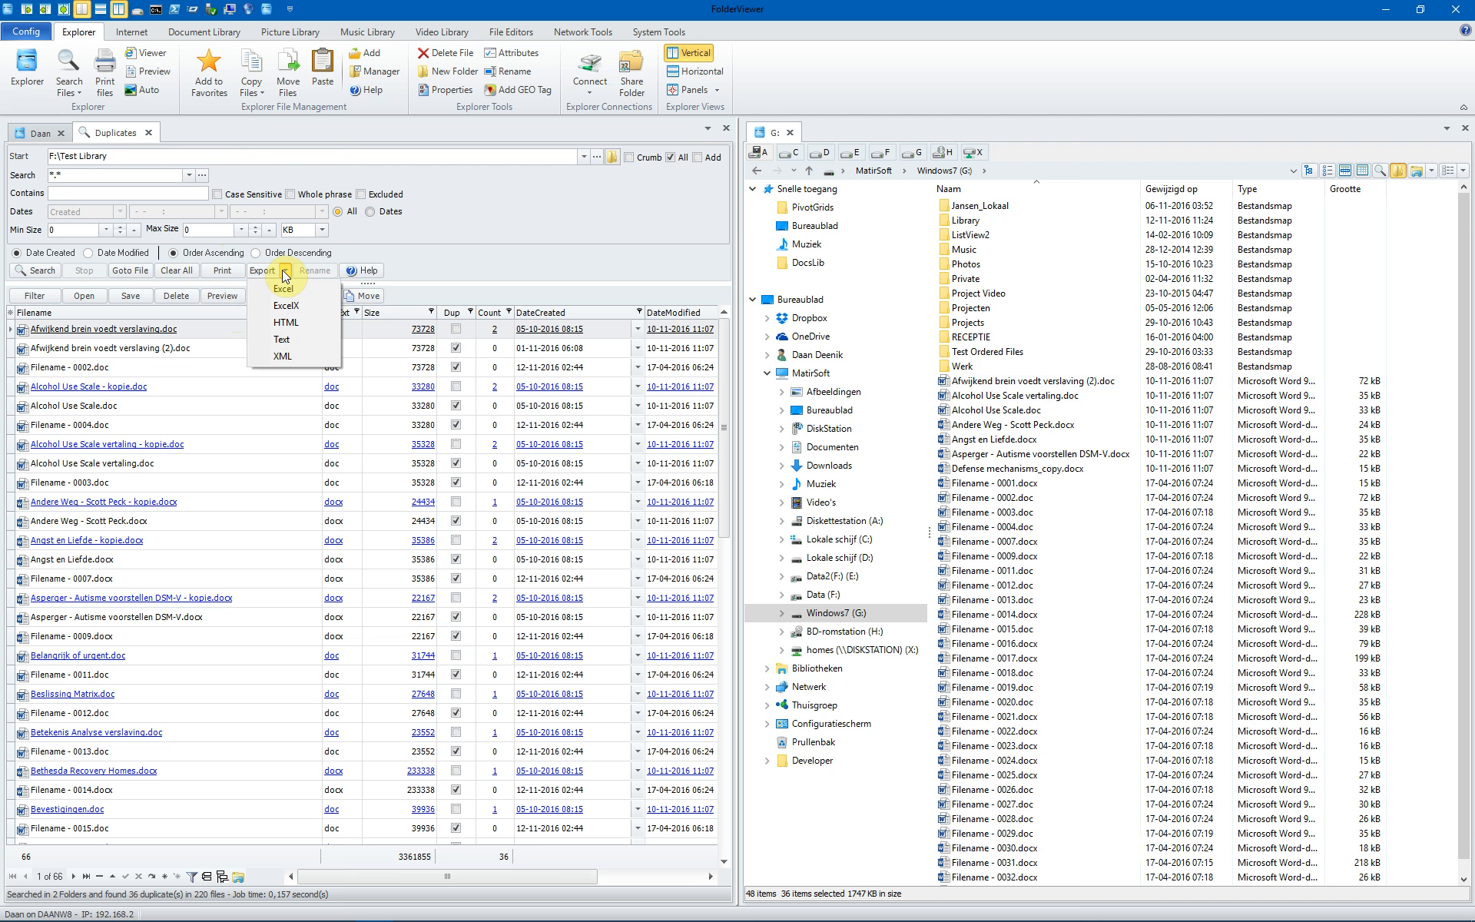
{"action": "mouse_move", "coordinate": [370, 270]}
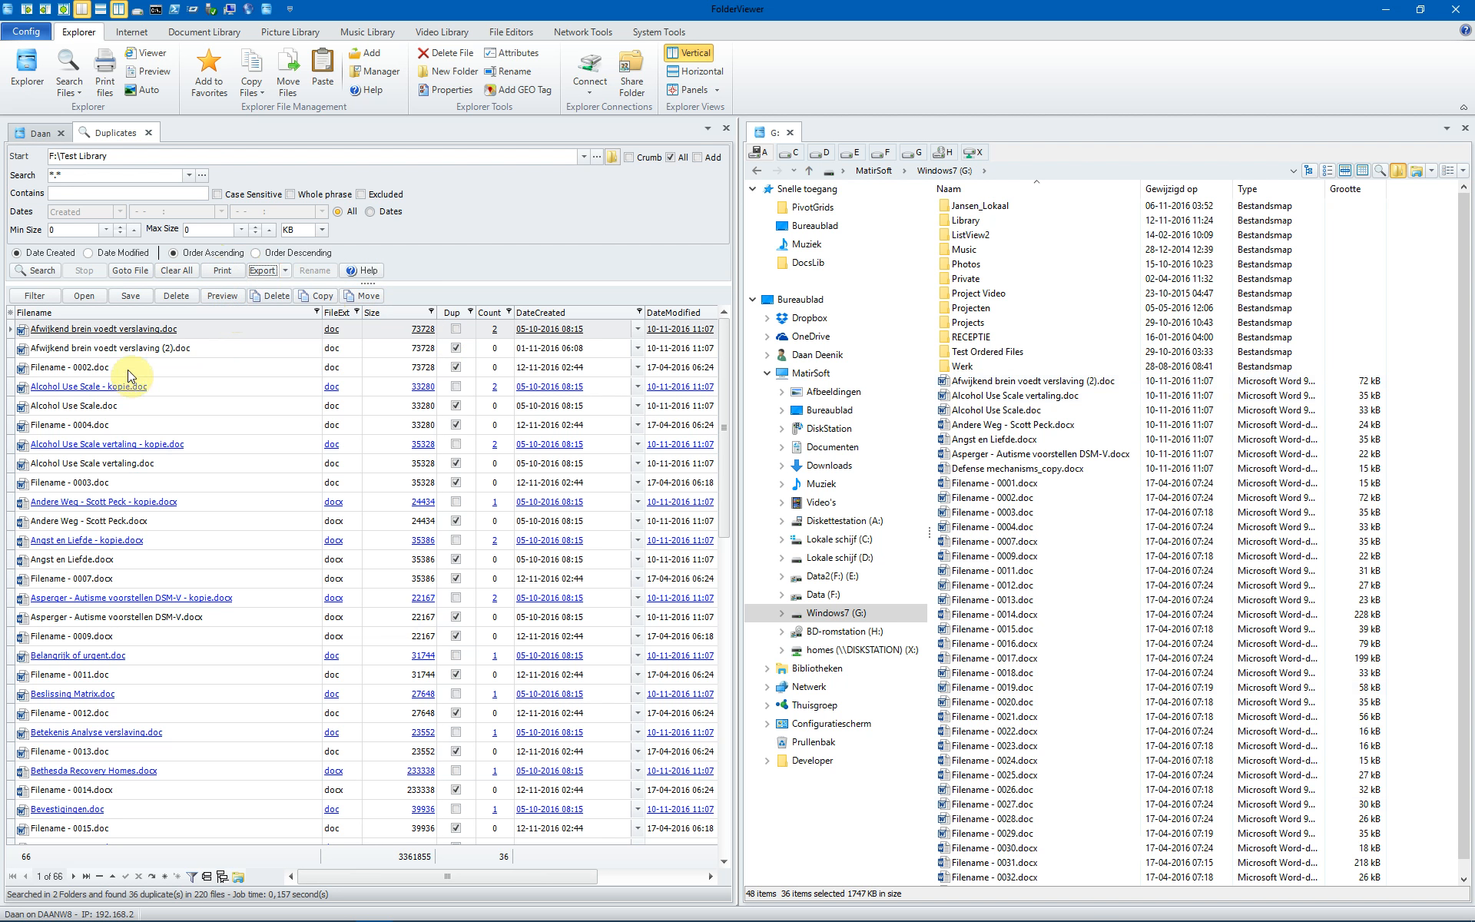
{"action": "mouse_move", "coordinate": [109, 336]}
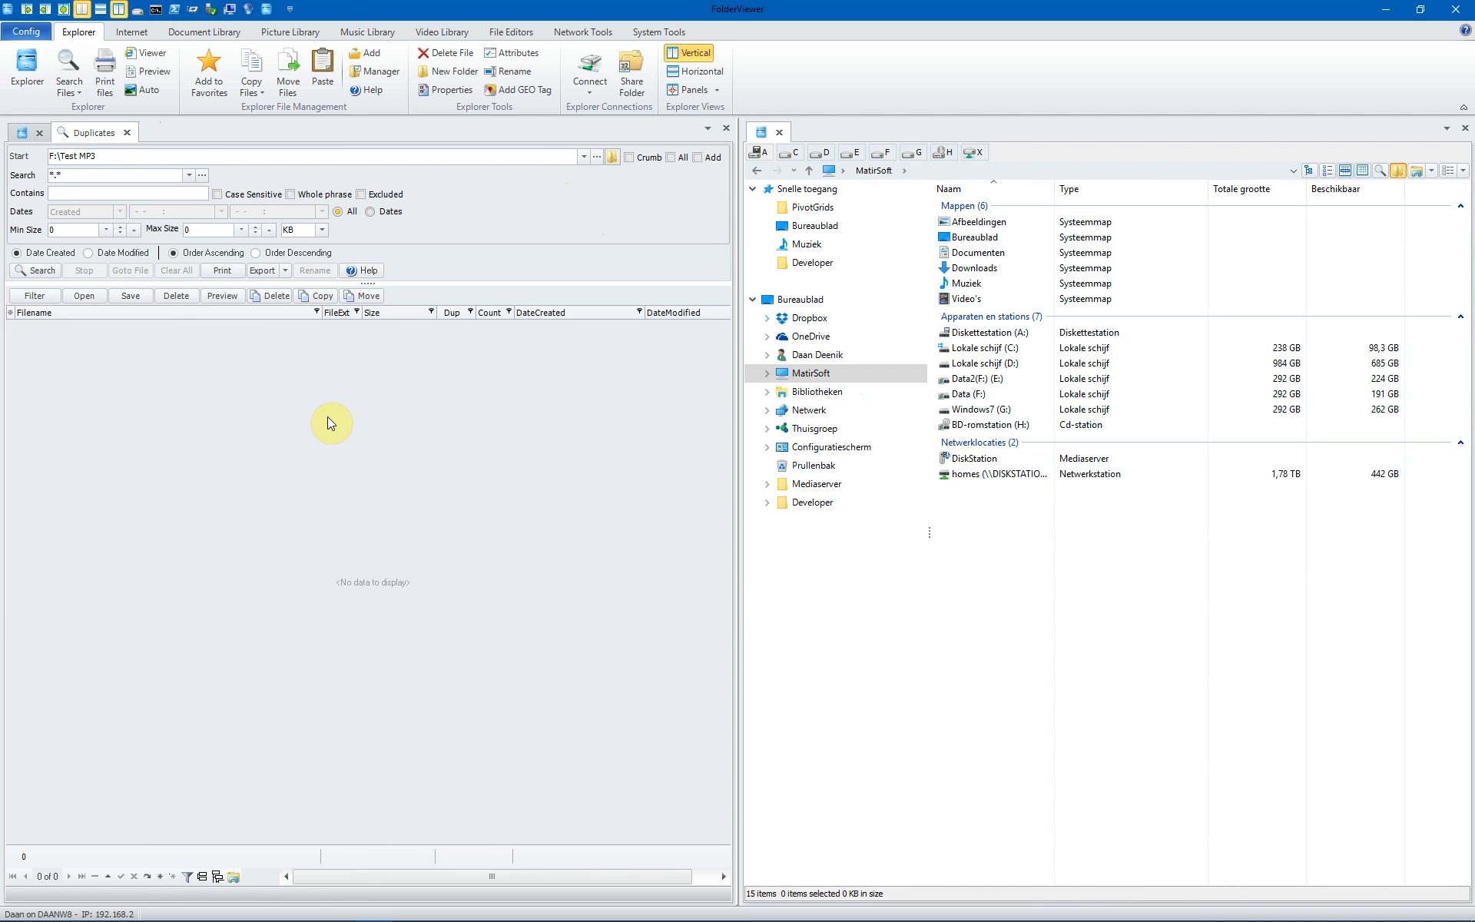
{"action": "mouse_move", "coordinate": [88, 168]}
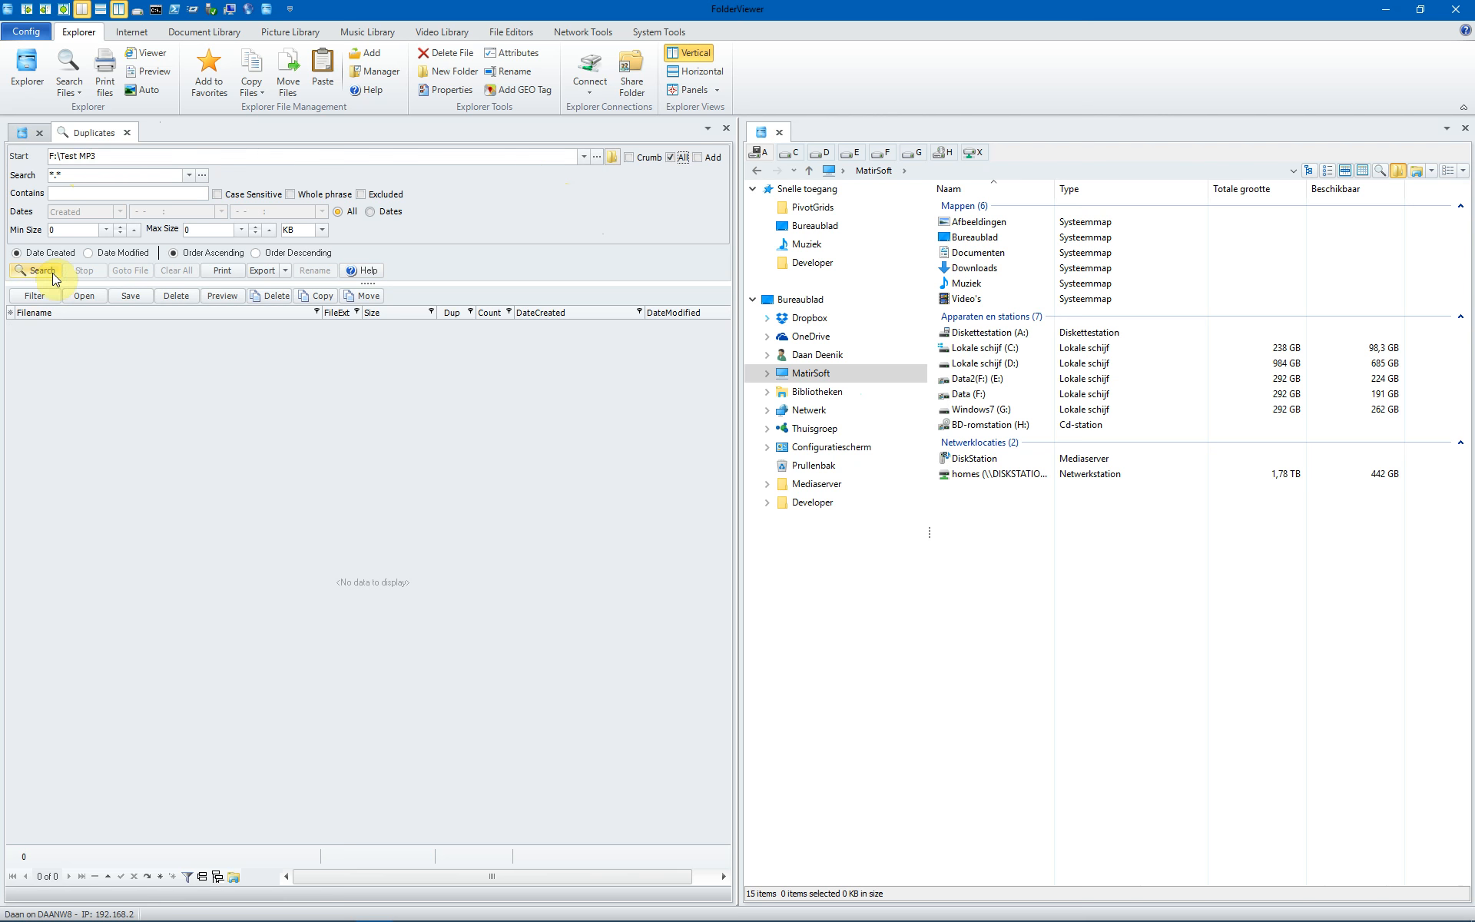
- Search F:\Test MP3 for duplicates, finding 31 duplicate MP3s among 63 files
{"action": "left_click", "coordinate": [38, 271]}
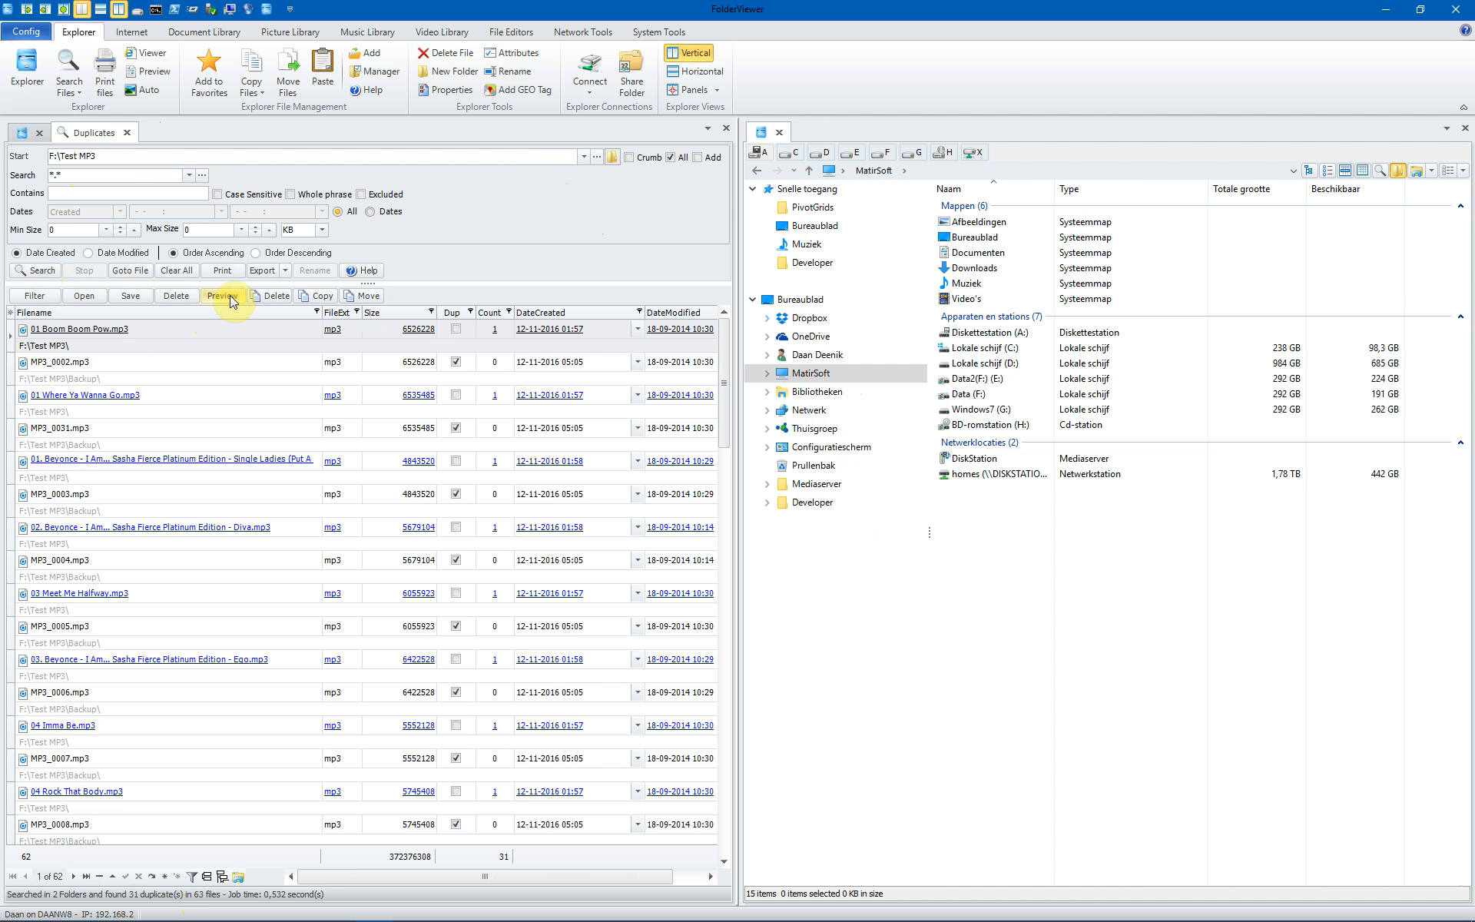
- Preview 01 Boom Boom Pow.mp3 beside its backup MP3_0002.mp3 and play the backup's audio
{"action": "left_click", "coordinate": [221, 295]}
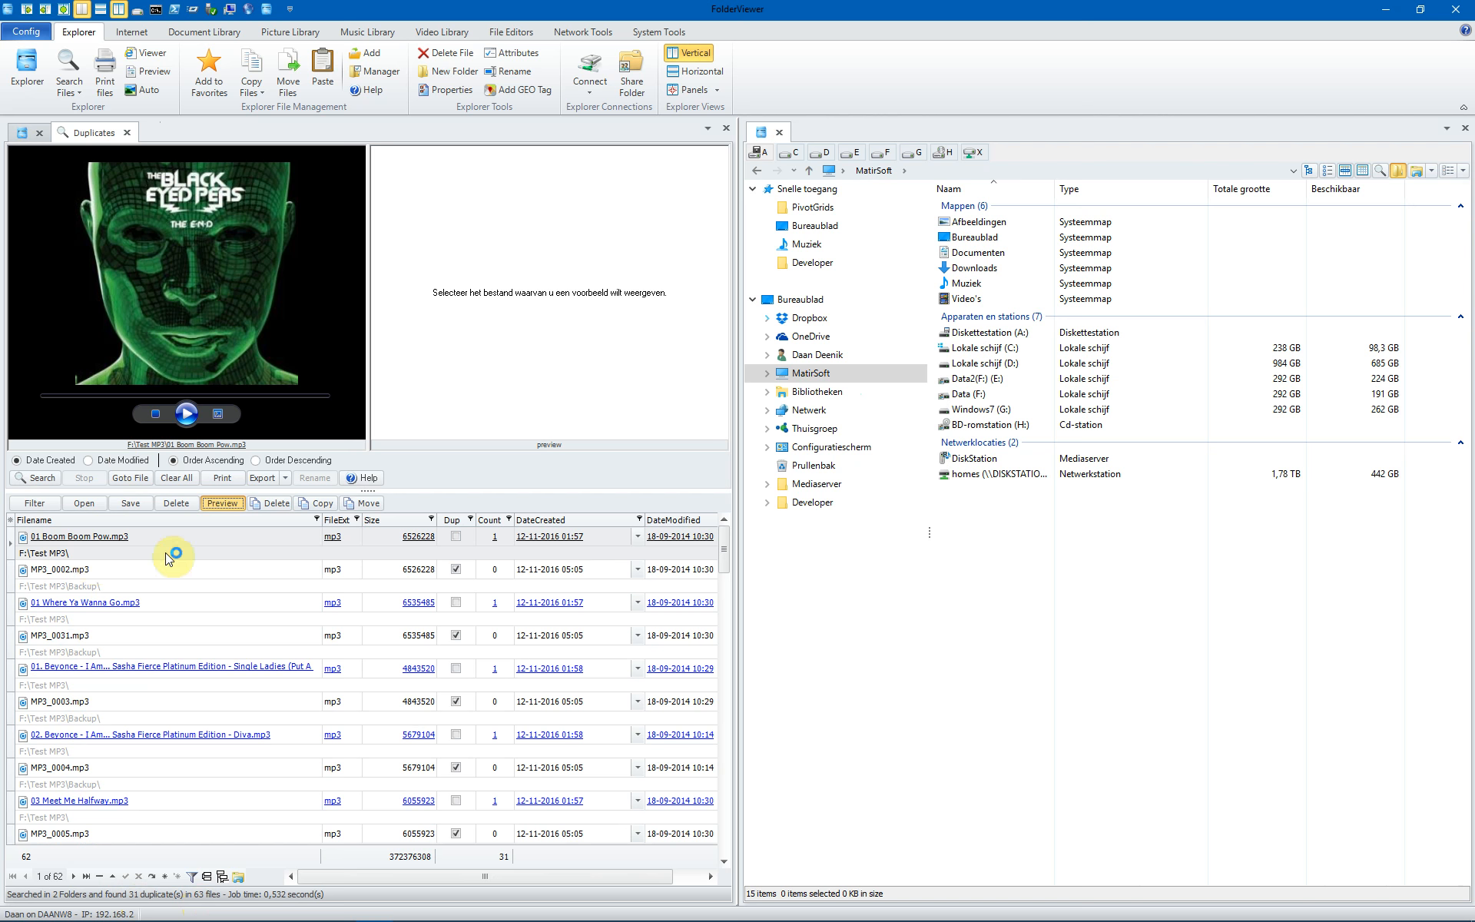
{"action": "left_click", "coordinate": [186, 414]}
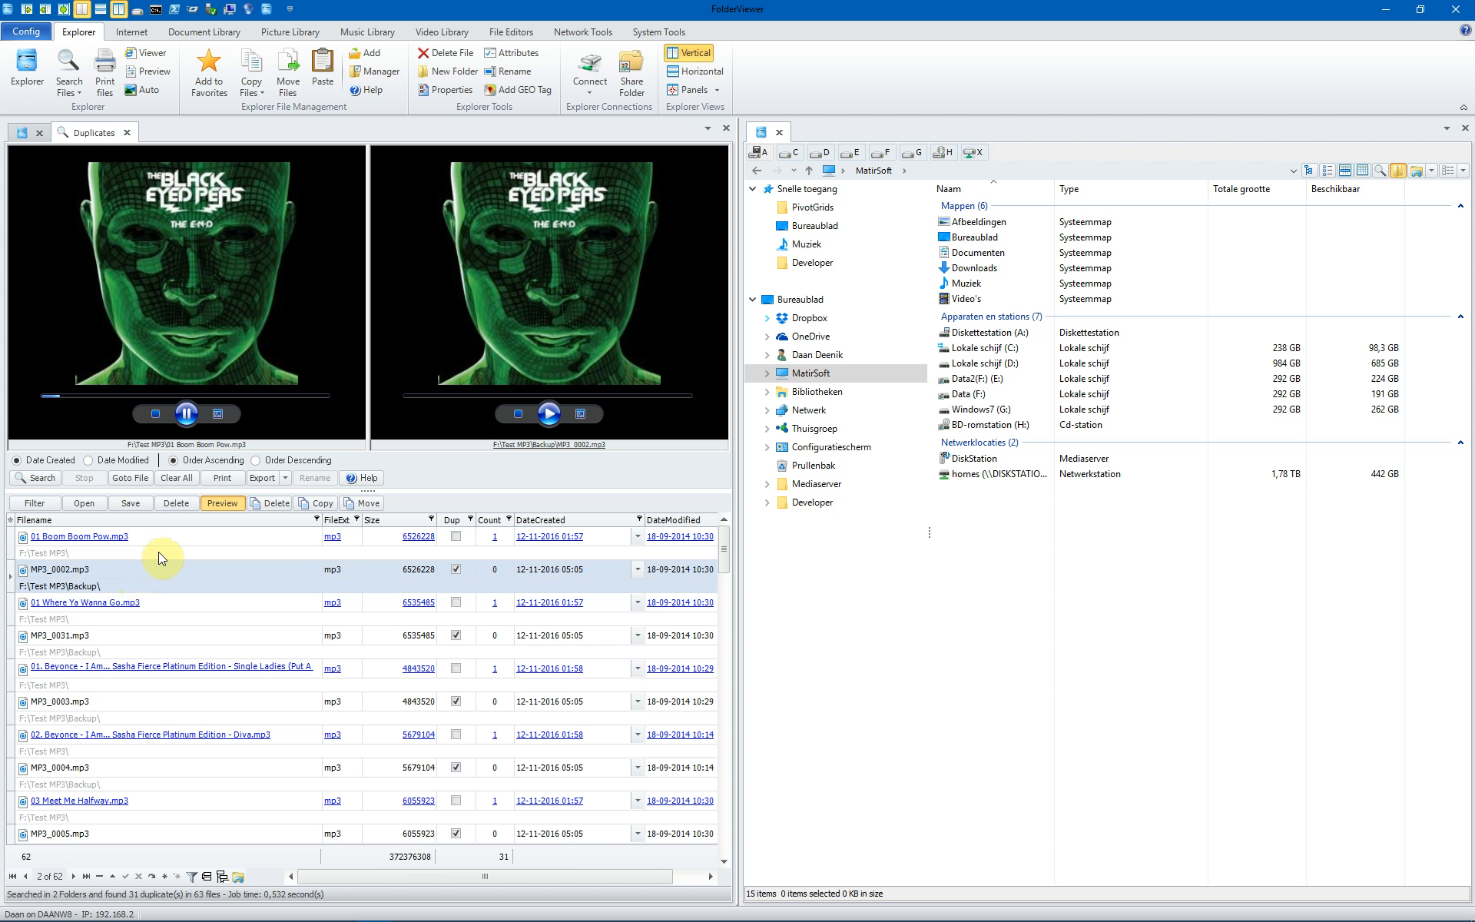
{"action": "mouse_move", "coordinate": [480, 414]}
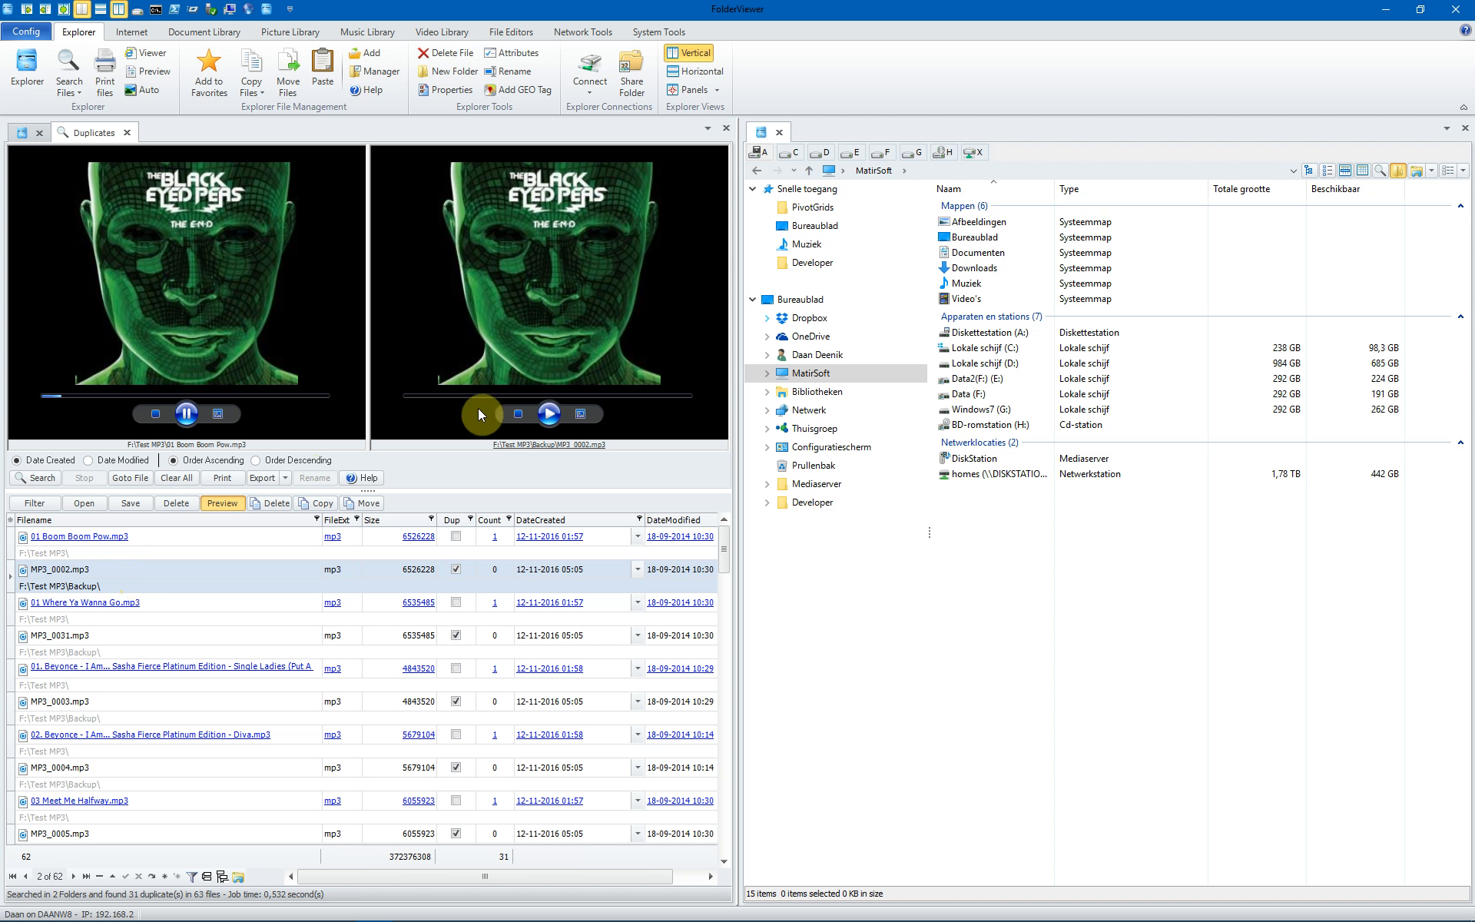
{"action": "left_click", "coordinate": [549, 414]}
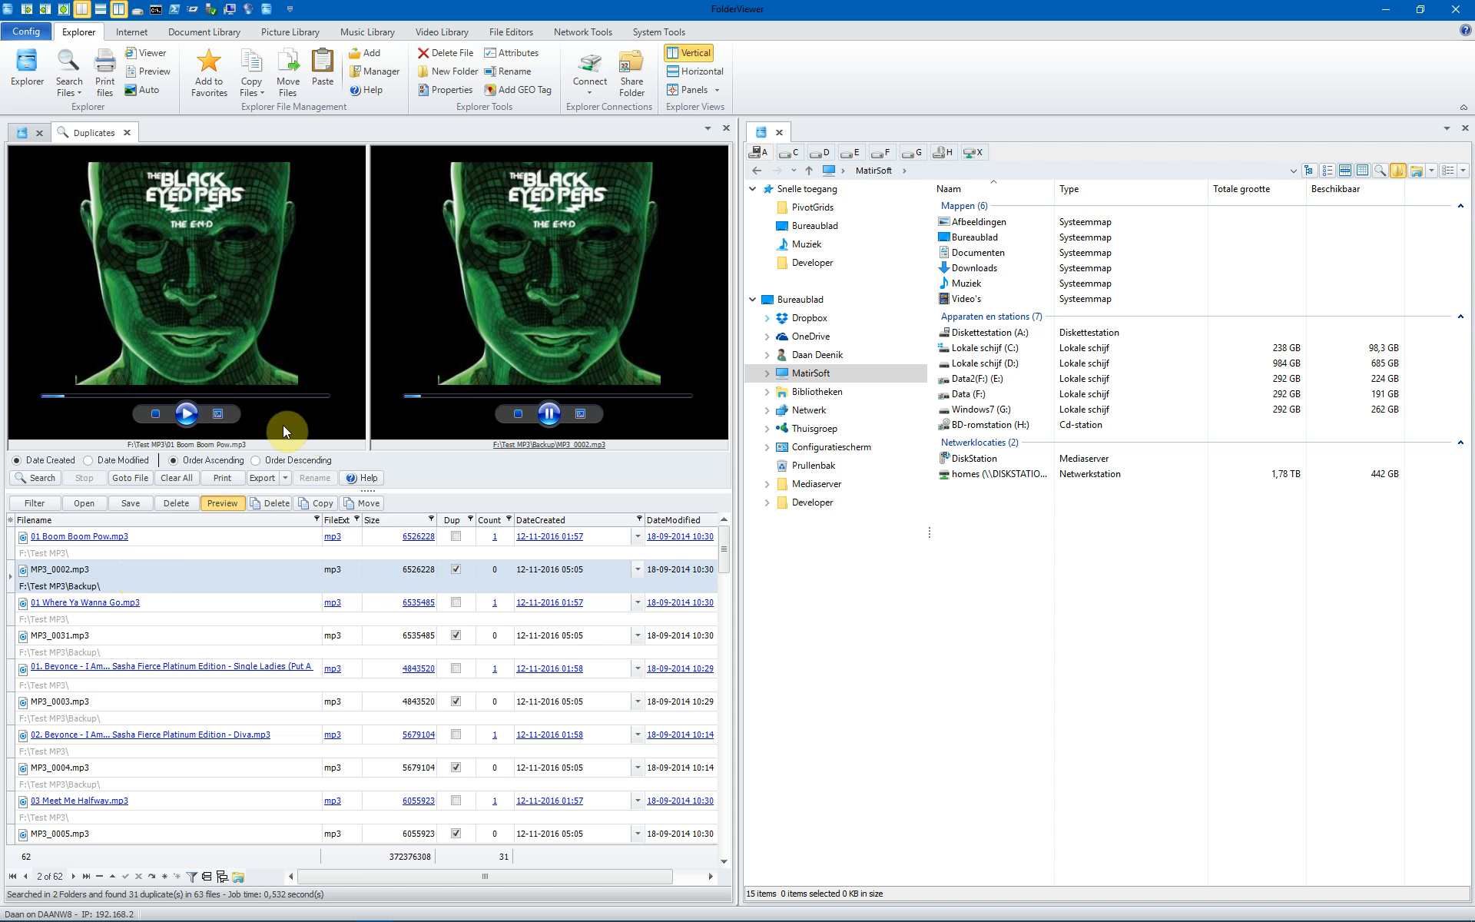
{"action": "mouse_move", "coordinate": [280, 551]}
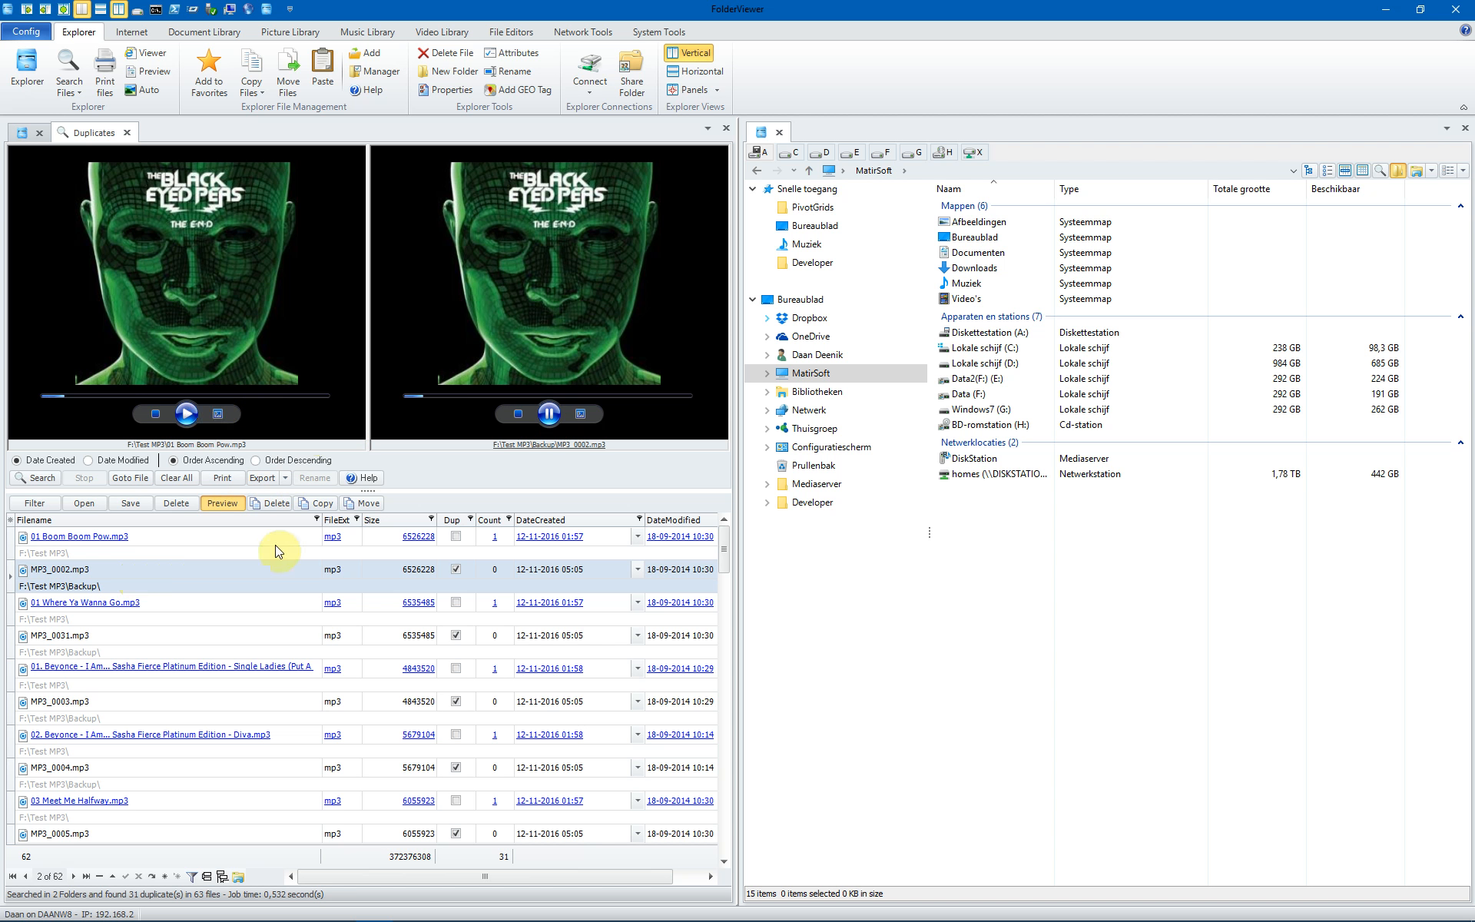
{"action": "left_click", "coordinate": [548, 412]}
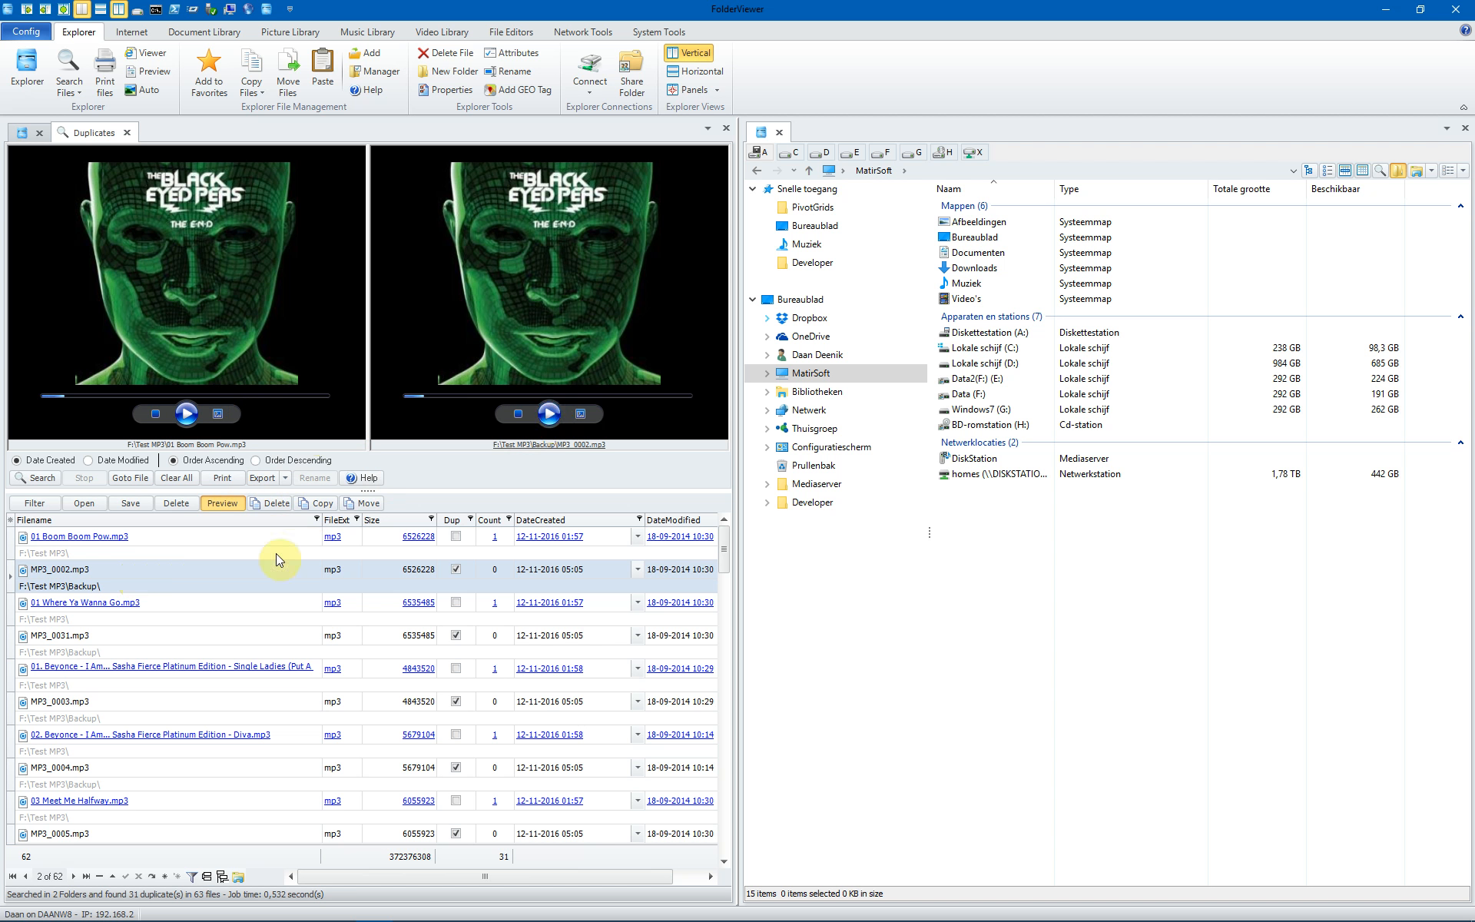
{"action": "mouse_move", "coordinate": [390, 563]}
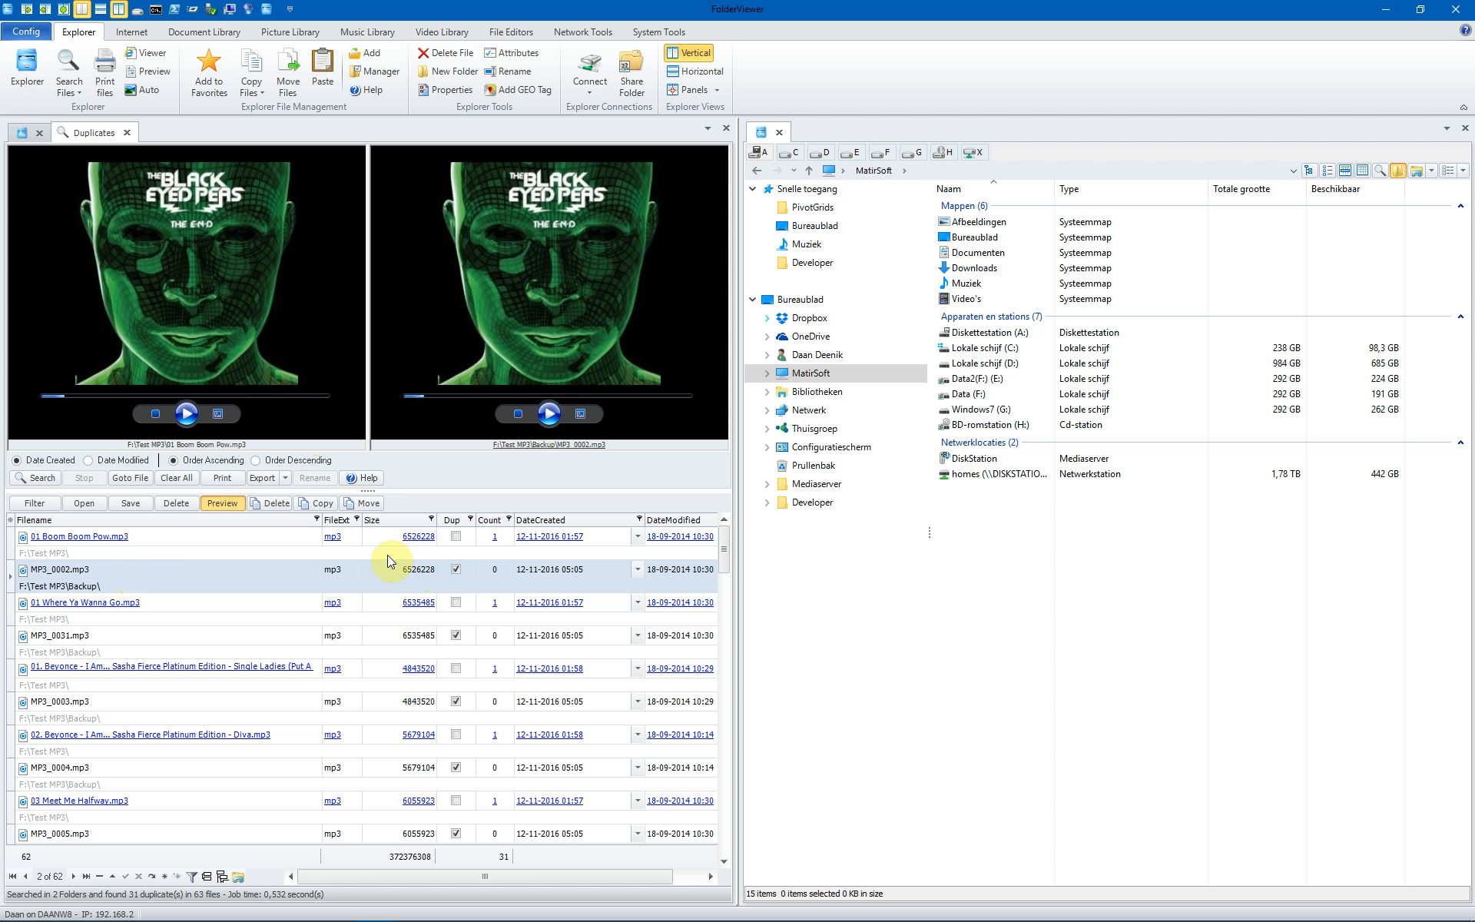
{"action": "mouse_move", "coordinate": [173, 574]}
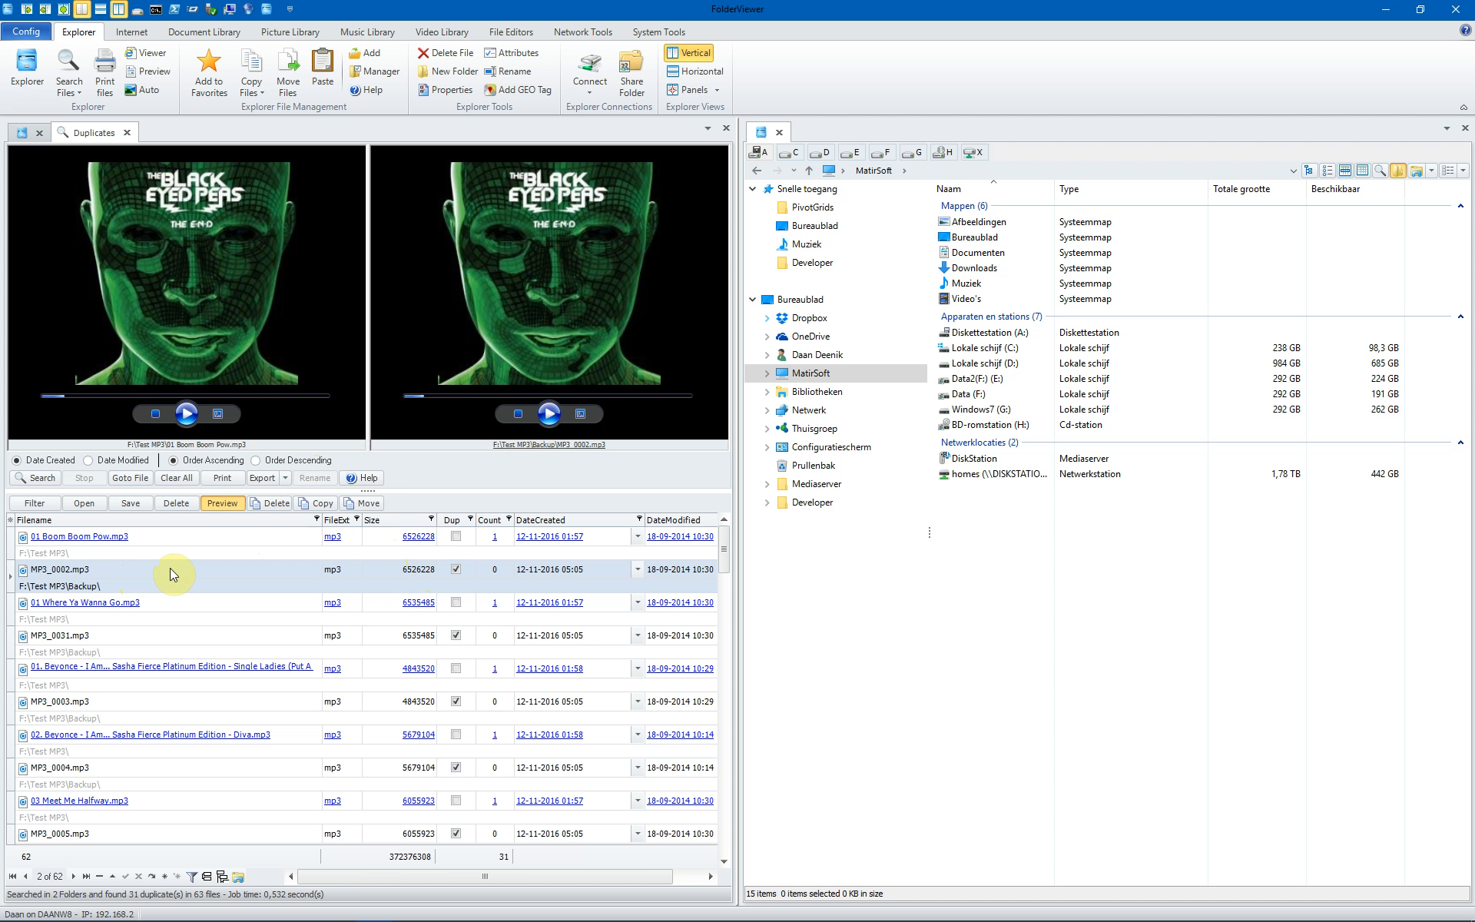
{"action": "mouse_move", "coordinate": [166, 548]}
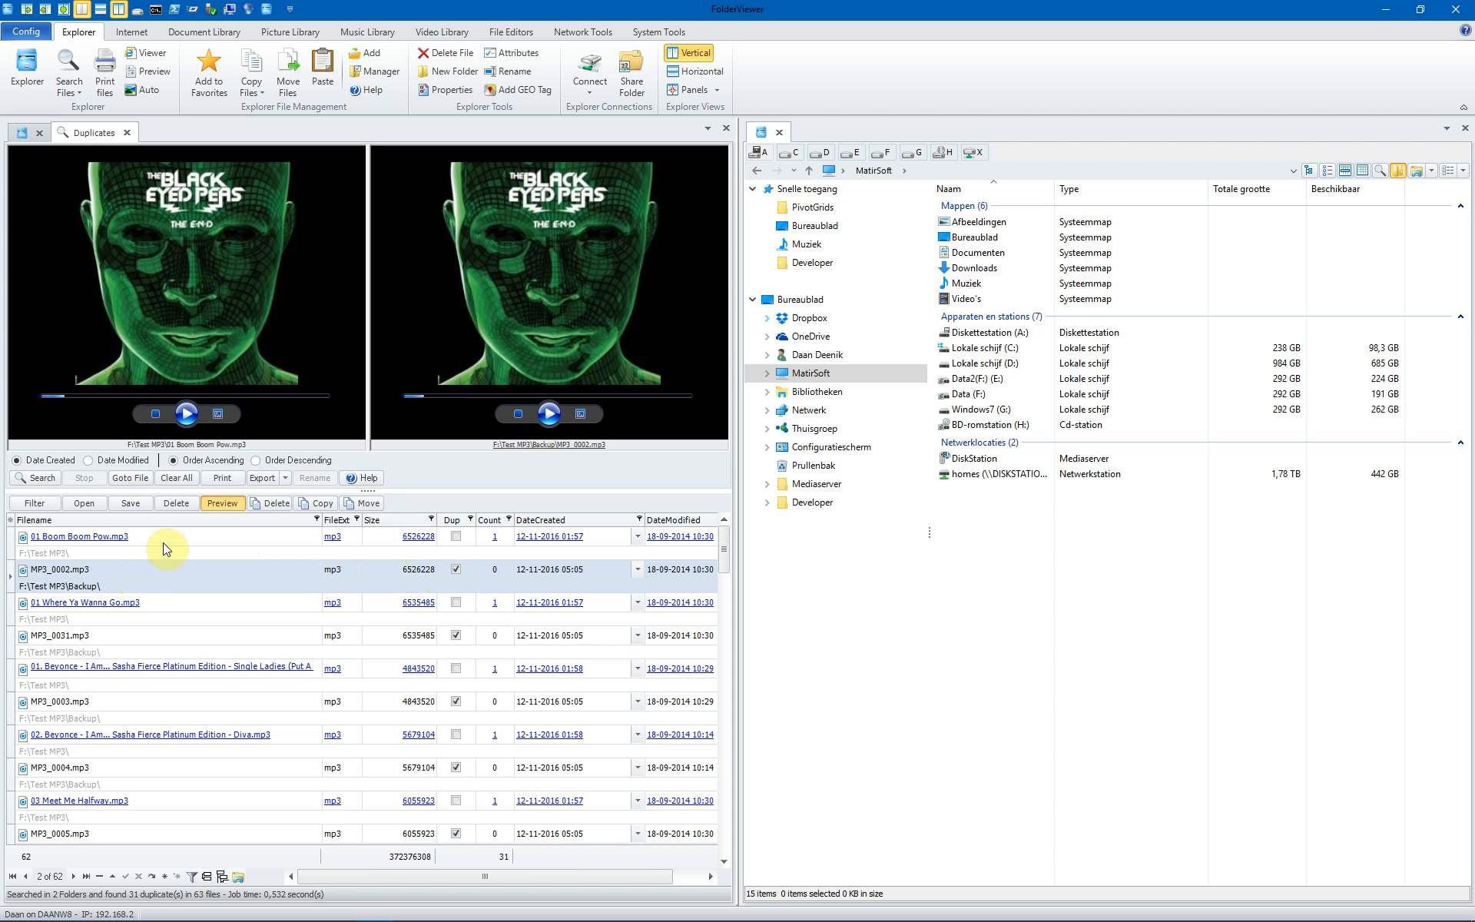
{"action": "mouse_move", "coordinate": [173, 547]}
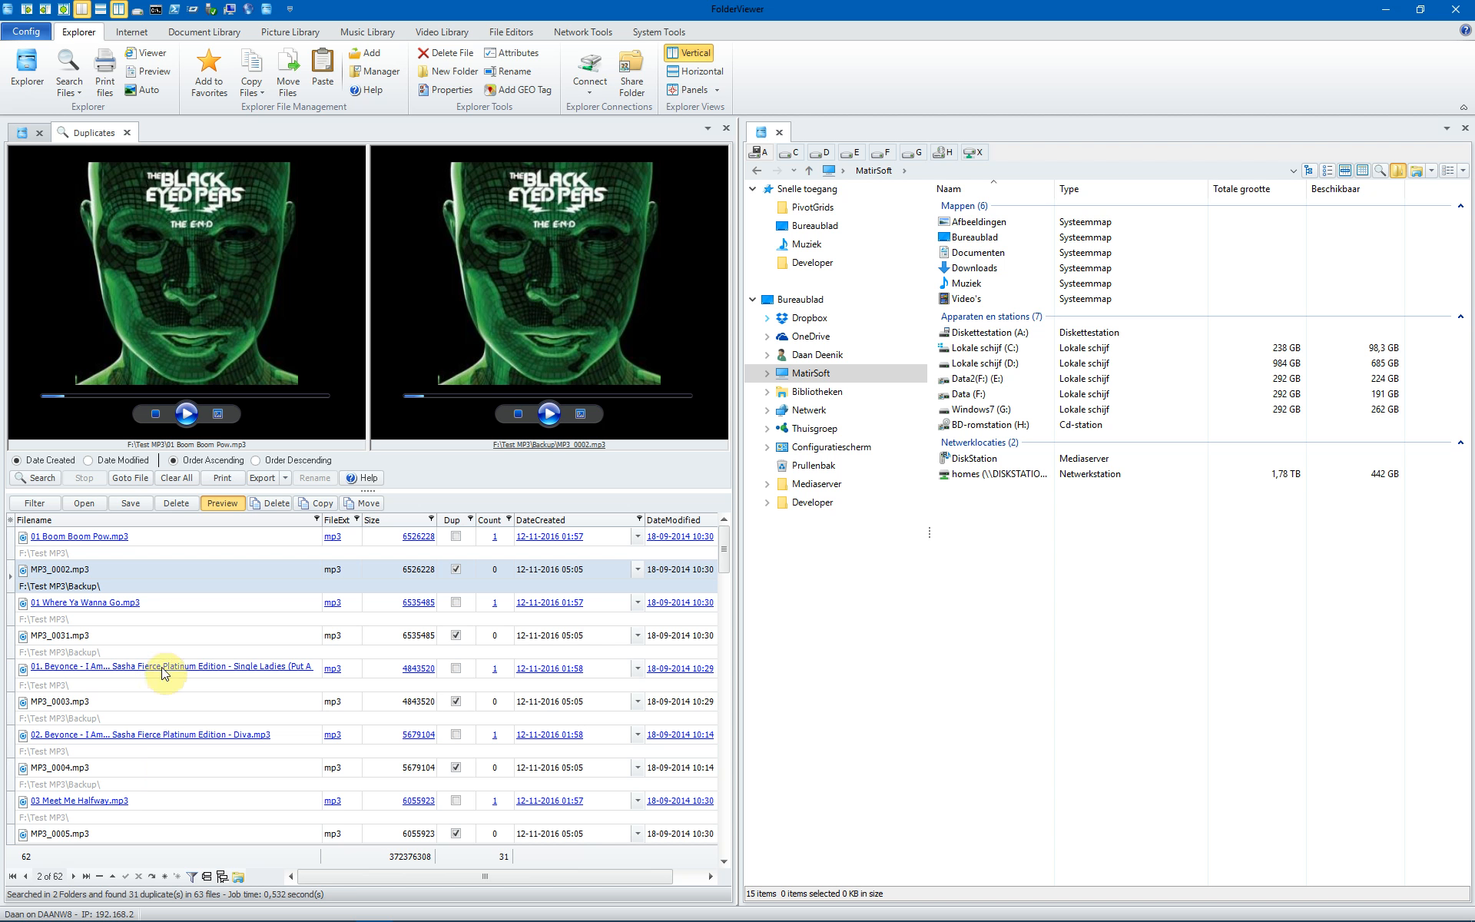
{"action": "mouse_move", "coordinate": [183, 537]}
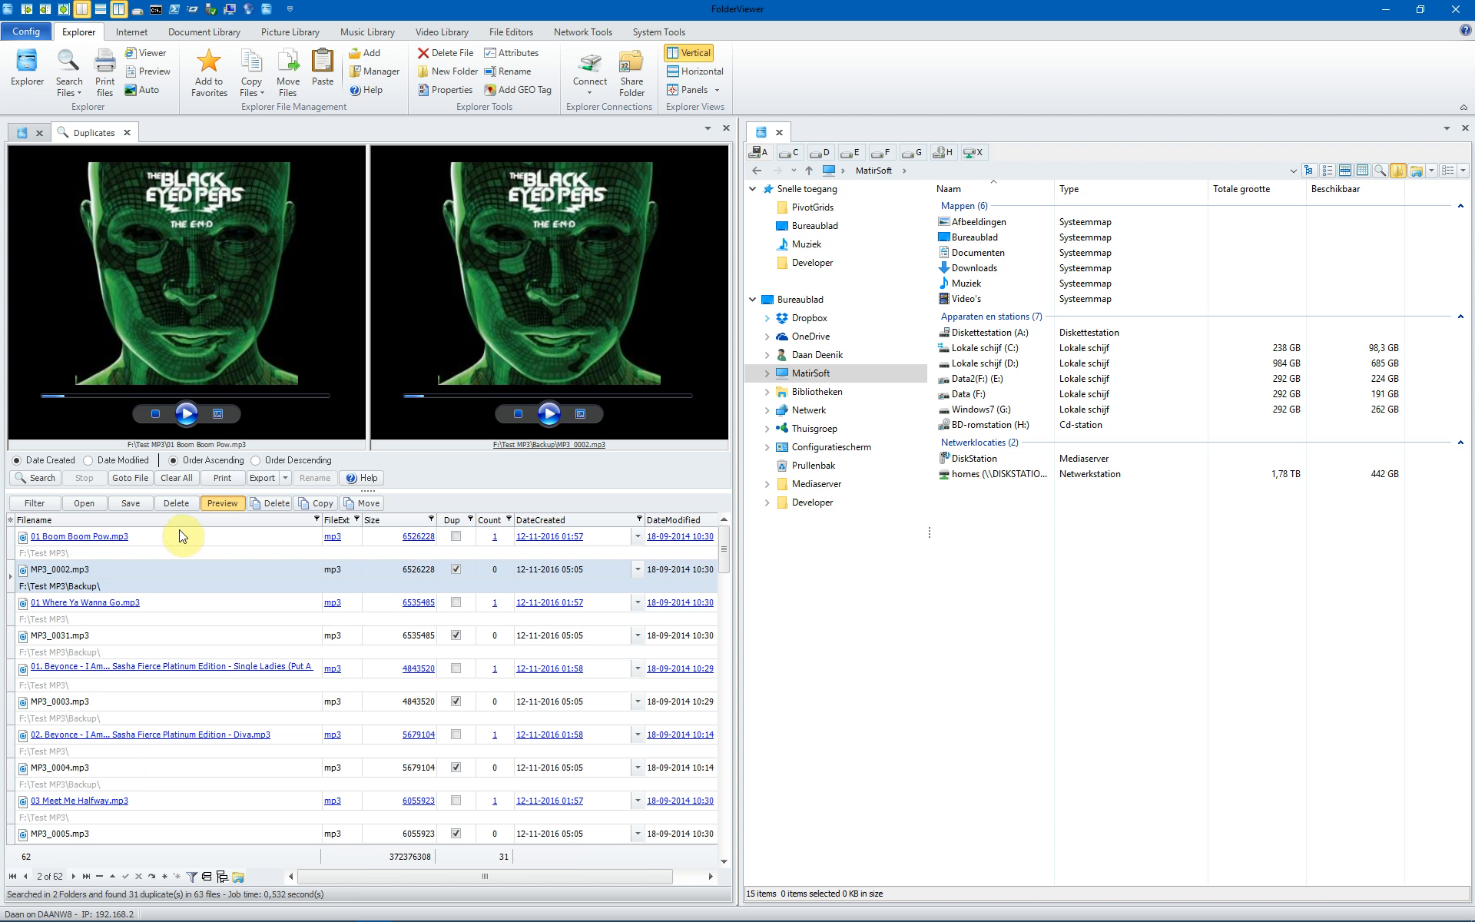
{"action": "mouse_move", "coordinate": [177, 555]}
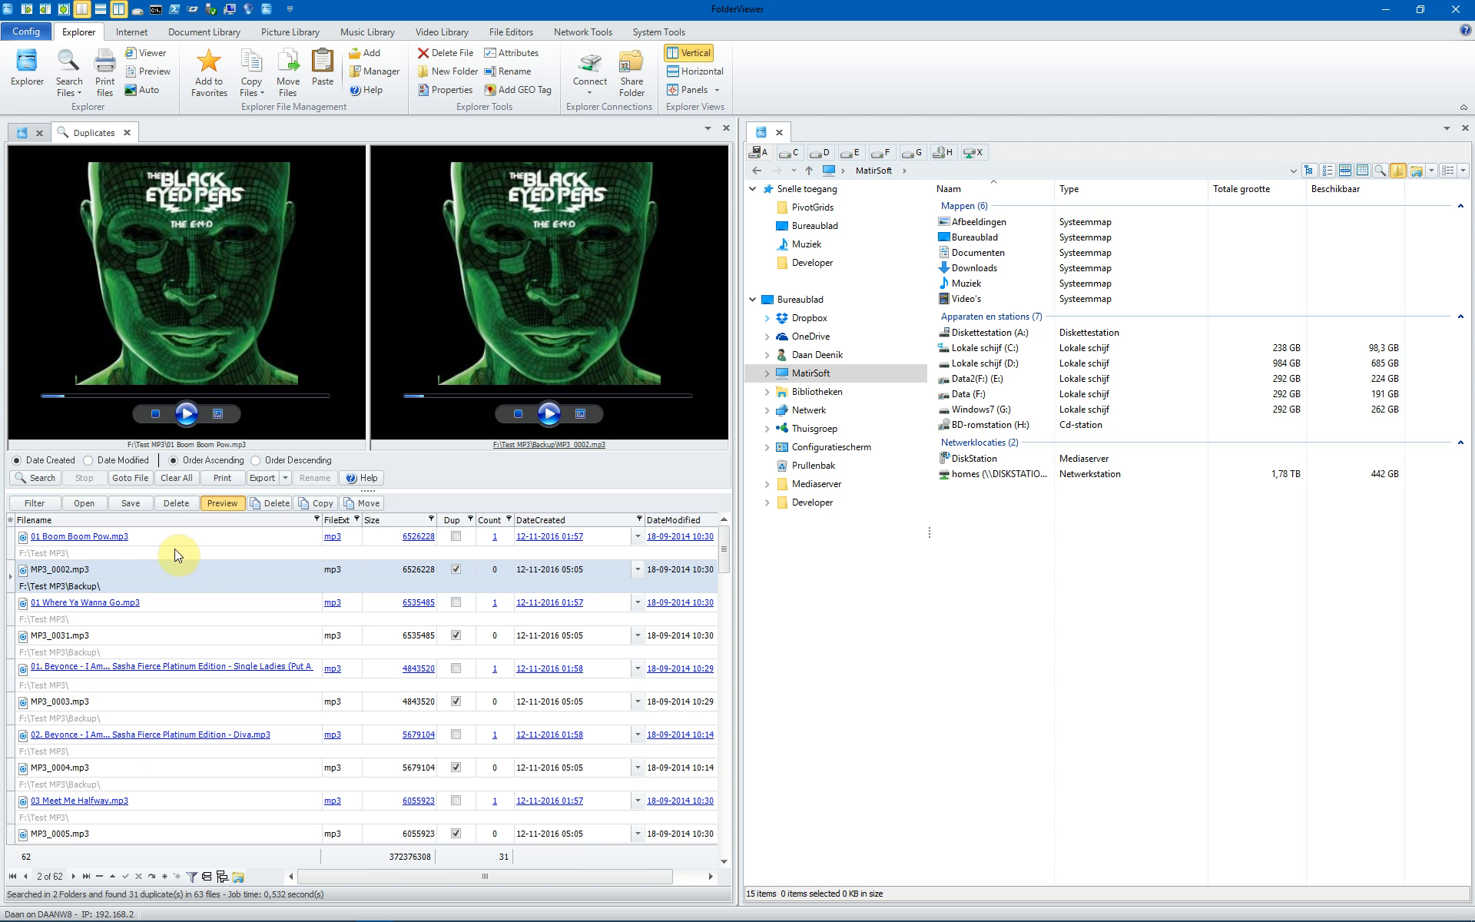
{"action": "mouse_move", "coordinate": [273, 535]}
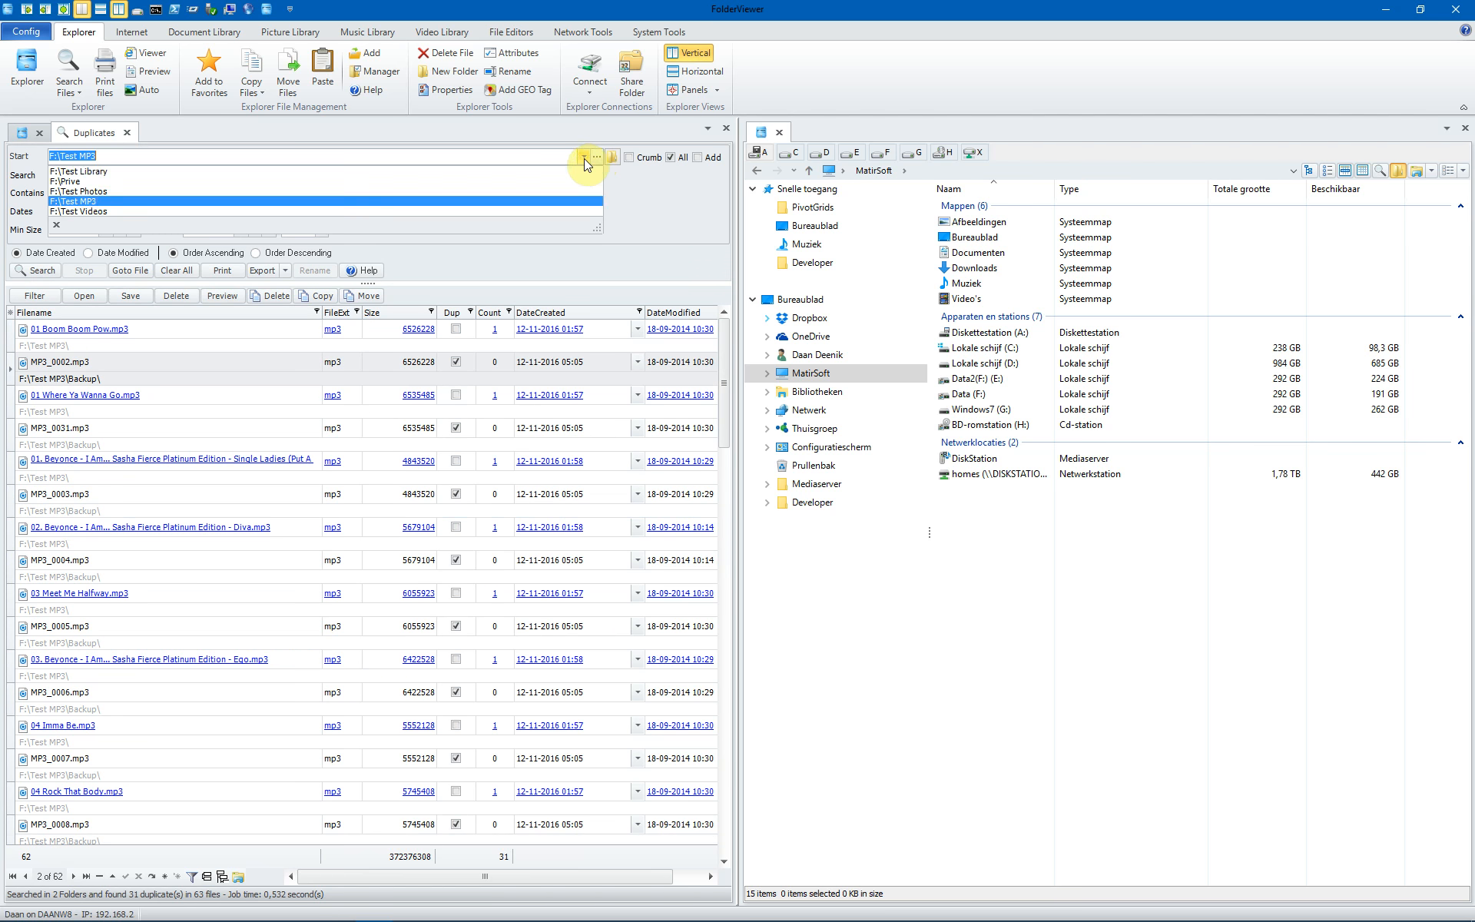
- Search F:\Test Photos for duplicates, finding 41 duplicate JPGs among 125 files
{"action": "left_click", "coordinate": [80, 192]}
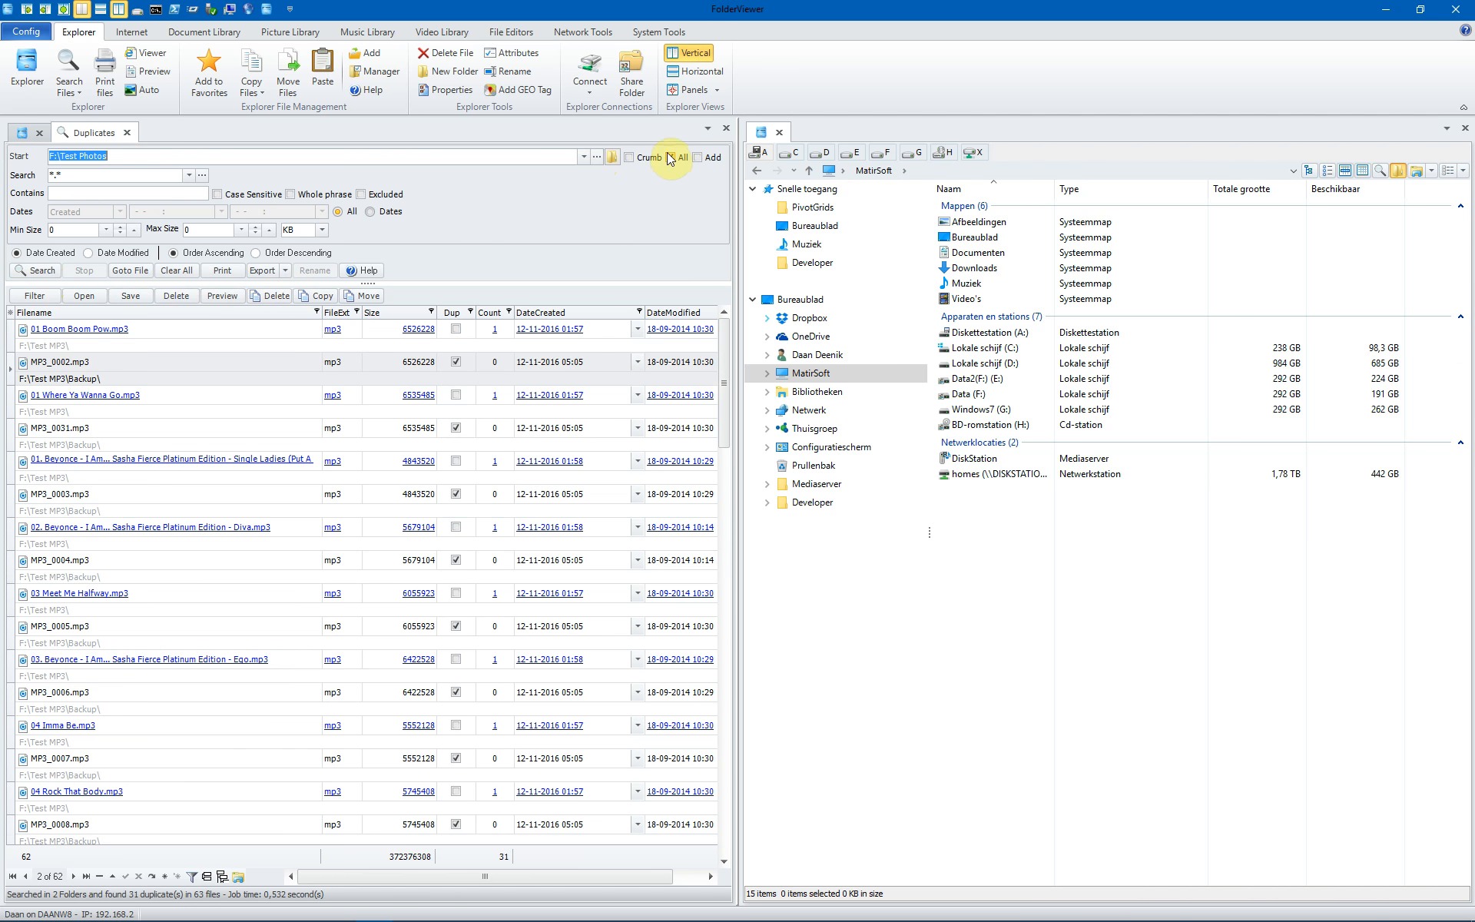
{"action": "left_click", "coordinate": [34, 270]}
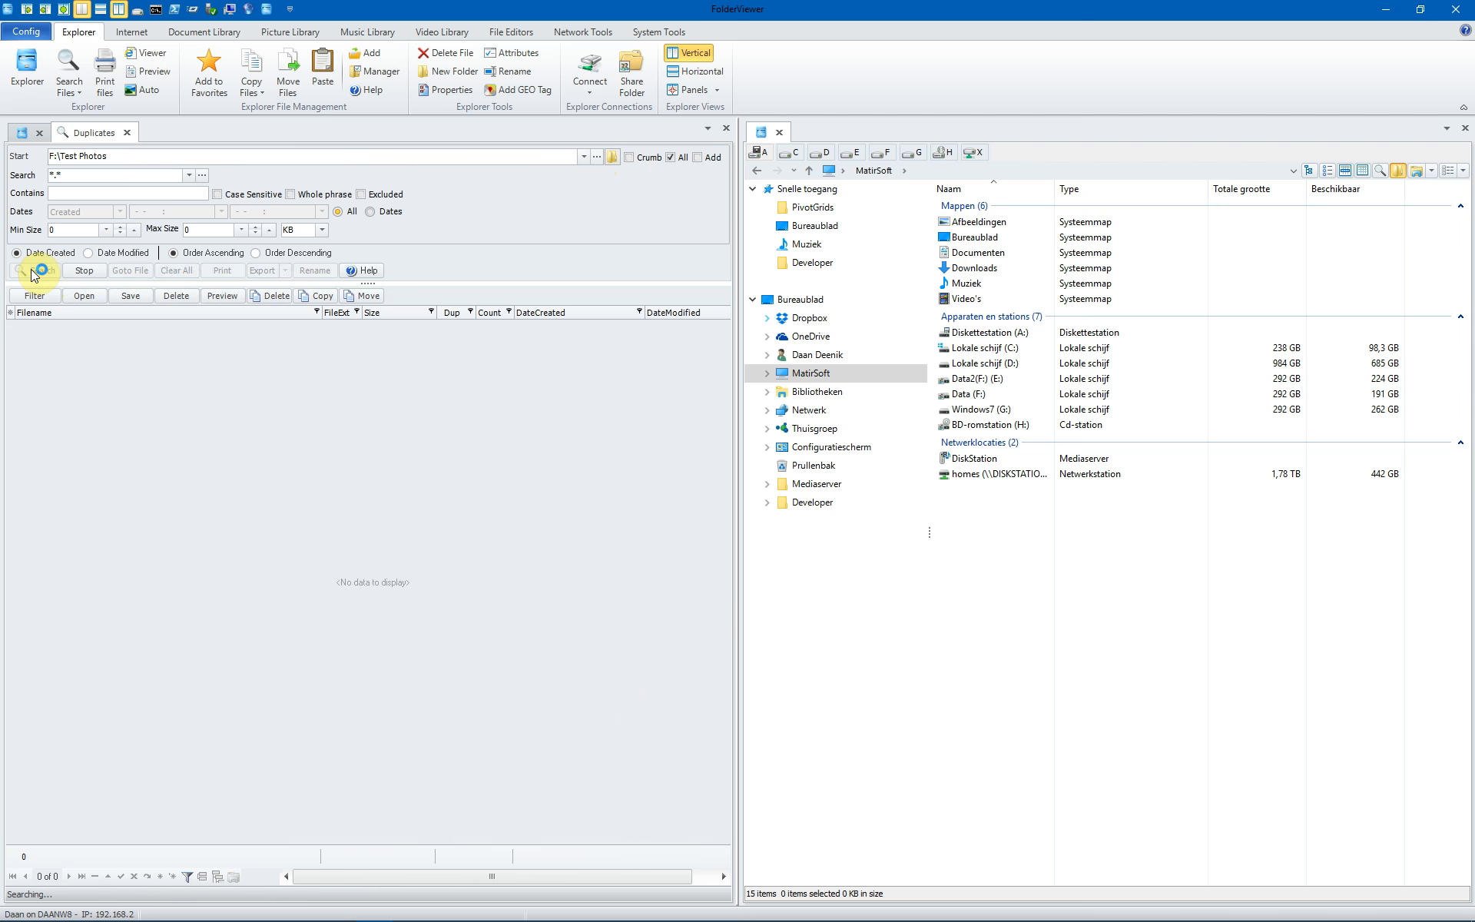
{"action": "left_click", "coordinate": [35, 269]}
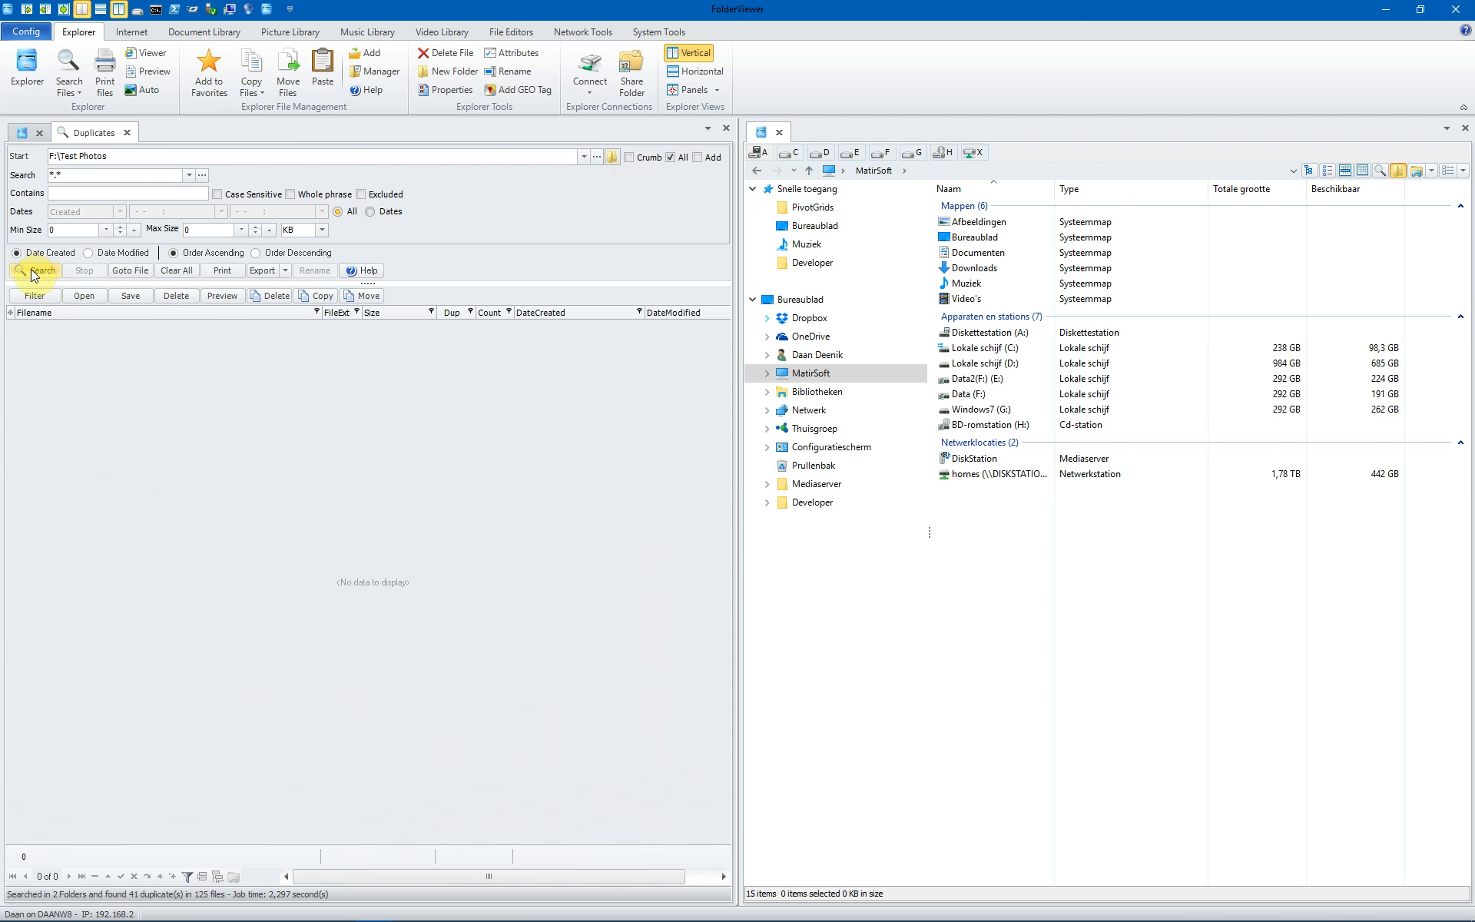
{"action": "left_click", "coordinate": [38, 270]}
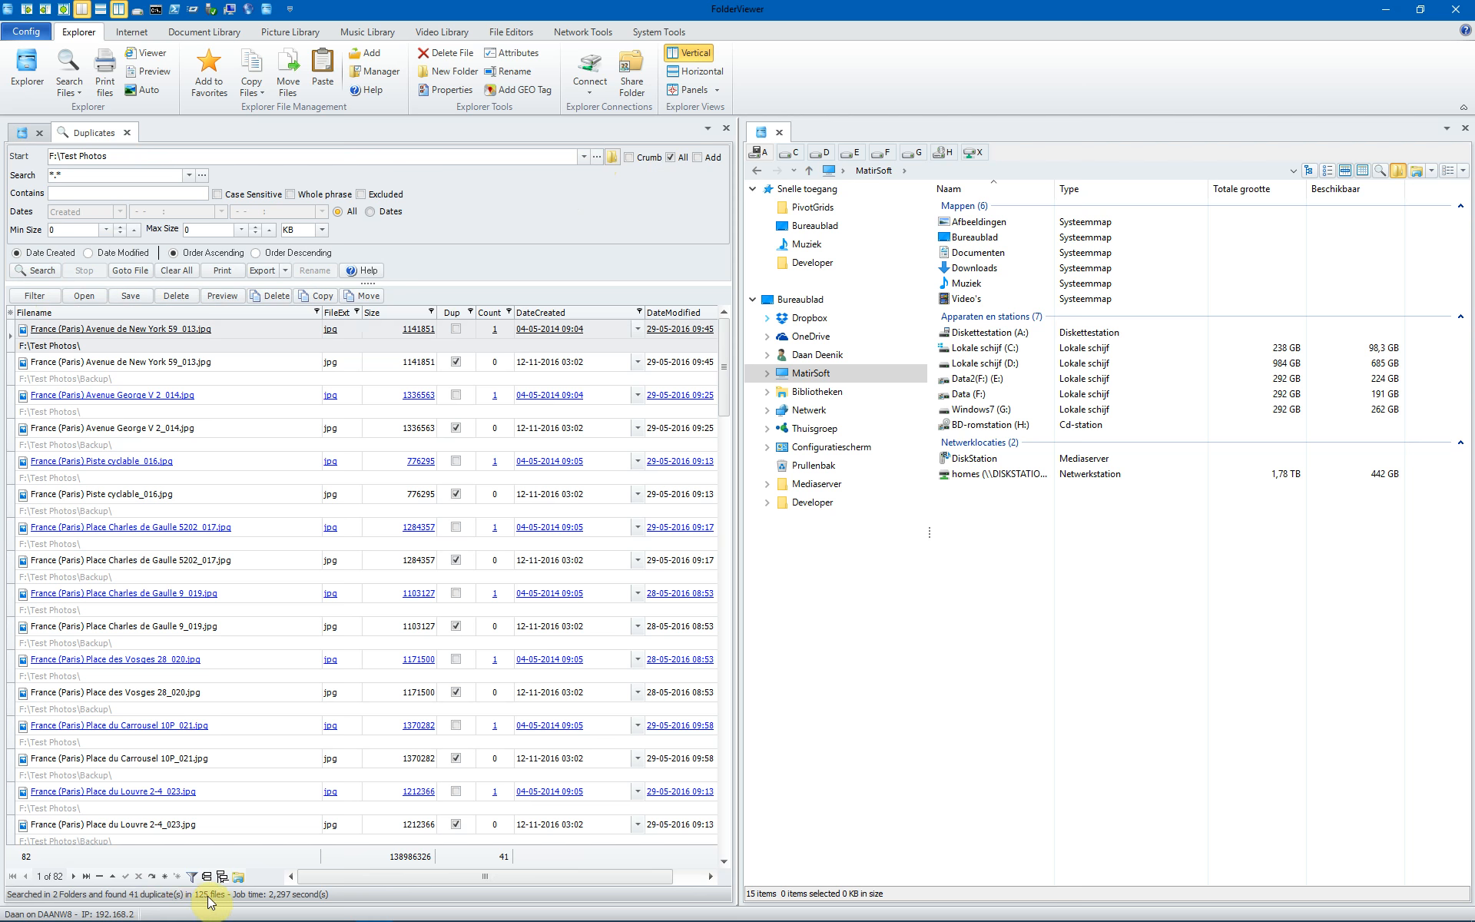
- Preview the Avenue de New York 59_013 photo beside its identical Backup copy
{"action": "left_click", "coordinate": [221, 503]}
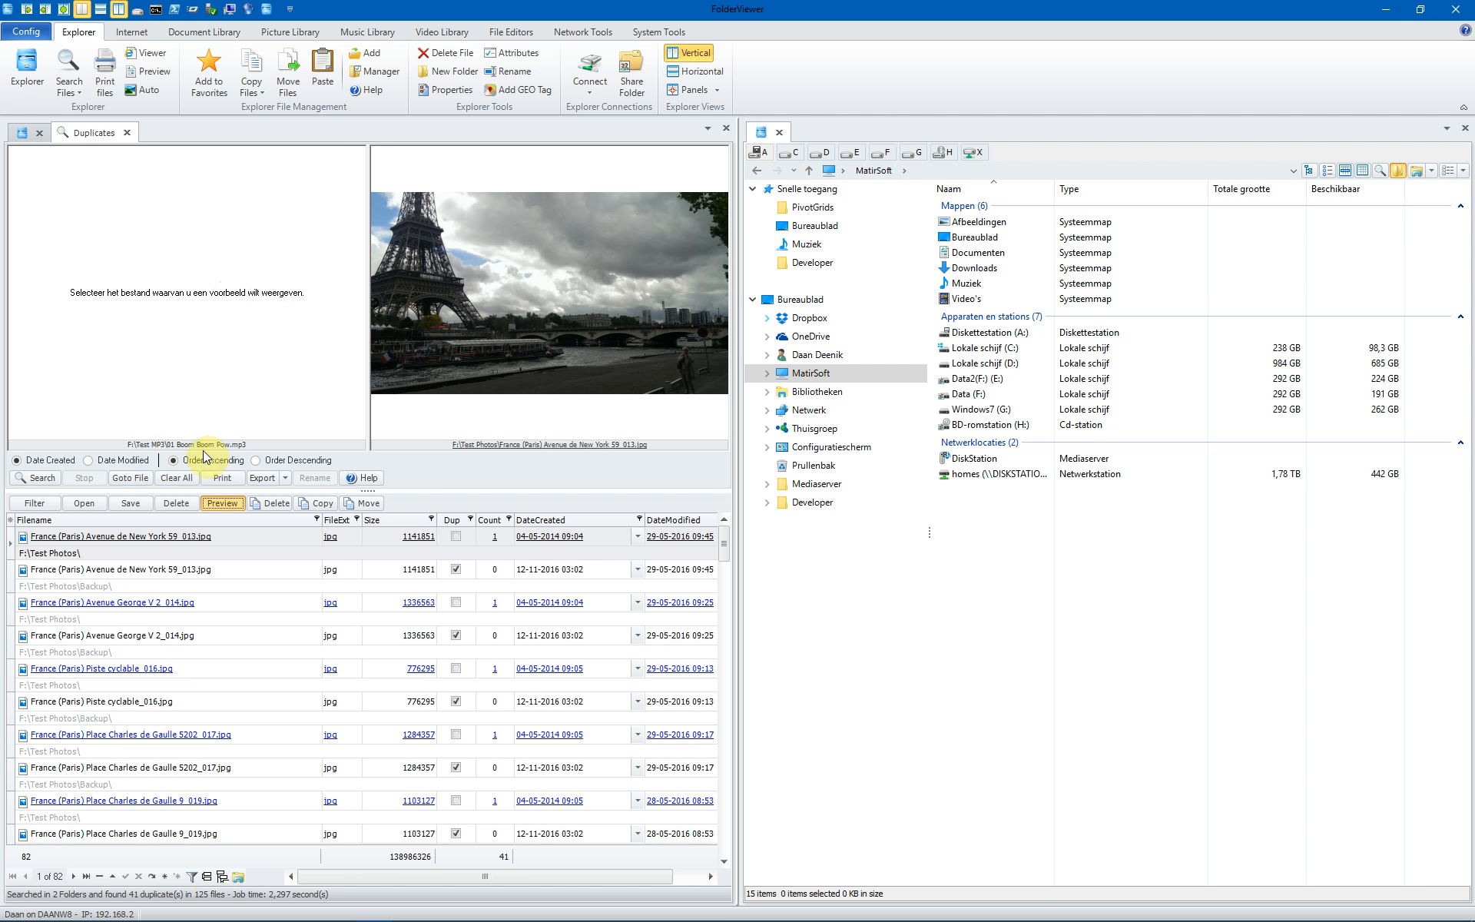
{"action": "left_click", "coordinate": [131, 569]}
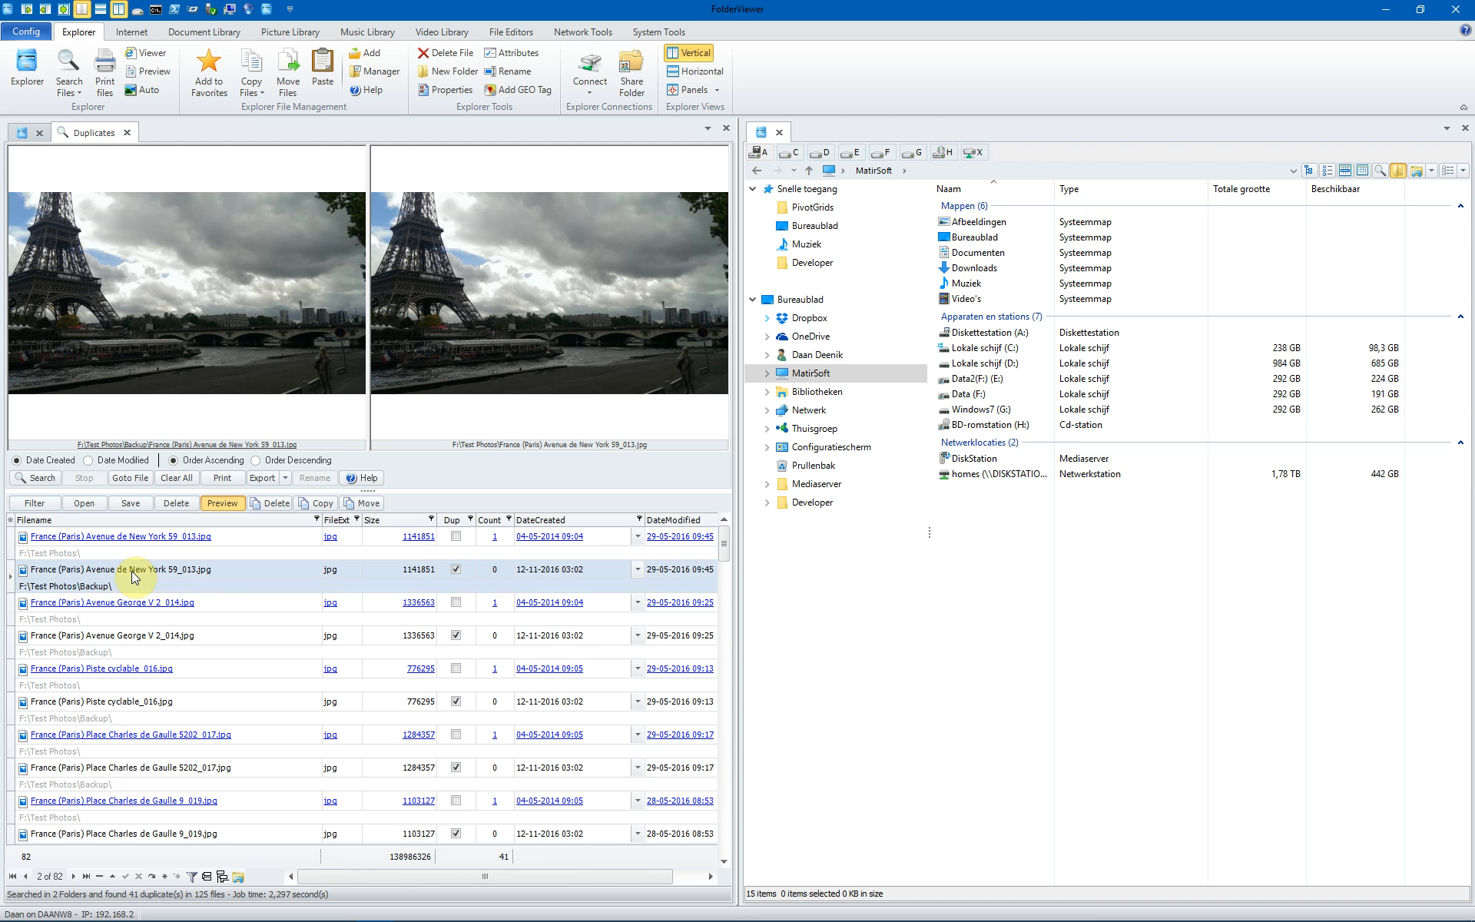
{"action": "mouse_move", "coordinate": [189, 553]}
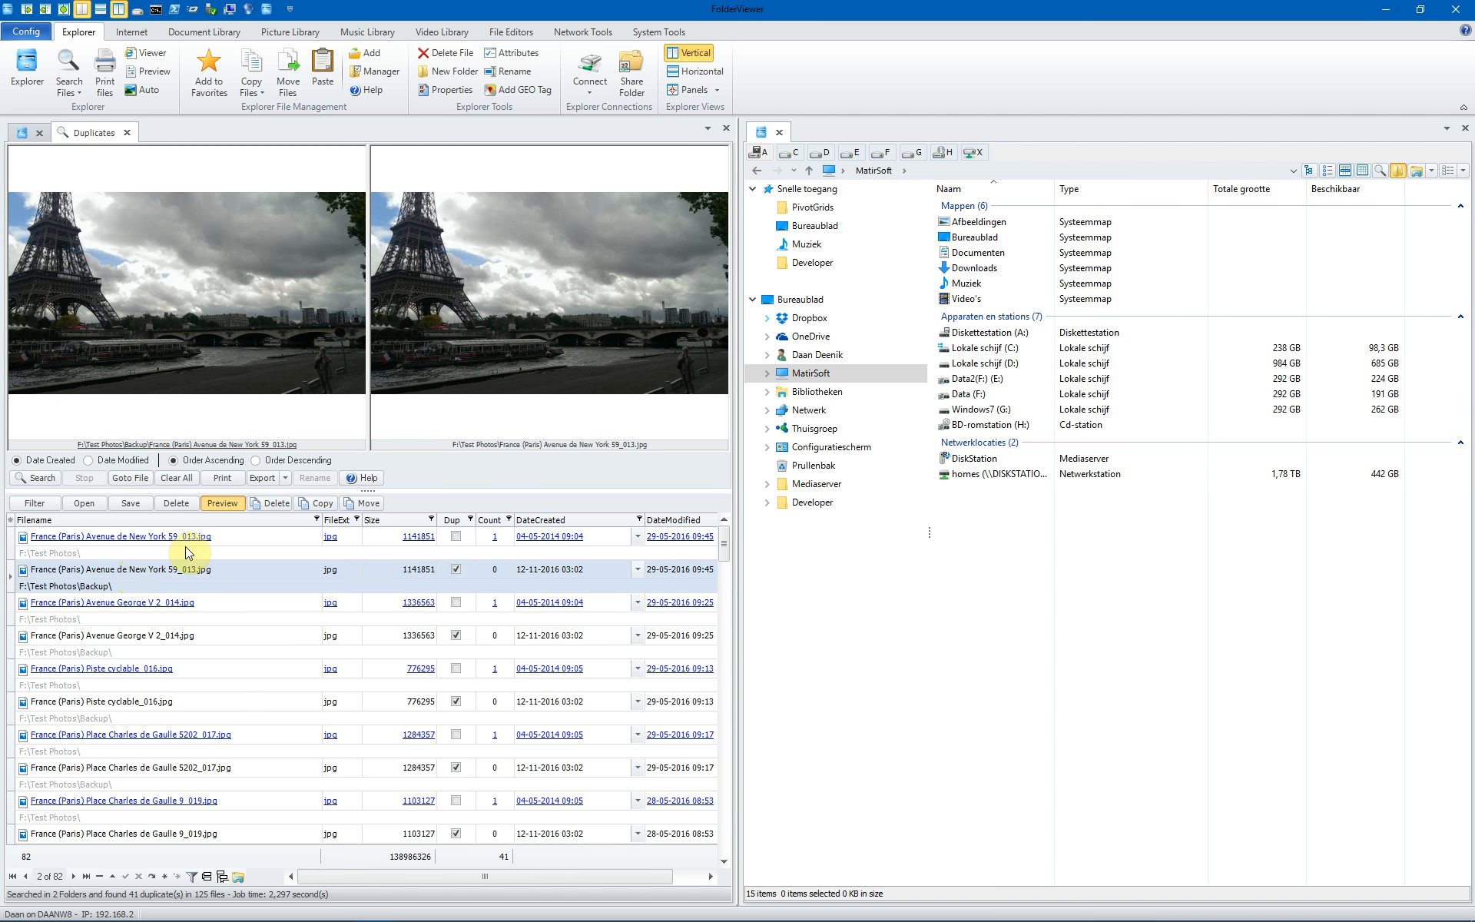